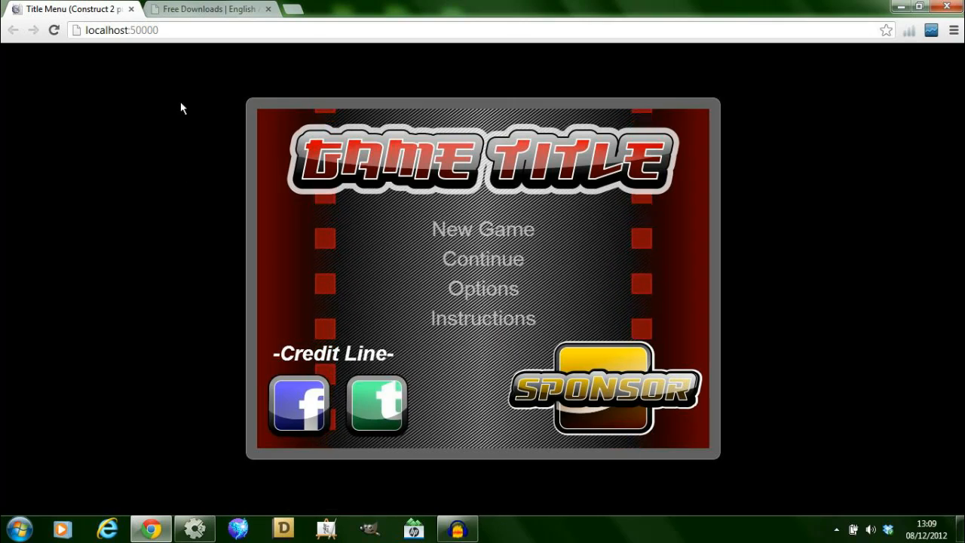
# Open English Acorn's Free Downloads page and scroll to the [Title] Menu Screen section.
pyautogui.click(203, 8)
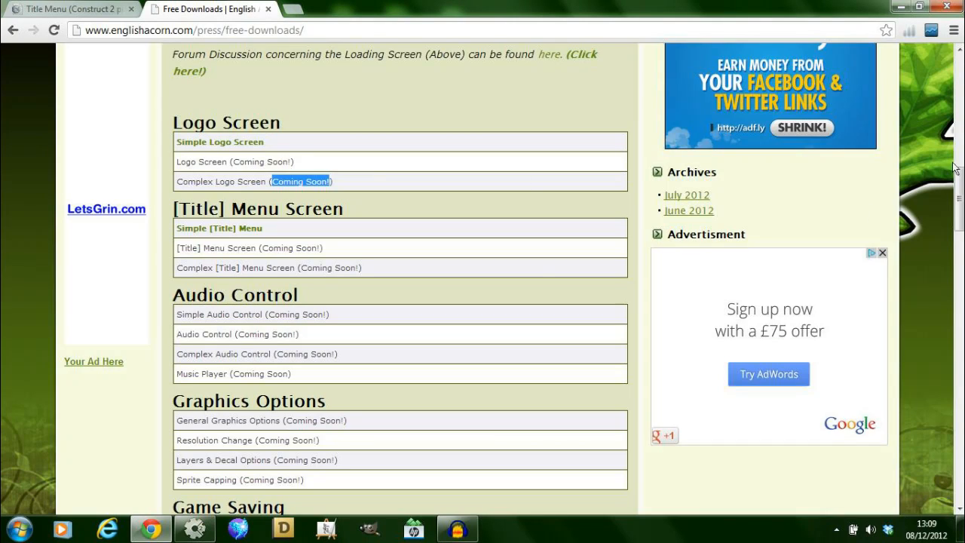
pyautogui.scroll(3)
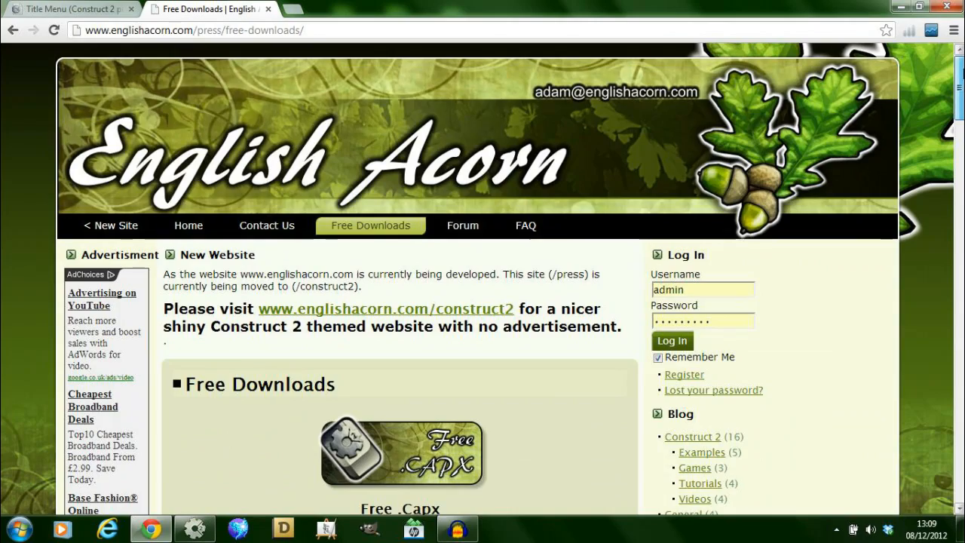
pyautogui.scroll(-3)
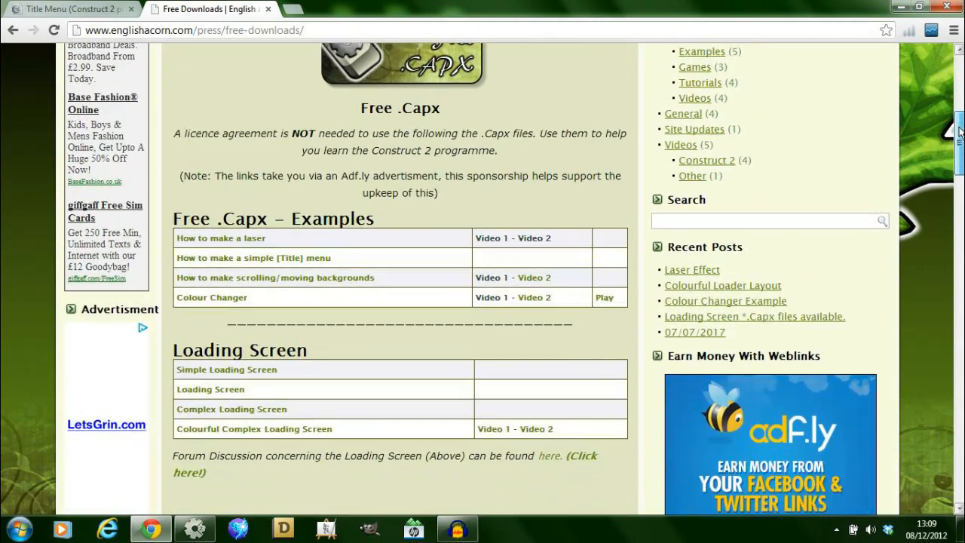
pyautogui.scroll(-3)
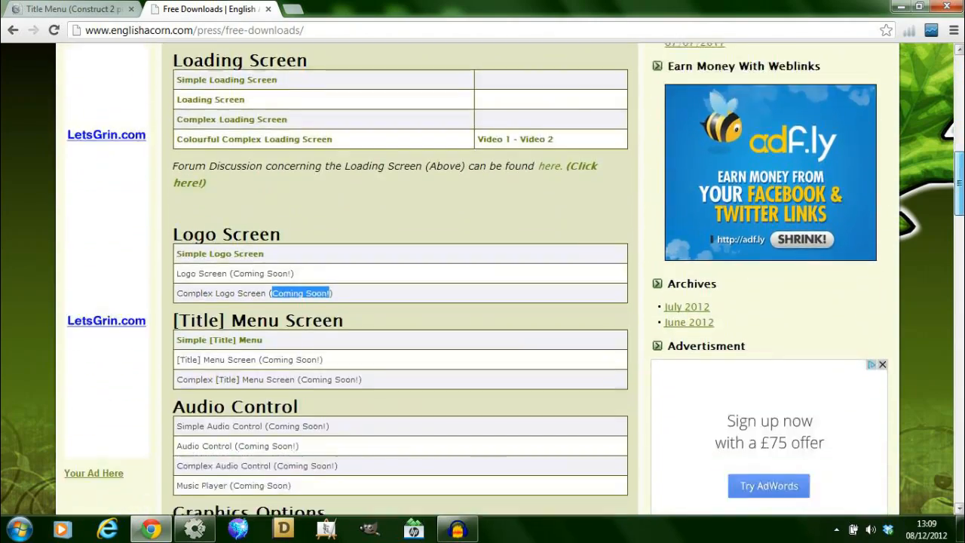
pyautogui.scroll(-3)
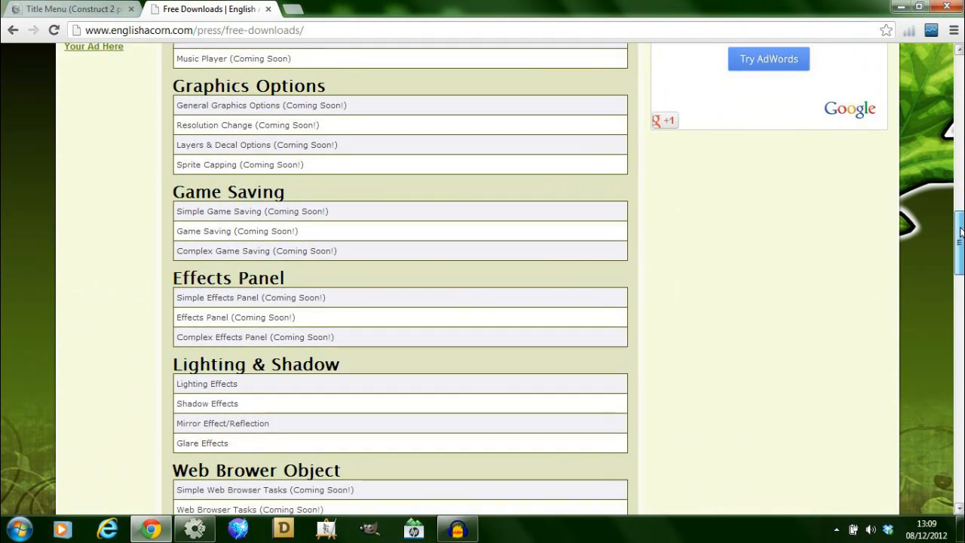
pyautogui.scroll(-3)
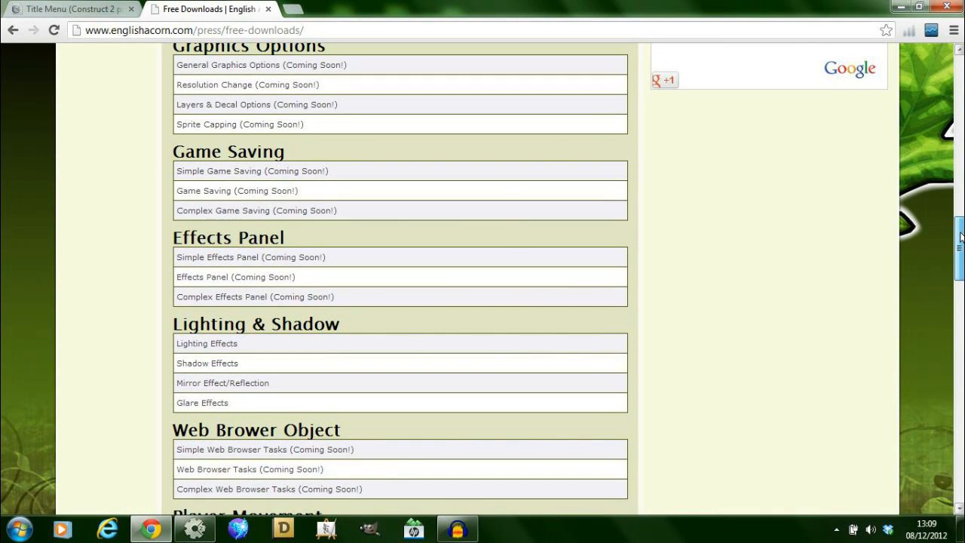
pyautogui.scroll(-3)
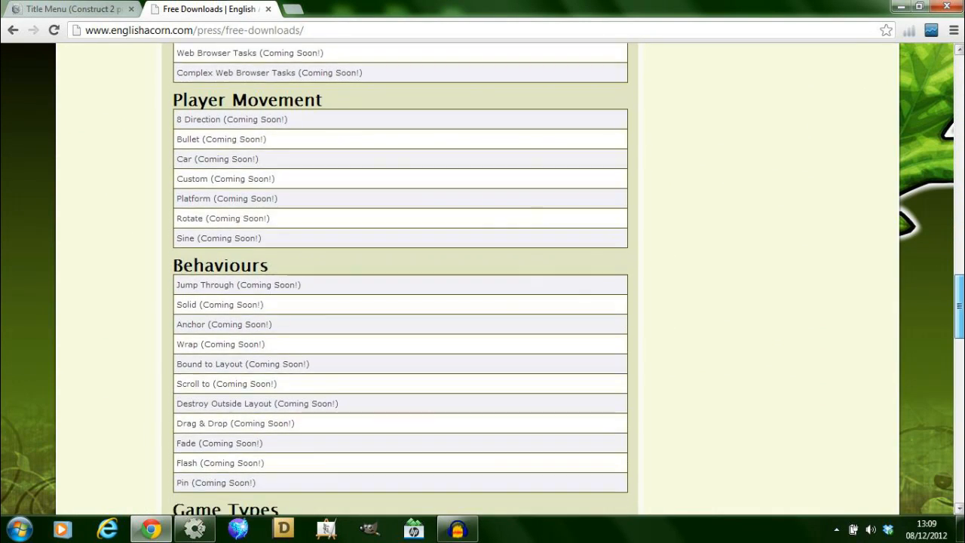
pyautogui.scroll(-3)
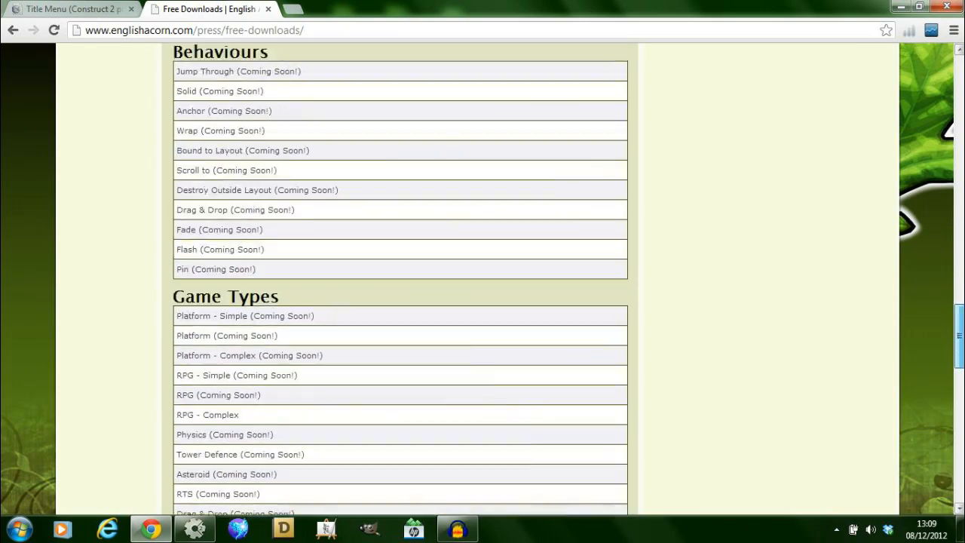
pyautogui.scroll(3)
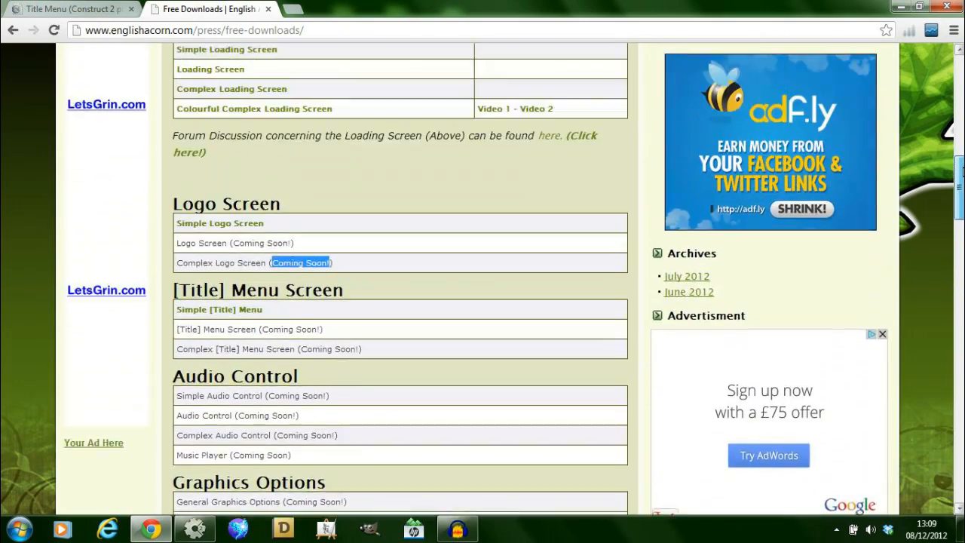
pyautogui.scroll(3)
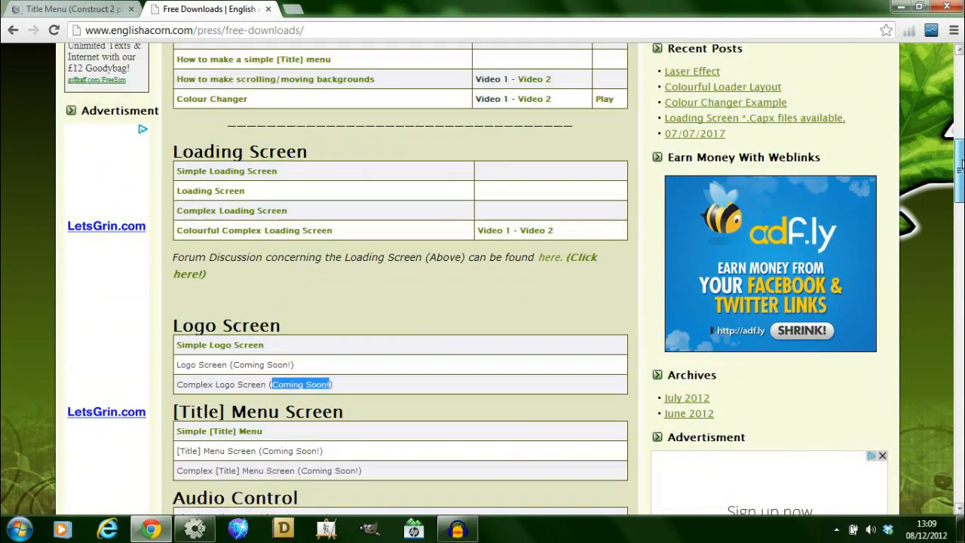
pyautogui.scroll(-3)
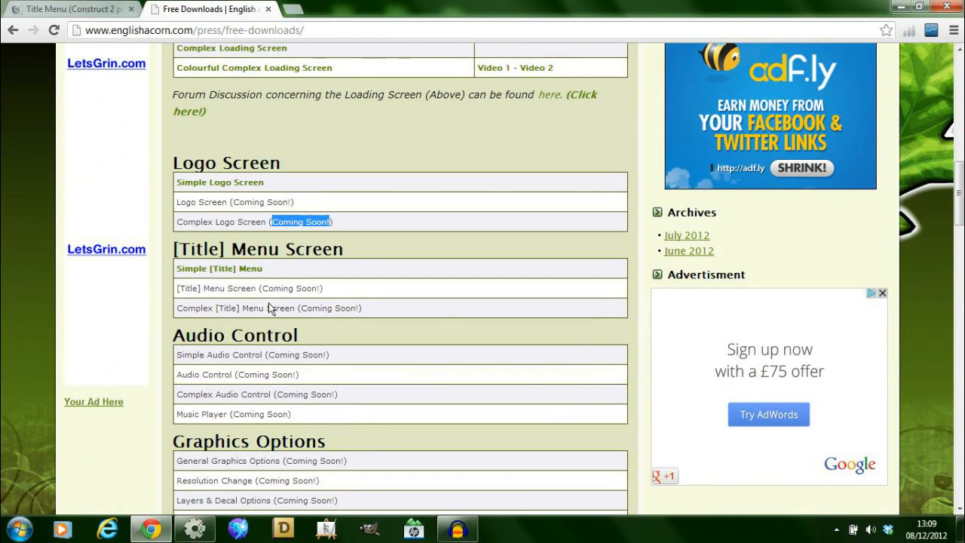
pyautogui.moveTo(249, 255)
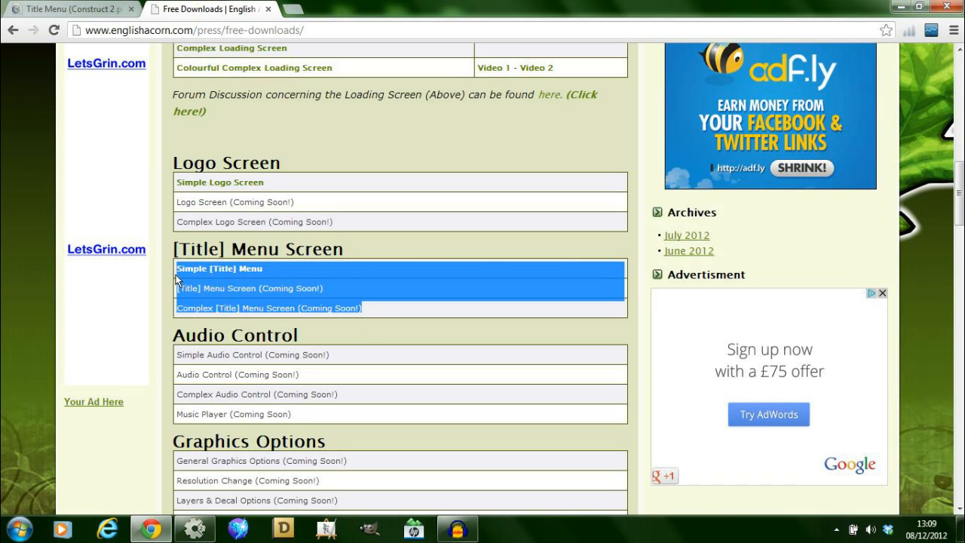
pyautogui.moveTo(301, 280)
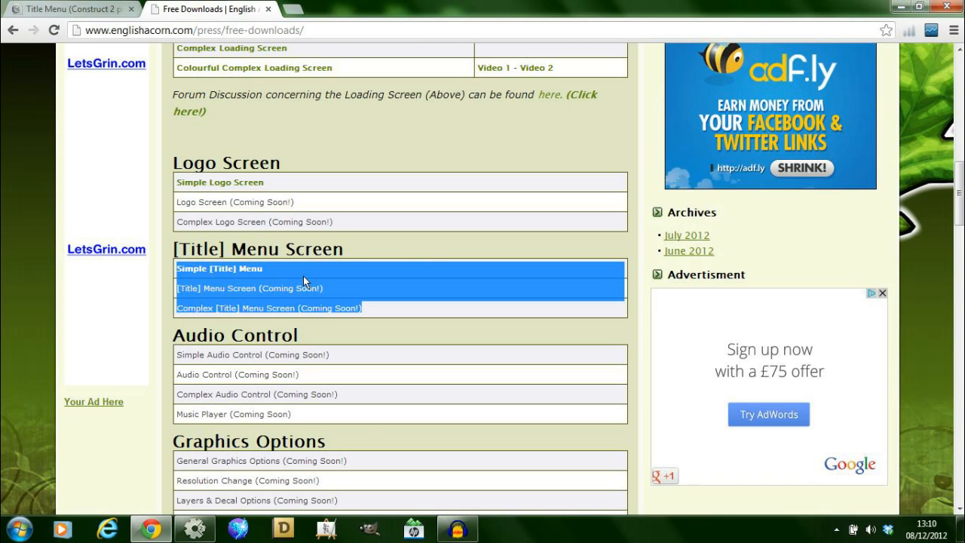
pyautogui.moveTo(216, 292)
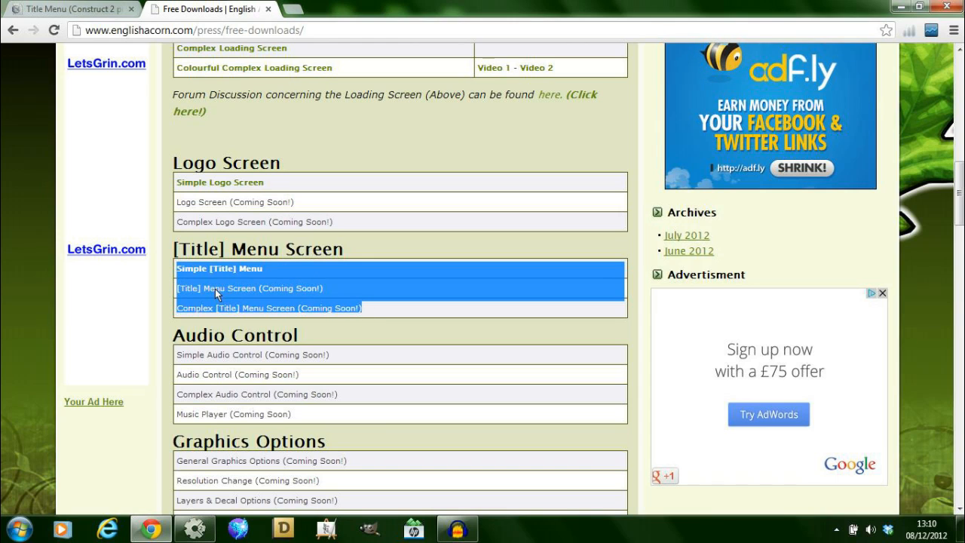
pyautogui.click(339, 270)
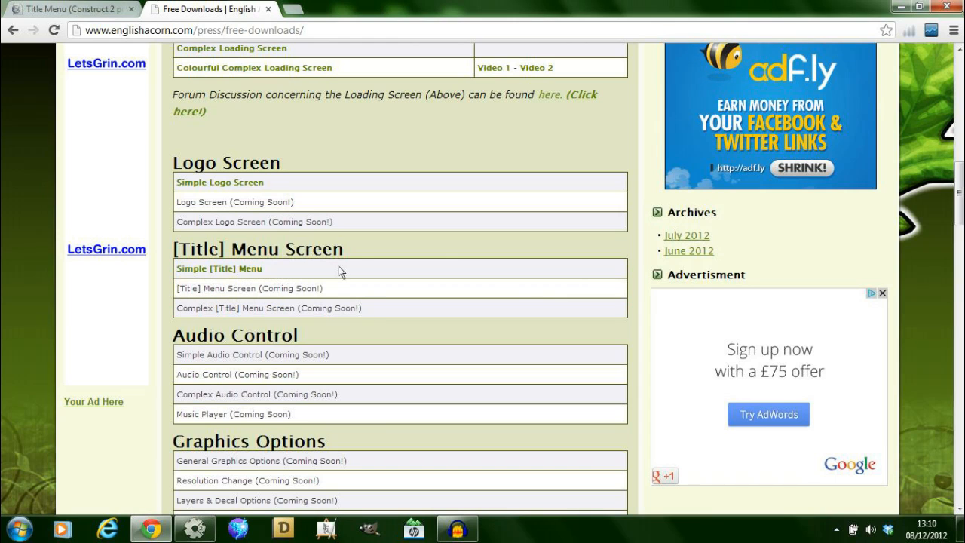
pyautogui.moveTo(320, 281)
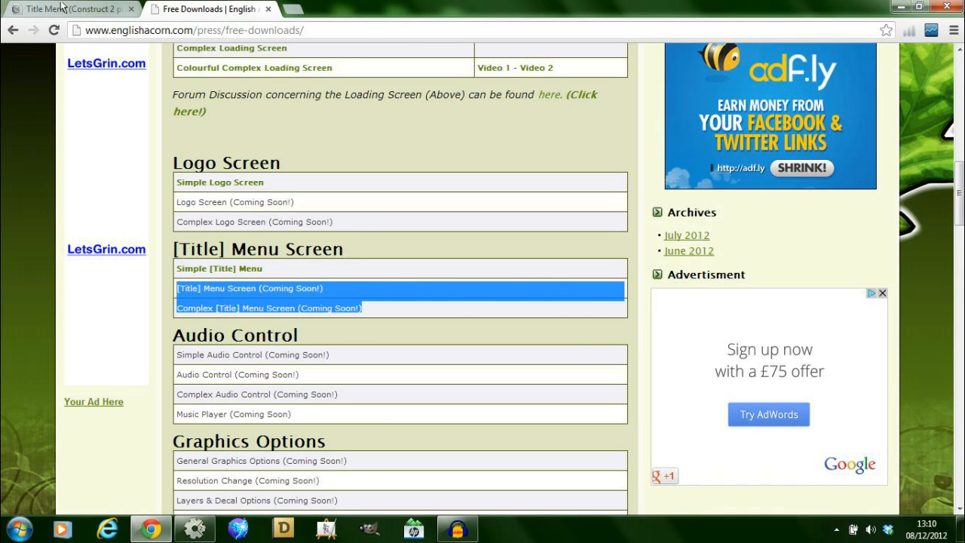
# Return to the running title menu preview and hover over New Game and Continue.
pyautogui.click(68, 9)
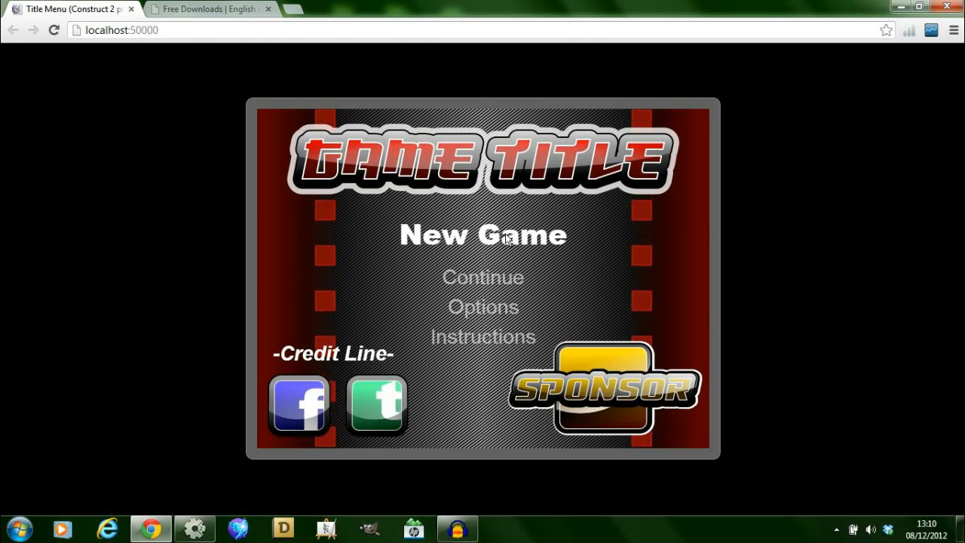
pyautogui.moveTo(482, 411)
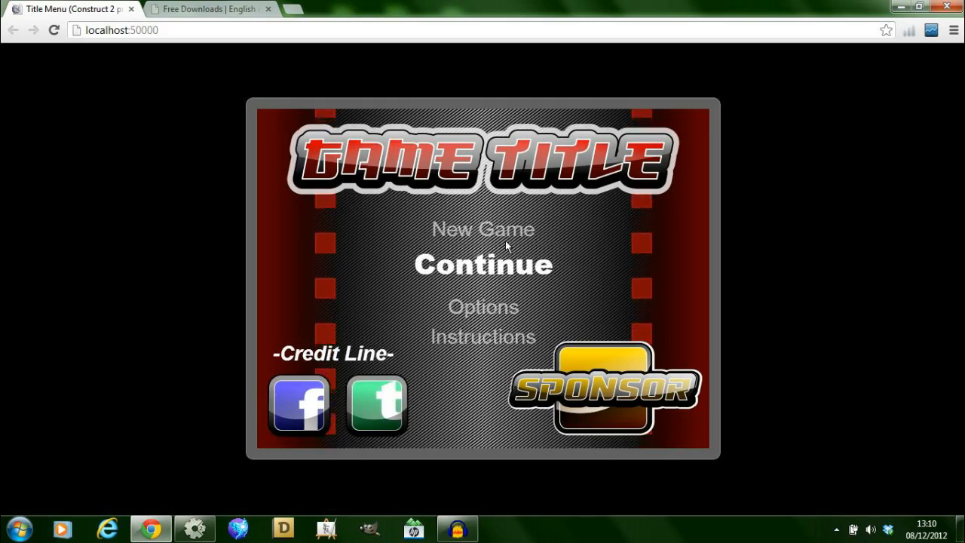
pyautogui.moveTo(624, 247)
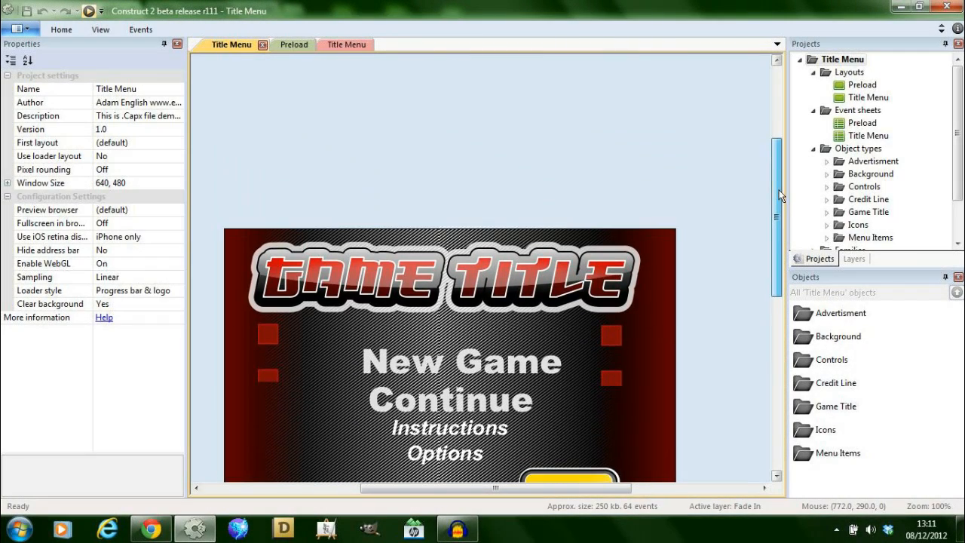
pyautogui.scroll(-3)
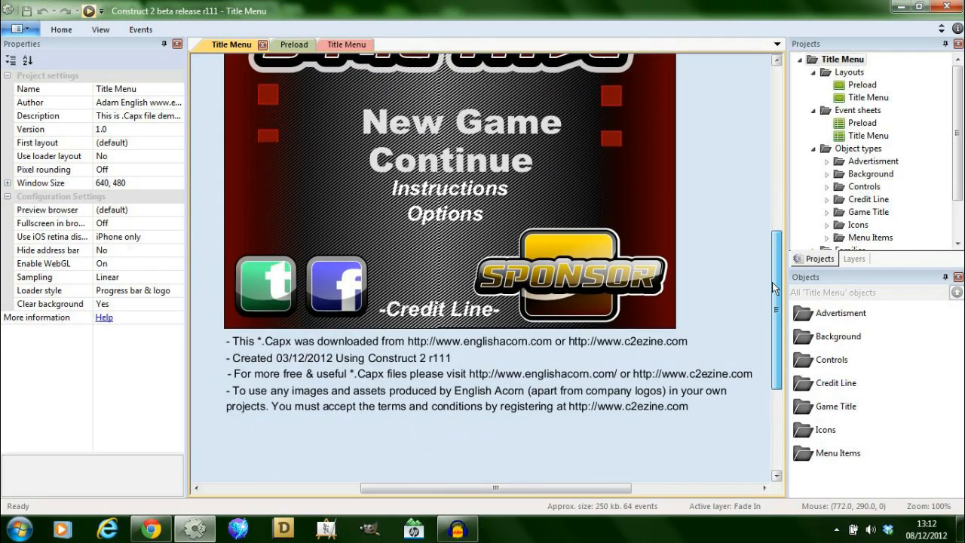
pyautogui.scroll(3)
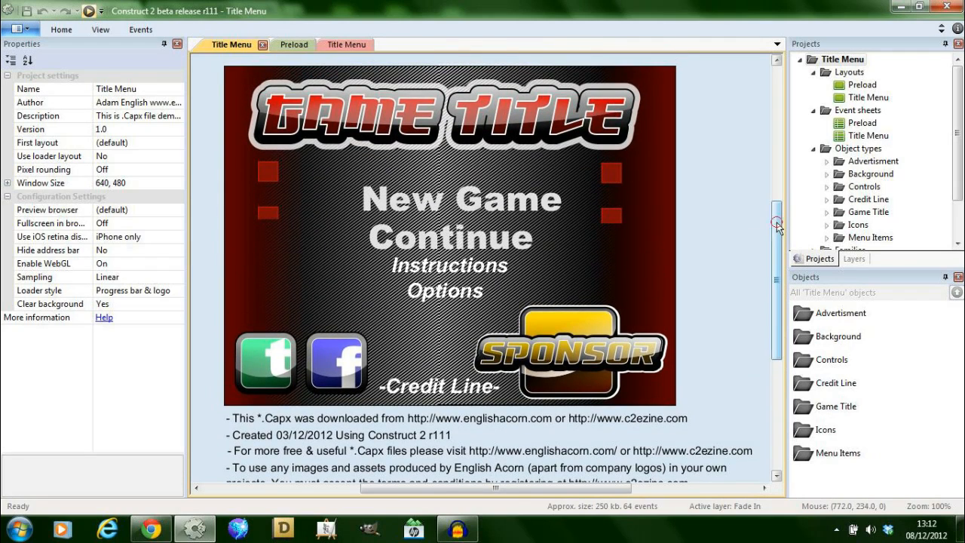
pyautogui.scroll(-3)
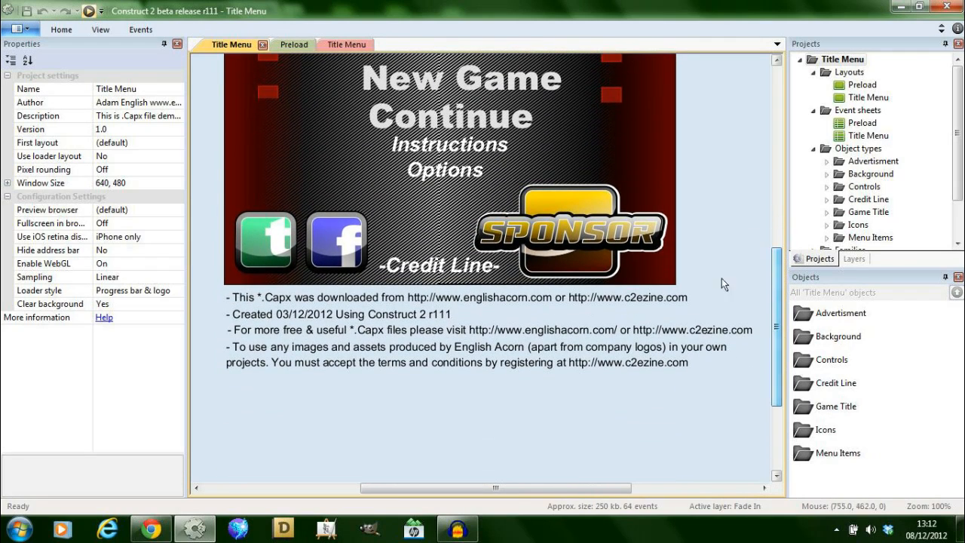
pyautogui.click(489, 329)
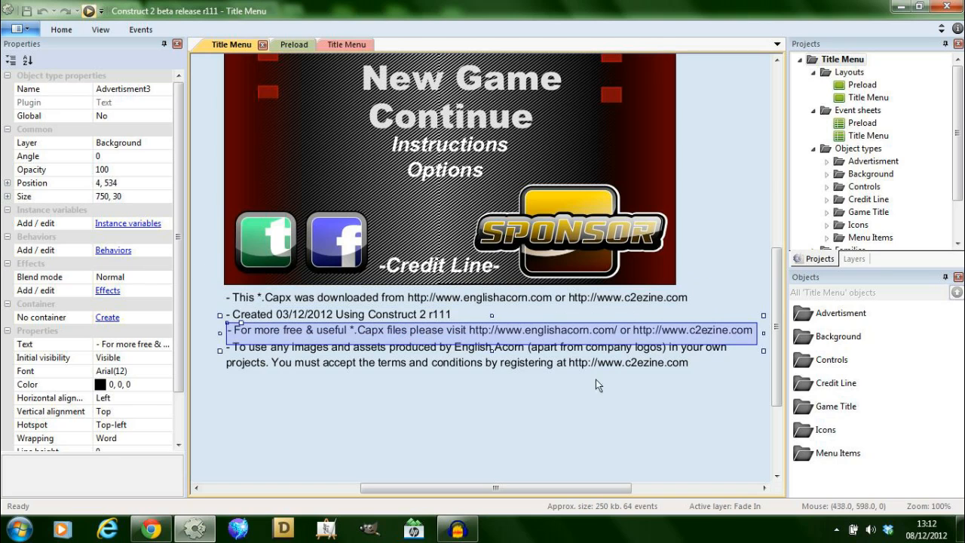
pyautogui.scroll(3)
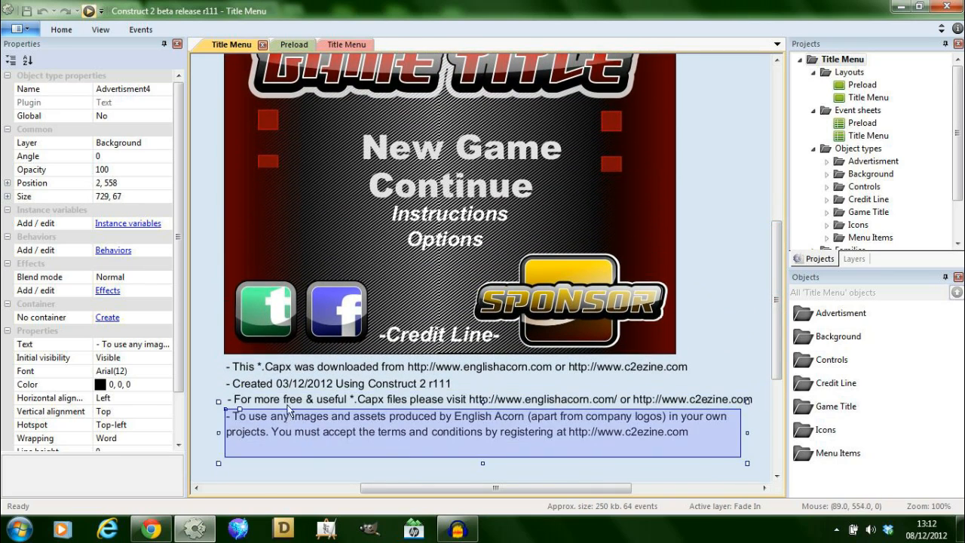
pyautogui.click(490, 398)
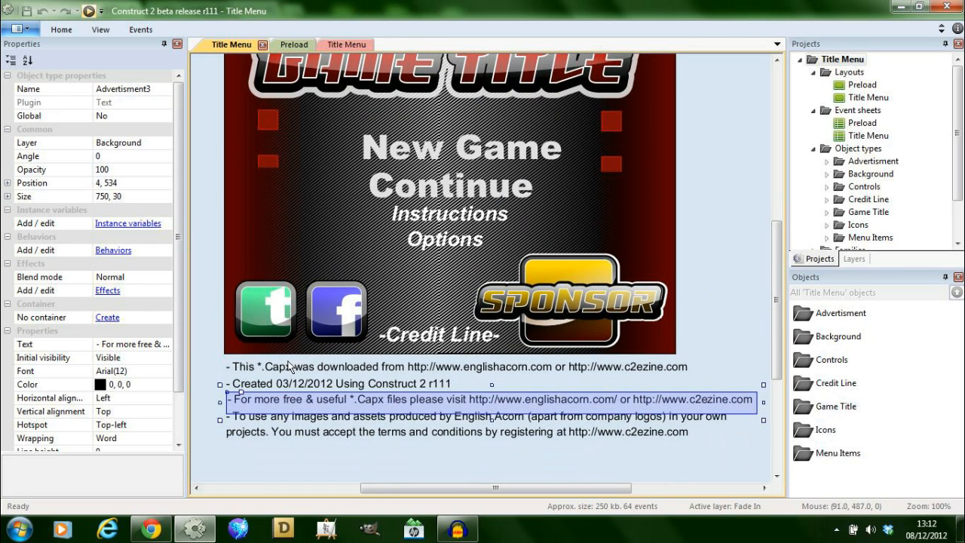
pyautogui.click(455, 422)
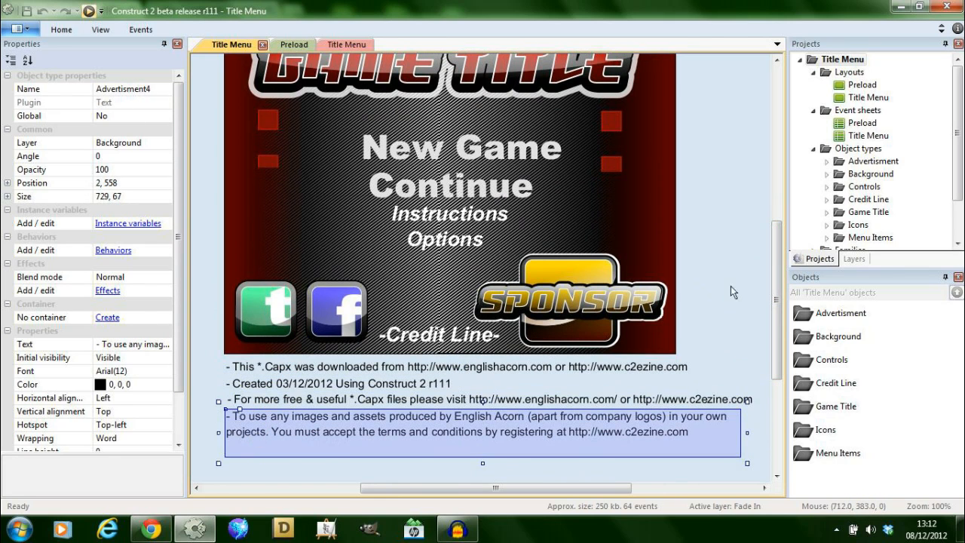
# Inspect the Facebook and Twitter icons and the Credit Line text object's name.
pyautogui.scroll(3)
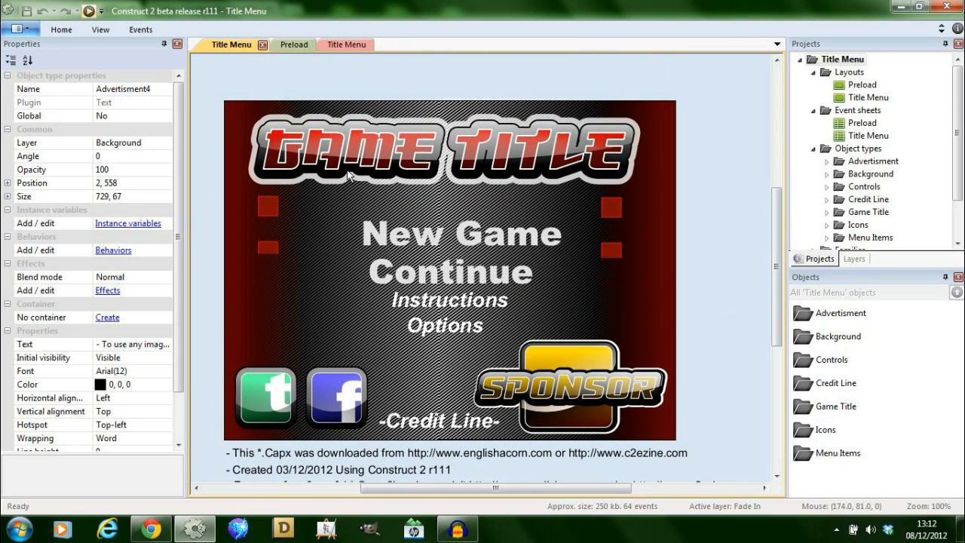
pyautogui.moveTo(271, 379)
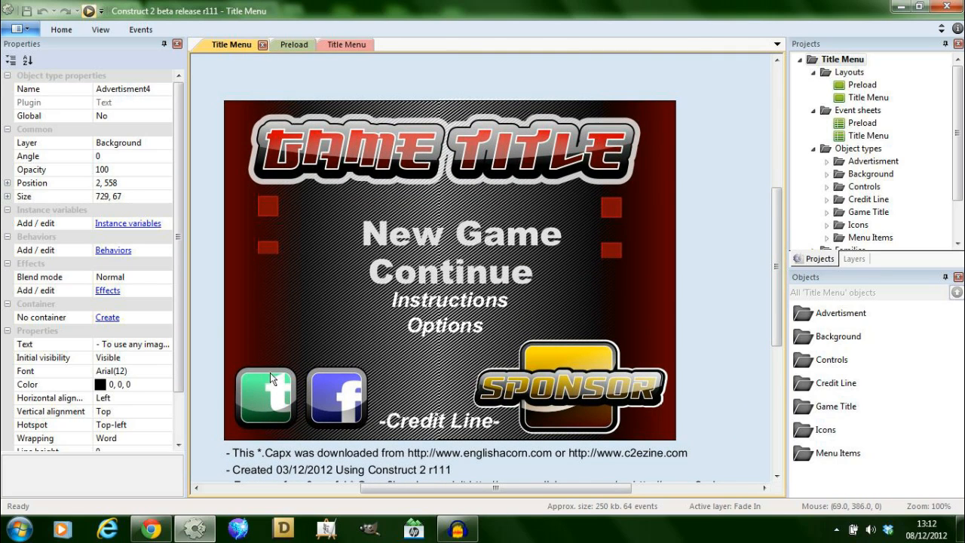
pyautogui.click(336, 397)
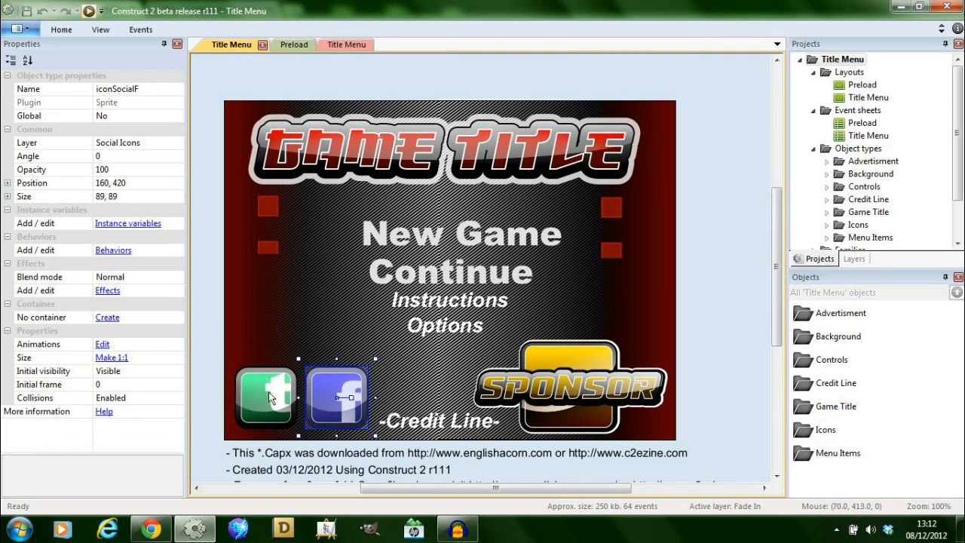
pyautogui.moveTo(292, 396)
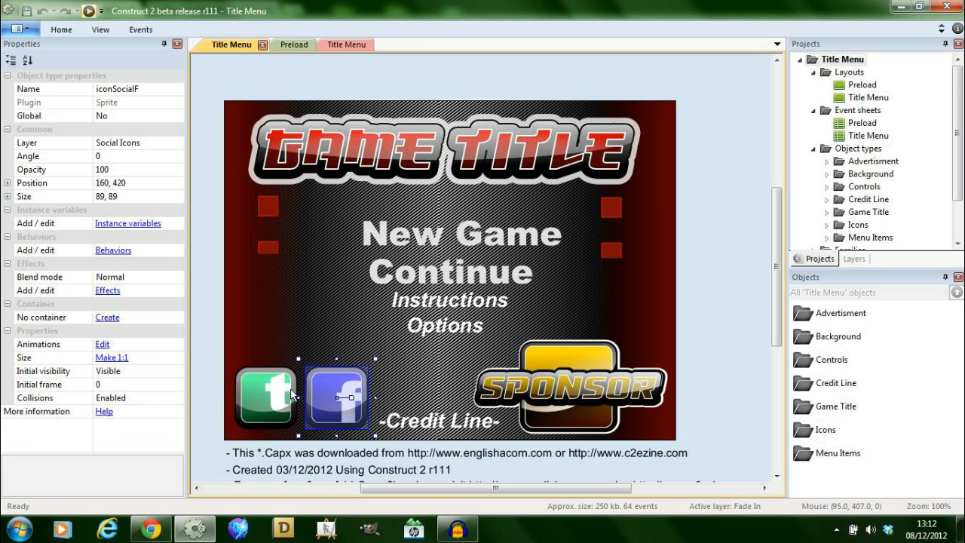
pyautogui.click(263, 396)
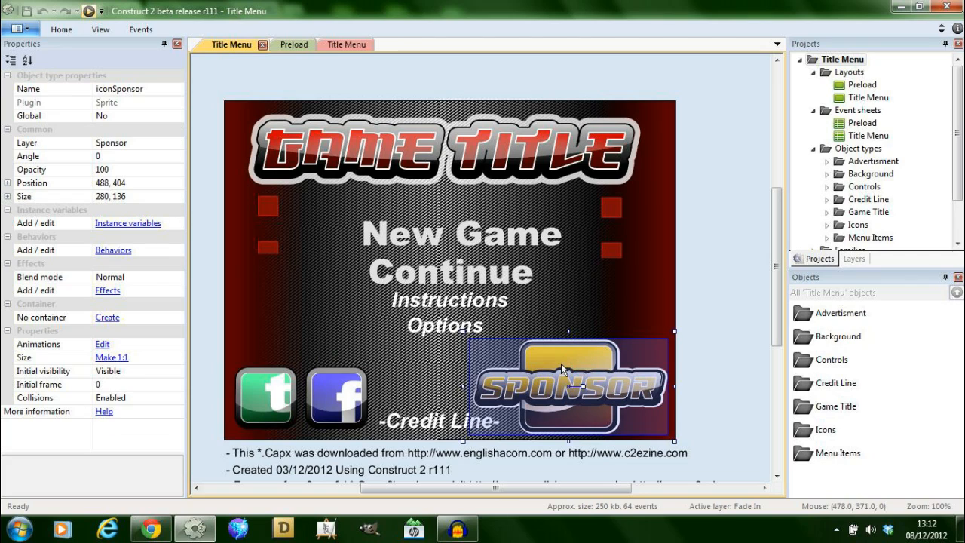
pyautogui.moveTo(316, 398)
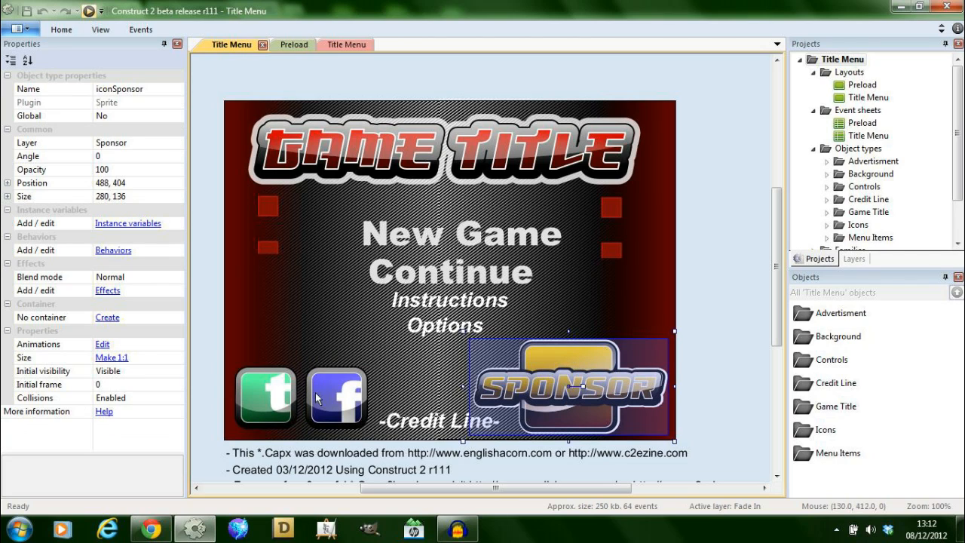
pyautogui.moveTo(490, 434)
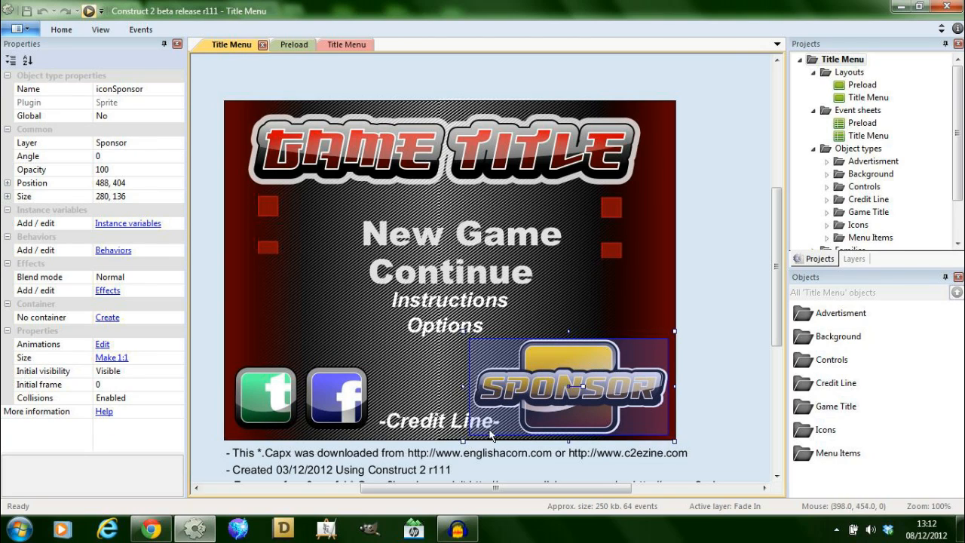
pyautogui.click(439, 421)
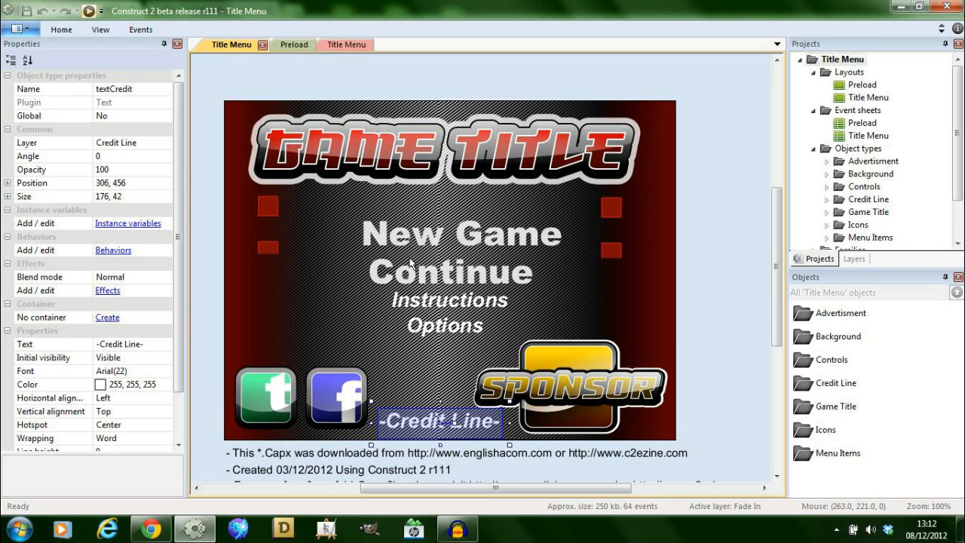
pyautogui.doubleClick(53, 89)
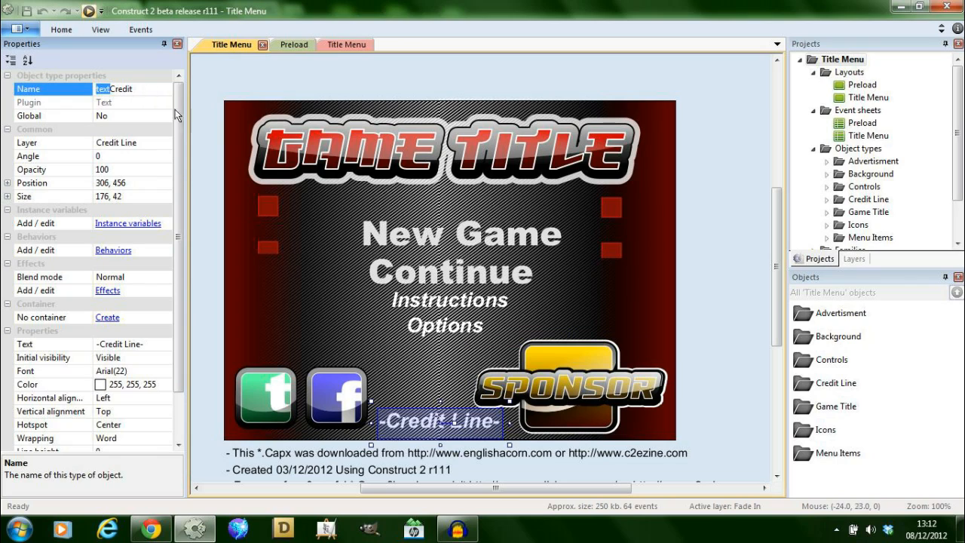
pyautogui.moveTo(391, 292)
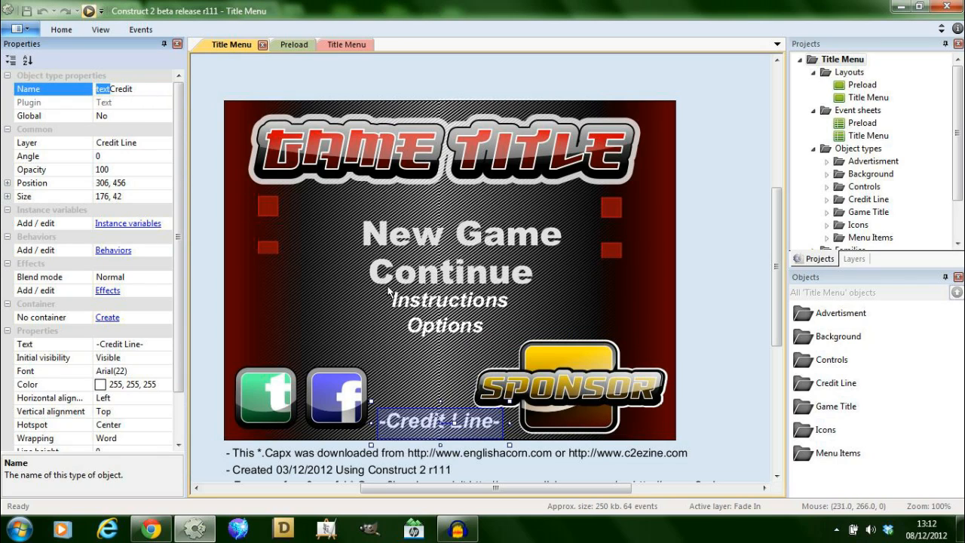
pyautogui.moveTo(419, 431)
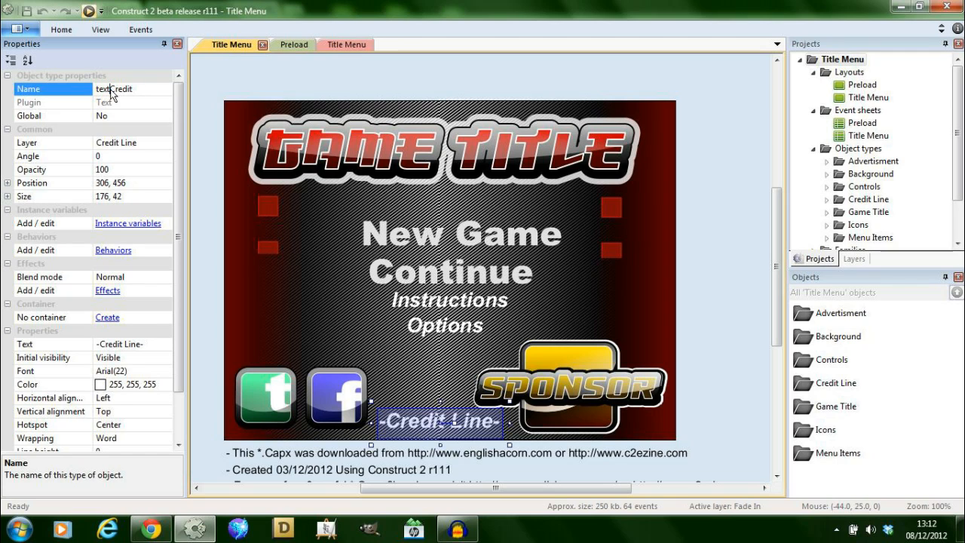
pyautogui.moveTo(392, 309)
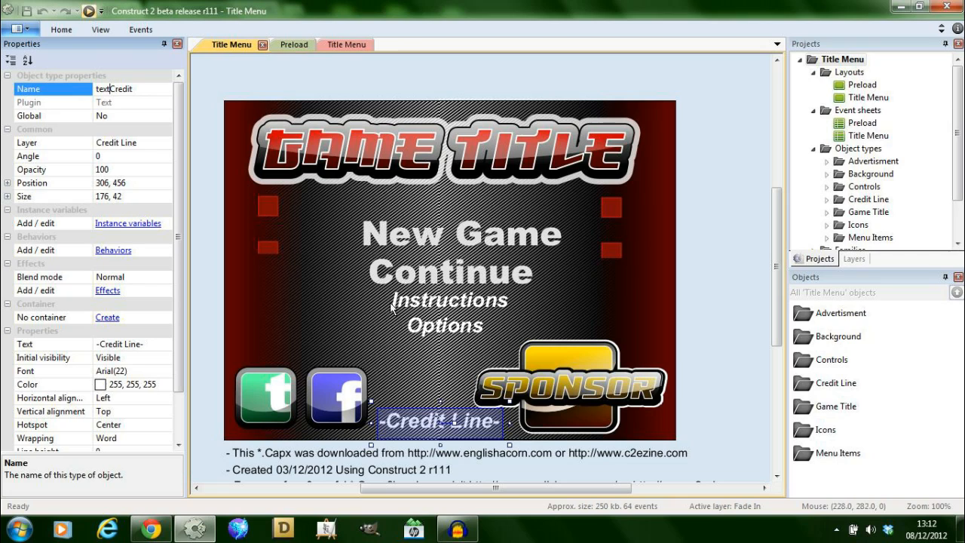
pyautogui.moveTo(431, 432)
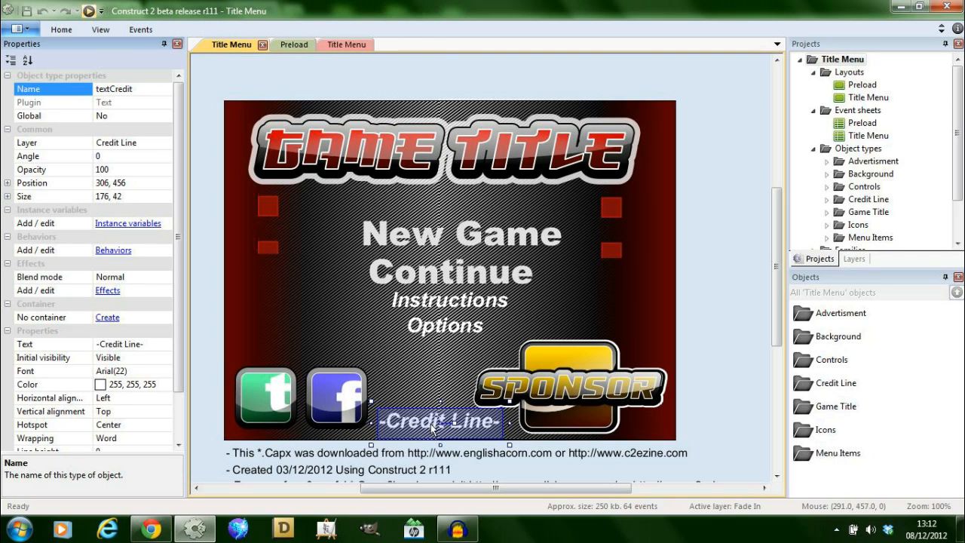
pyautogui.moveTo(403, 420)
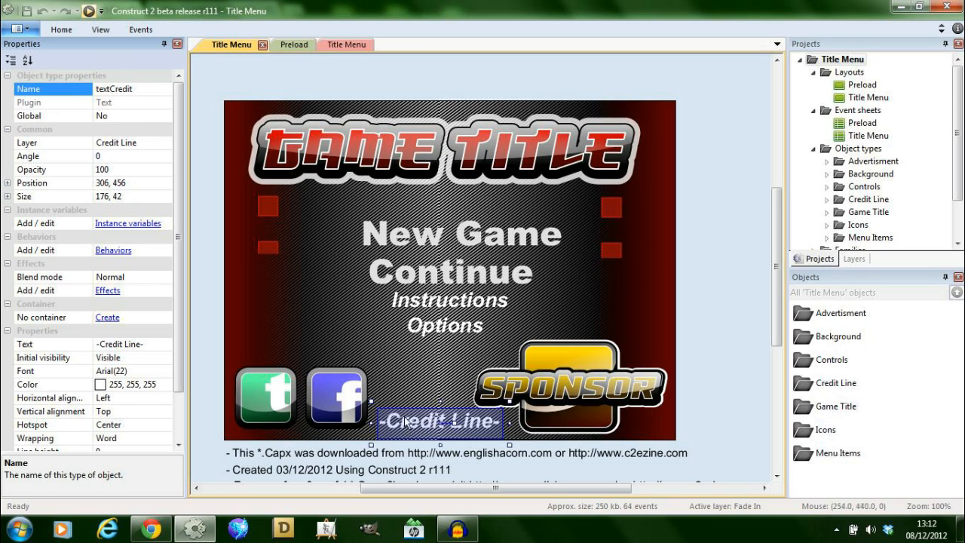
# Inspect the Options item, red strip, striped background and logo, then show the layers list.
pyautogui.click(266, 397)
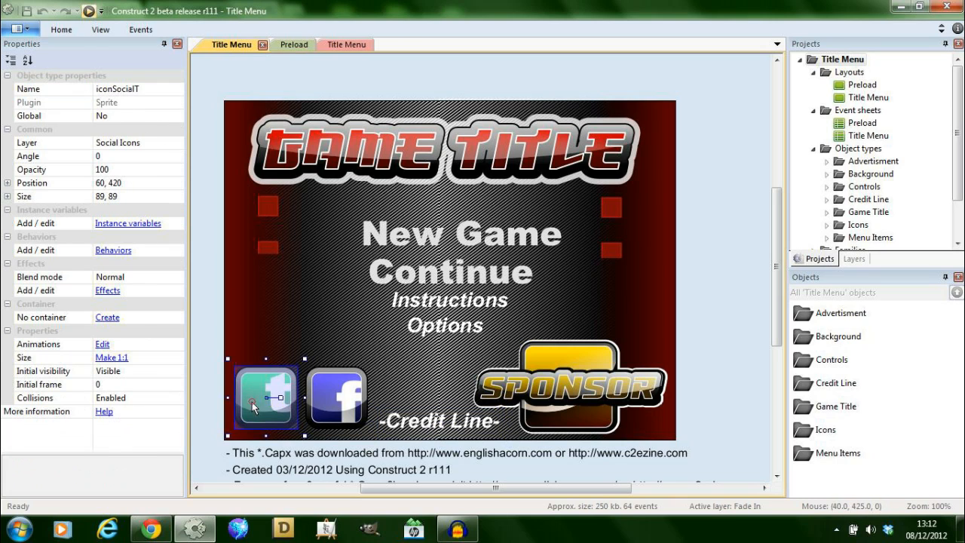
pyautogui.moveTo(407, 406)
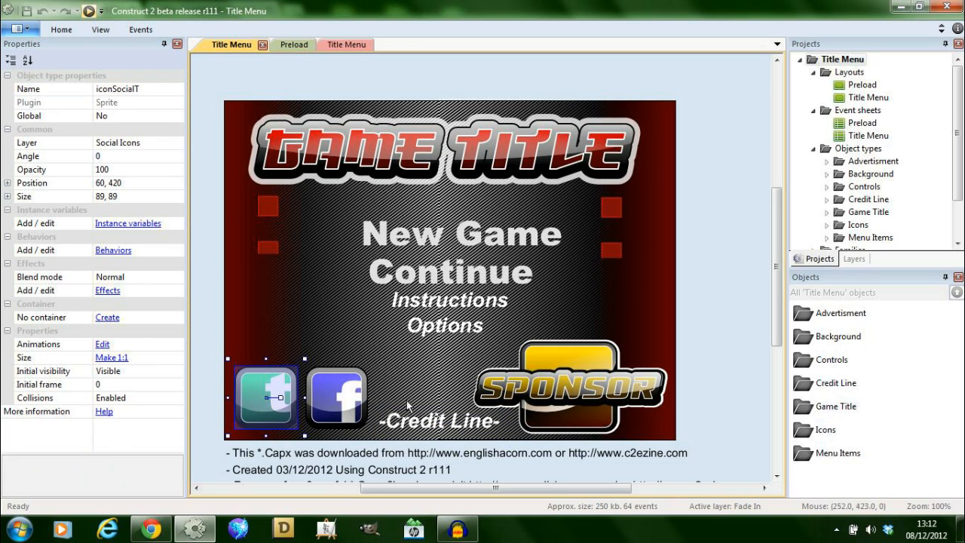
pyautogui.click(444, 312)
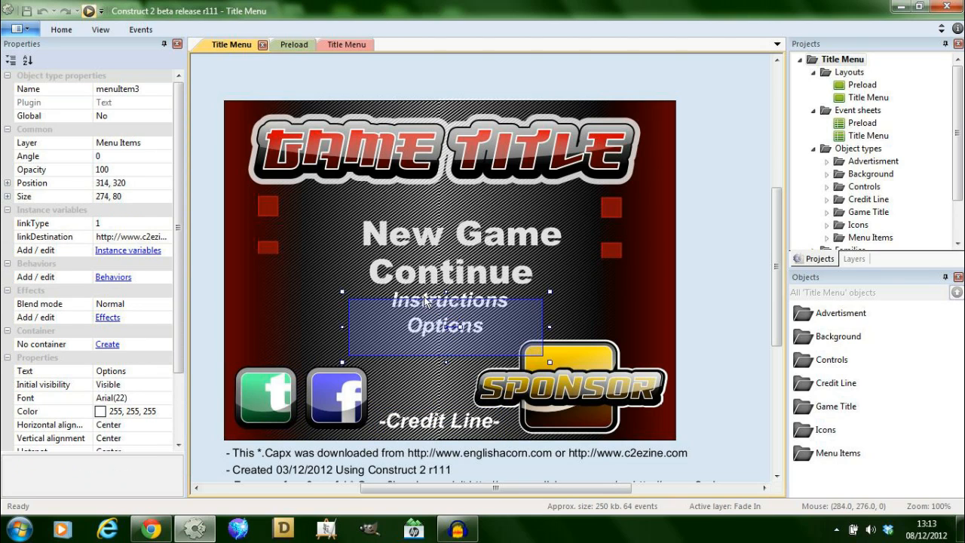
pyautogui.moveTo(451, 355)
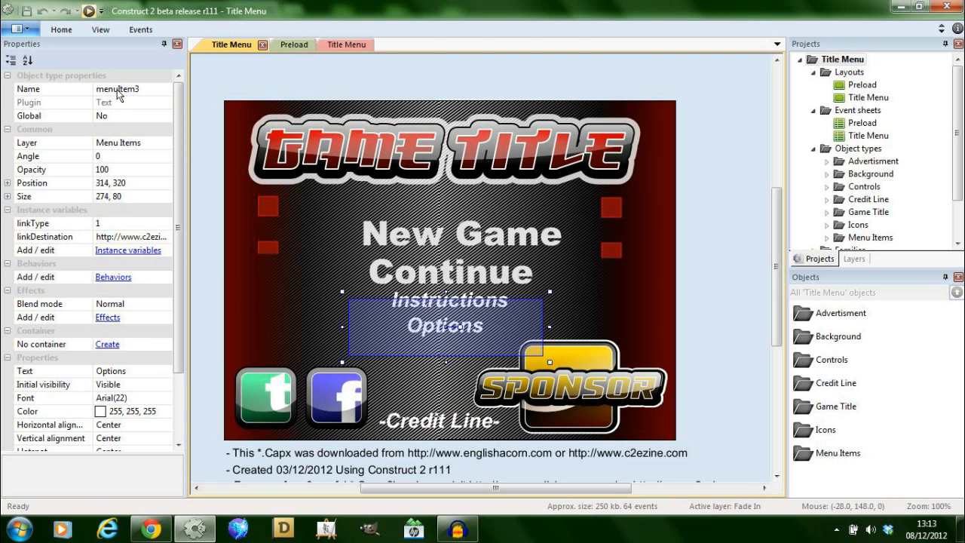
pyautogui.click(448, 272)
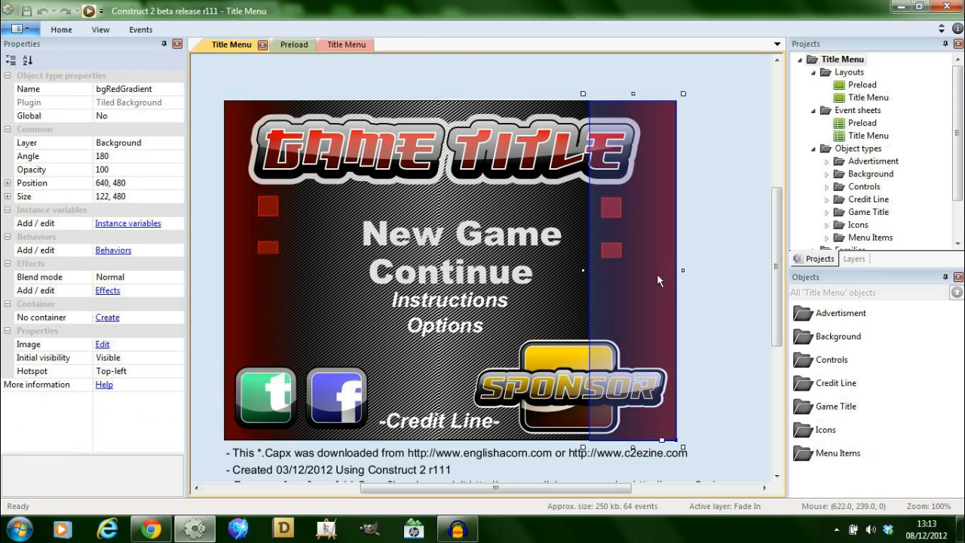
pyautogui.click(562, 316)
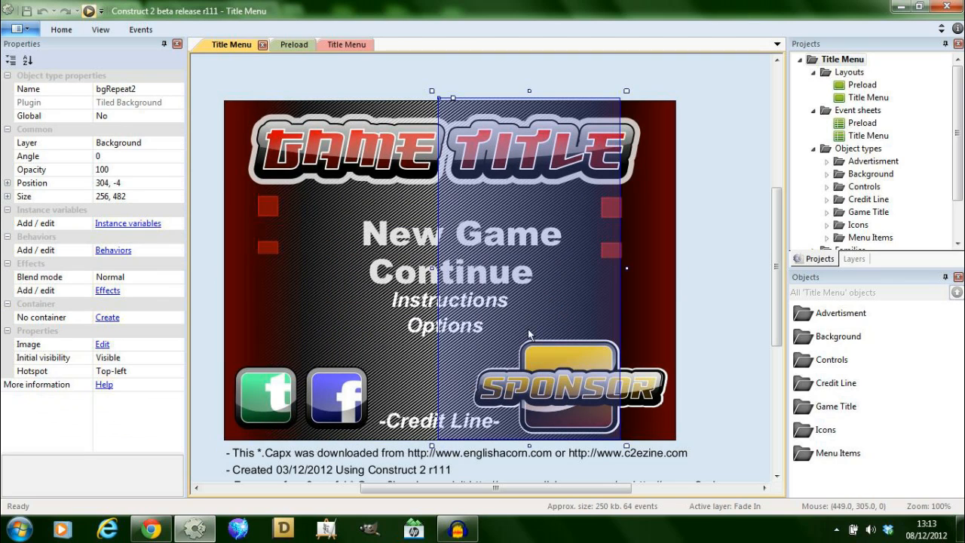
pyautogui.click(452, 143)
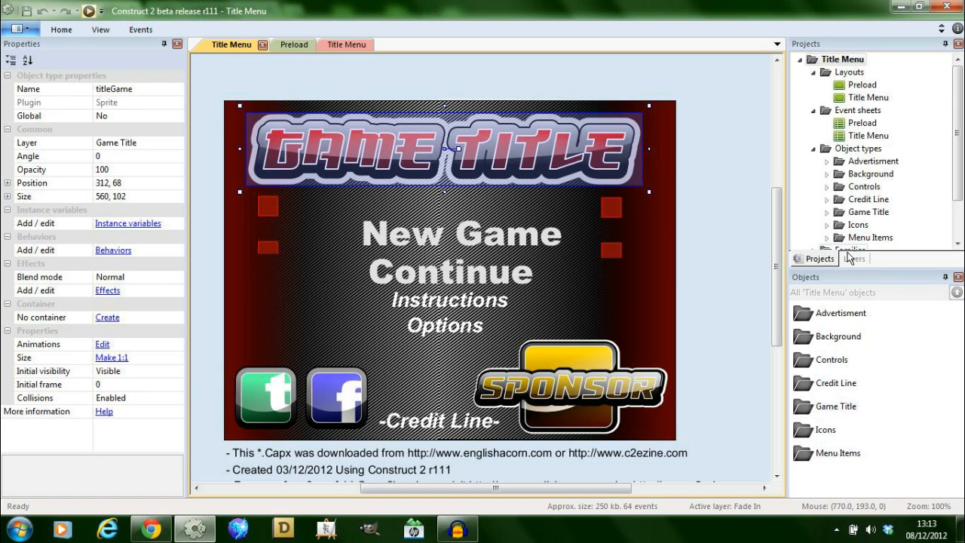
pyautogui.moveTo(735, 262)
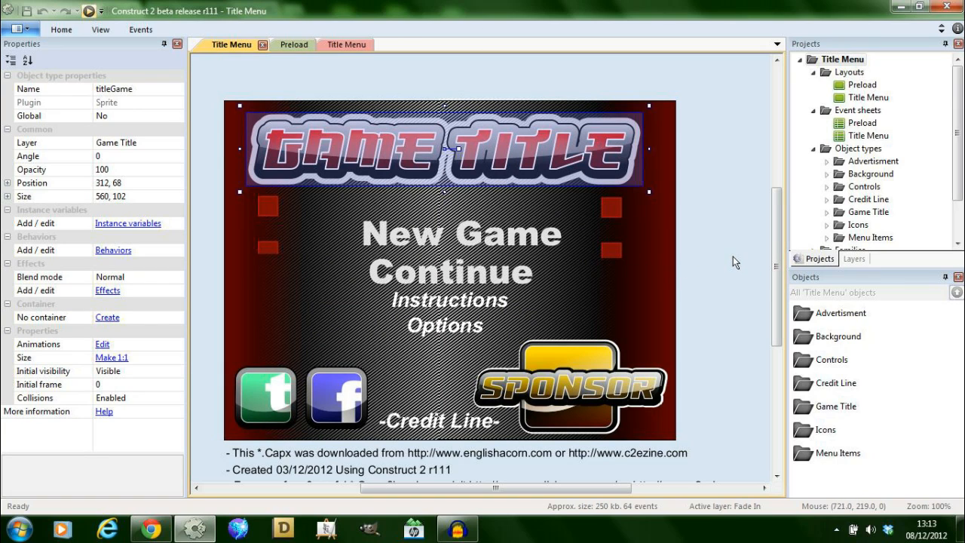
pyautogui.click(855, 259)
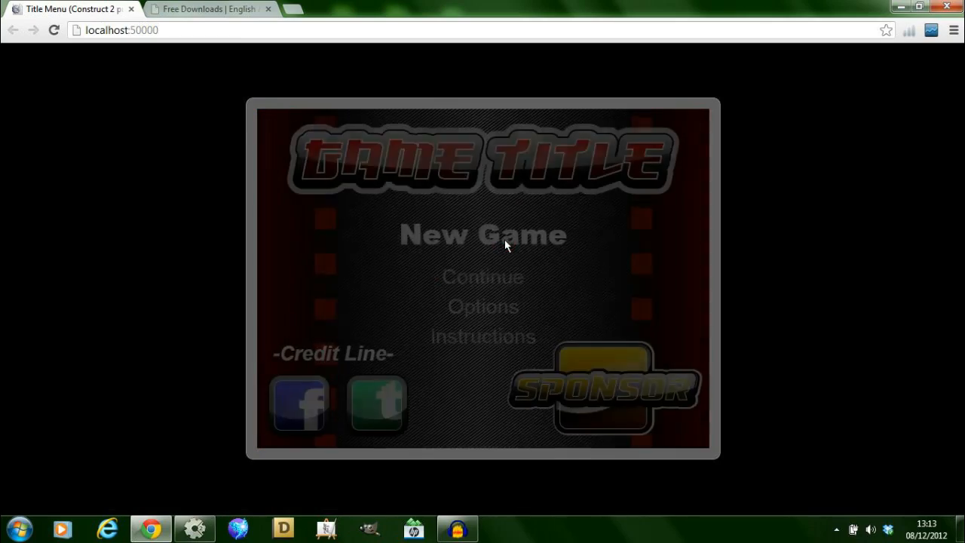
pyautogui.moveTo(424, 285)
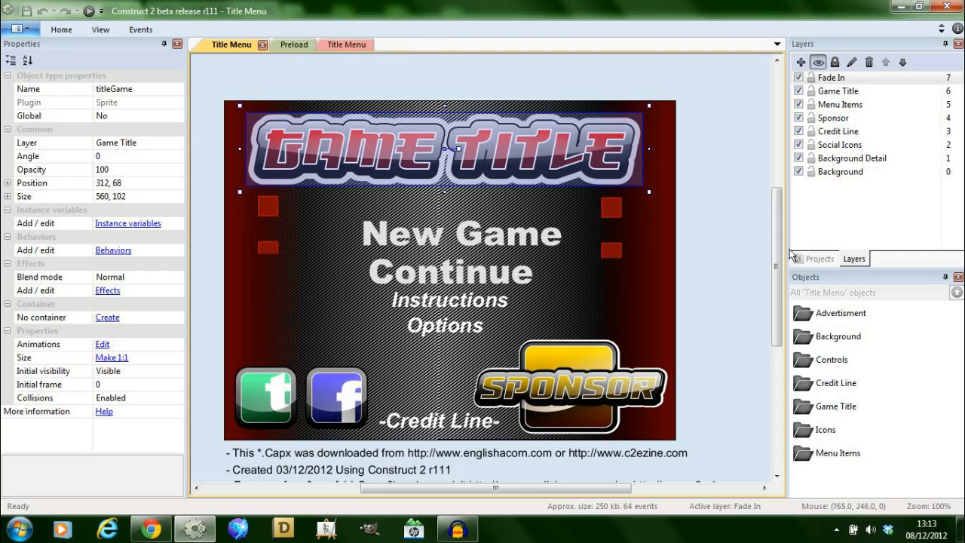
pyautogui.moveTo(751, 227)
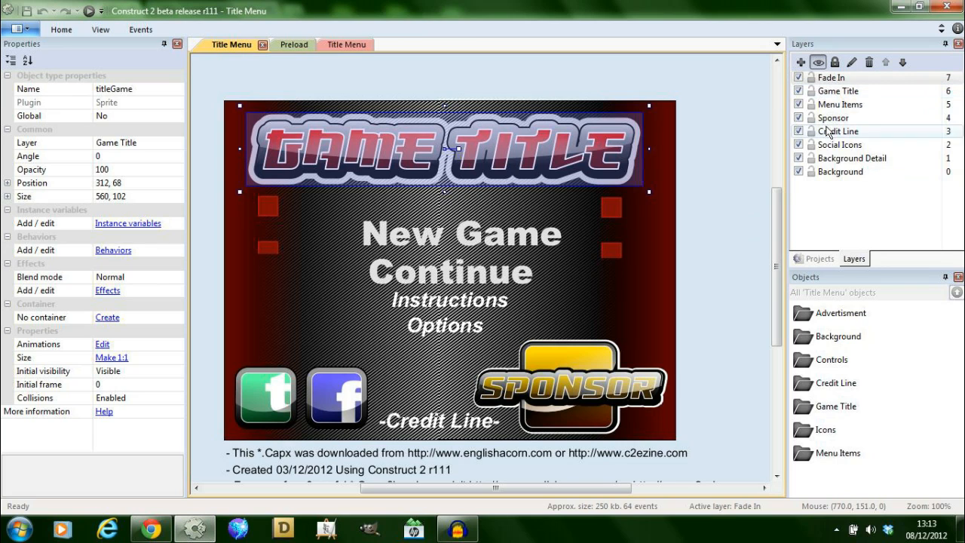
pyautogui.click(839, 171)
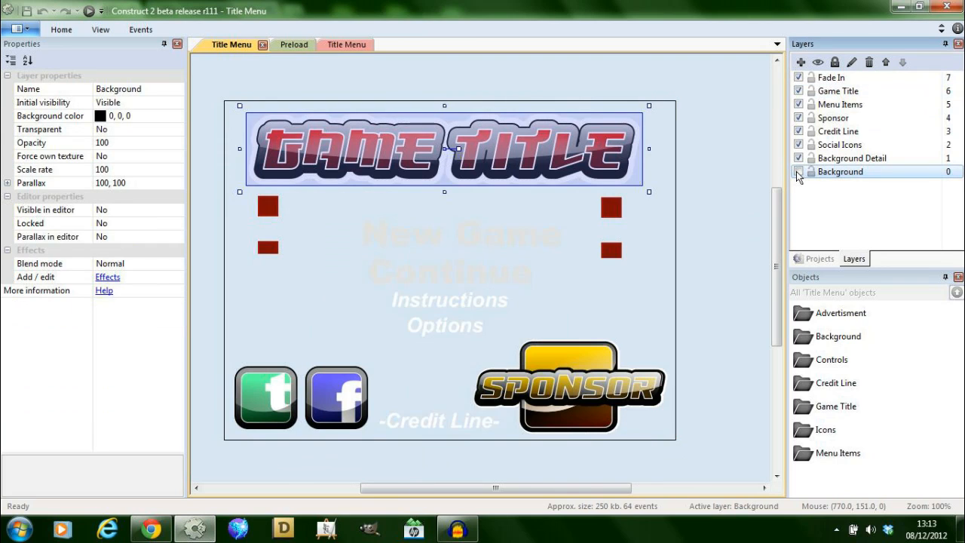
pyautogui.click(809, 171)
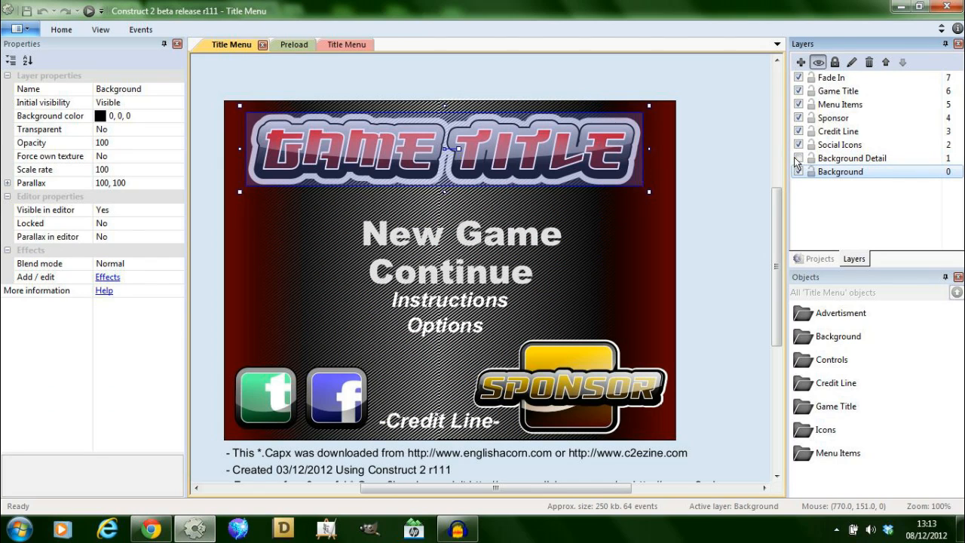
pyautogui.click(610, 226)
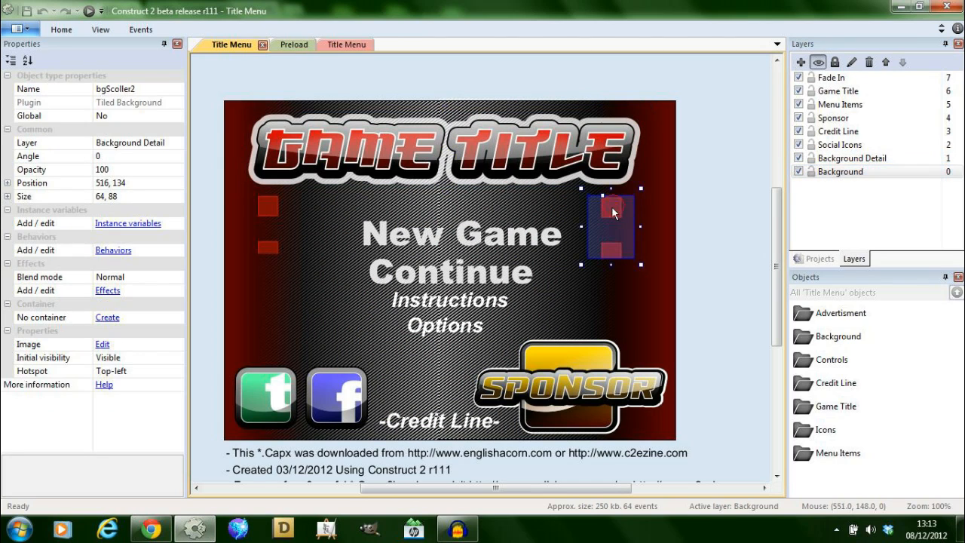
pyautogui.moveTo(717, 241)
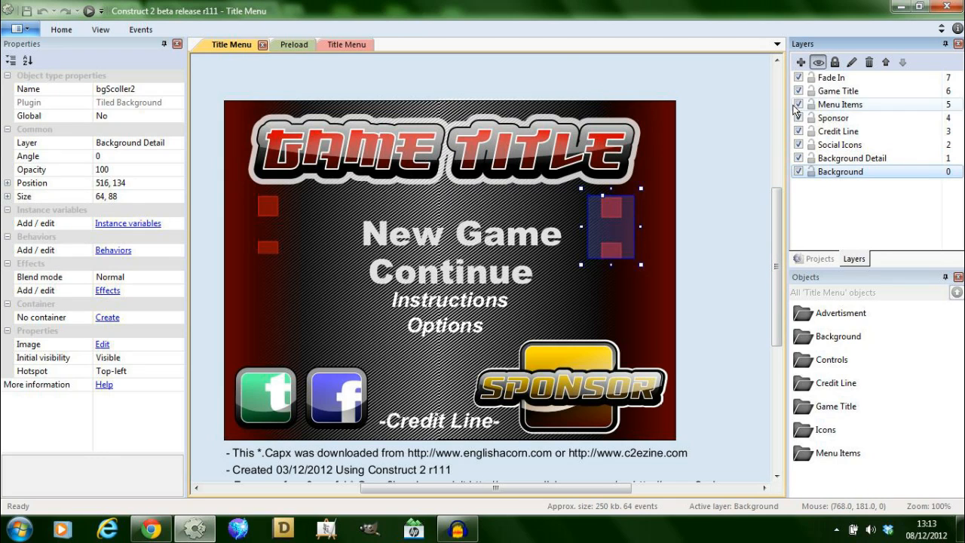
pyautogui.click(840, 104)
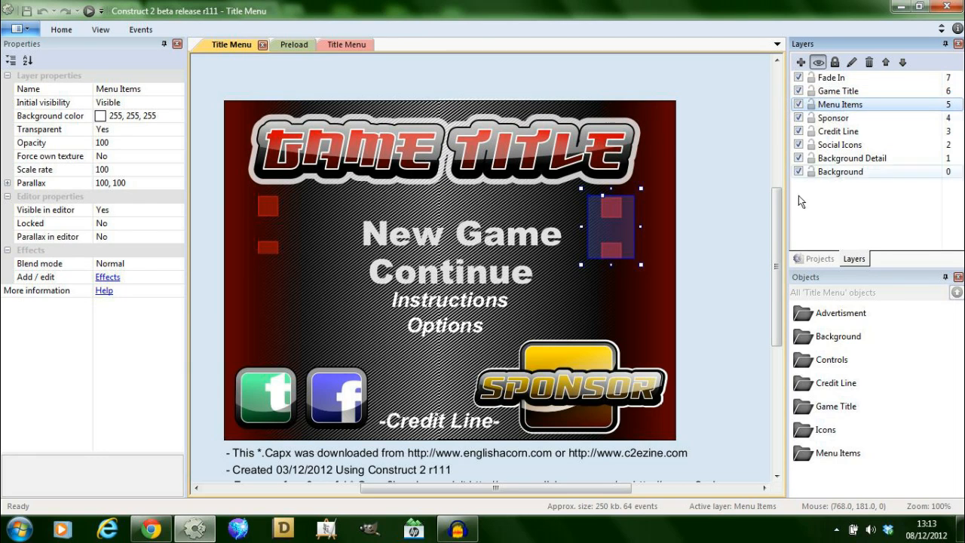
pyautogui.click(819, 258)
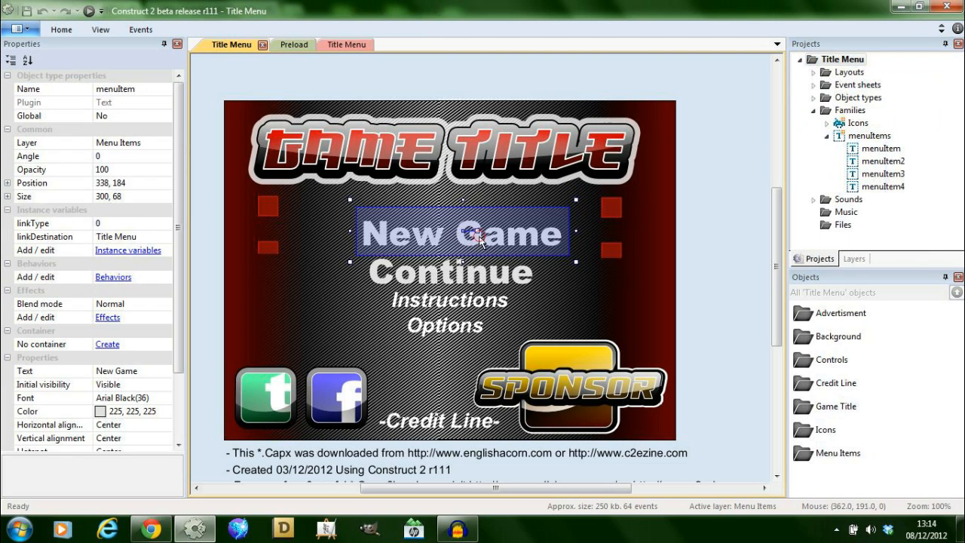
# View the Icons family members, then collapse the Families group.
pyautogui.click(445, 325)
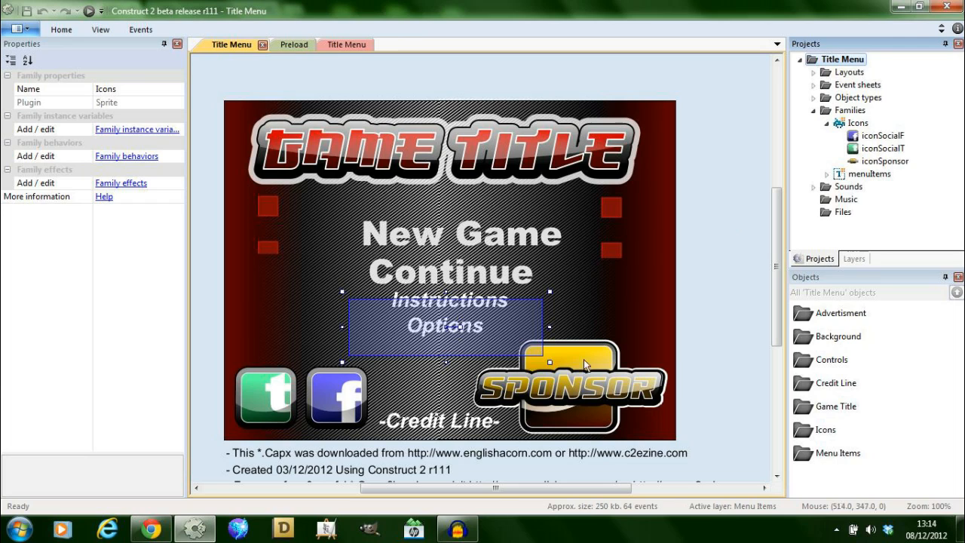
pyautogui.moveTo(426, 411)
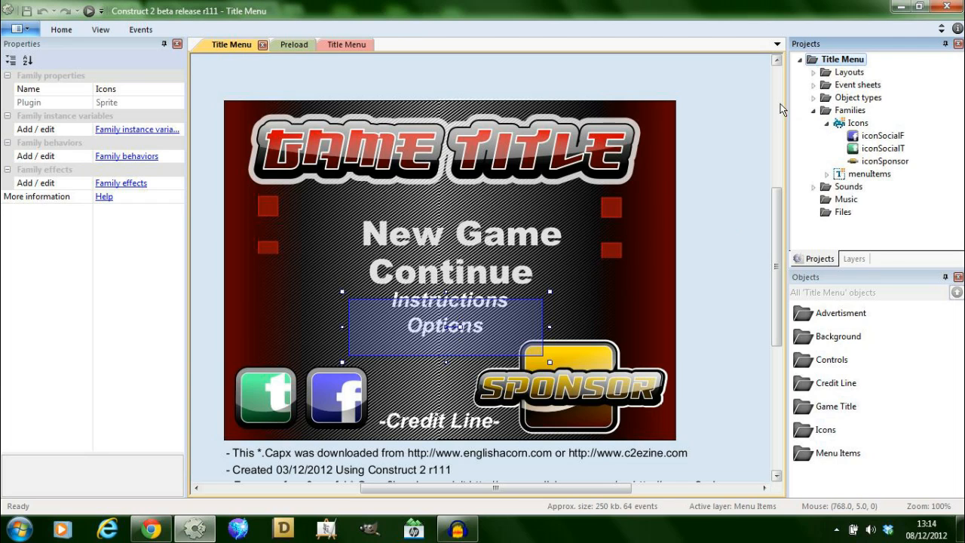
pyautogui.click(814, 110)
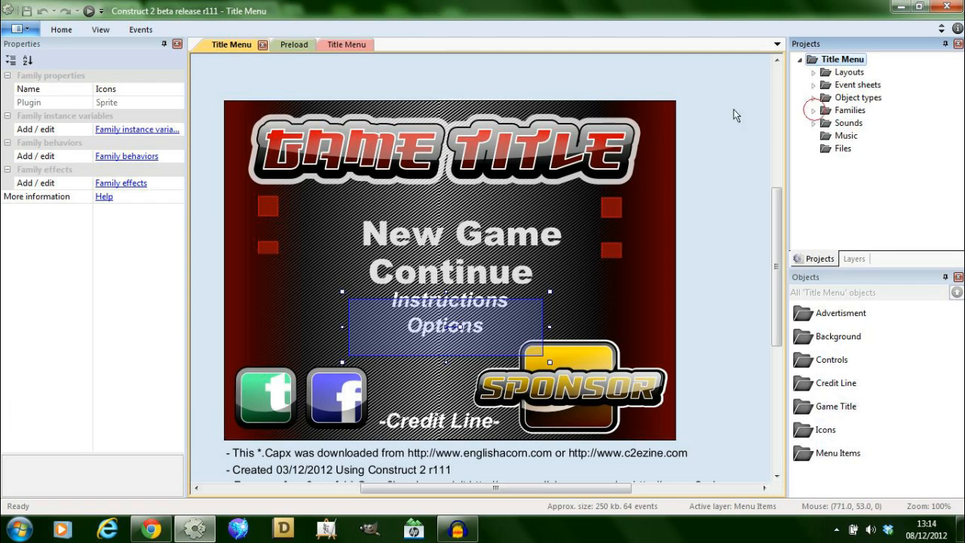
pyautogui.click(335, 45)
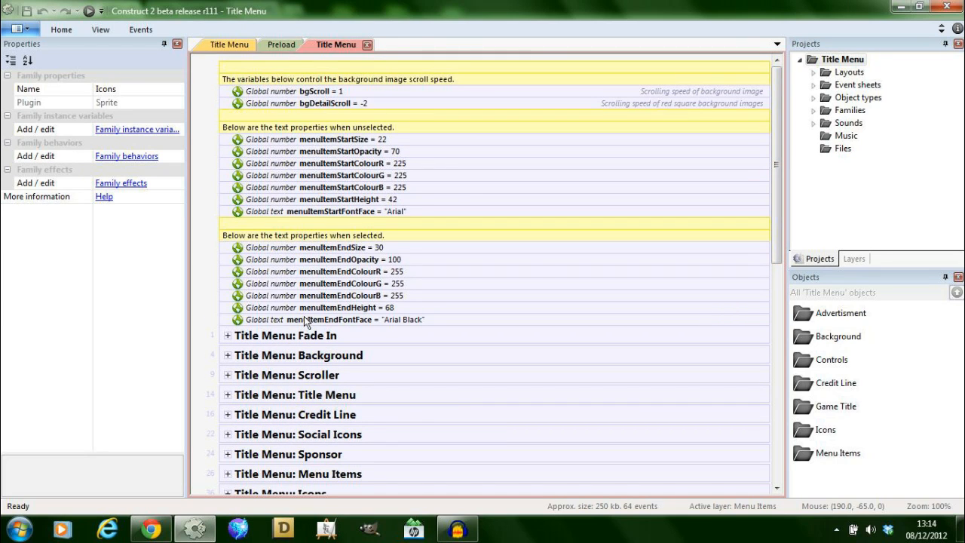
pyautogui.moveTo(698, 103)
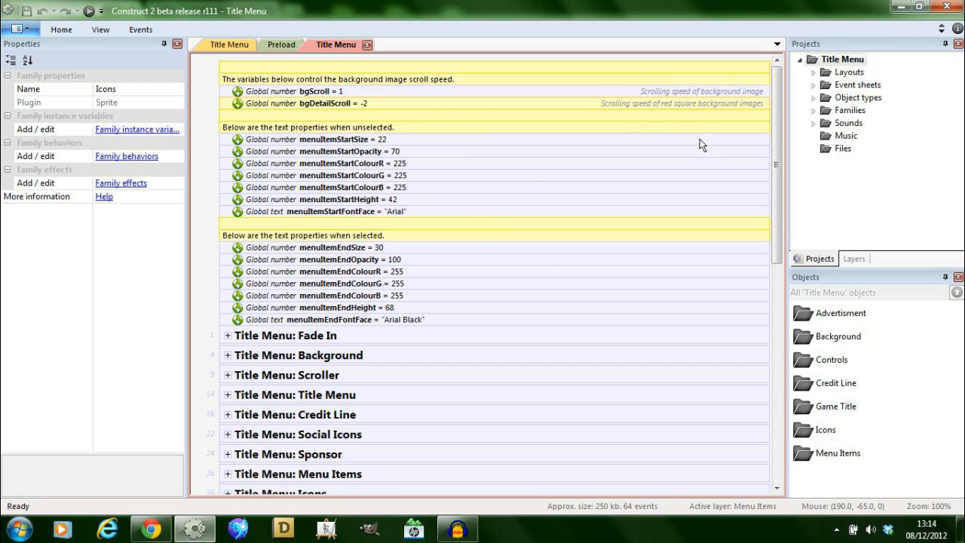
pyautogui.moveTo(409, 151)
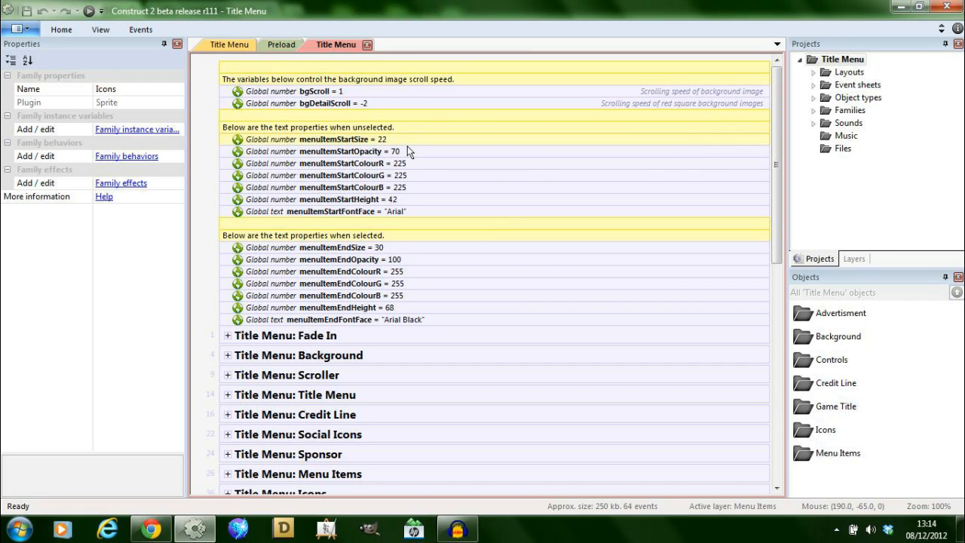
pyautogui.moveTo(435, 199)
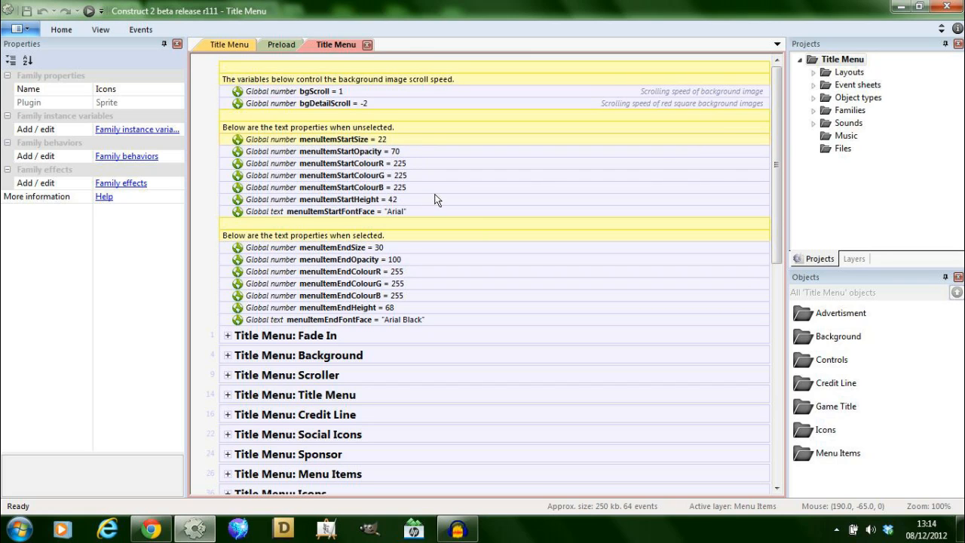
pyautogui.moveTo(223, 342)
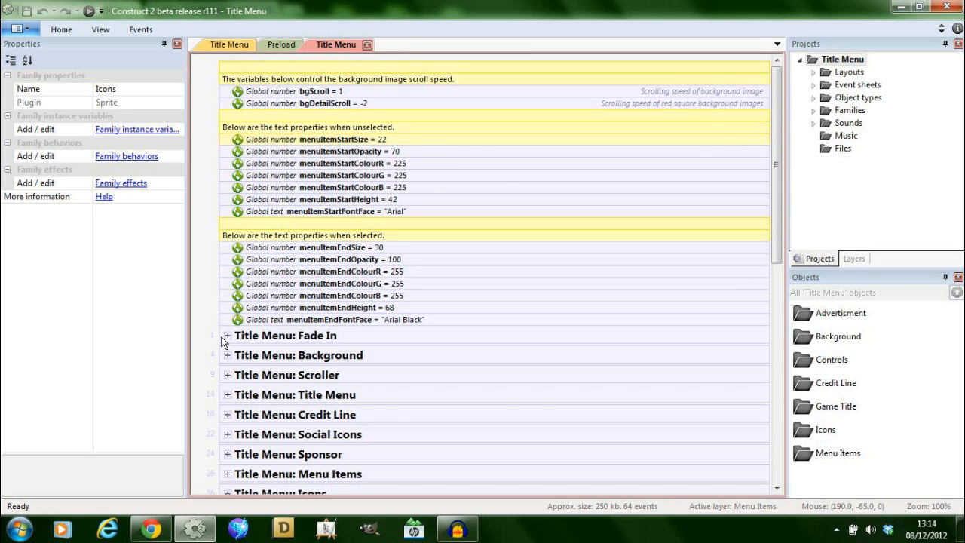
pyautogui.scroll(-3)
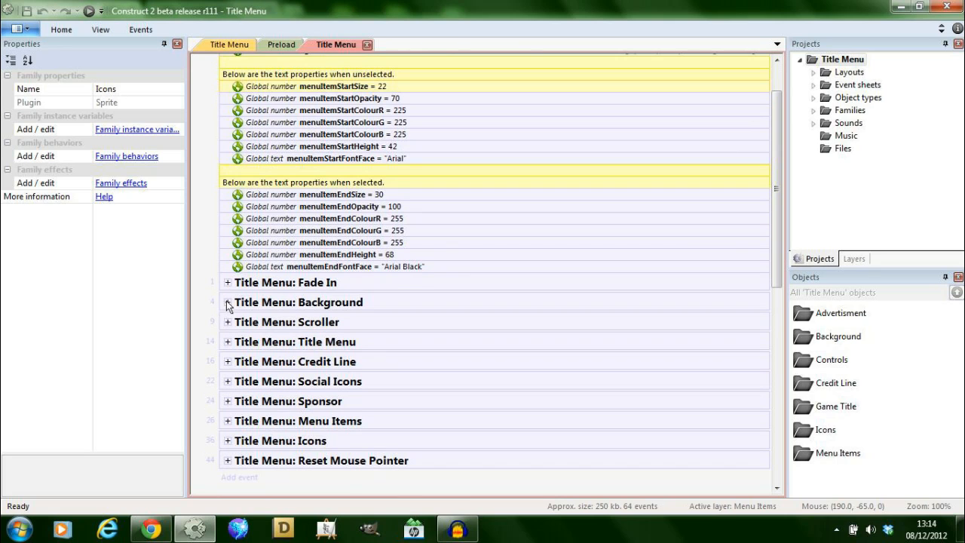
pyautogui.scroll(3)
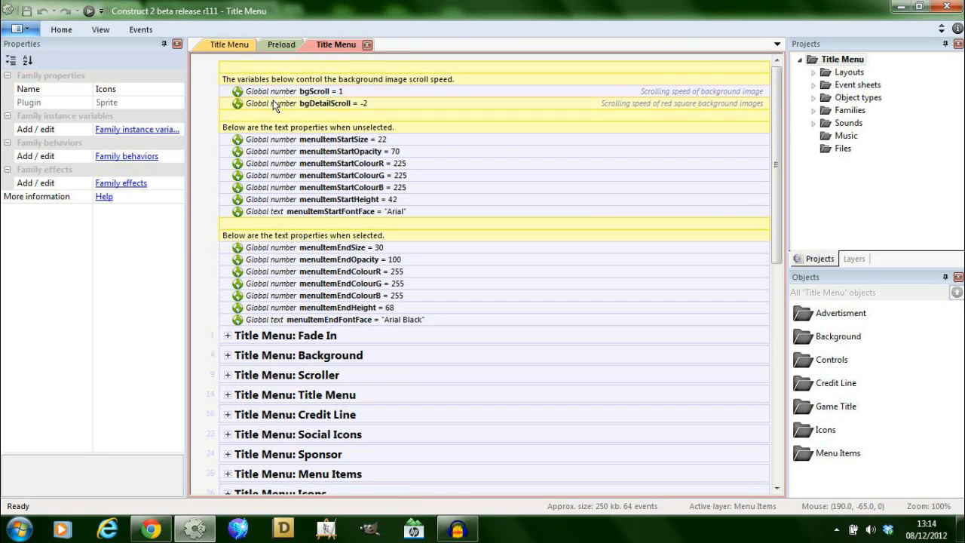
pyautogui.moveTo(343, 112)
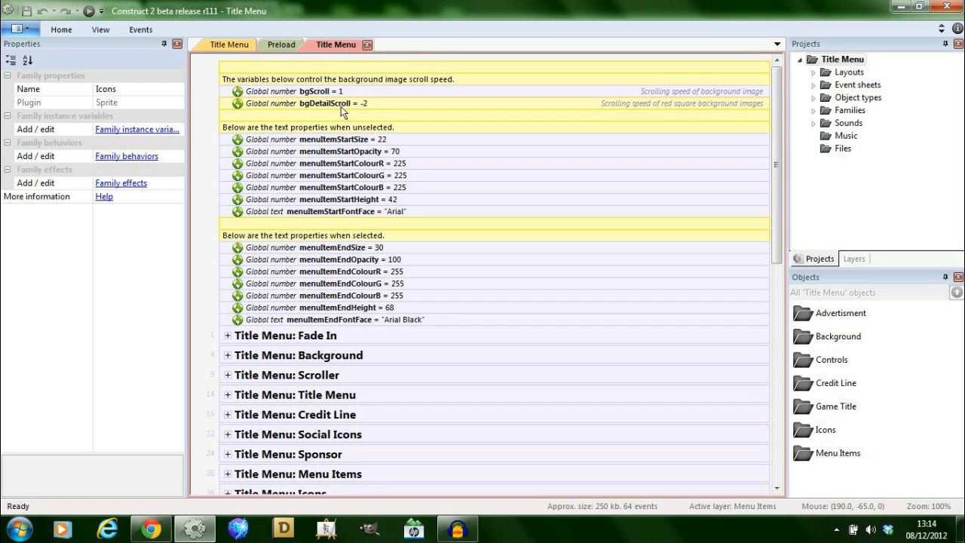
pyautogui.moveTo(369, 98)
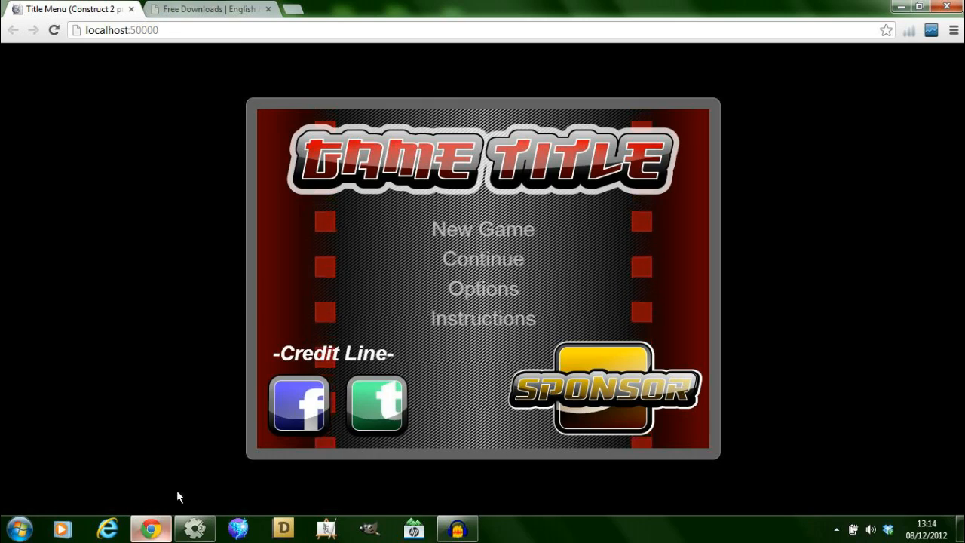
pyautogui.moveTo(482, 264)
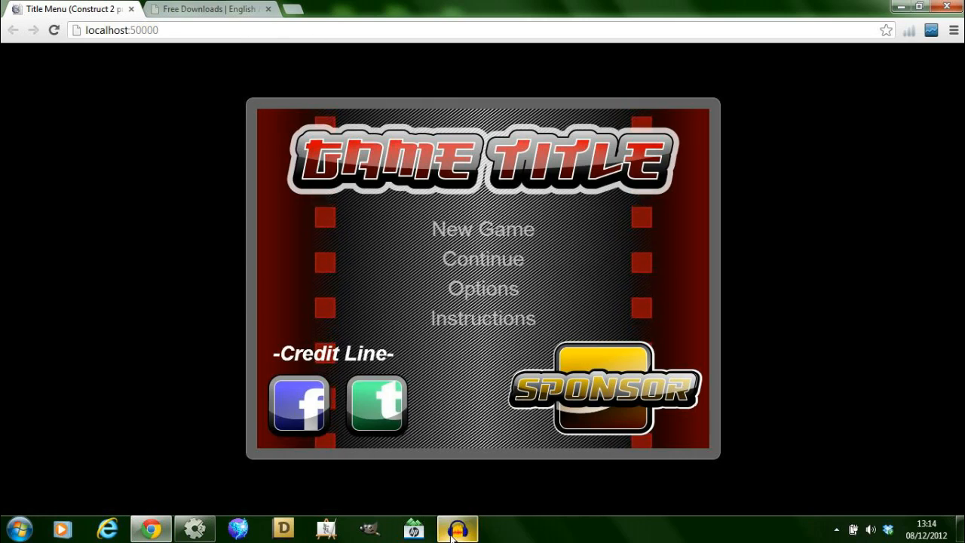
pyautogui.click(456, 528)
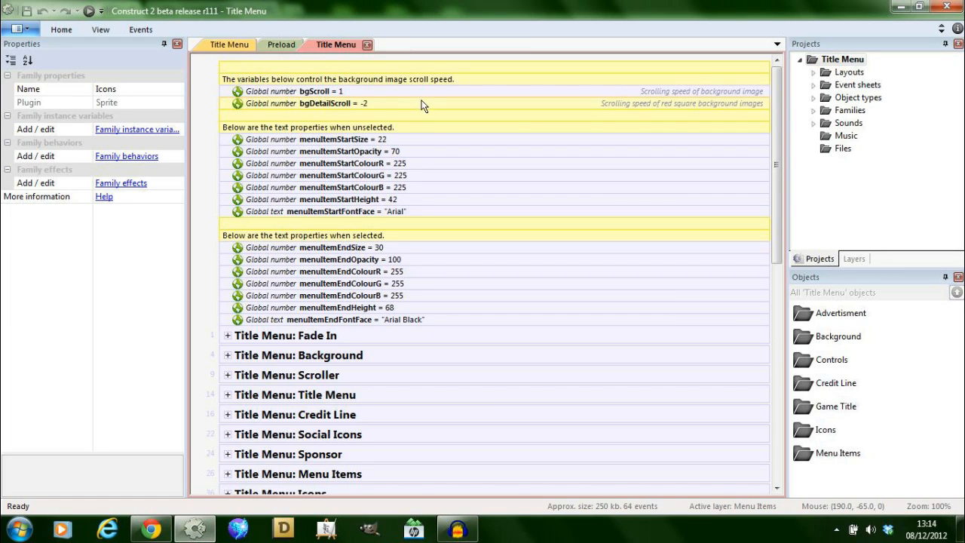
pyautogui.moveTo(361, 107)
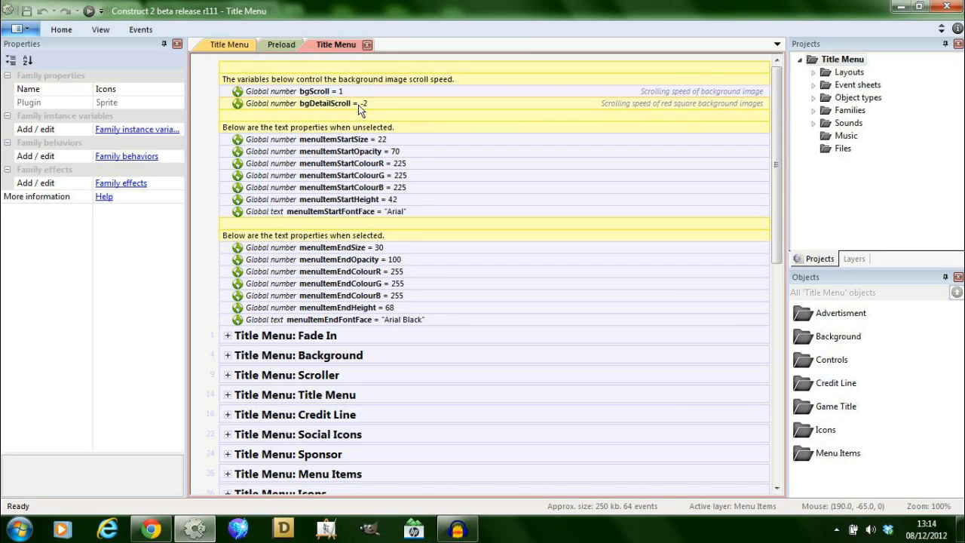
pyautogui.moveTo(407, 44)
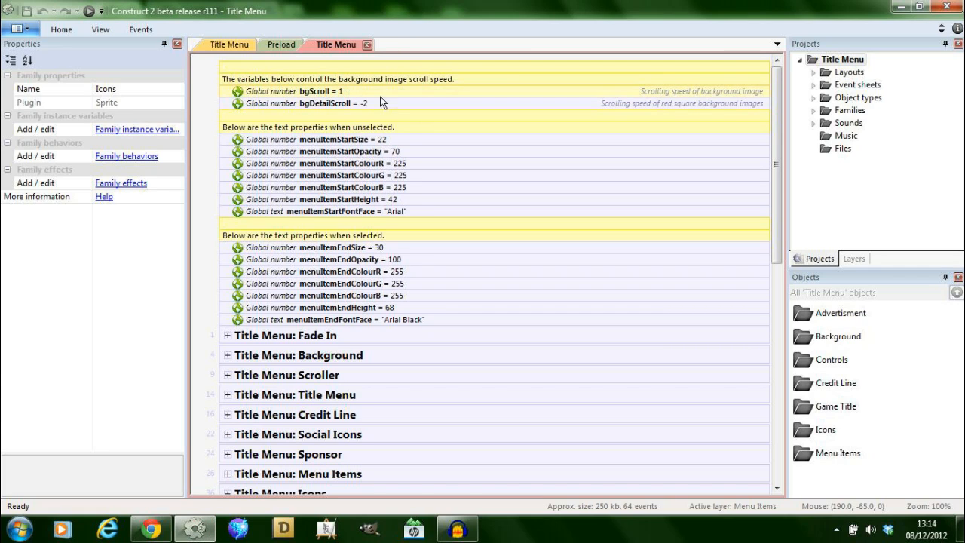
pyautogui.moveTo(277, 136)
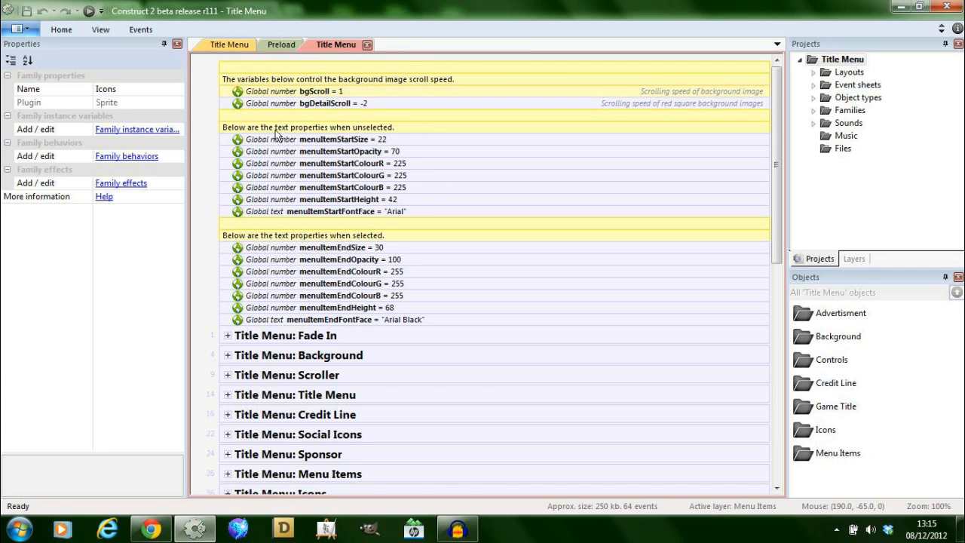
pyautogui.moveTo(390, 149)
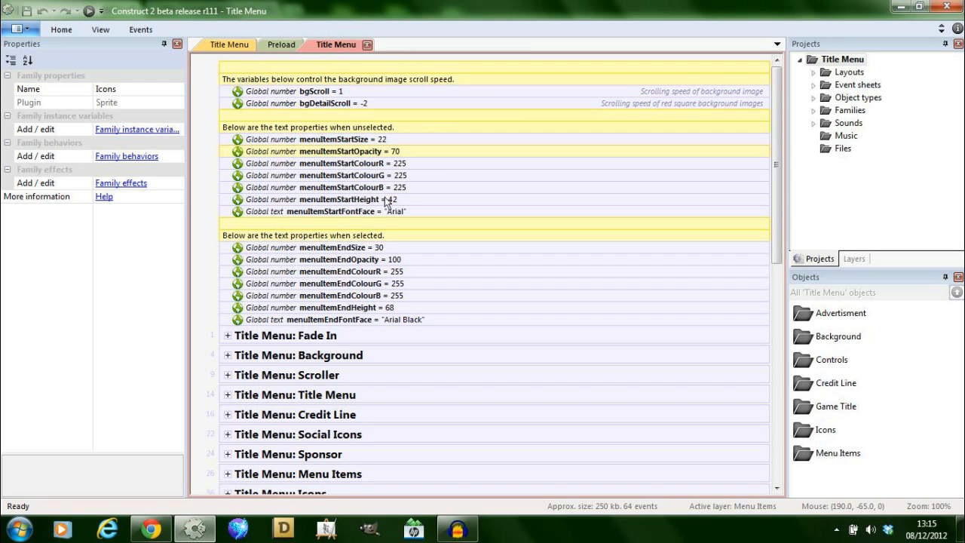
pyautogui.moveTo(350, 259)
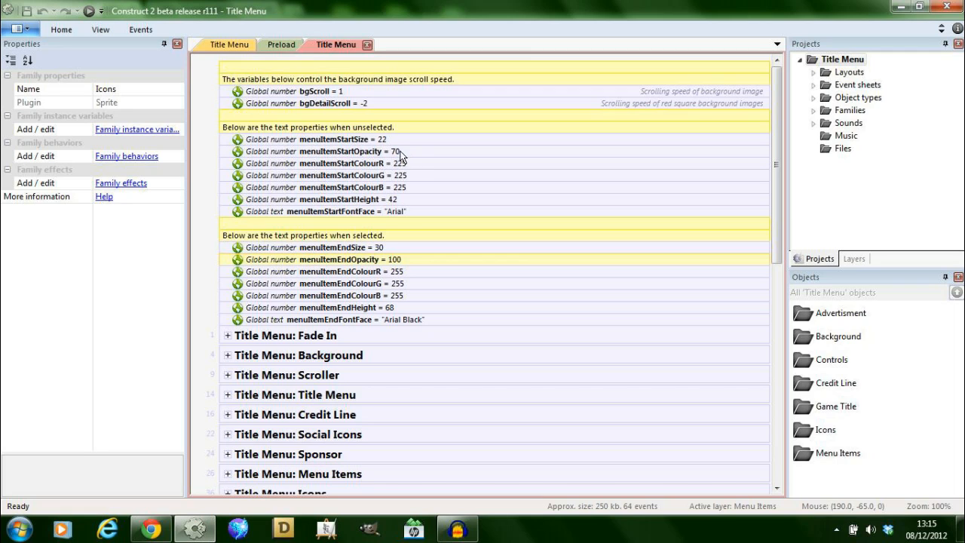
pyautogui.moveTo(411, 209)
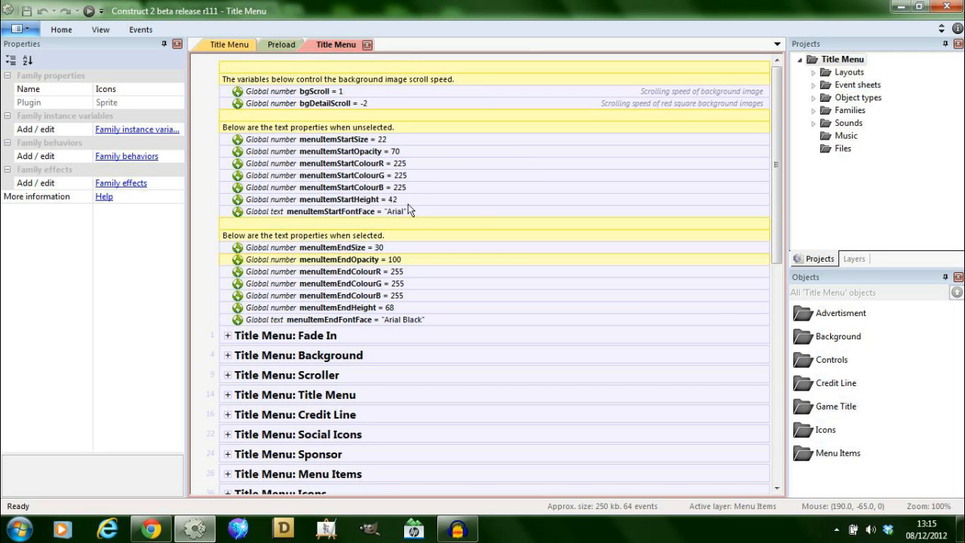
pyautogui.moveTo(392, 248)
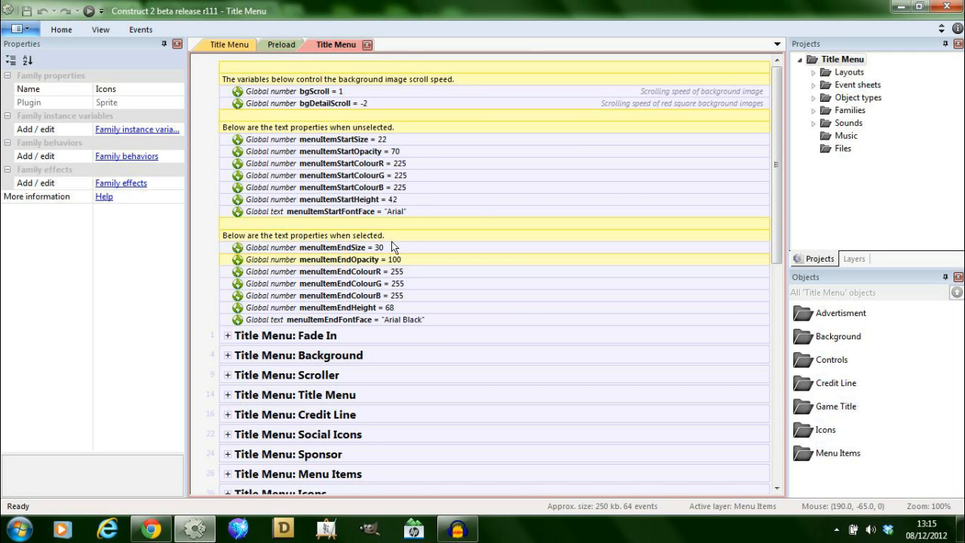
pyautogui.scroll(-3)
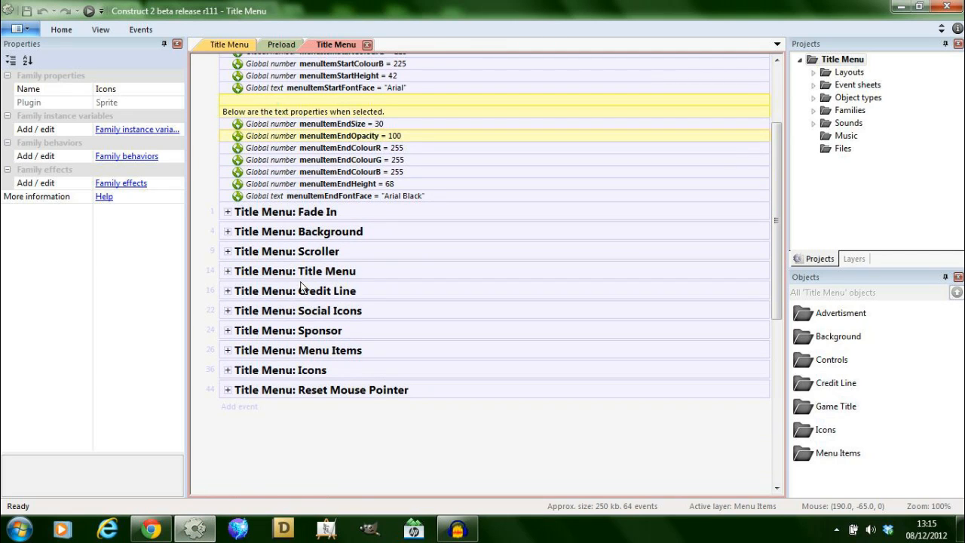
pyautogui.moveTo(321, 412)
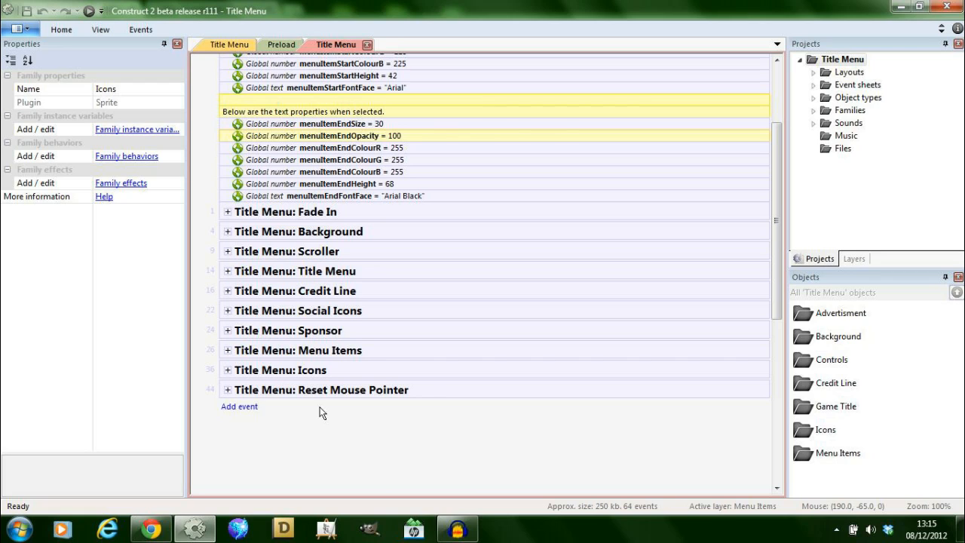
pyautogui.moveTo(341, 229)
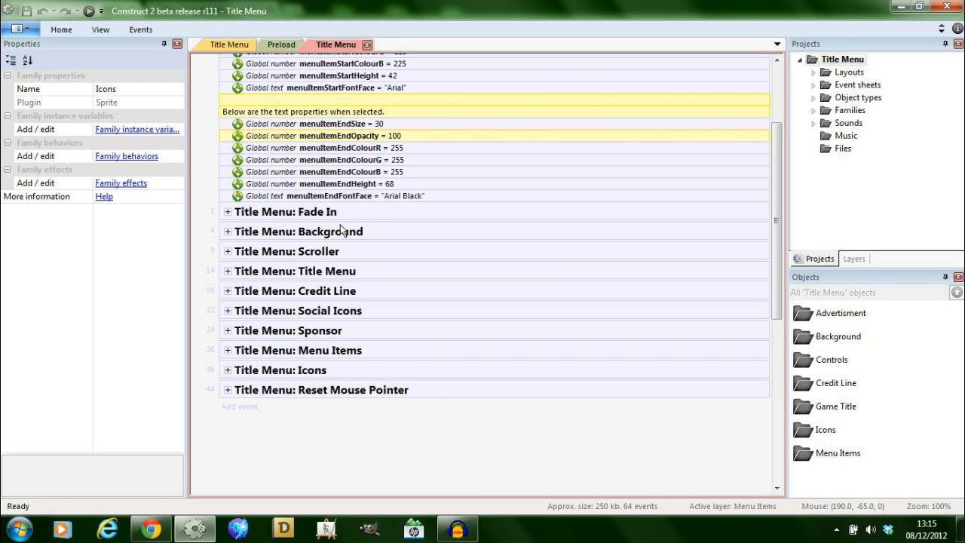
pyautogui.click(285, 211)
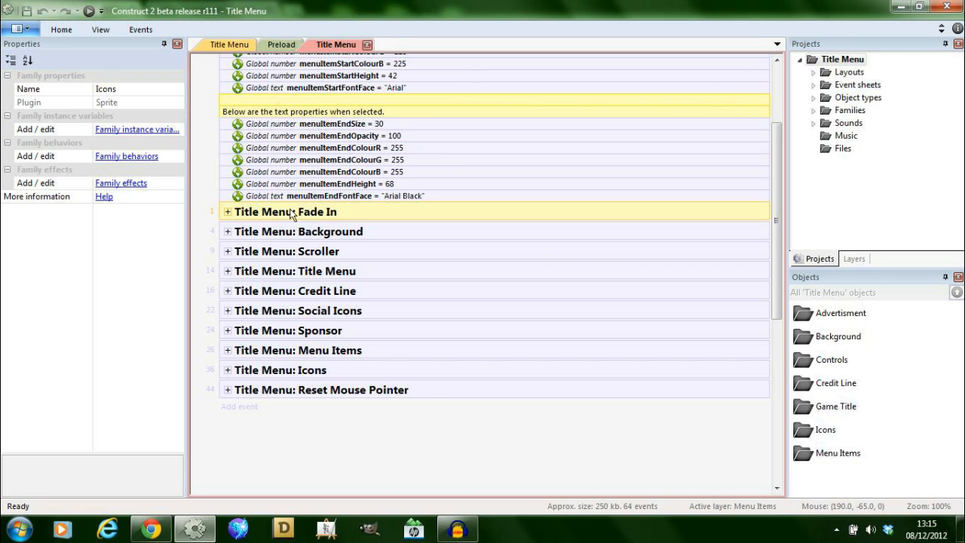
pyautogui.moveTo(237, 220)
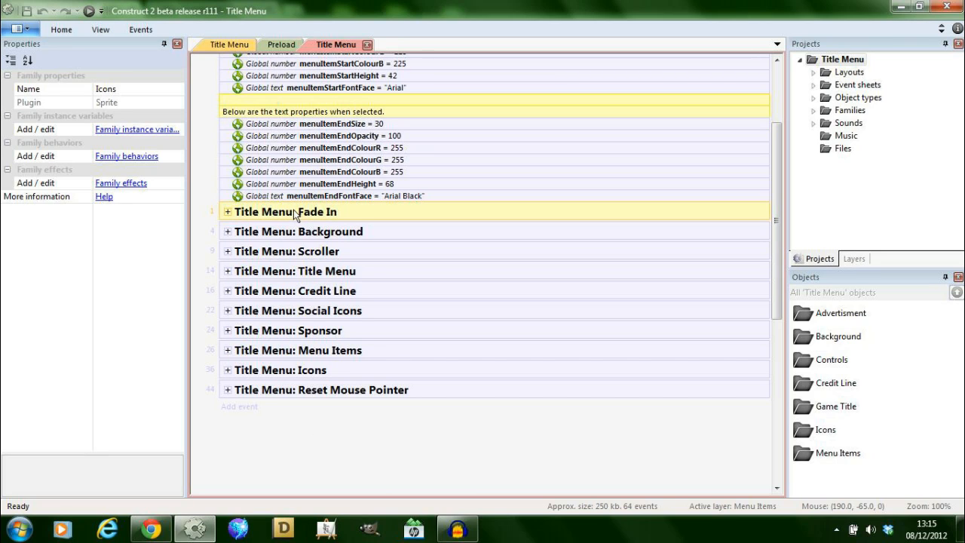
pyautogui.moveTo(307, 220)
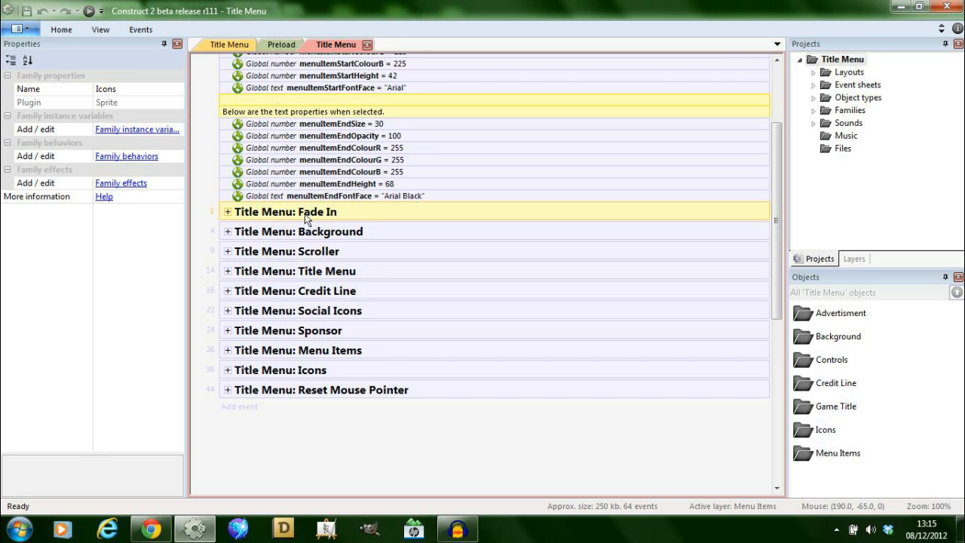
pyautogui.moveTo(356, 220)
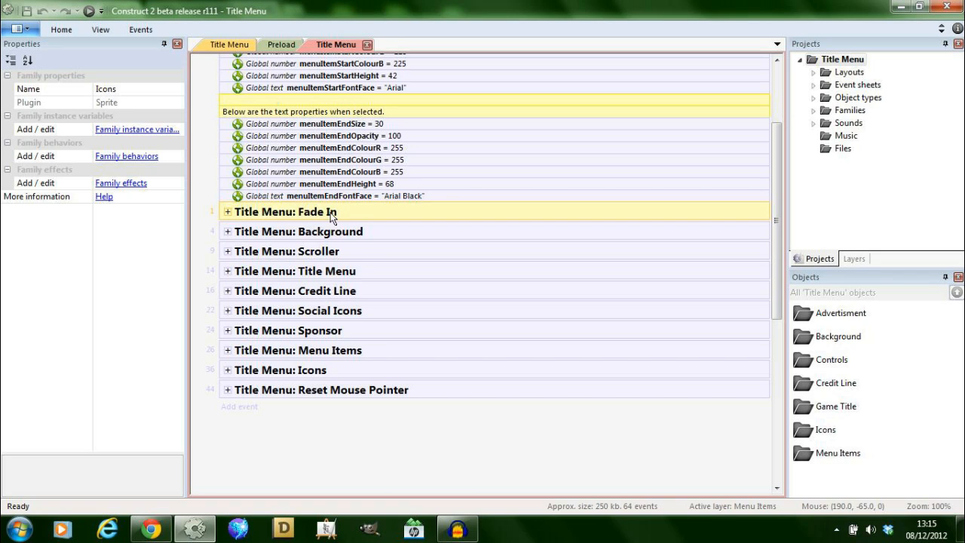
pyautogui.moveTo(314, 369)
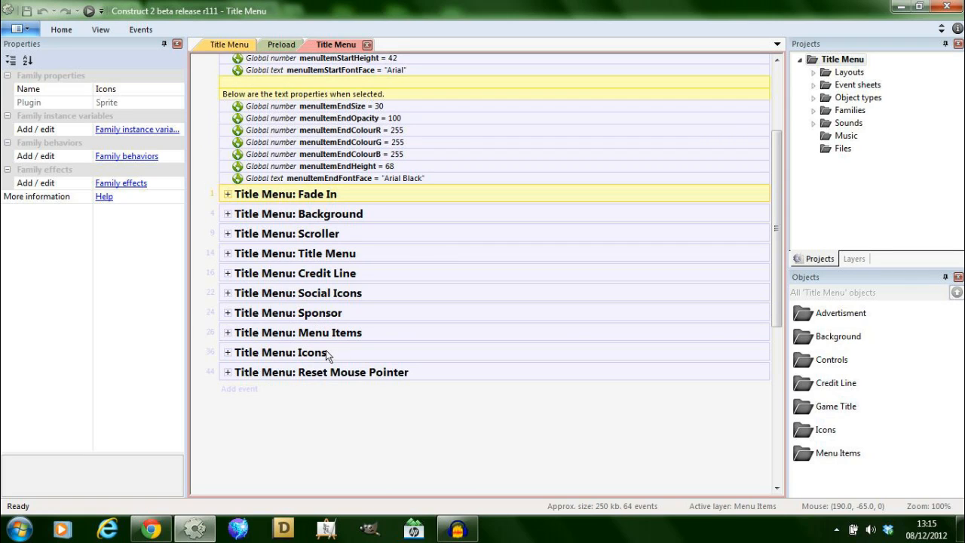
pyautogui.moveTo(251, 206)
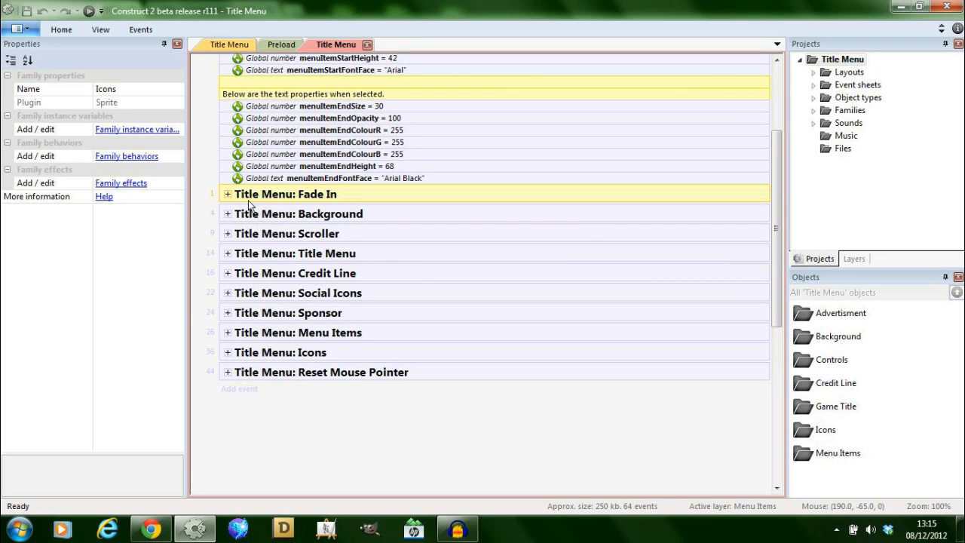
# Expand the Title Menu: Fade In group to show its layer-opacity events.
pyautogui.click(226, 194)
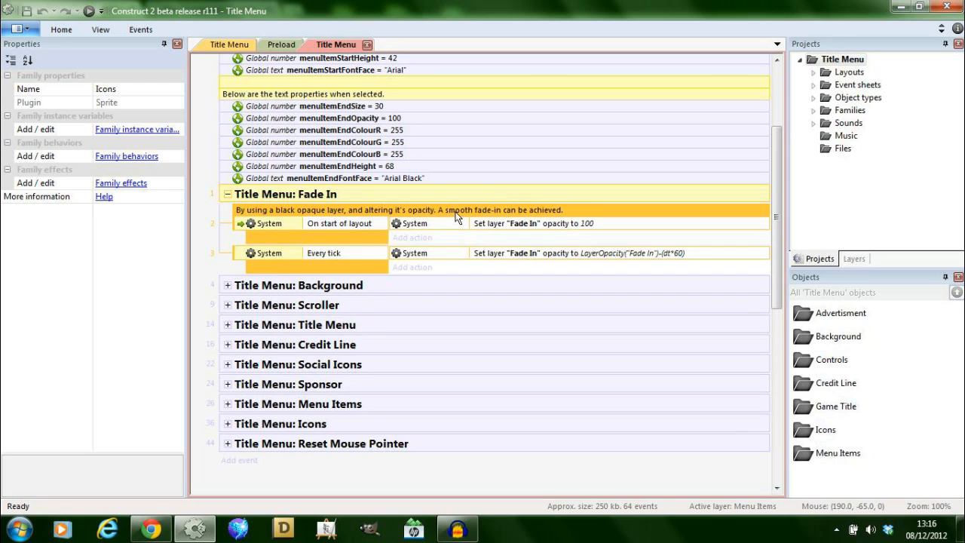
pyautogui.moveTo(518, 253)
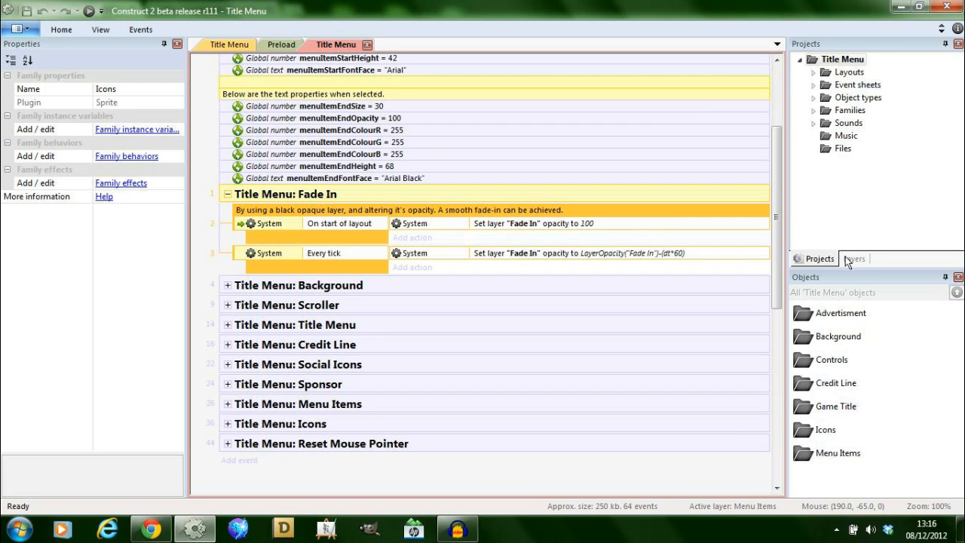
# Set the Fade In layer's opacity to 100 and switch to the Title Menu event sheet.
pyautogui.click(229, 44)
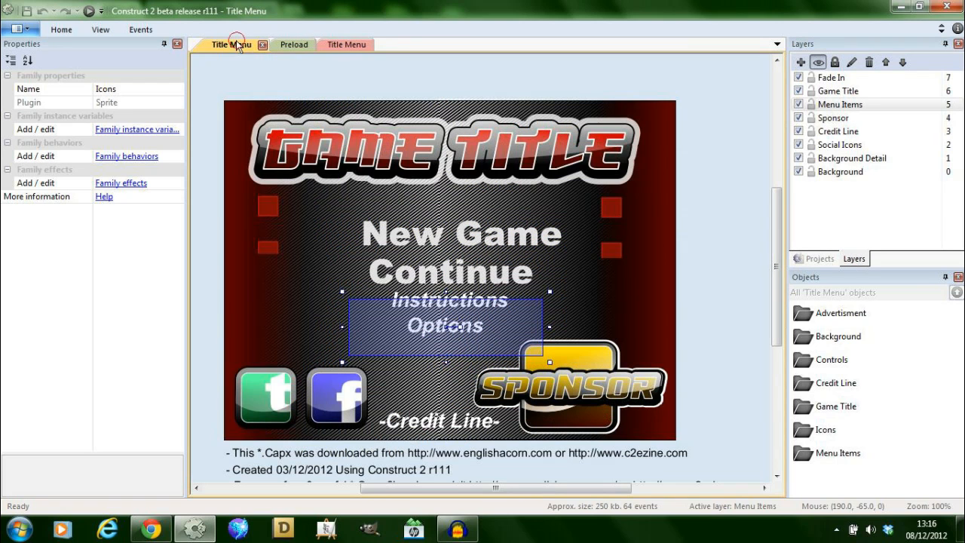
pyautogui.click(830, 77)
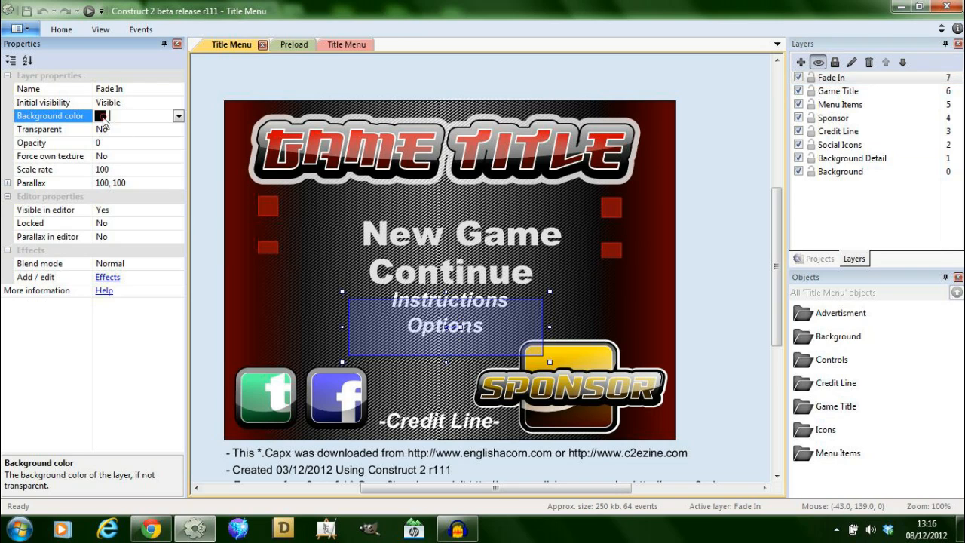
pyautogui.click(135, 115)
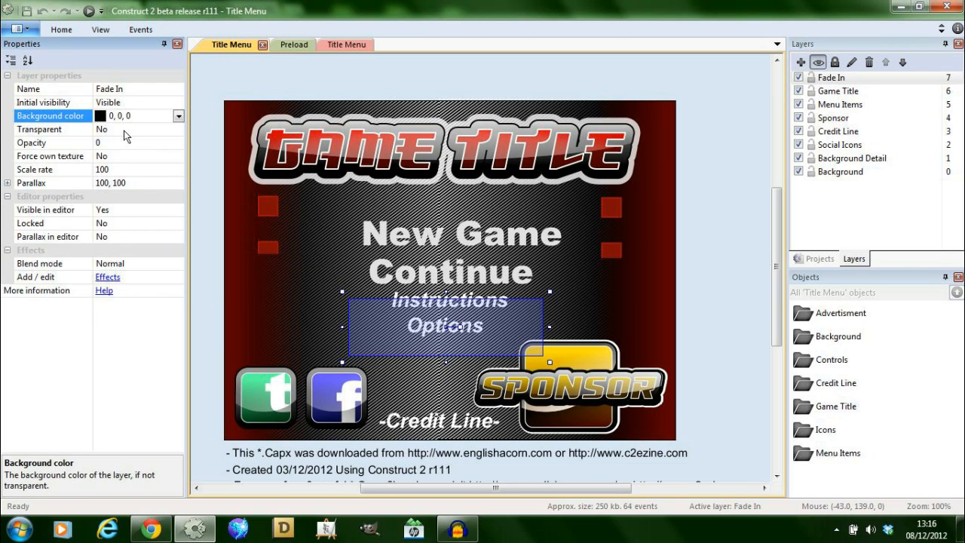
pyautogui.click(49, 143)
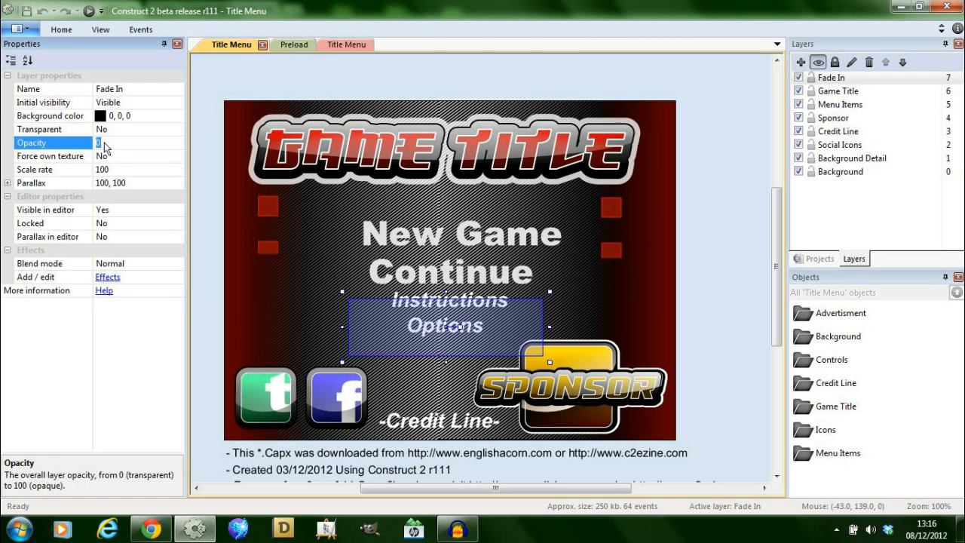
pyautogui.write('100')
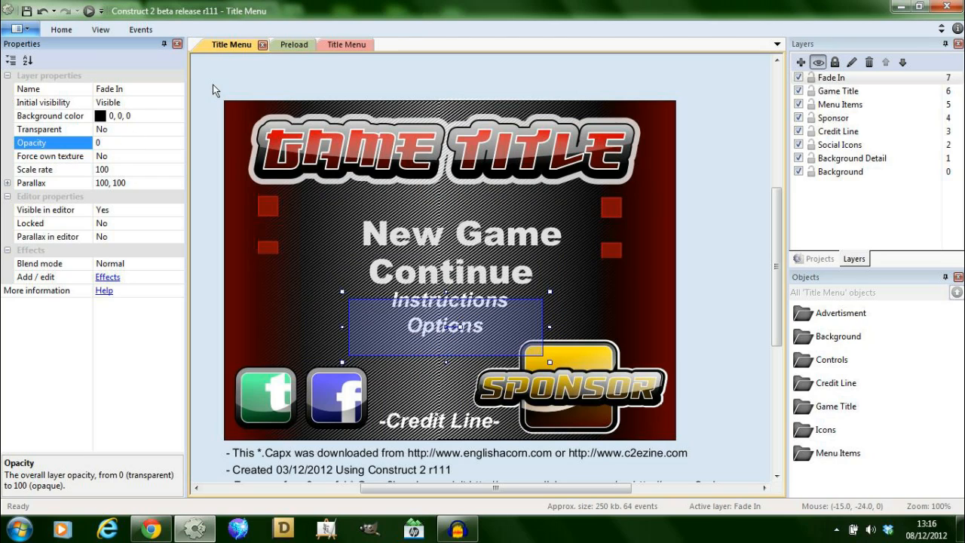
pyautogui.moveTo(173, 187)
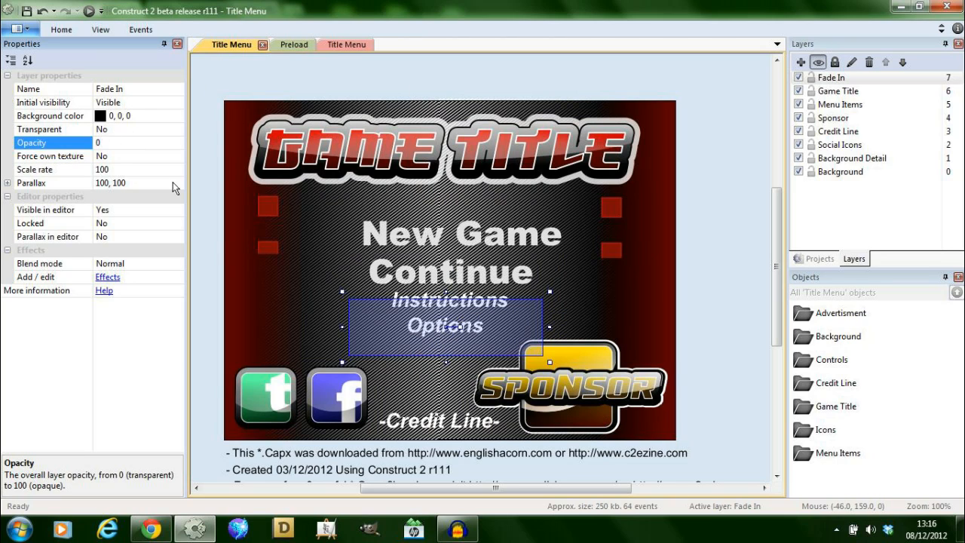
pyautogui.moveTo(125, 143)
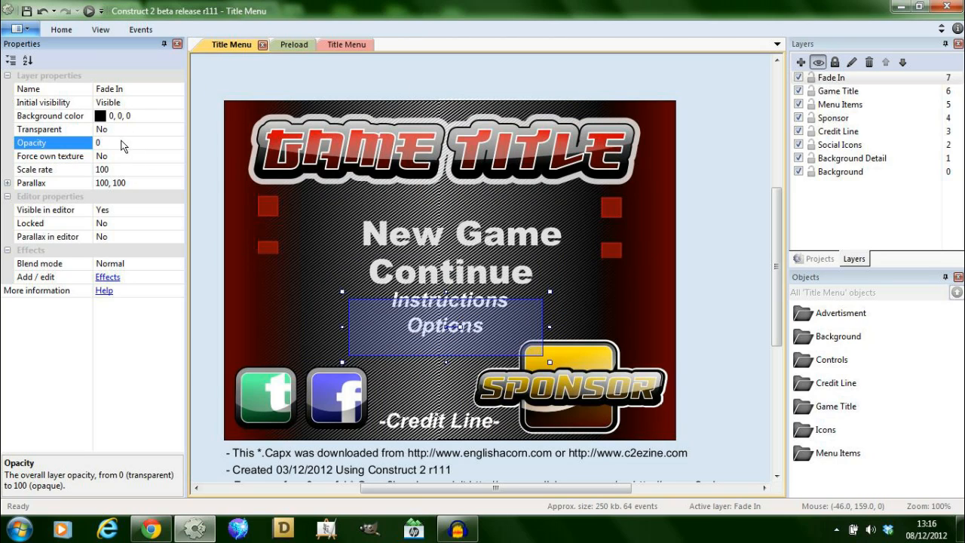
pyautogui.moveTo(215, 193)
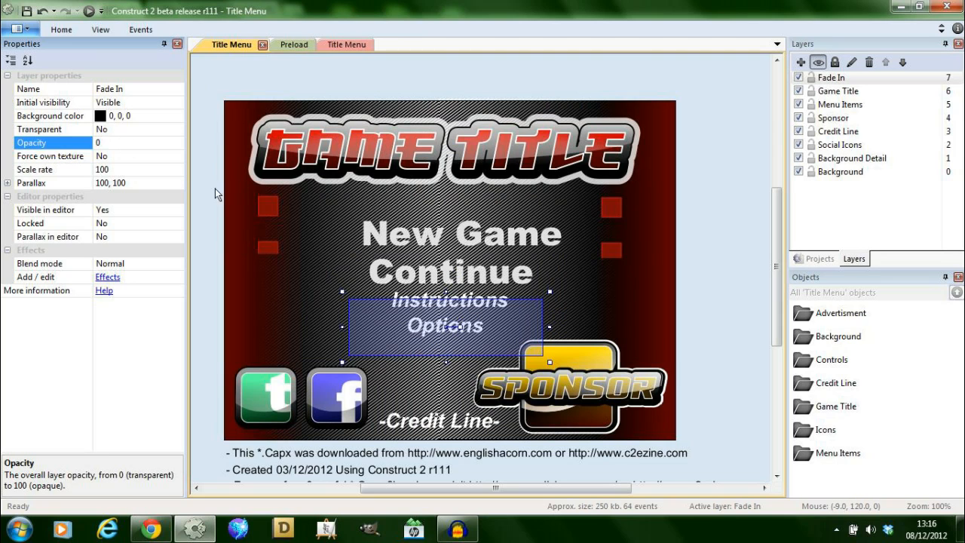
pyautogui.click(338, 44)
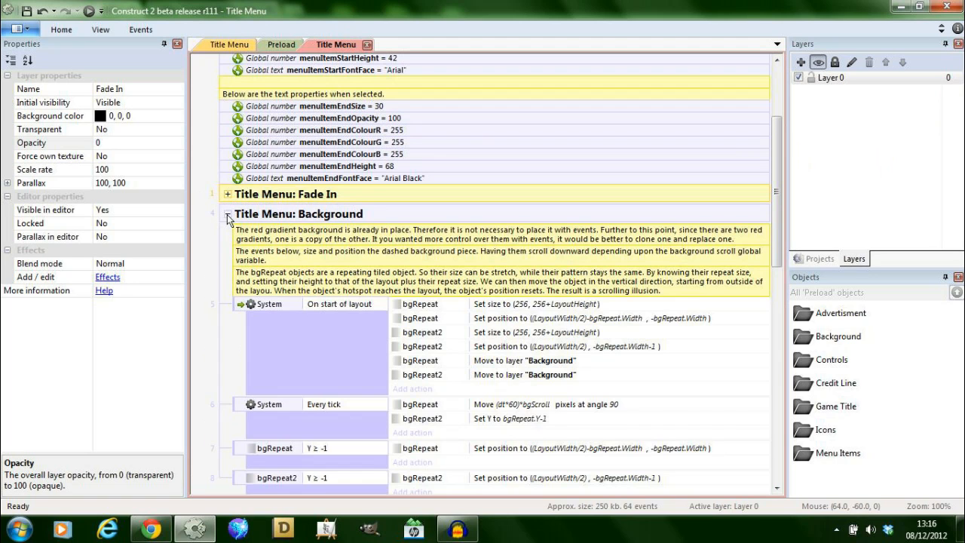
pyautogui.scroll(-3)
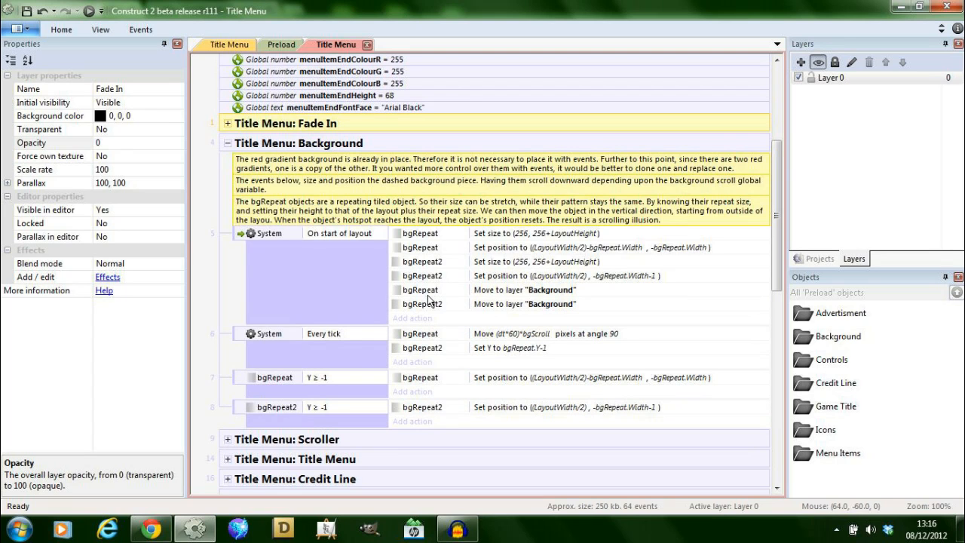
# Select the bgRepeat tiled background and check its image size without changes.
pyautogui.click(232, 45)
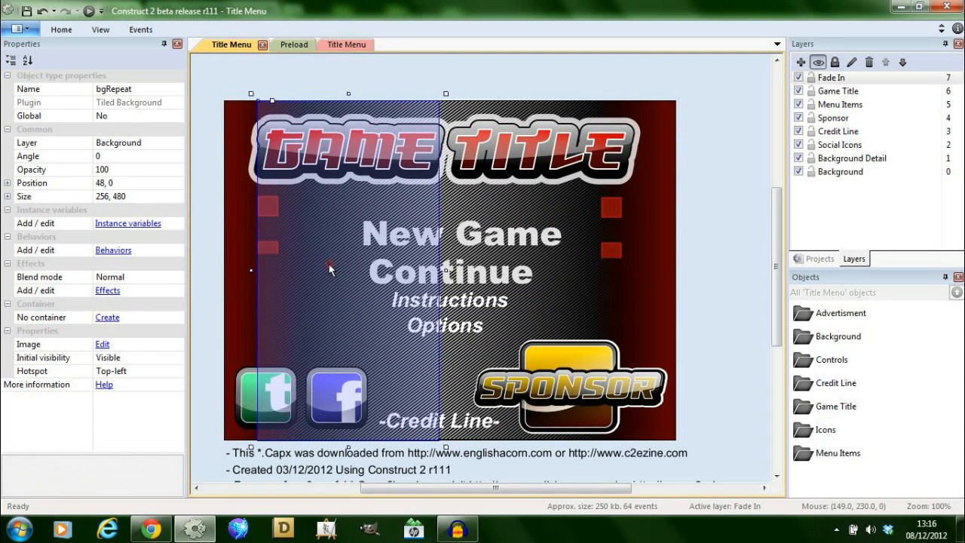
pyautogui.click(335, 44)
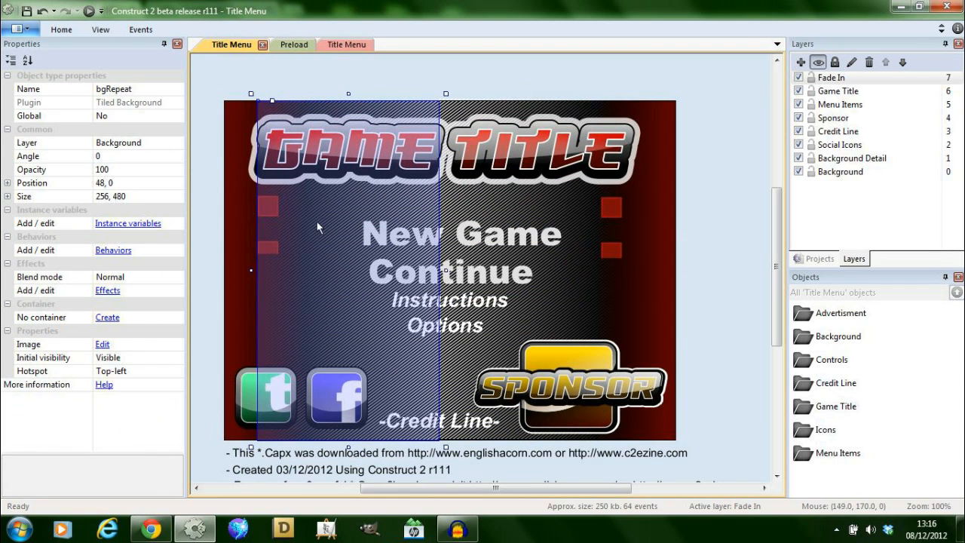
pyautogui.moveTo(351, 414)
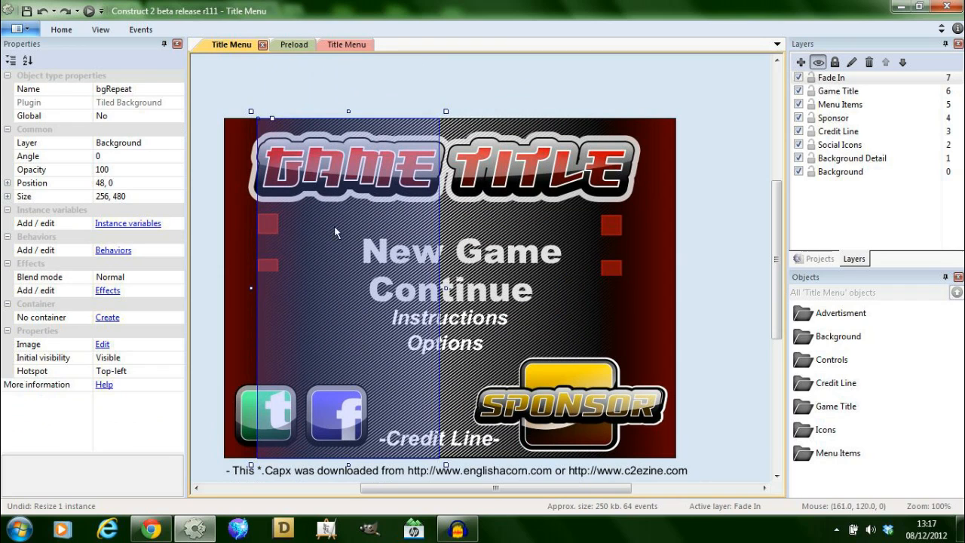
pyautogui.click(335, 45)
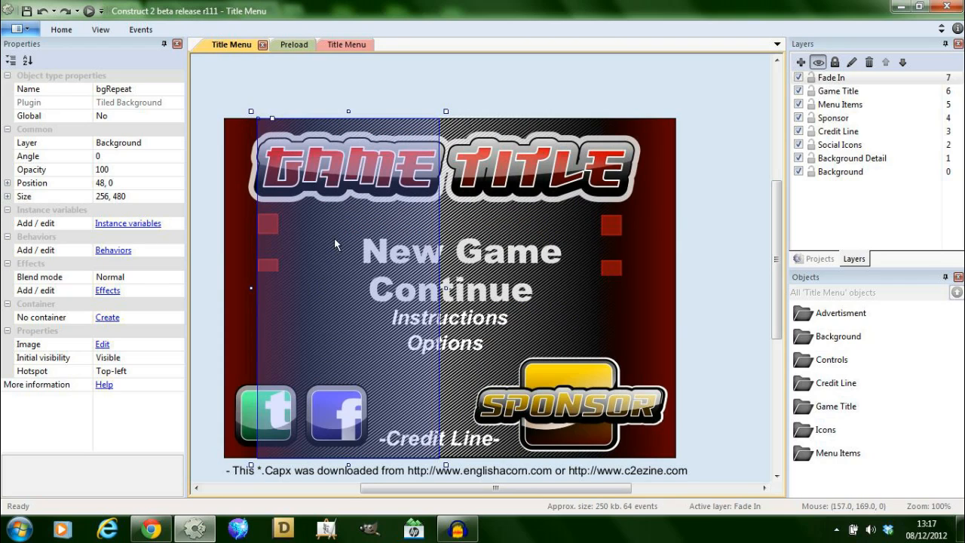
pyautogui.moveTo(326, 124)
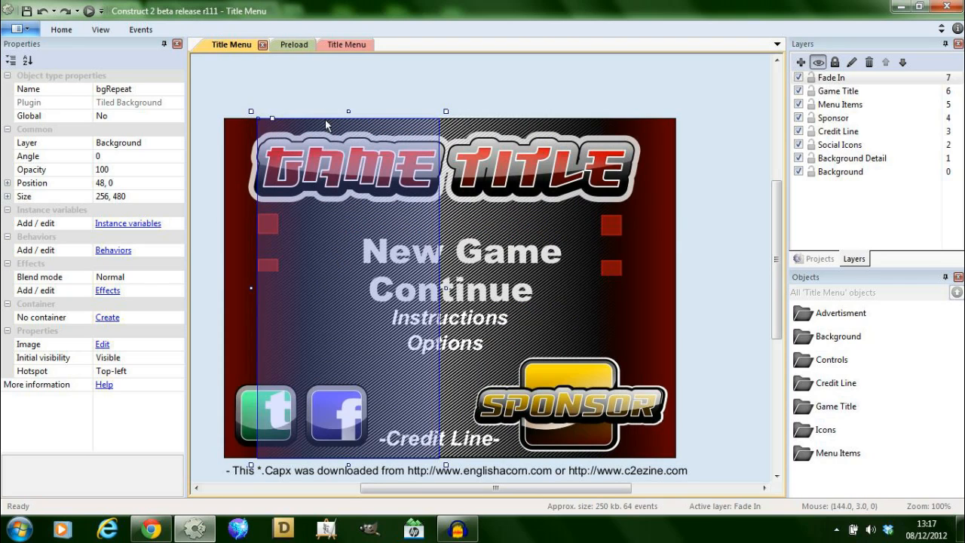
pyautogui.moveTo(272, 414)
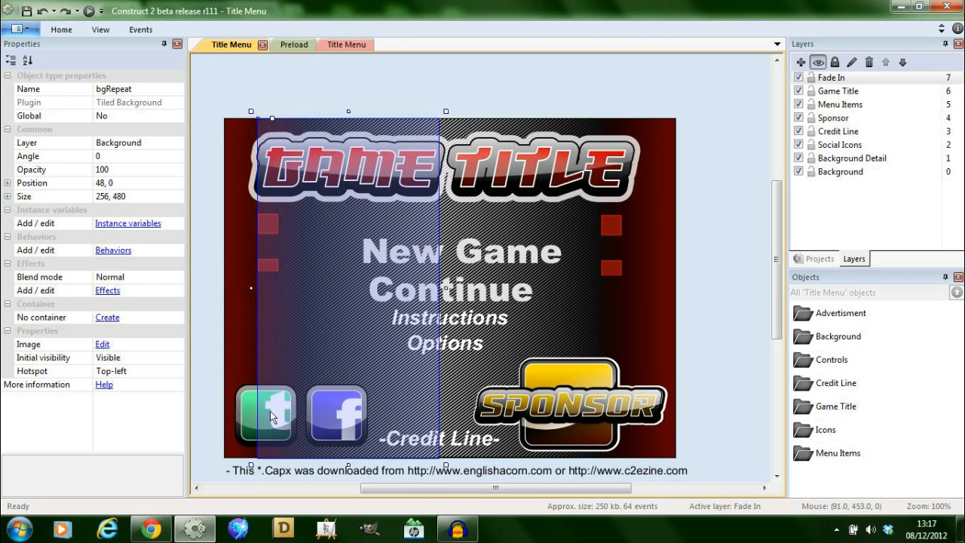
pyautogui.moveTo(347, 44)
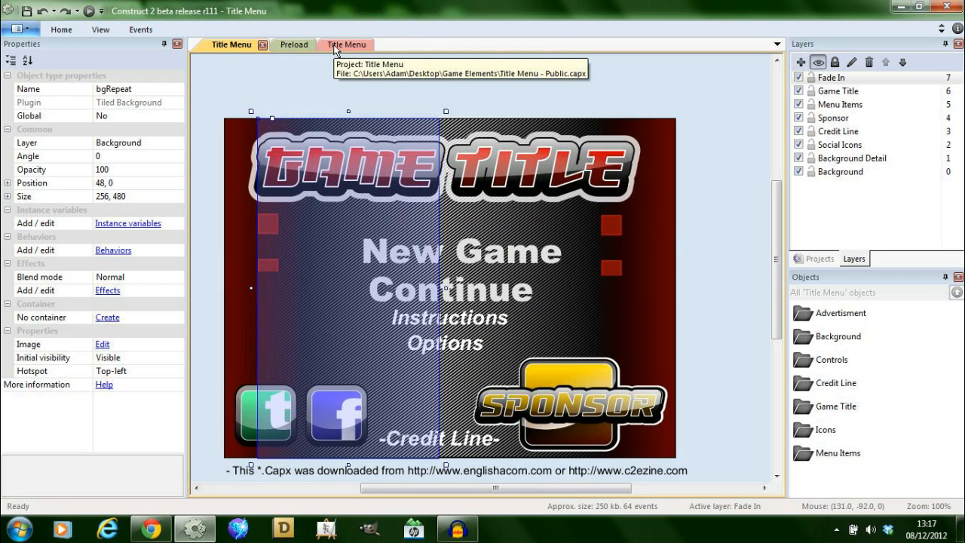
pyautogui.click(101, 344)
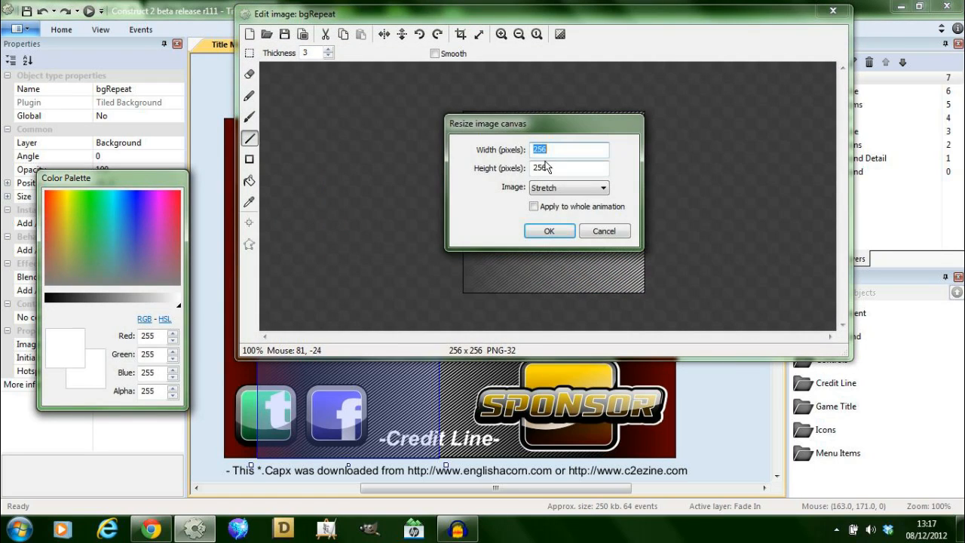
pyautogui.click(549, 231)
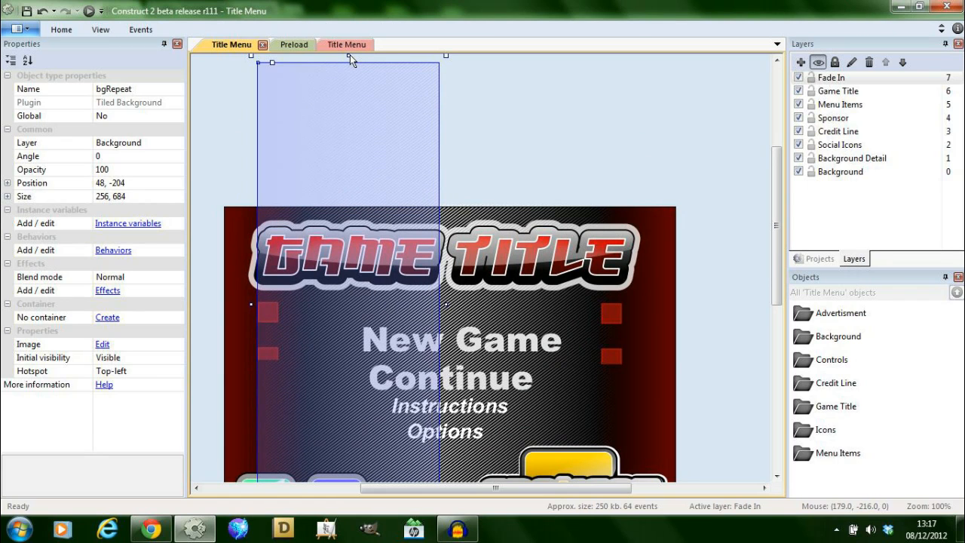
pyautogui.click(346, 45)
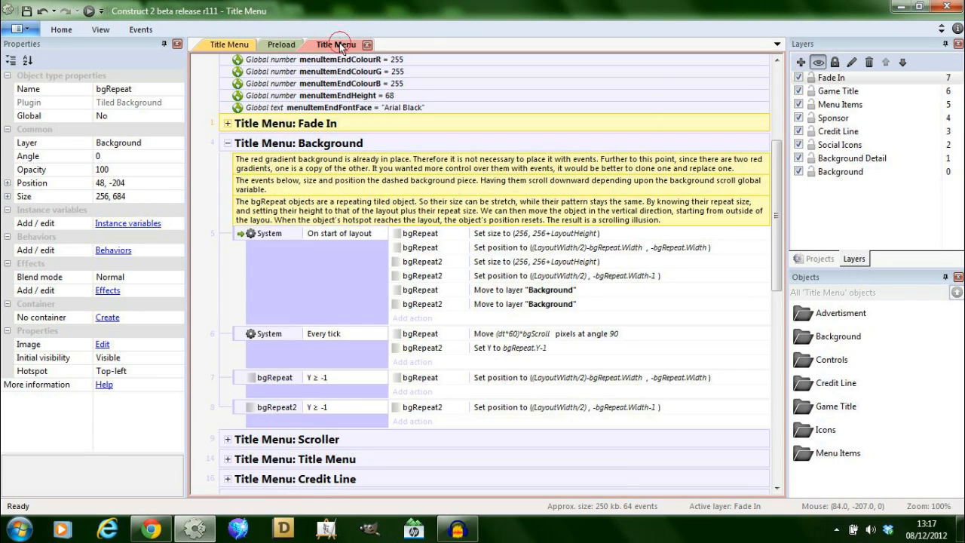
pyautogui.moveTo(659, 256)
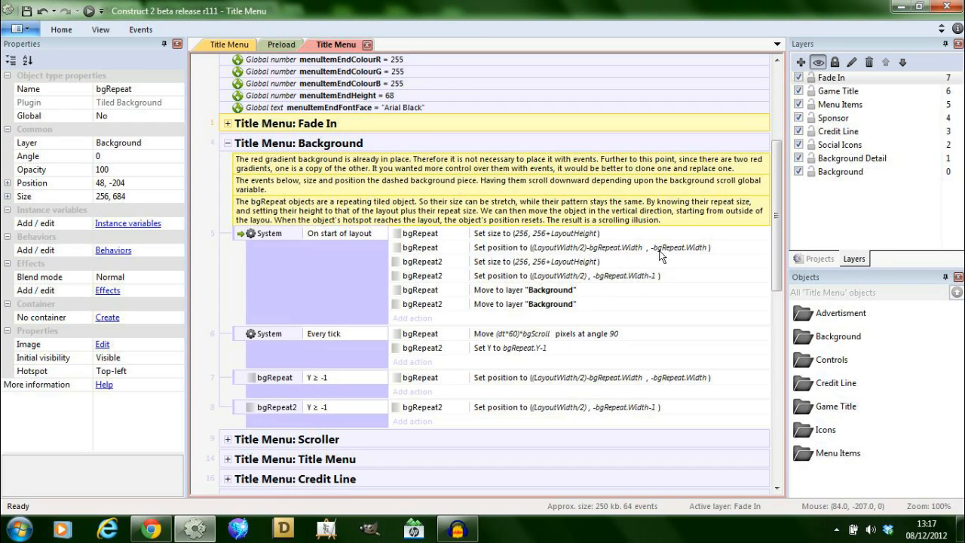
pyautogui.moveTo(507, 256)
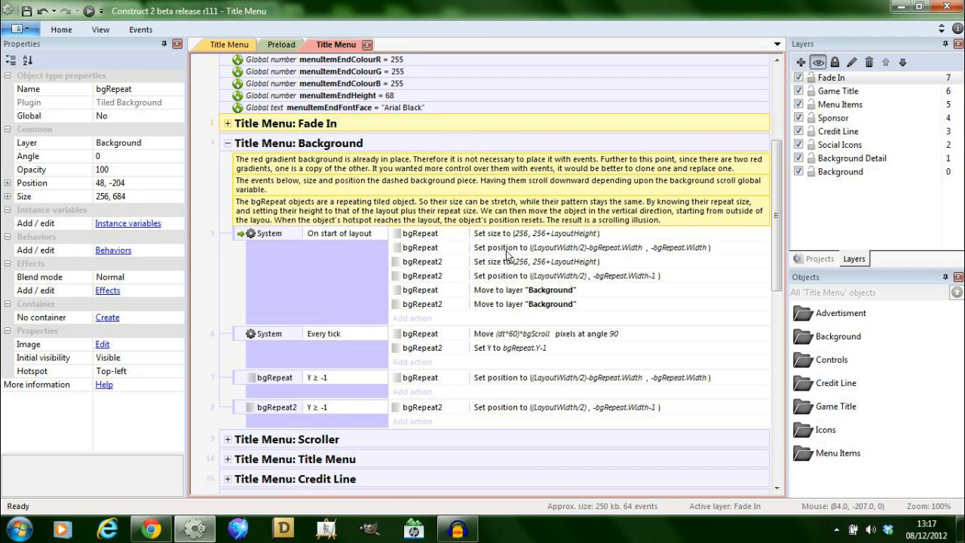
pyautogui.moveTo(652, 260)
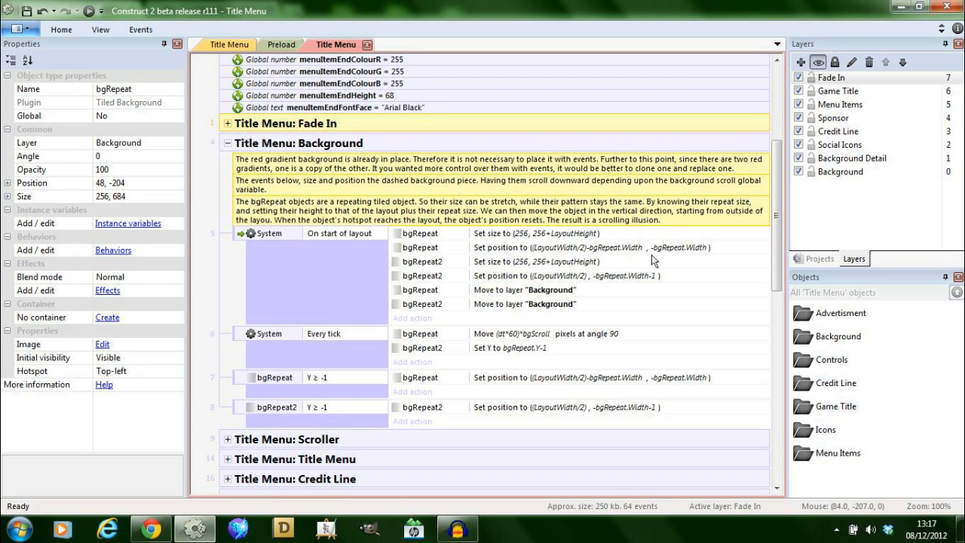
pyautogui.click(284, 45)
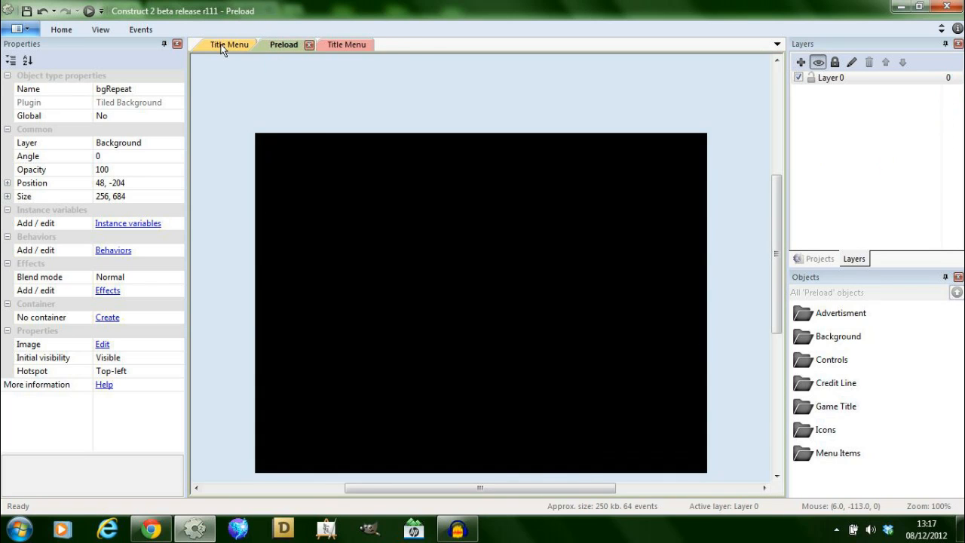
pyautogui.click(229, 44)
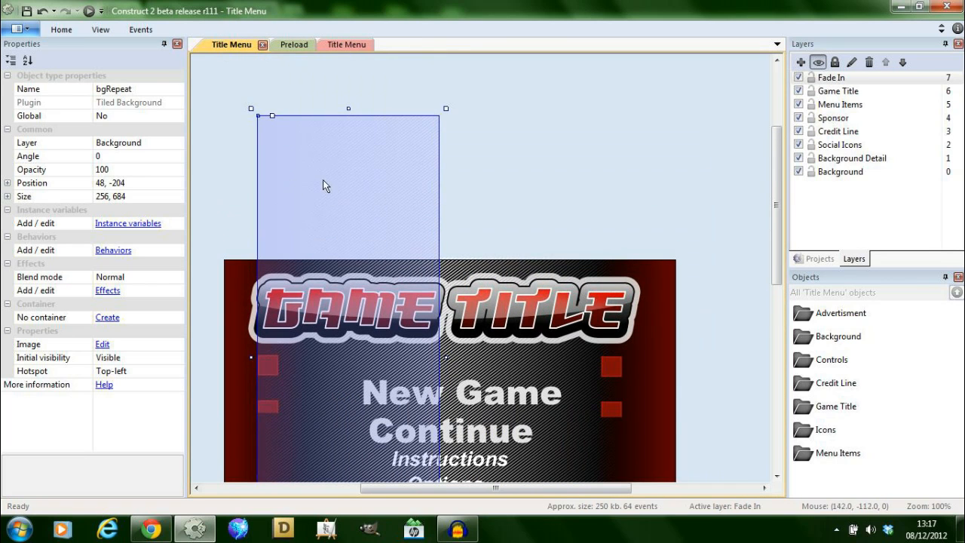
# Nudge bgRepeat slightly higher and scroll through the running menu preview in Chrome.
pyautogui.moveTo(326, 185); pyautogui.dragTo(323, 179)
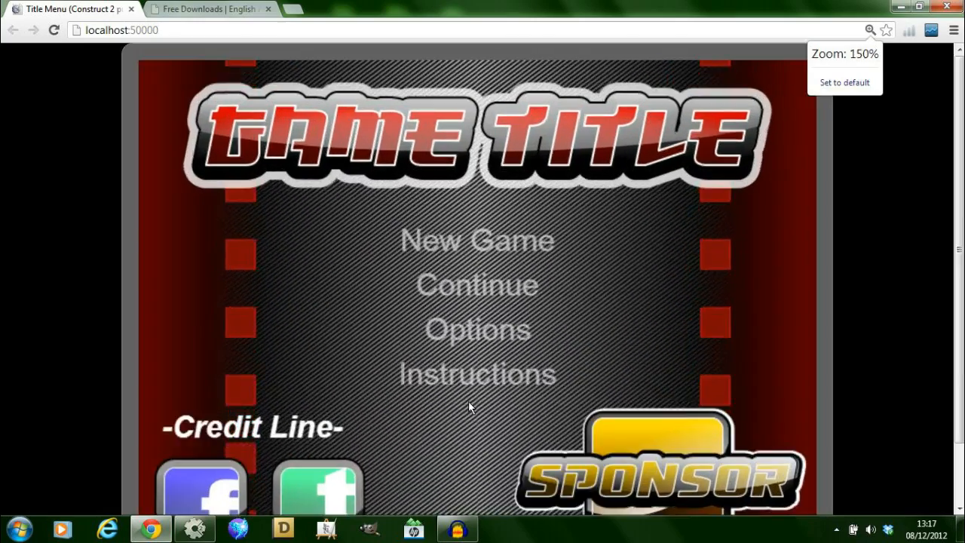
pyautogui.scroll(-3)
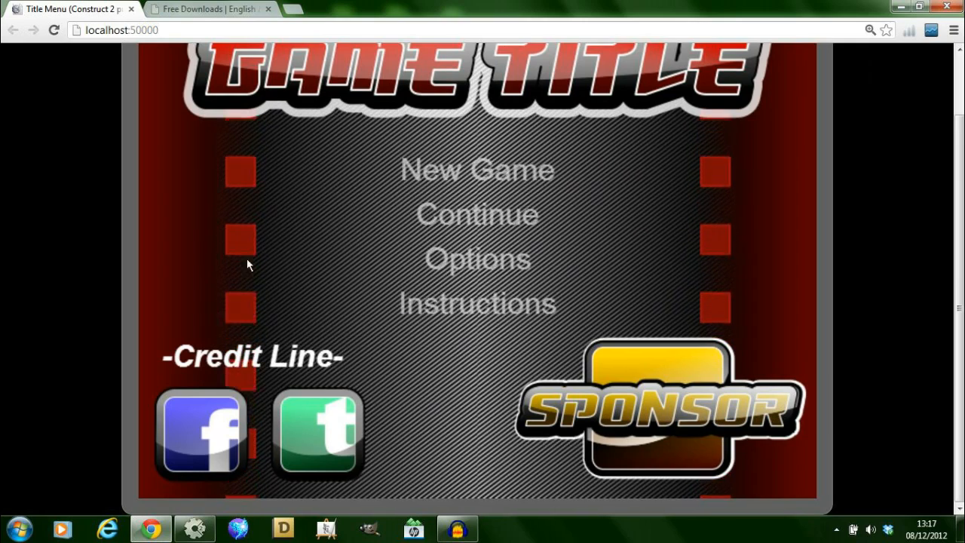
# Return to Construct 2, open the Title Menu event sheet and collapse the Background group.
pyautogui.click(194, 528)
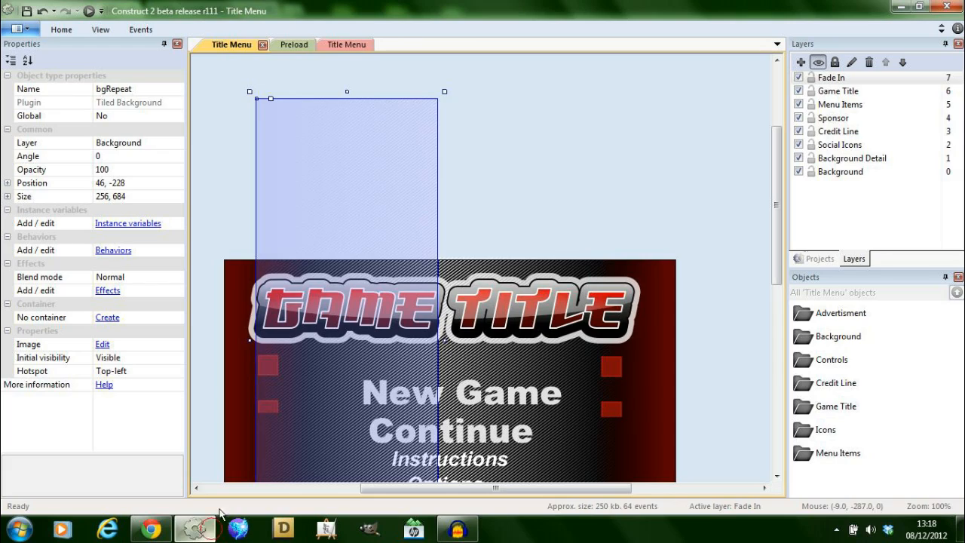
pyautogui.click(335, 45)
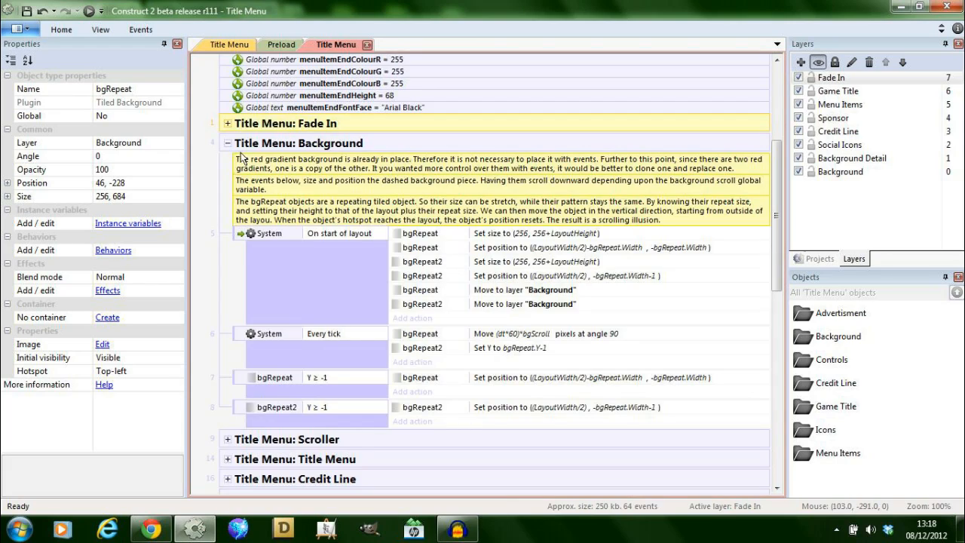
pyautogui.click(227, 142)
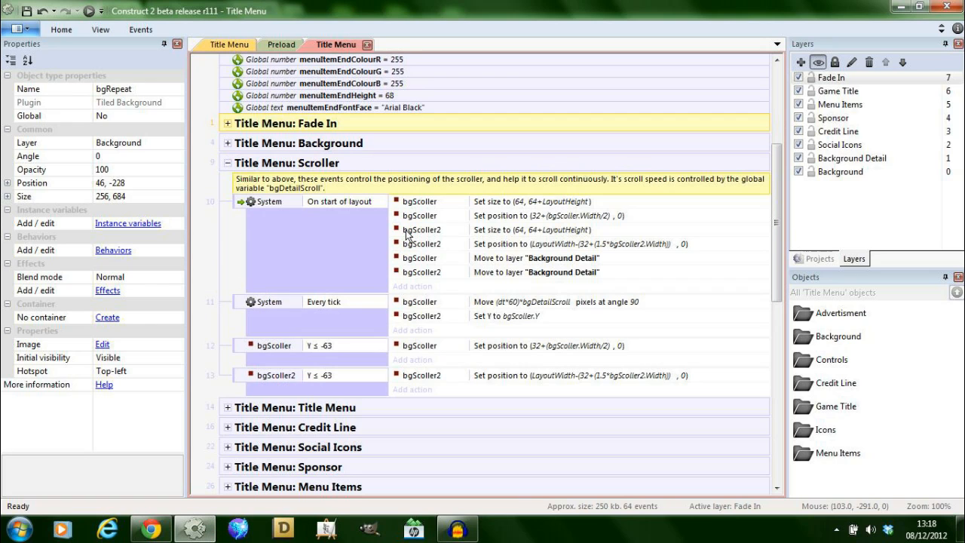
pyautogui.moveTo(297, 94)
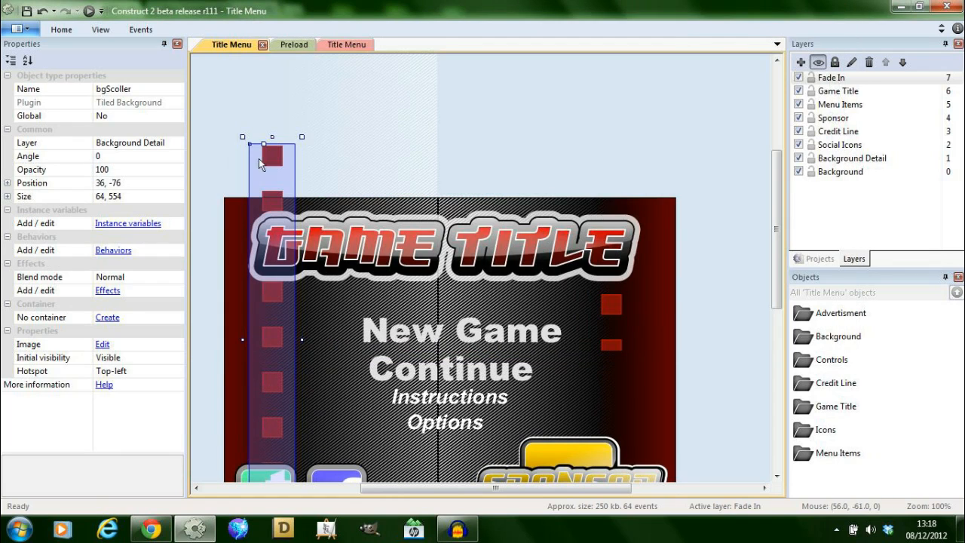
pyautogui.moveTo(270, 162)
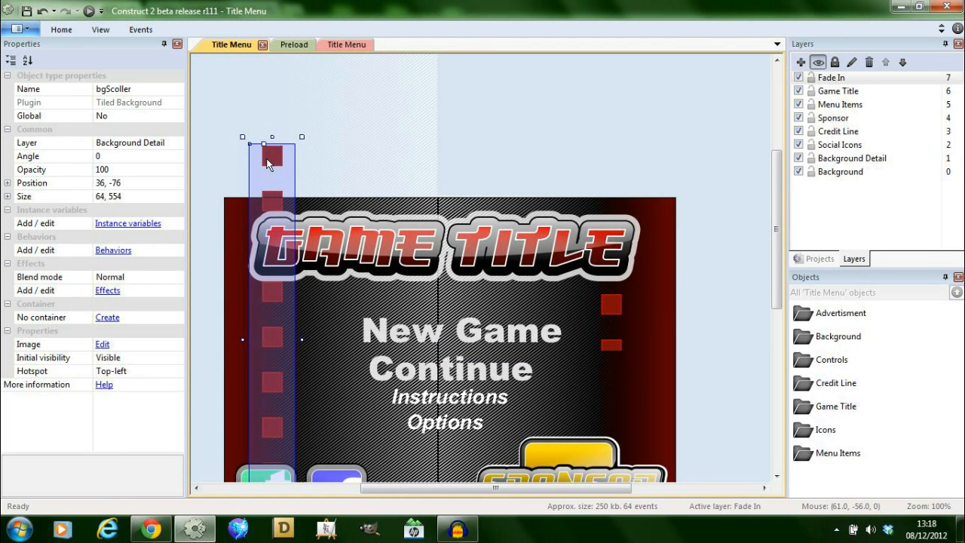
# Drag the bgScoller red-square strip up to position 44, -84 above the layout.
pyautogui.moveTo(271, 158); pyautogui.dragTo(271, 175)
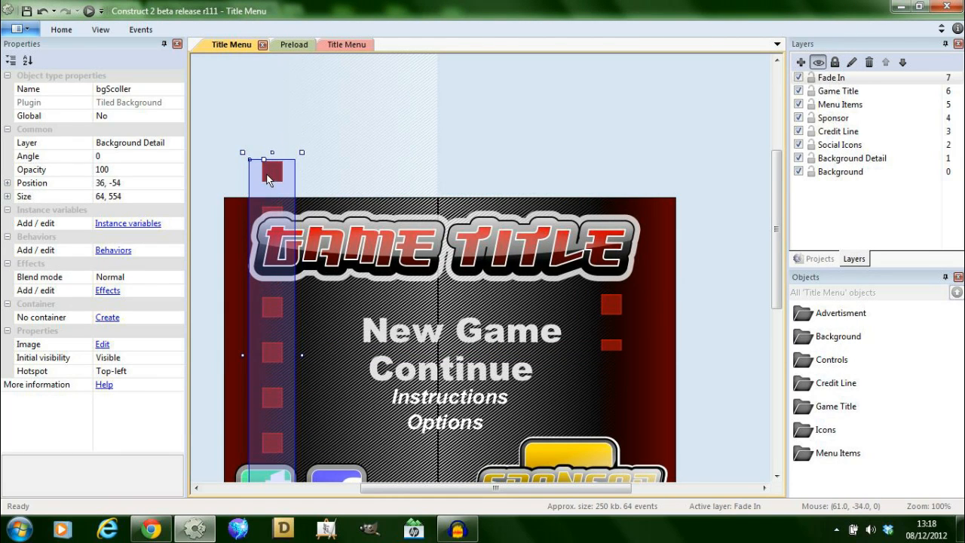
pyautogui.moveTo(271, 173); pyautogui.dragTo(272, 211)
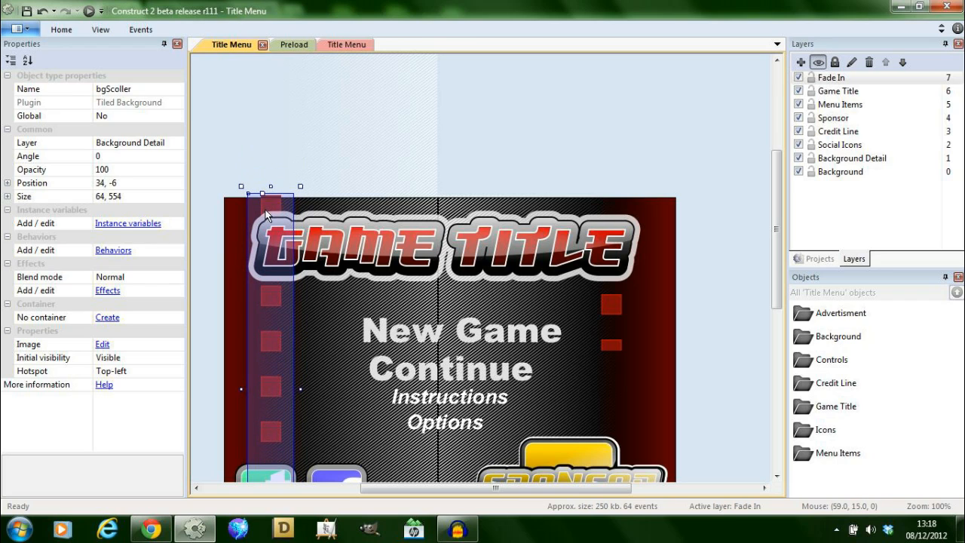
pyautogui.moveTo(270, 196); pyautogui.dragTo(270, 202)
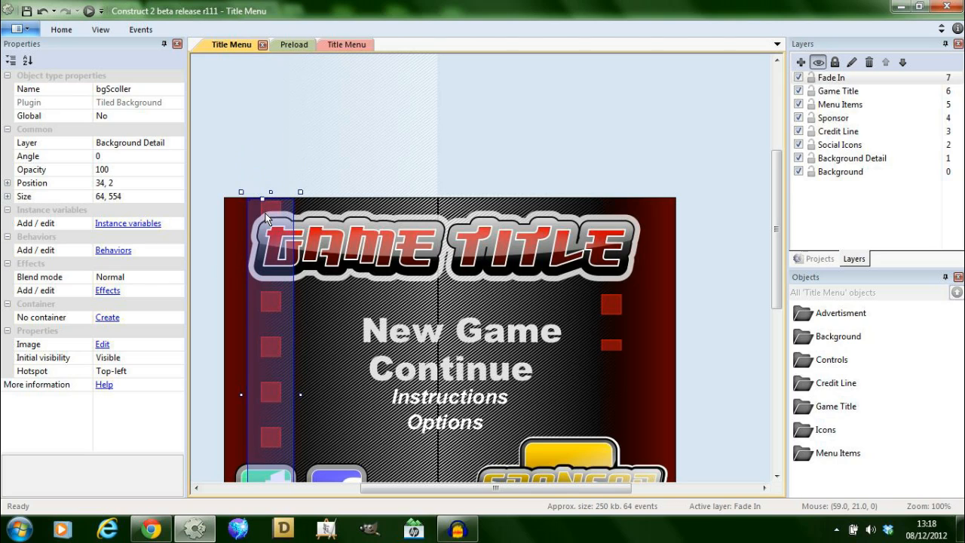
pyautogui.moveTo(267, 223); pyautogui.dragTo(271, 155)
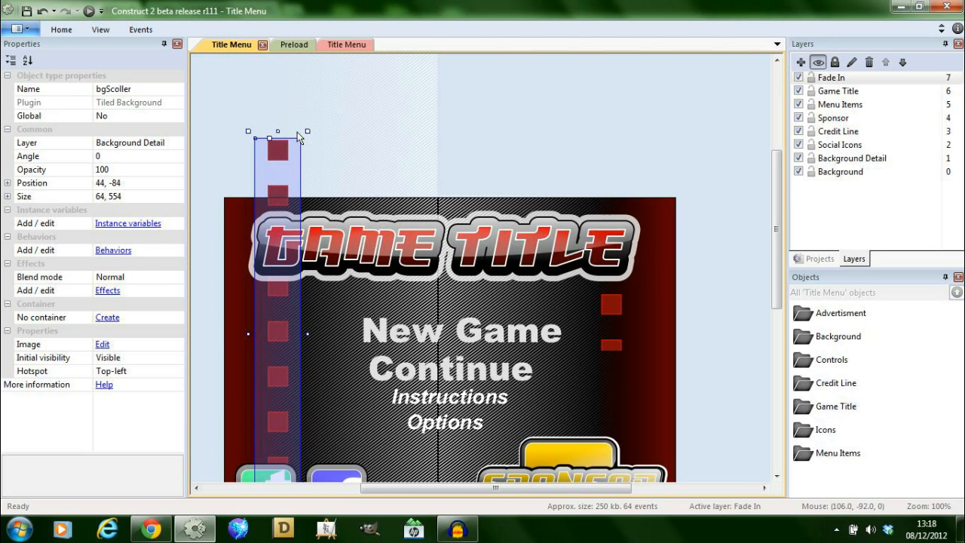
pyautogui.moveTo(359, 166)
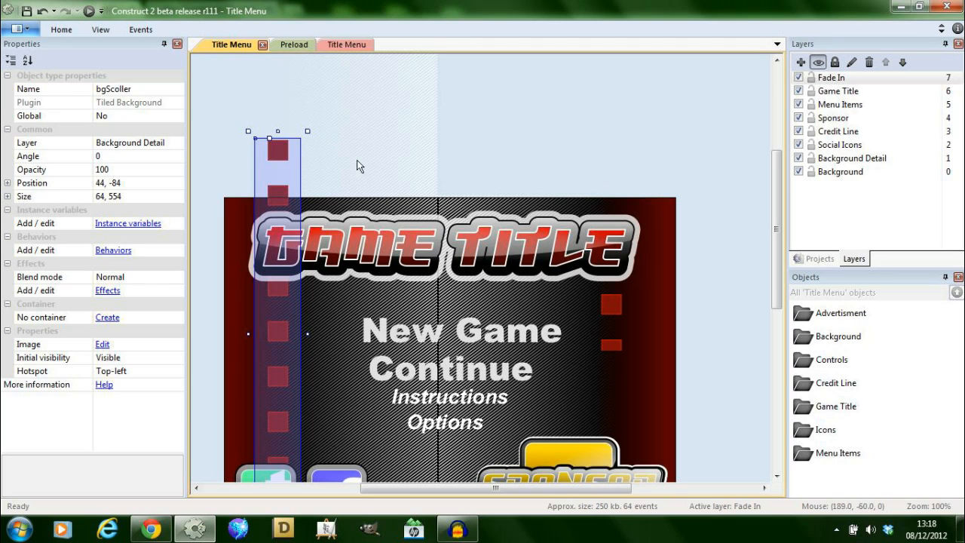
pyautogui.moveTo(338, 88)
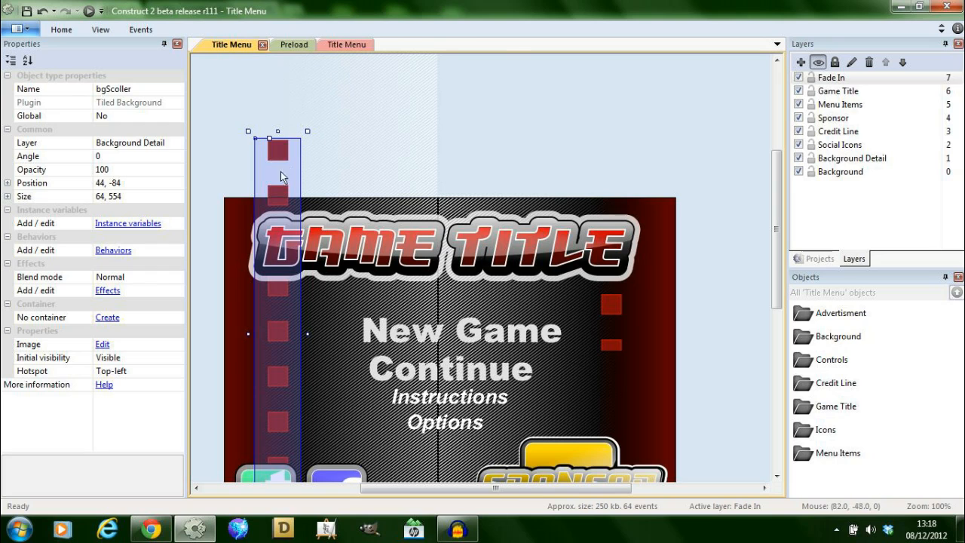
pyautogui.moveTo(335, 83)
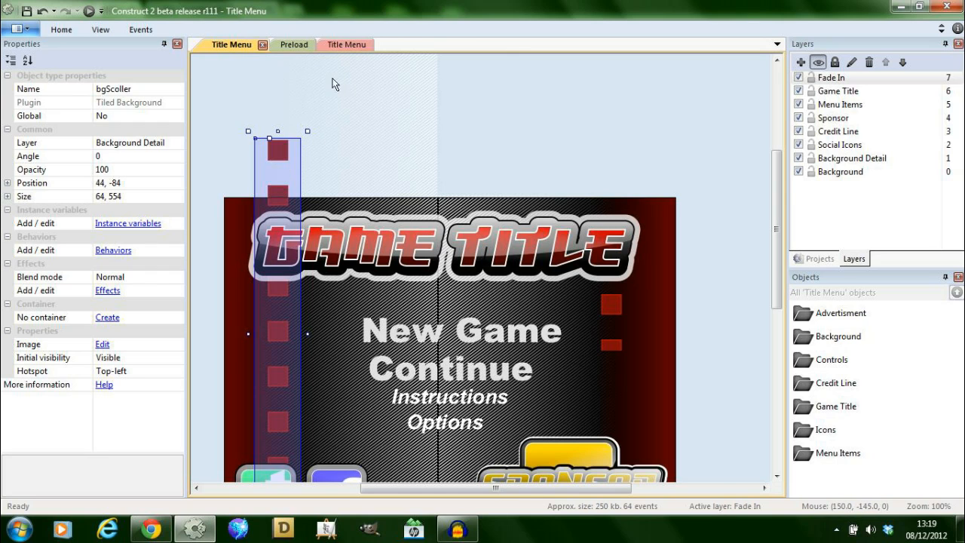
pyautogui.click(335, 44)
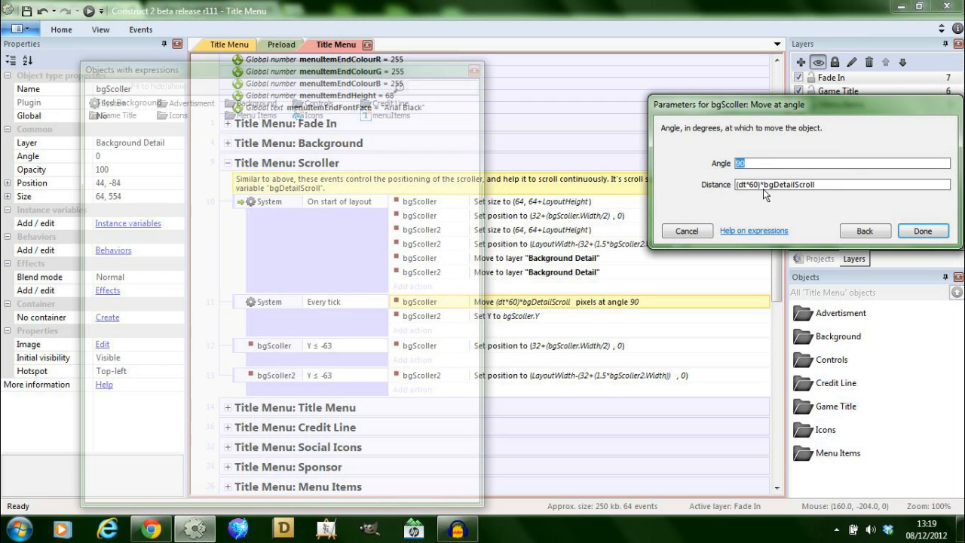
pyautogui.click(829, 184)
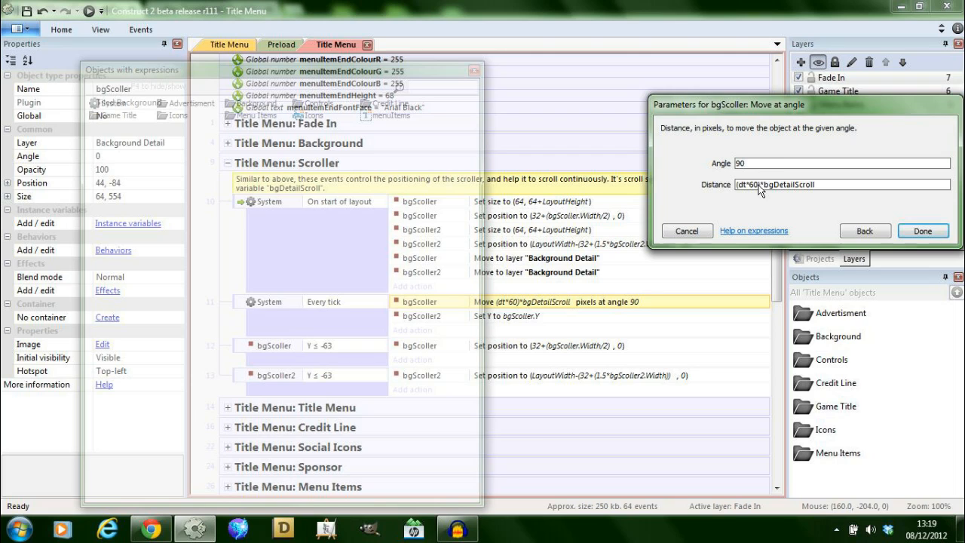
pyautogui.moveTo(742, 195)
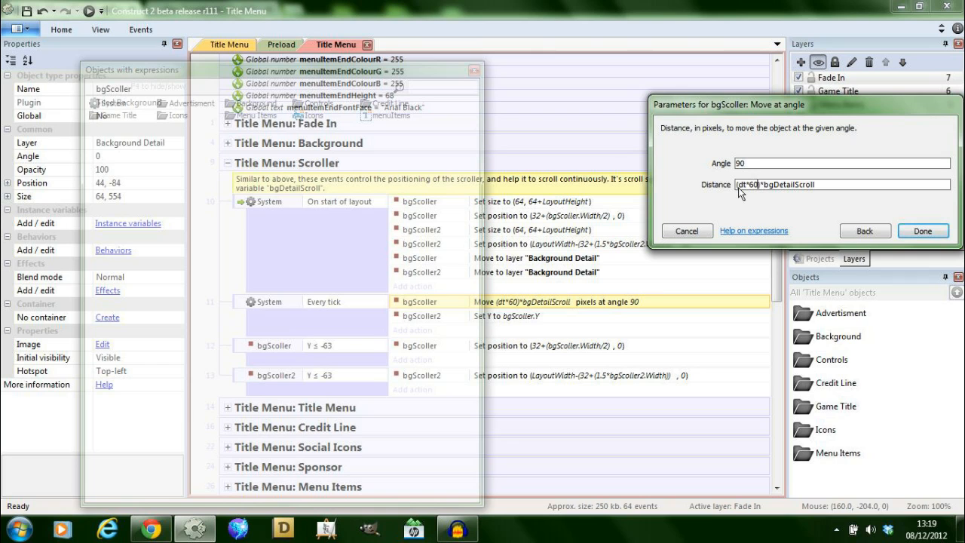
pyautogui.click(923, 231)
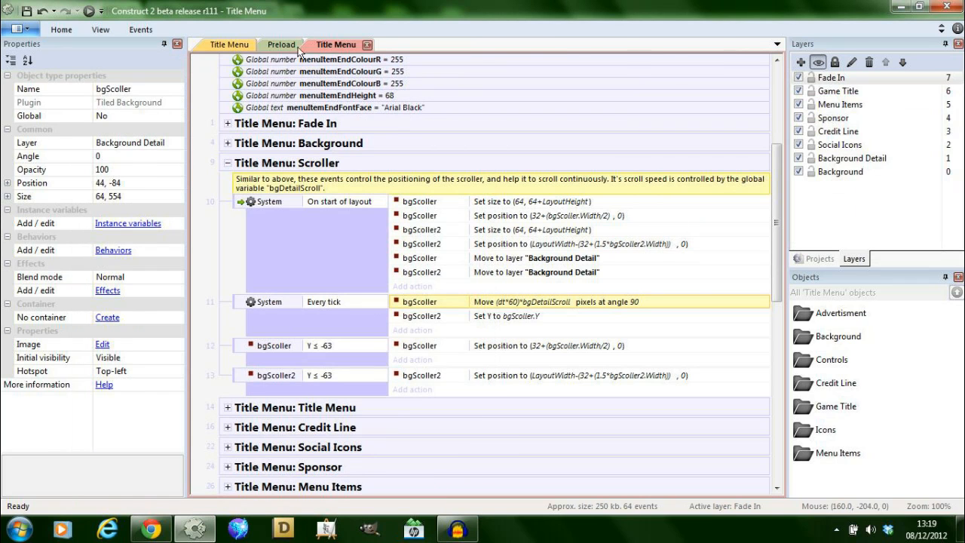
pyautogui.click(231, 44)
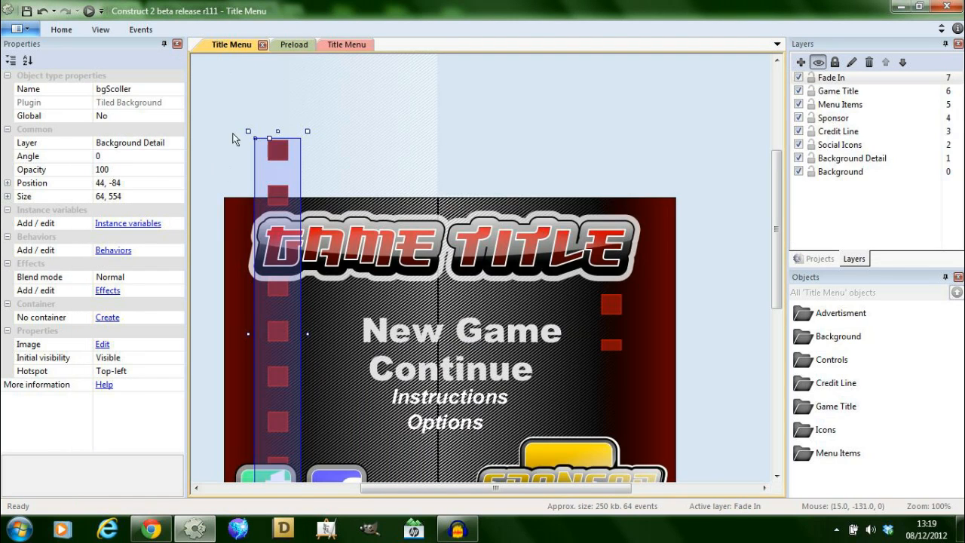
pyautogui.scroll(-3)
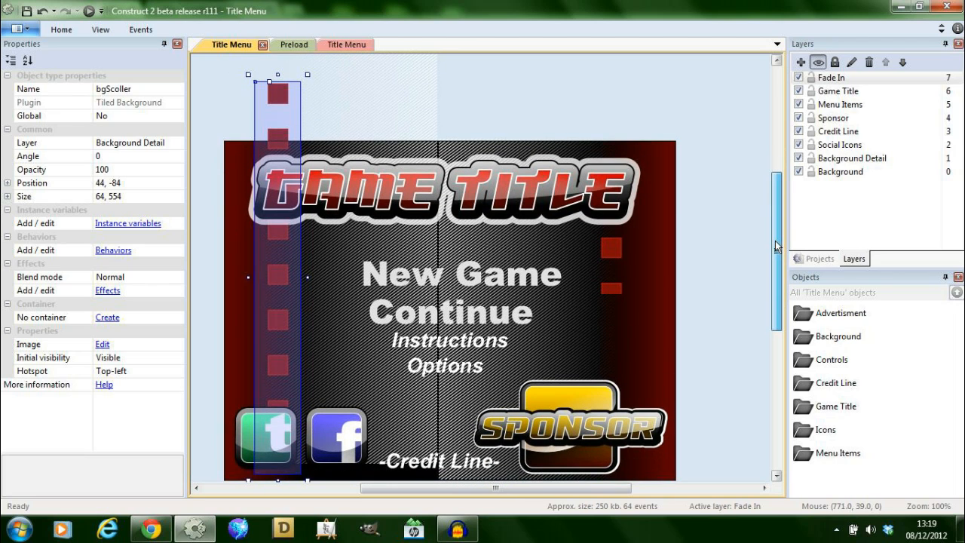
pyautogui.click(334, 44)
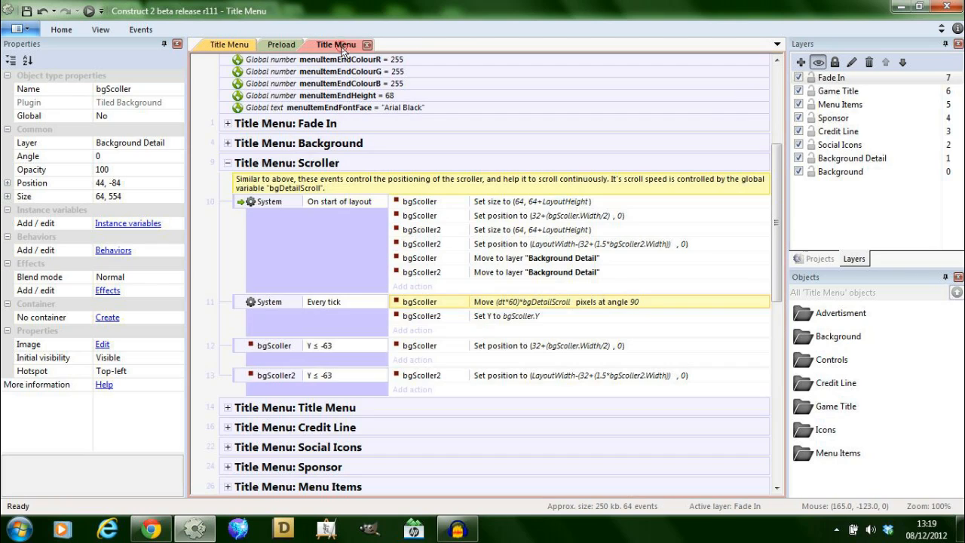
pyautogui.moveTo(328, 154)
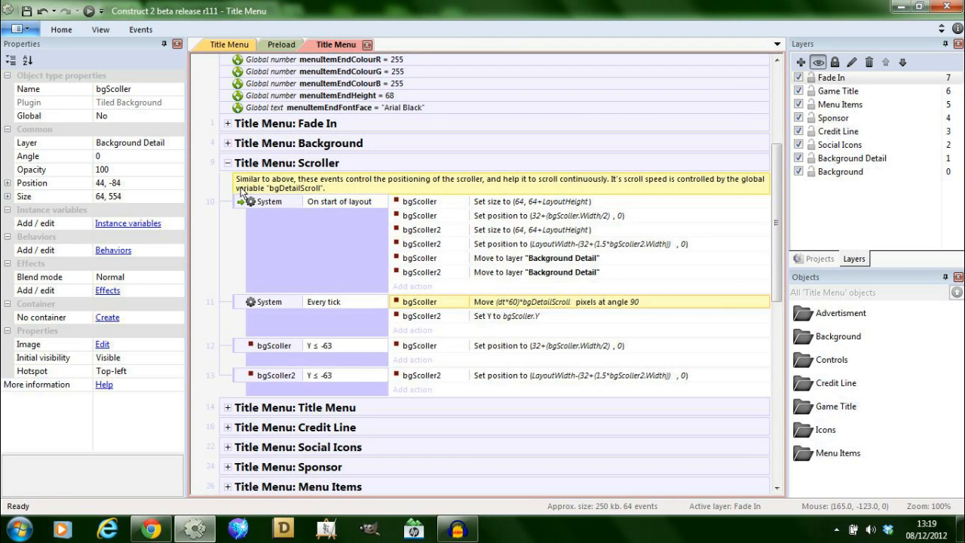
pyautogui.moveTo(379, 222)
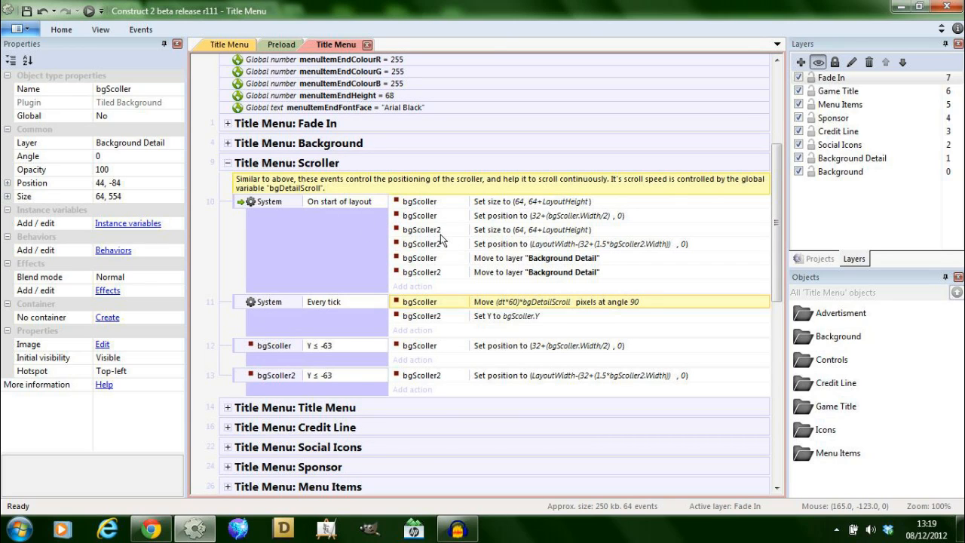
pyautogui.click(533, 201)
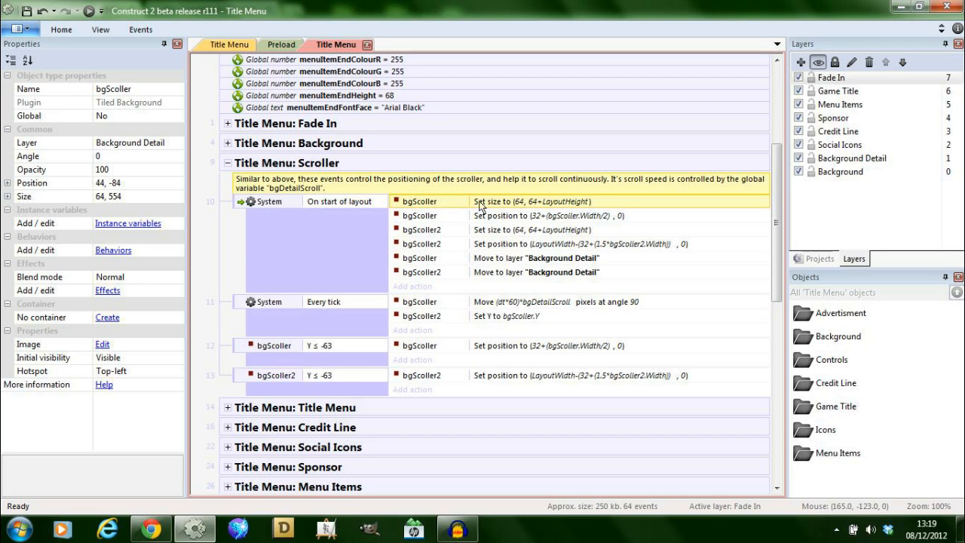
pyautogui.moveTo(497, 223)
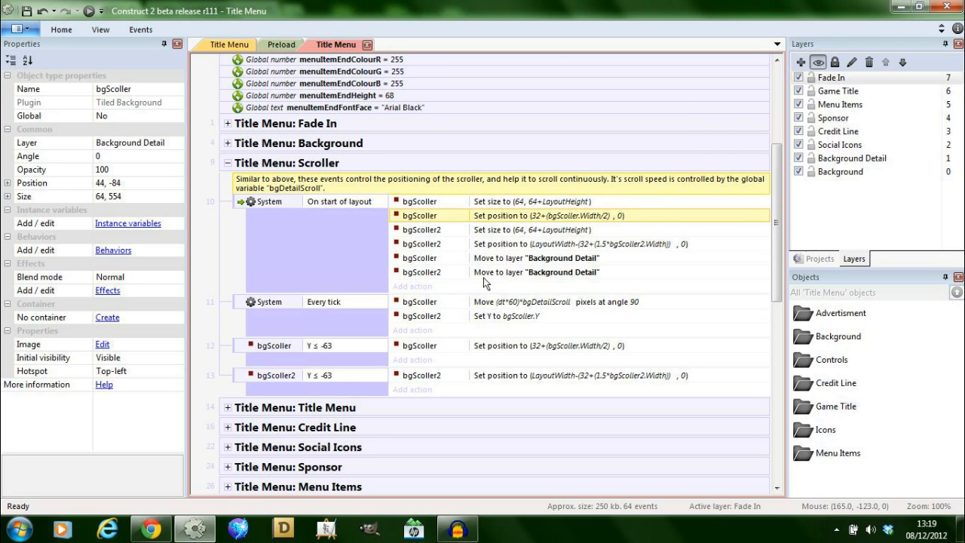
pyautogui.click(535, 258)
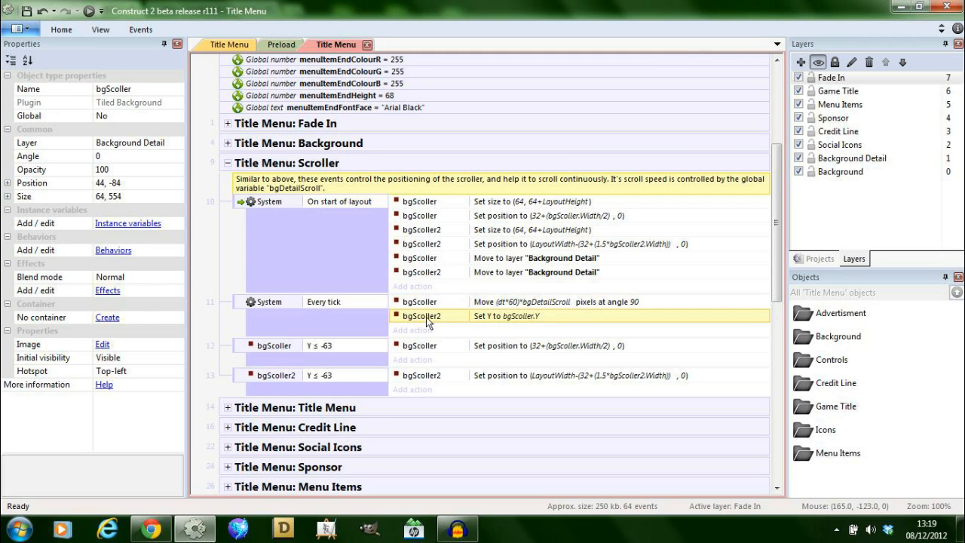
pyautogui.moveTo(483, 322)
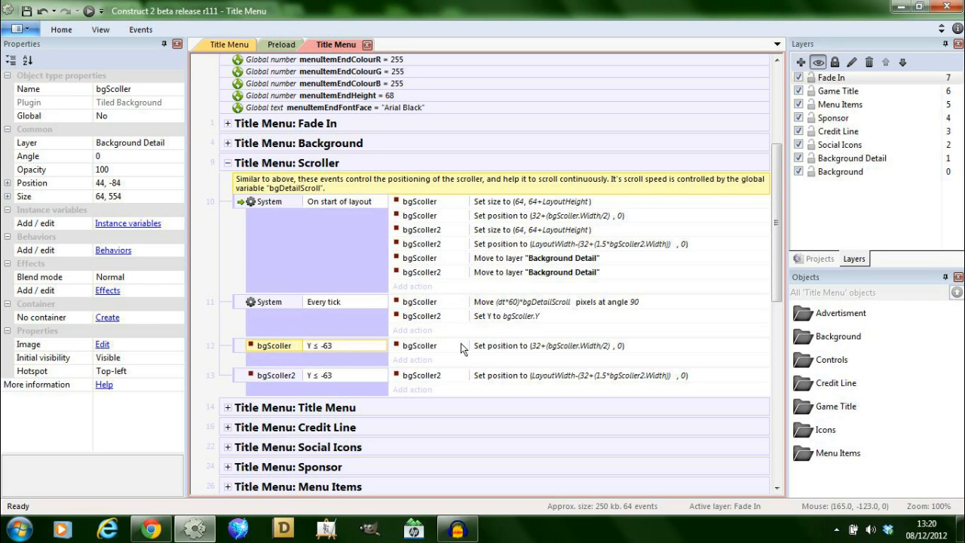
# Collapse the Scroller group, expand Title Menu, and view titleGame in the layout.
pyautogui.click(227, 163)
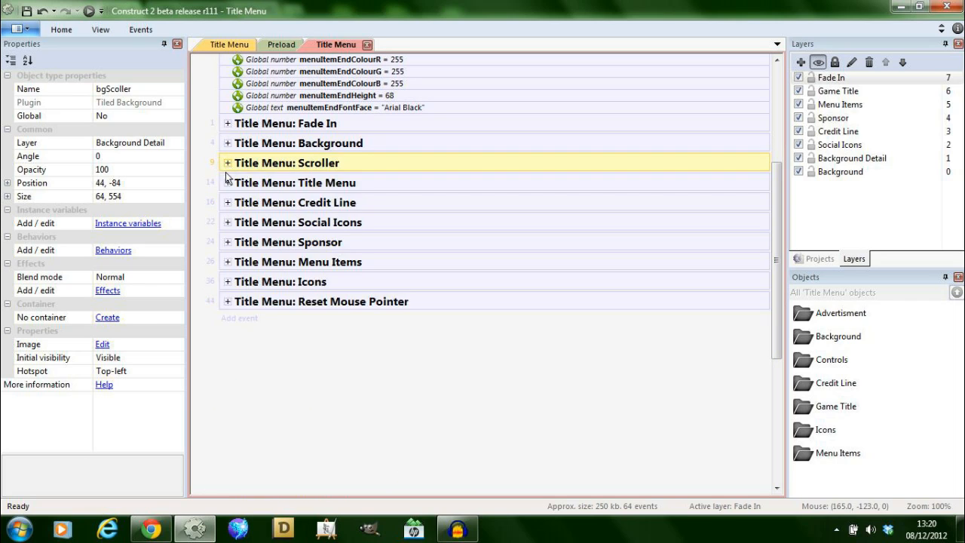
pyautogui.click(227, 182)
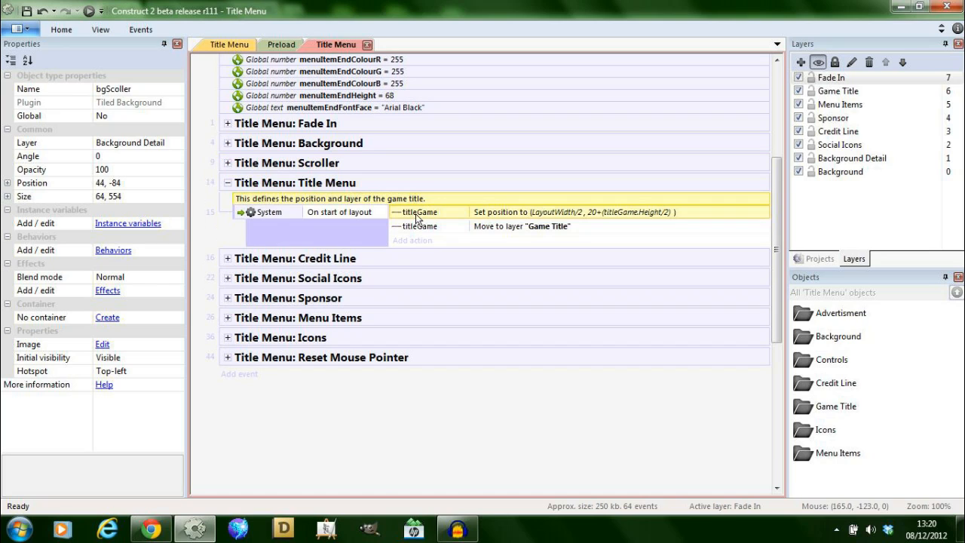
pyautogui.moveTo(435, 224)
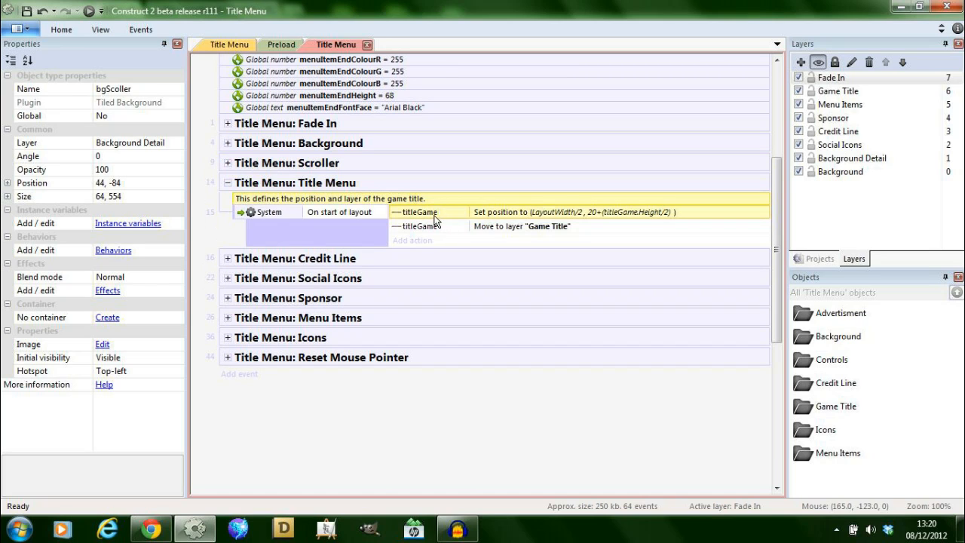
pyautogui.moveTo(443, 217)
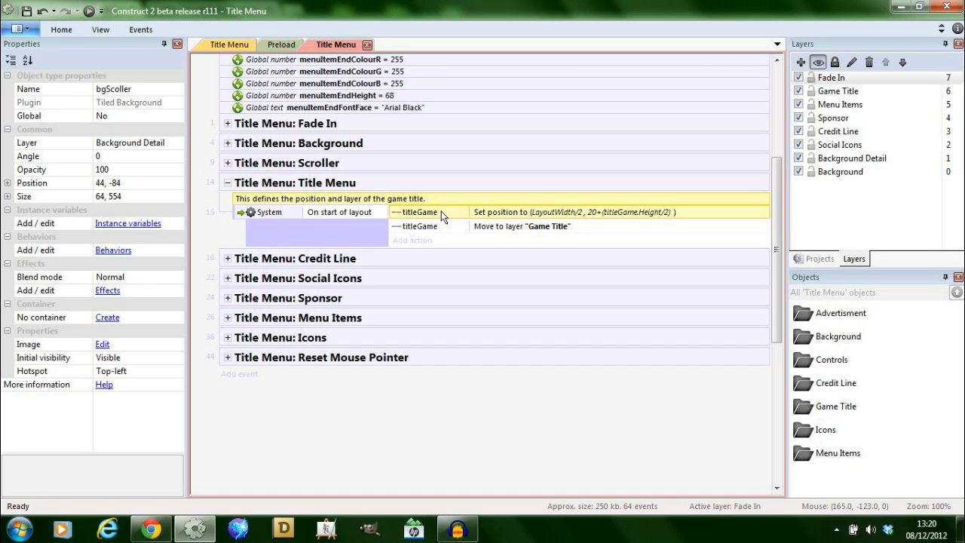
pyautogui.moveTo(486, 230)
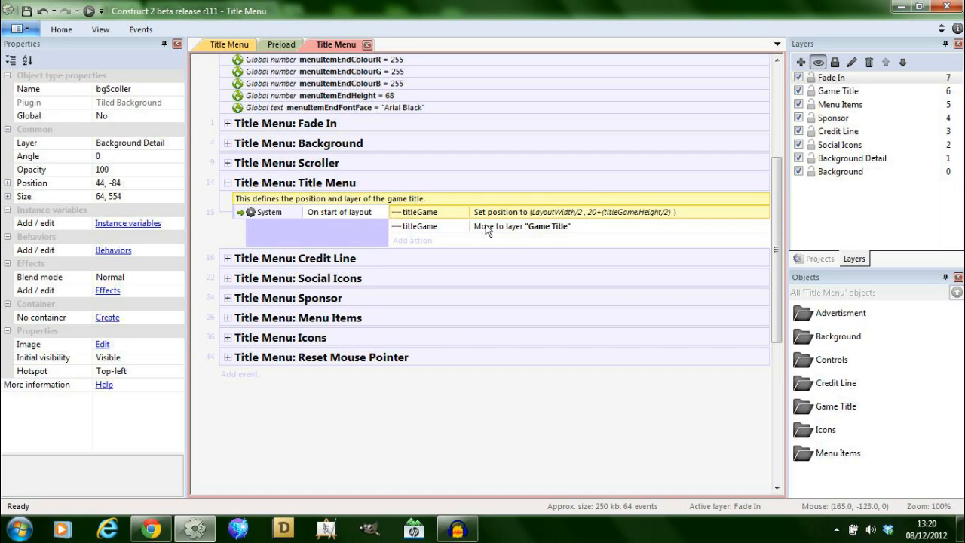
pyautogui.moveTo(450, 232)
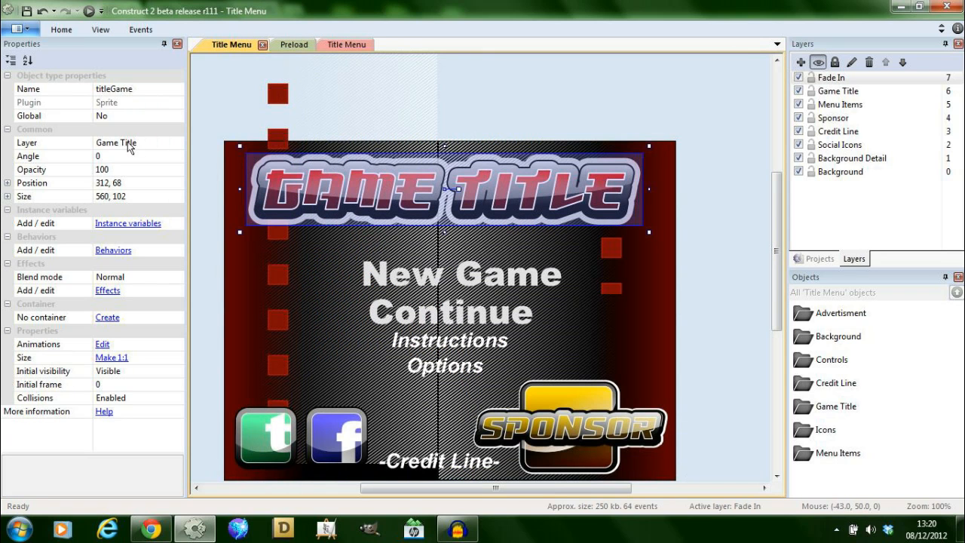
pyautogui.click(335, 44)
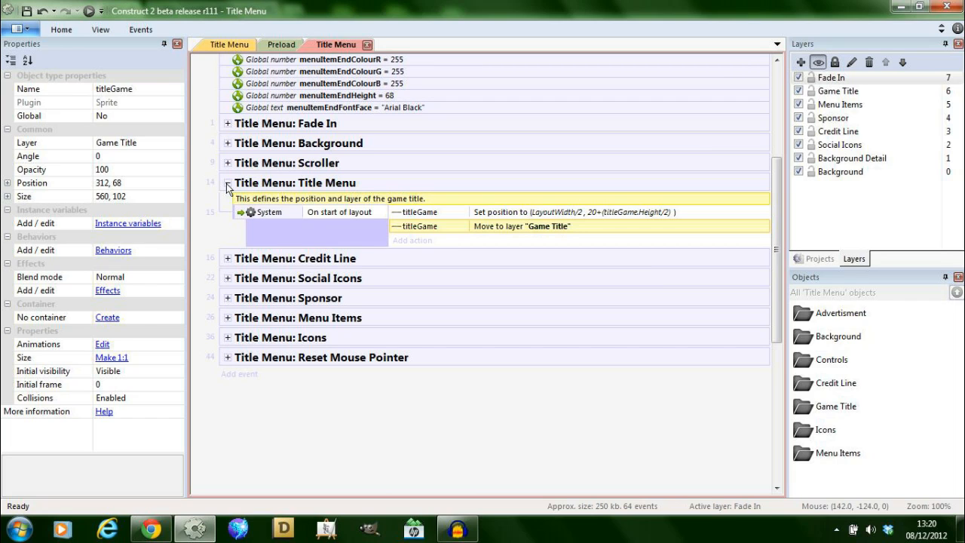
# Expand Credit Line and review textCredit's position, hover opacity, click sound and link events.
pyautogui.click(228, 258)
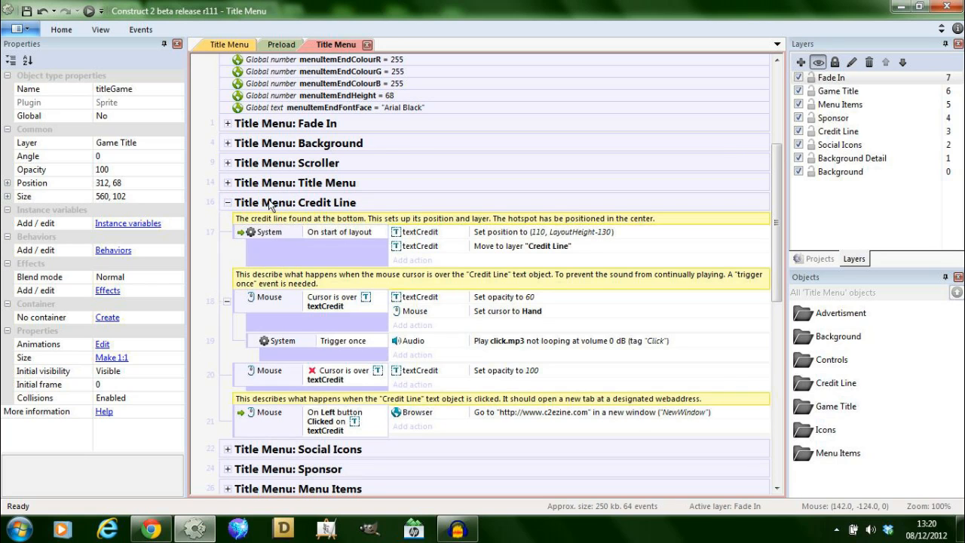
pyautogui.scroll(-3)
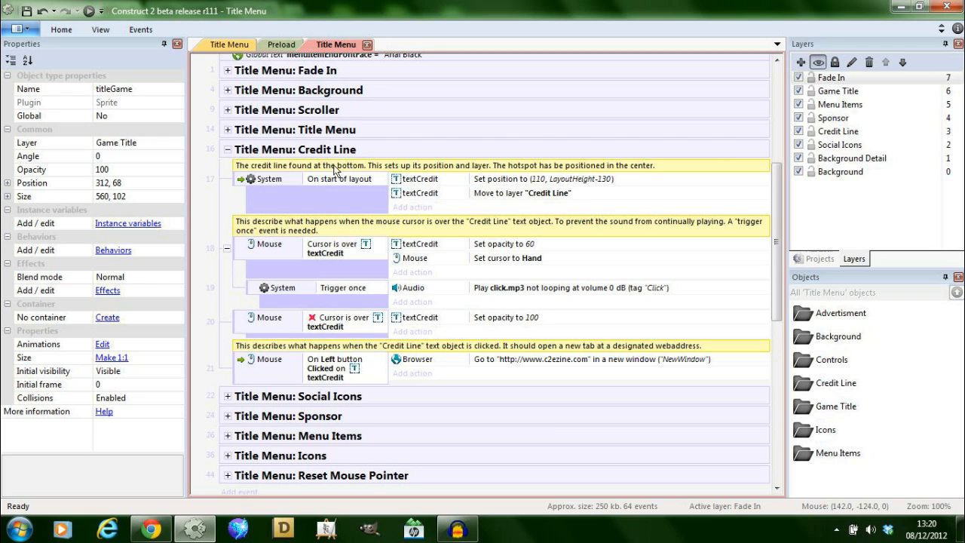
pyautogui.click(230, 45)
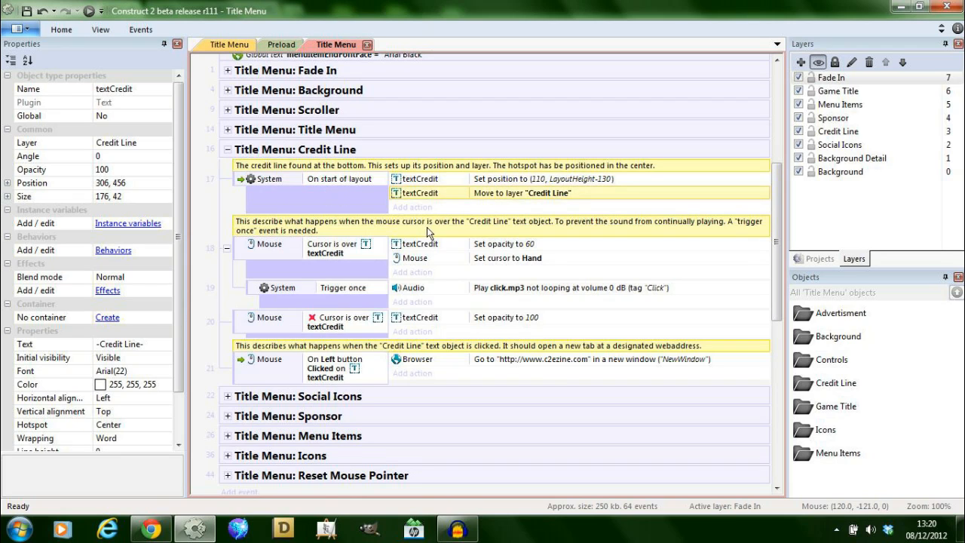
pyautogui.scroll(3)
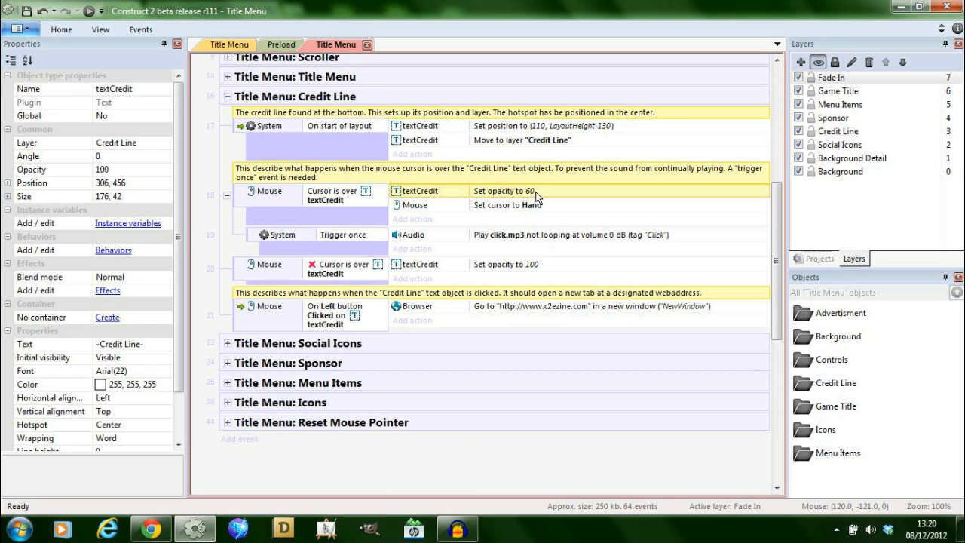
pyautogui.moveTo(411, 205)
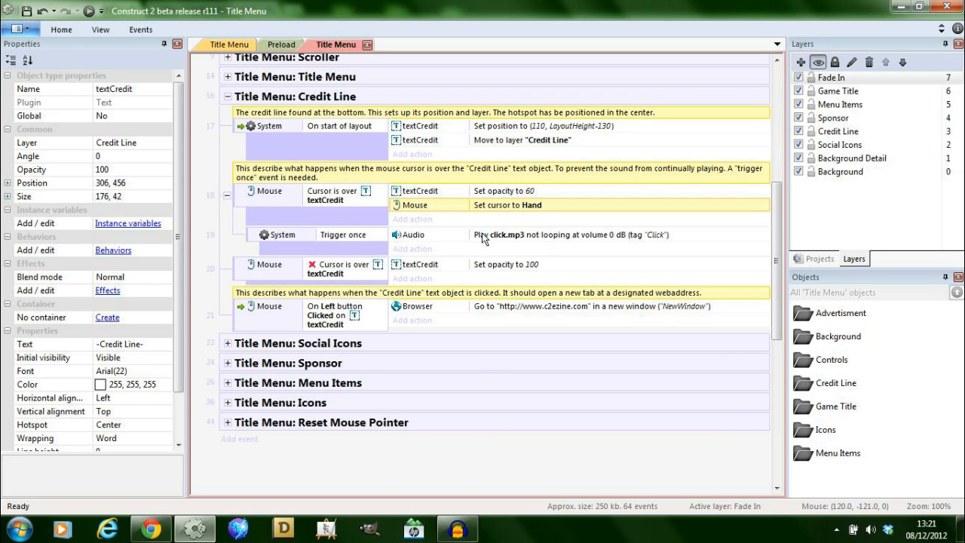
pyautogui.moveTo(234, 62)
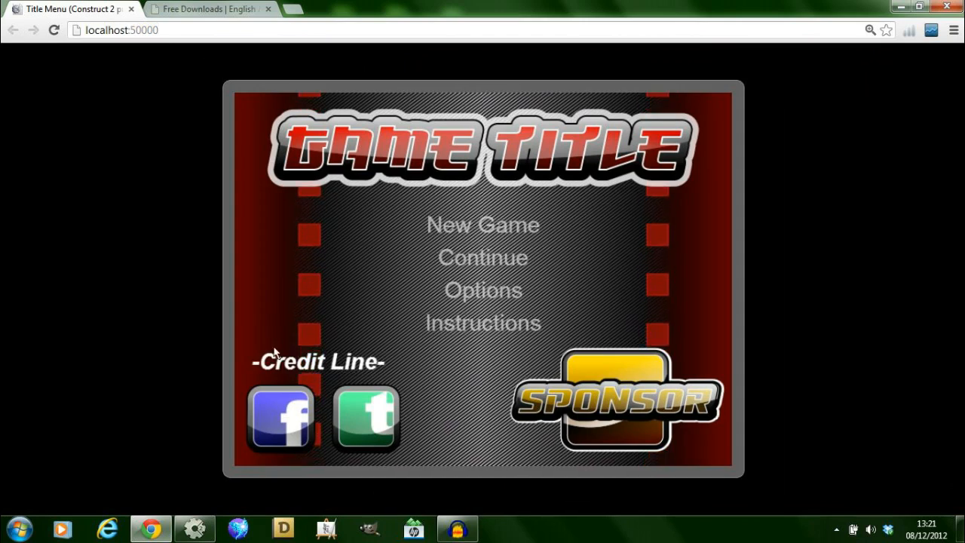
# Click the Credit Line text in the Chrome preview at localhost:50000, then return.
pyautogui.click(211, 8)
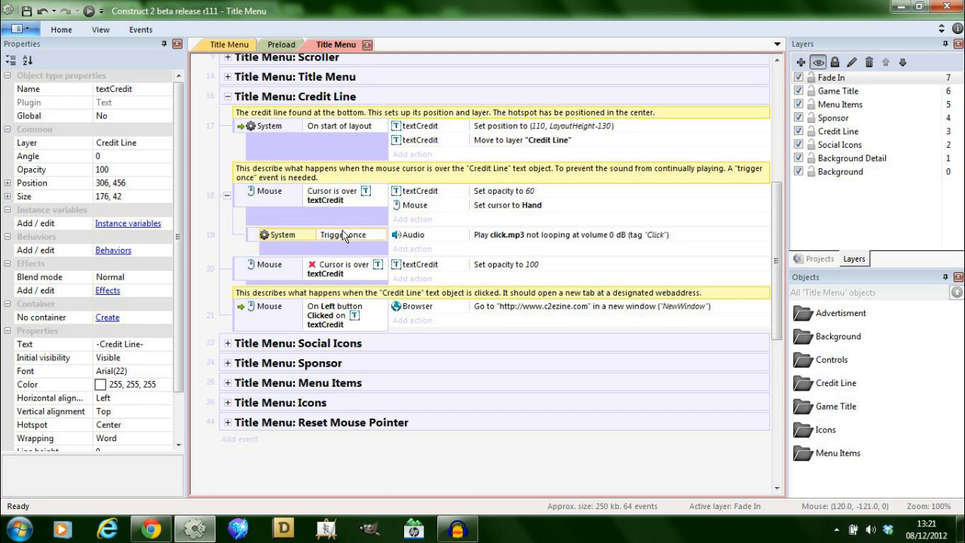
pyautogui.moveTo(328, 247)
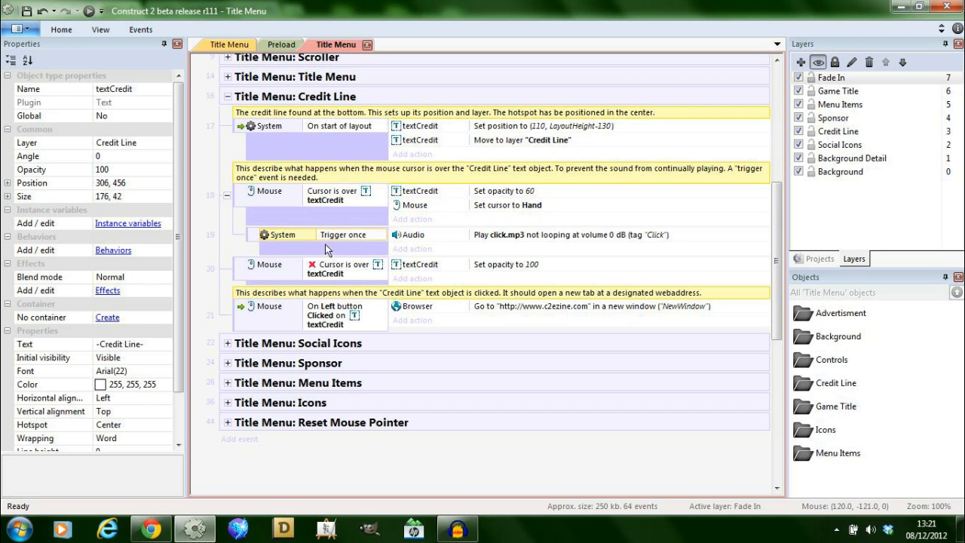
pyautogui.moveTo(428, 240)
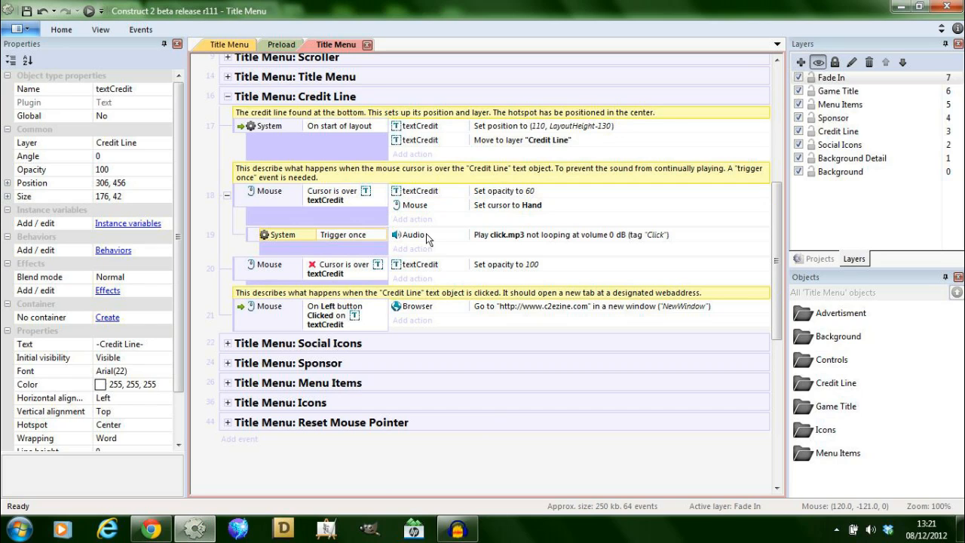
pyautogui.moveTo(338, 209)
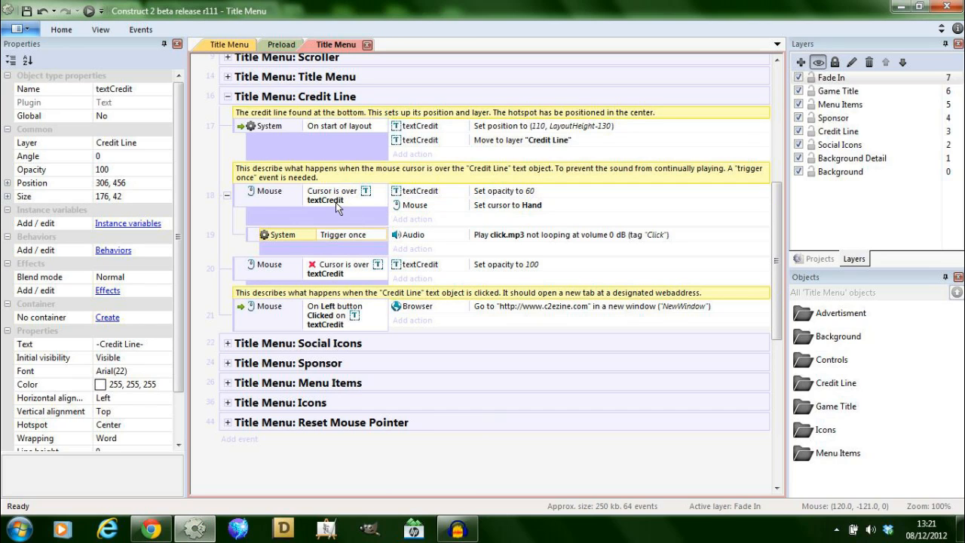
pyautogui.moveTo(343, 209)
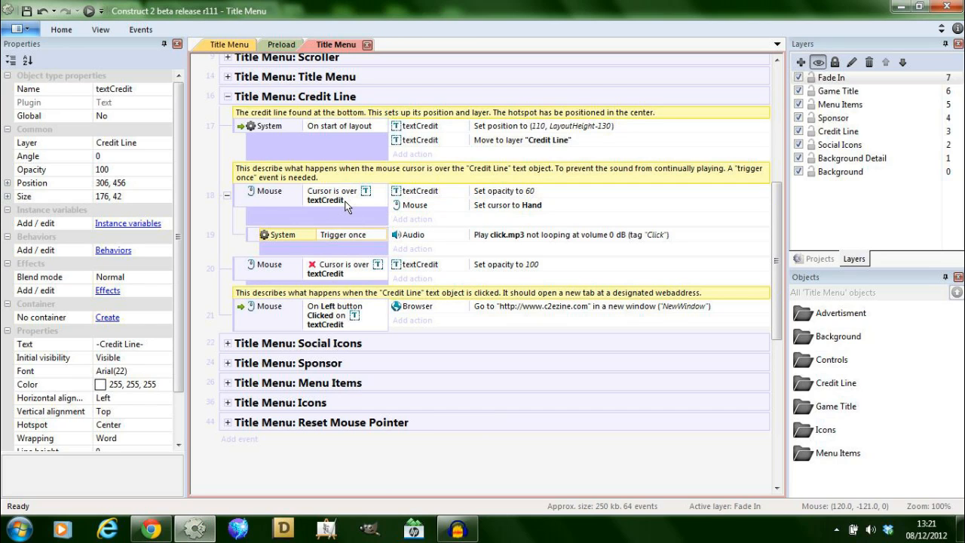
pyautogui.moveTo(395, 241)
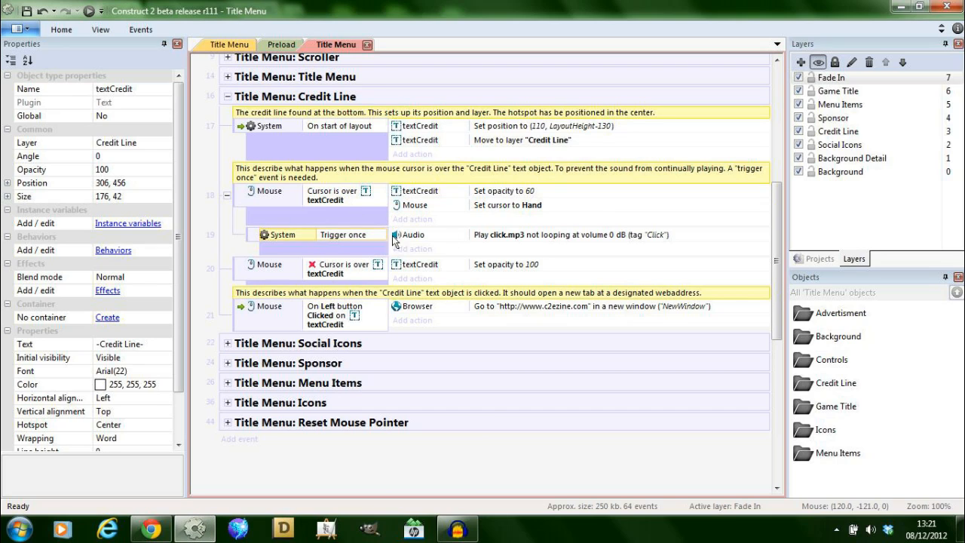
pyautogui.moveTo(315, 202)
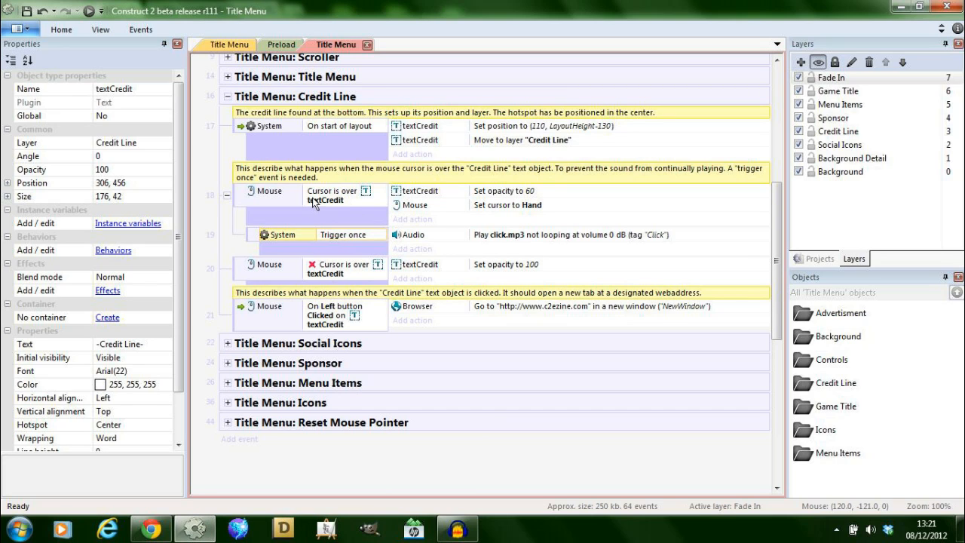
pyautogui.moveTo(269, 280)
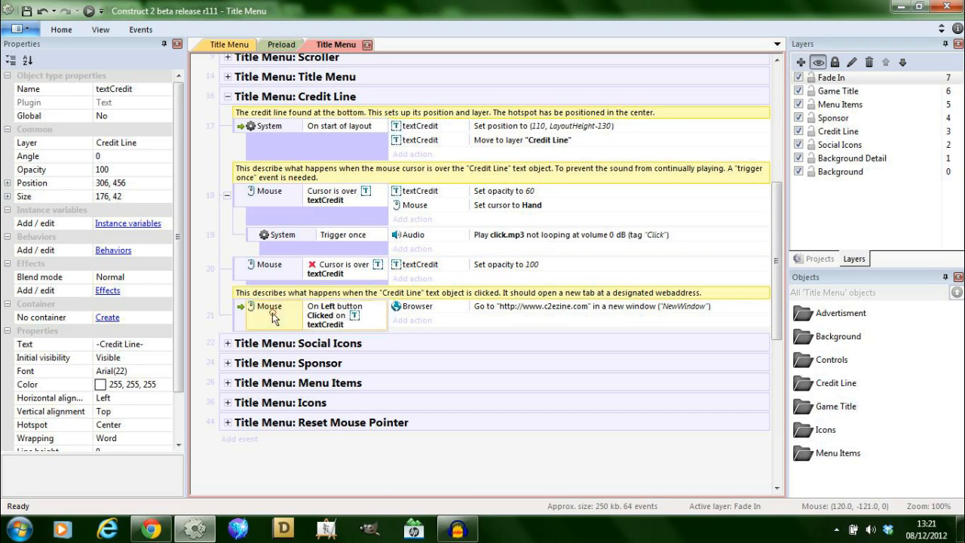
pyautogui.moveTo(449, 313)
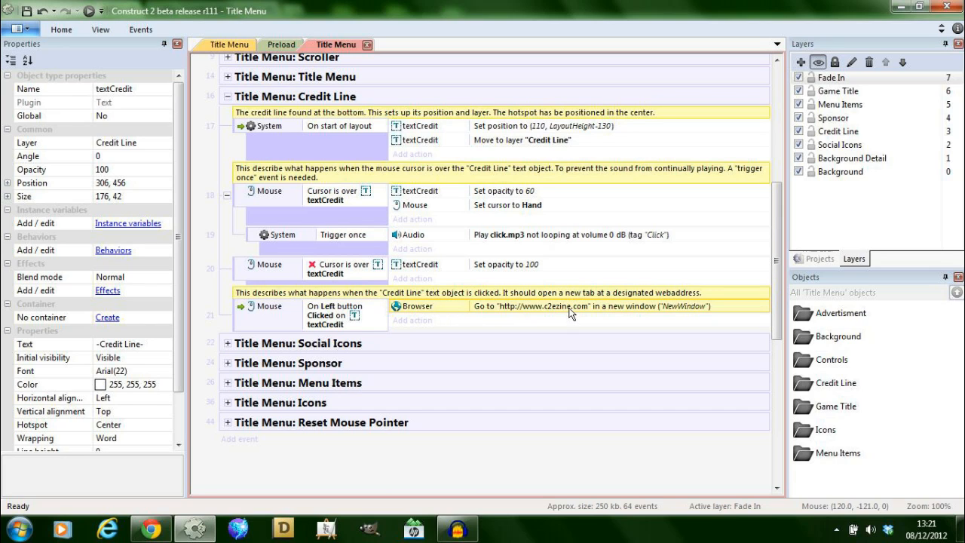
pyautogui.moveTo(525, 315)
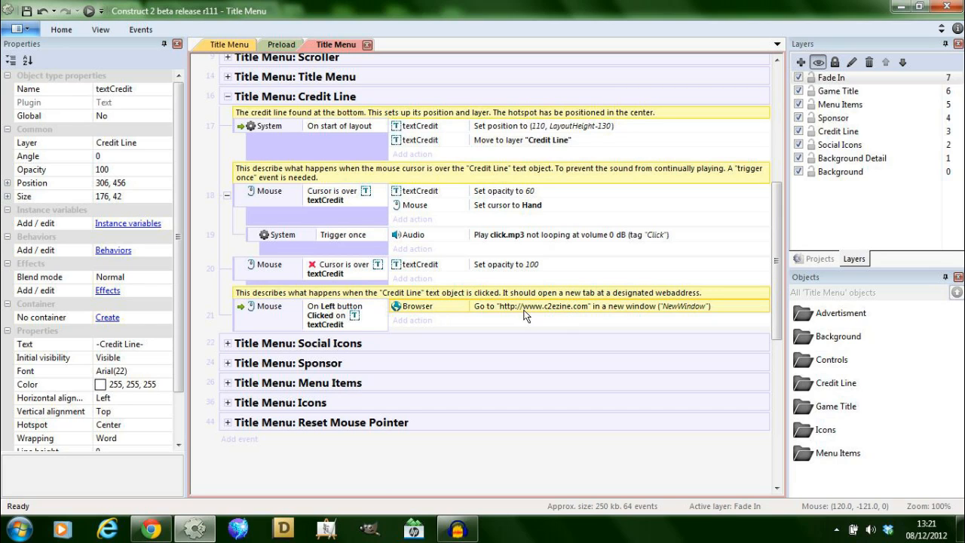
pyautogui.moveTo(516, 314)
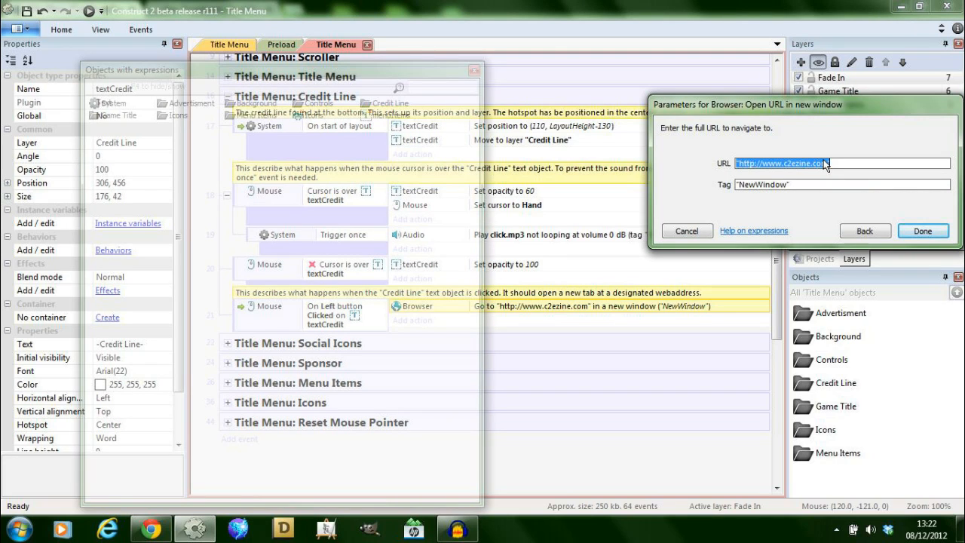
pyautogui.moveTo(872, 201)
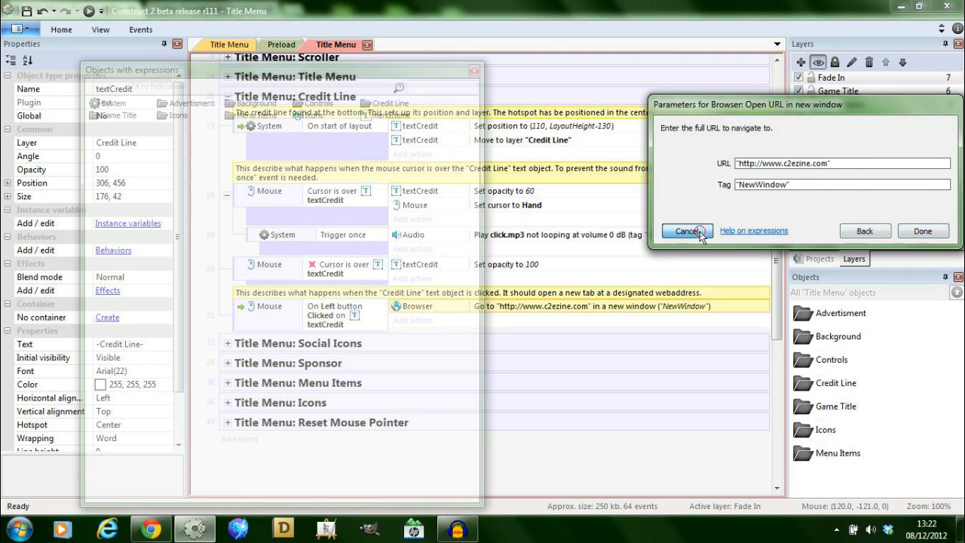
pyautogui.click(687, 230)
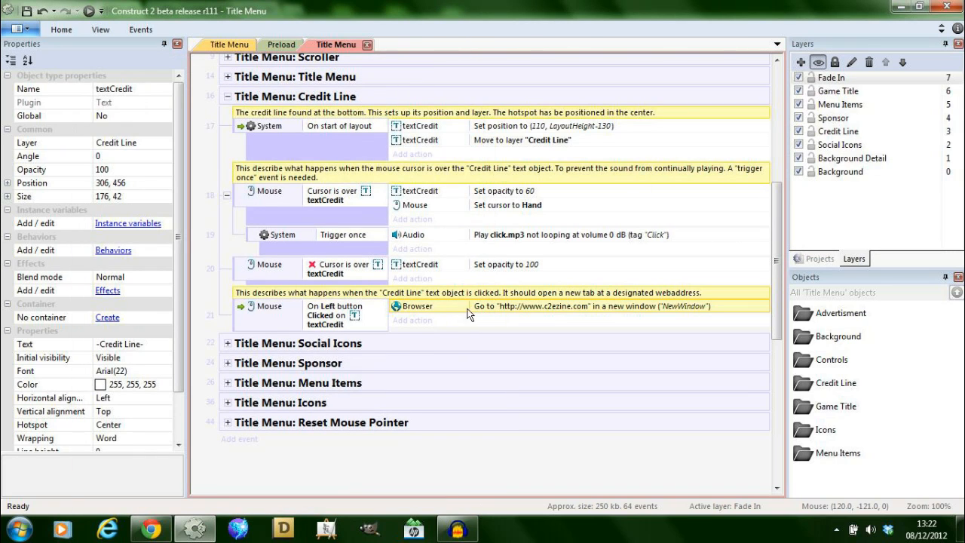
pyautogui.moveTo(451, 314)
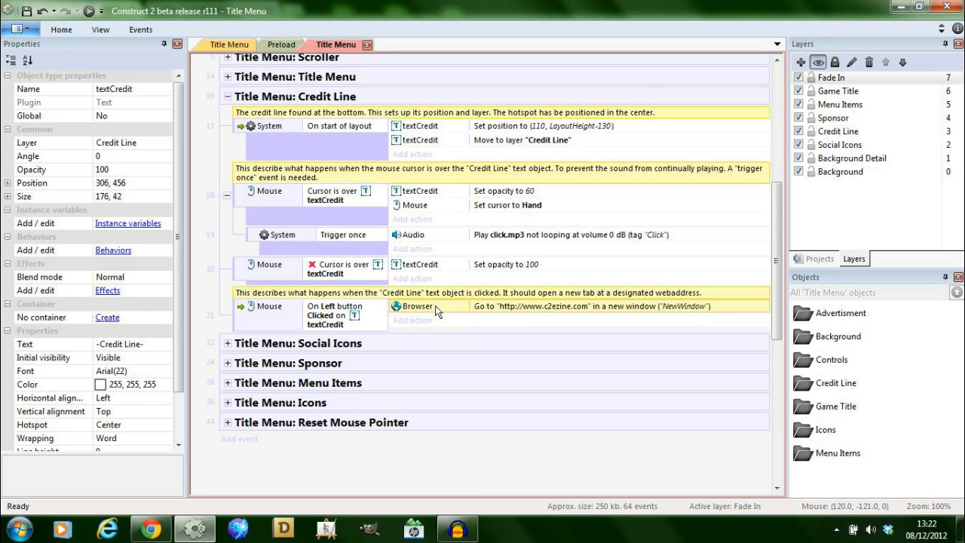
pyautogui.moveTo(609, 311)
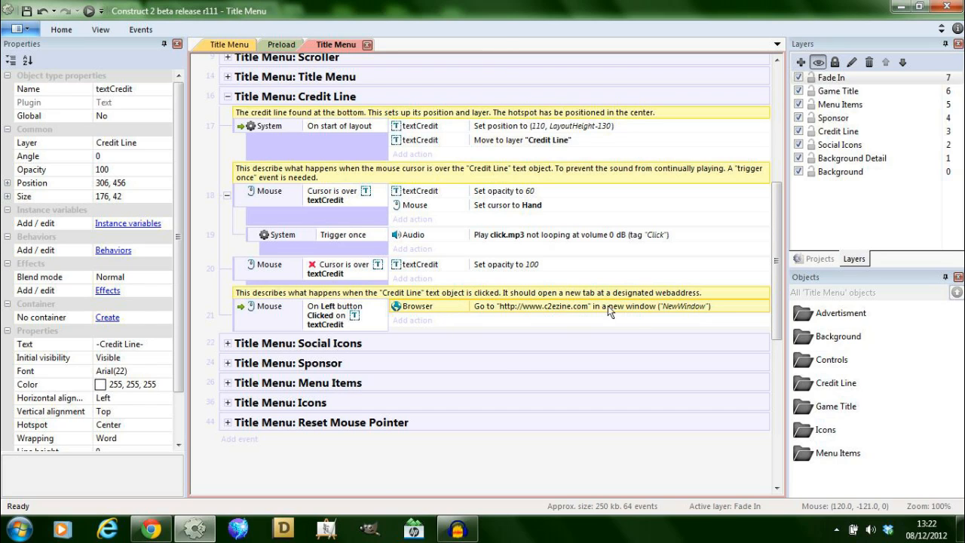
pyautogui.moveTo(418, 295)
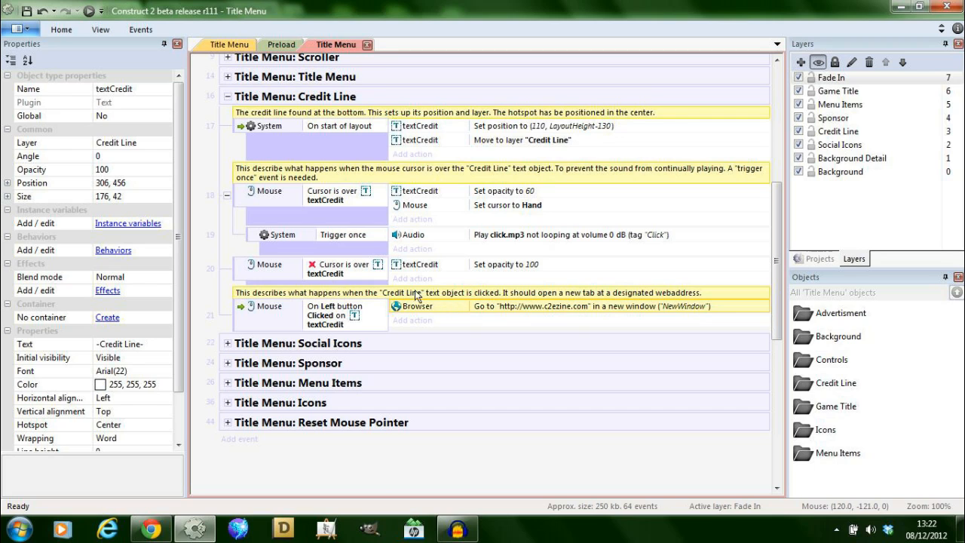
# Collapse Credit Line, briefly open Social Icons and Sponsor, then expand Menu Items.
pyautogui.click(227, 96)
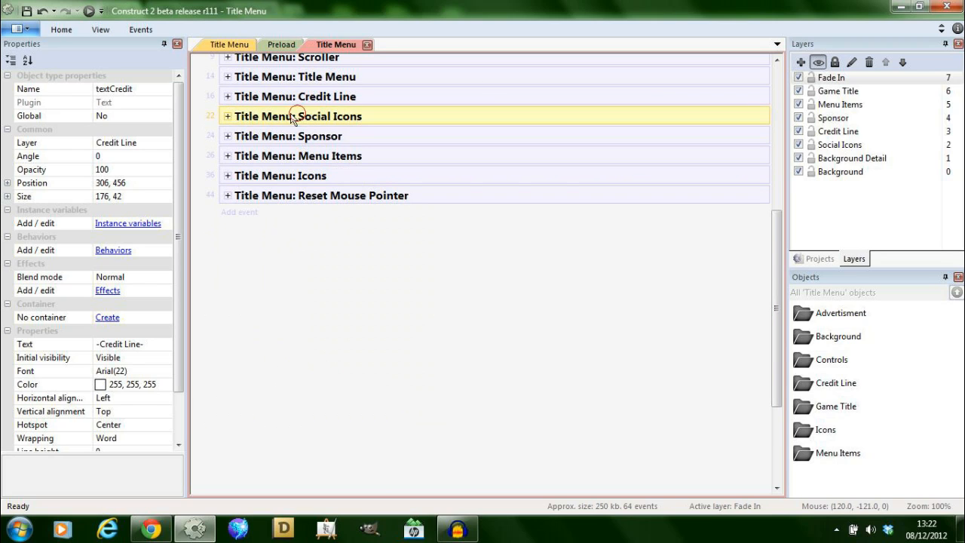
pyautogui.click(227, 115)
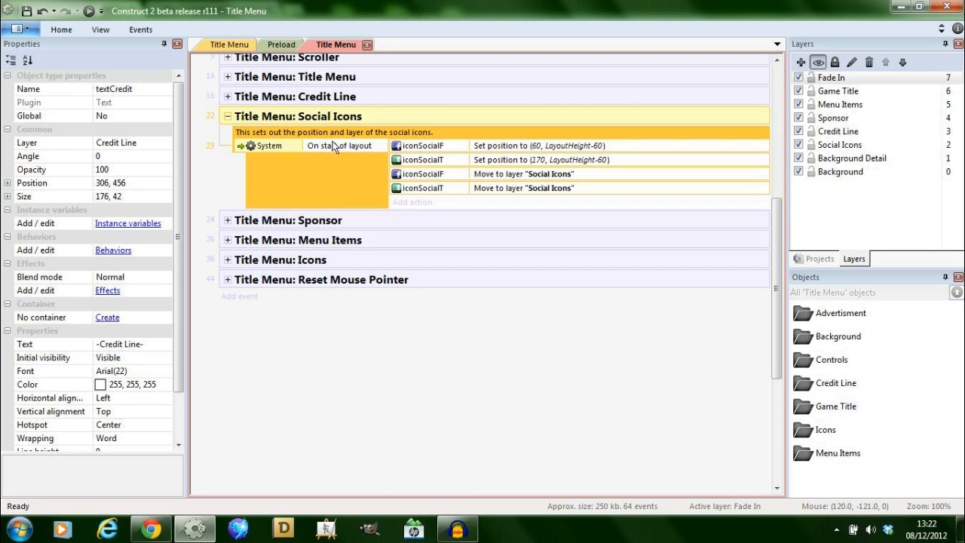
pyautogui.moveTo(379, 162)
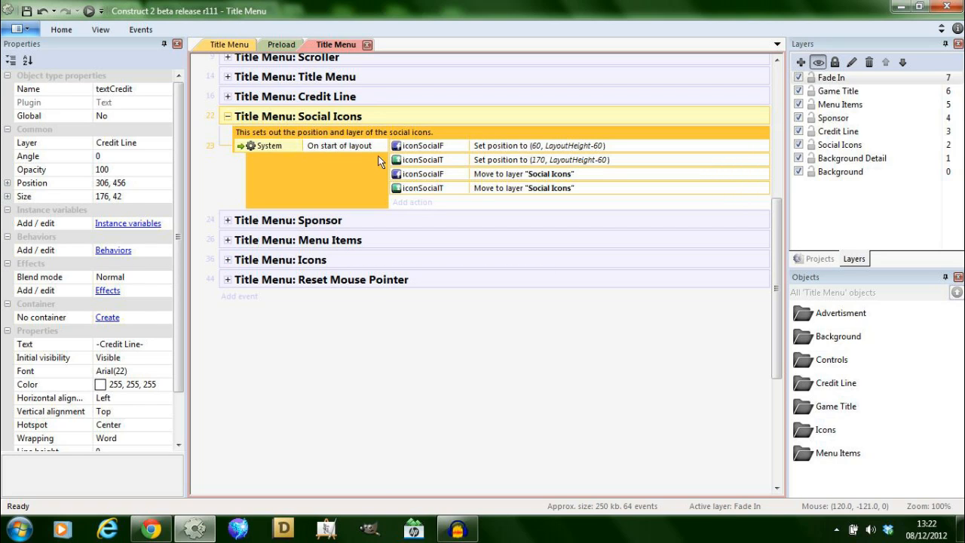
pyautogui.click(227, 116)
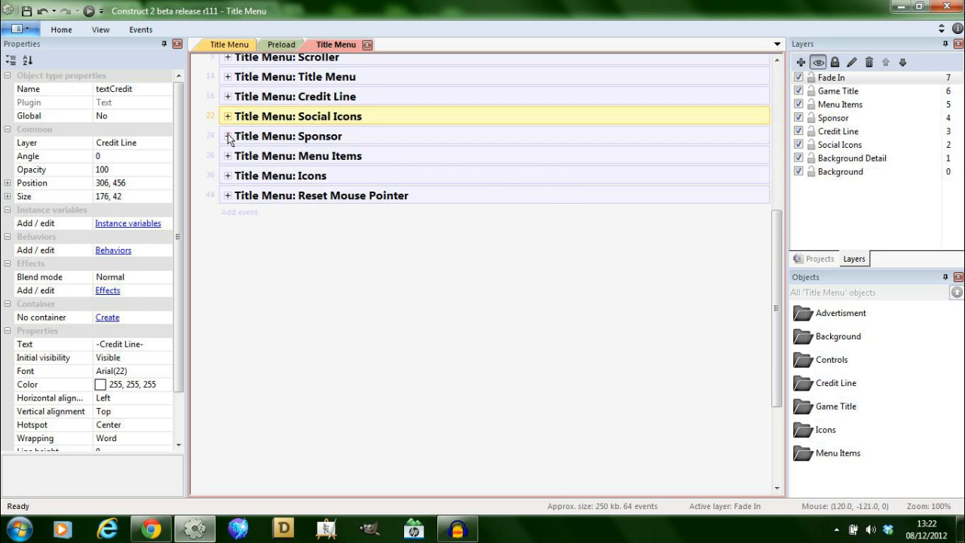
pyautogui.click(227, 135)
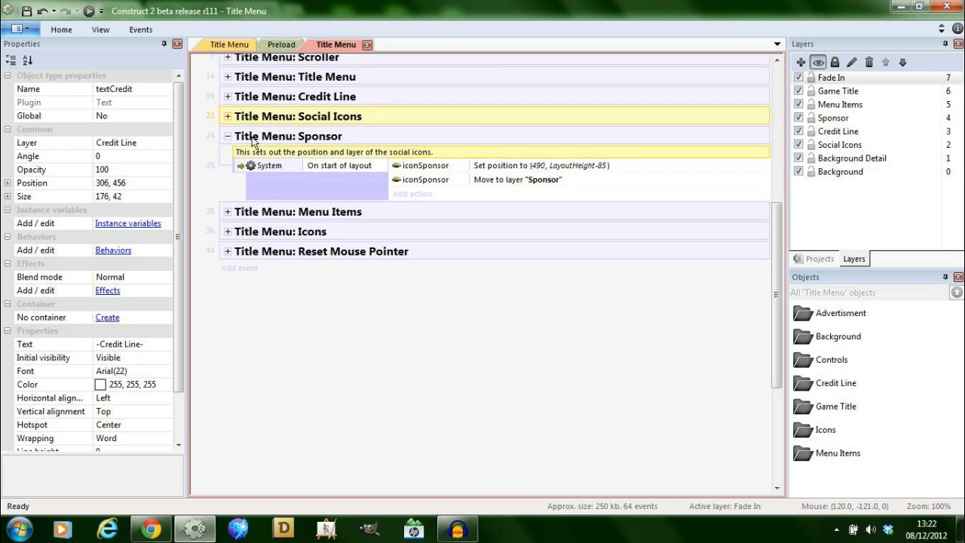
pyautogui.click(228, 136)
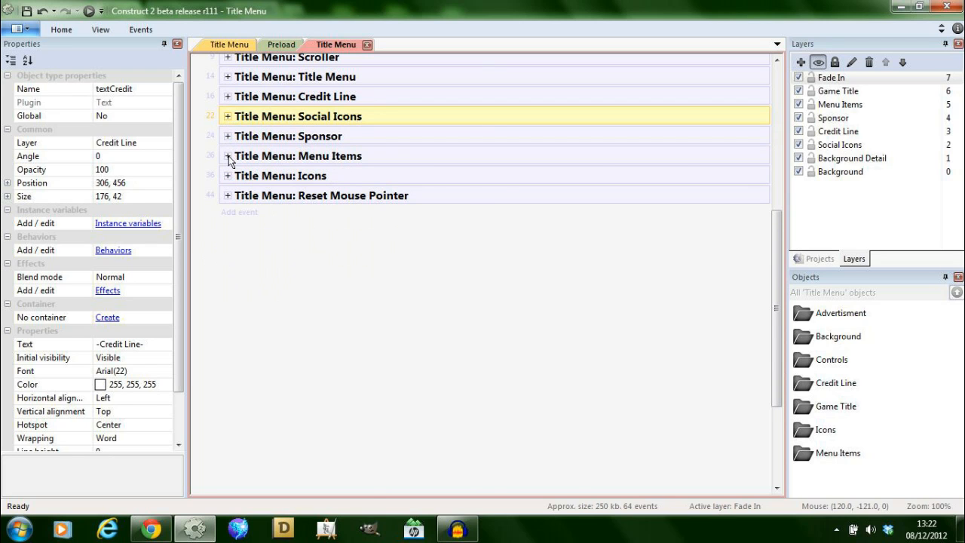
pyautogui.click(228, 156)
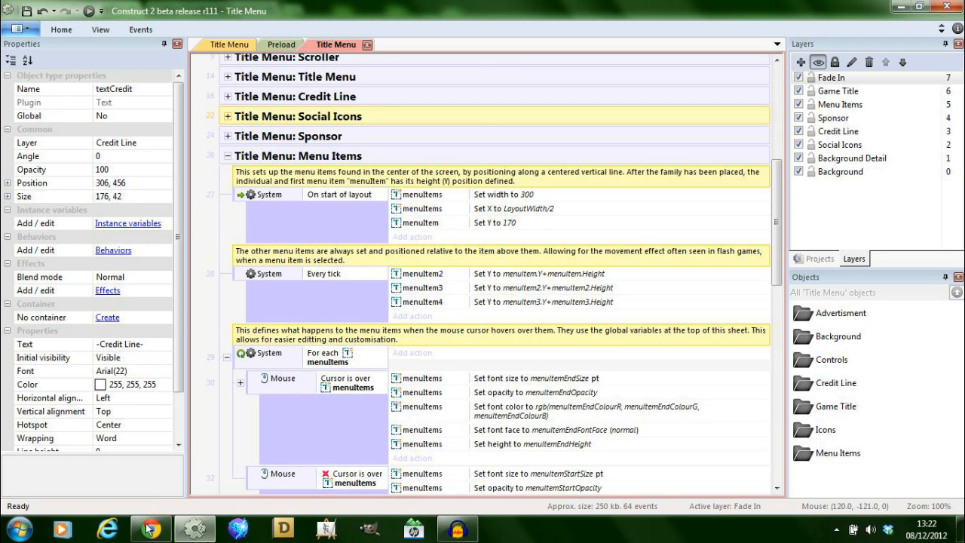
# Review the width-300 and horizontal centring actions, then expand Families showing Icons and menuItems.
pyautogui.click(90, 11)
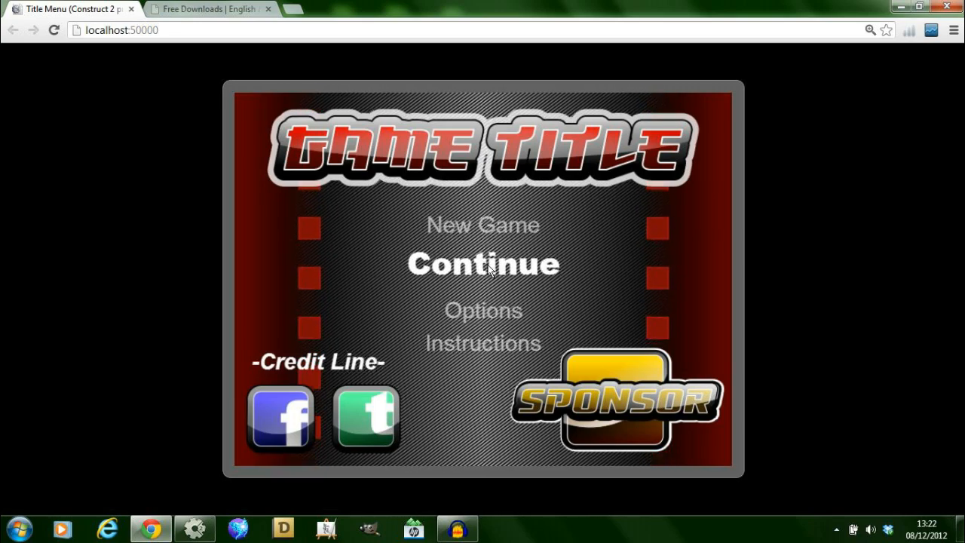
pyautogui.click(209, 8)
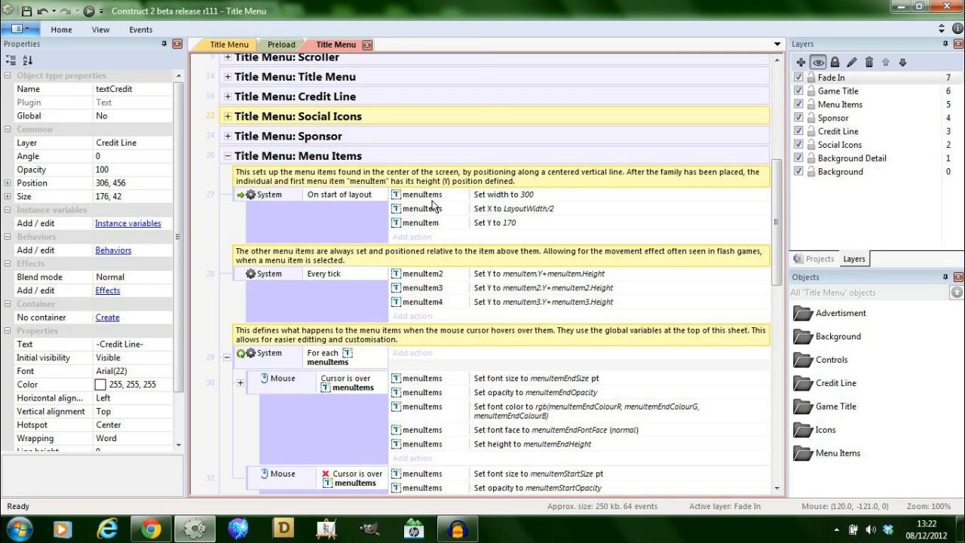
pyautogui.moveTo(369, 192)
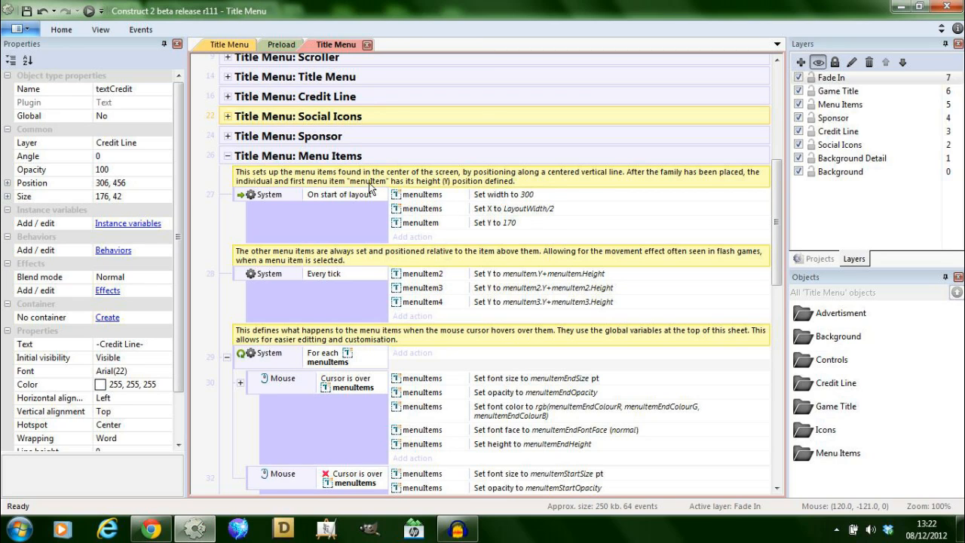
pyautogui.moveTo(307, 186)
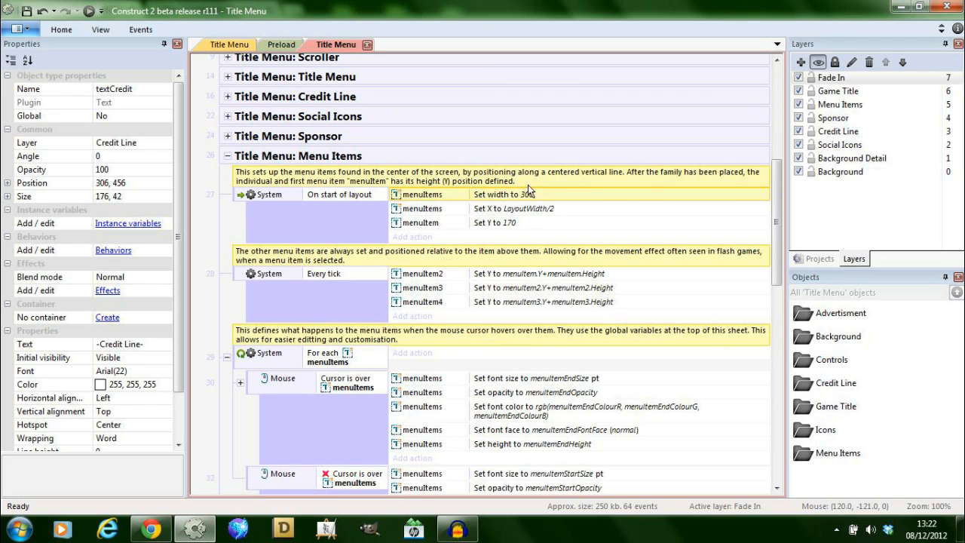
pyautogui.click(513, 208)
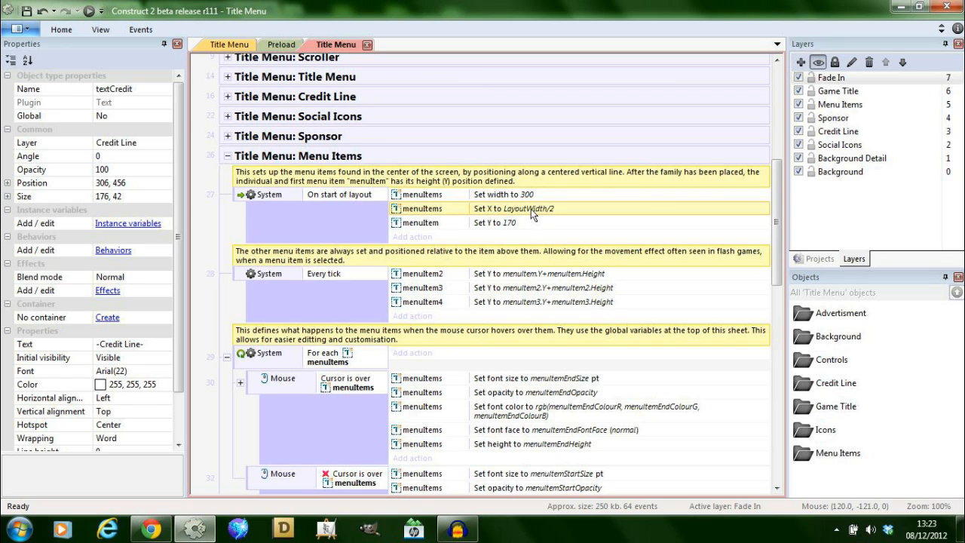
pyautogui.moveTo(432, 229)
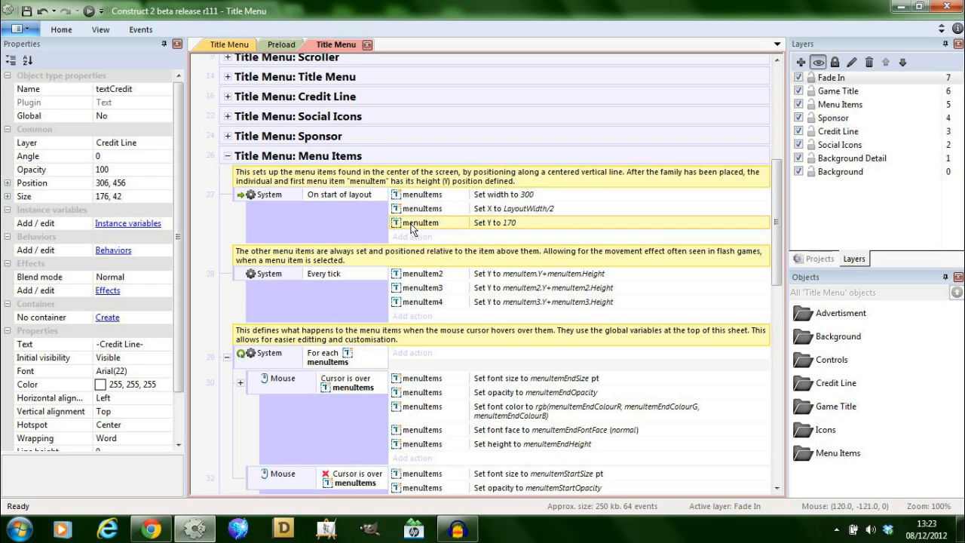
pyautogui.scroll(3)
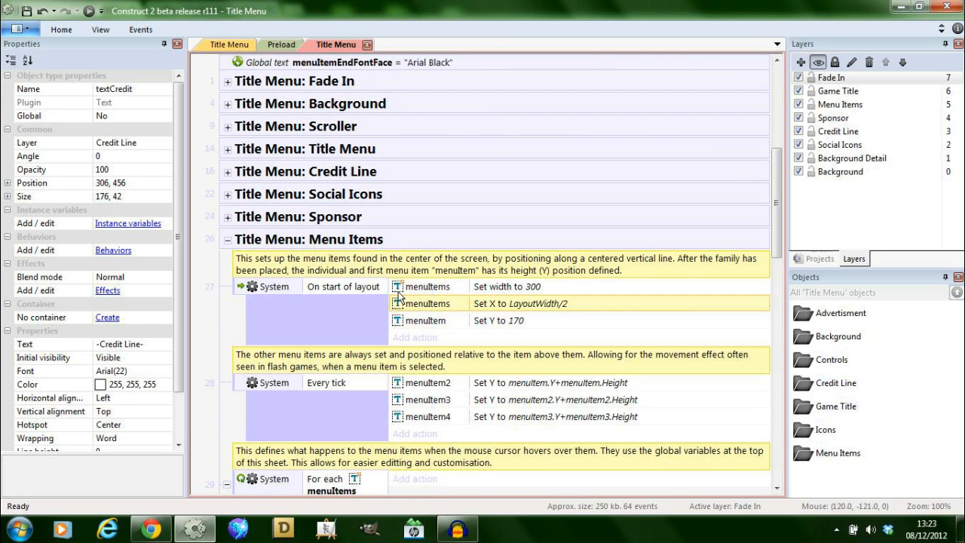
pyautogui.click(427, 286)
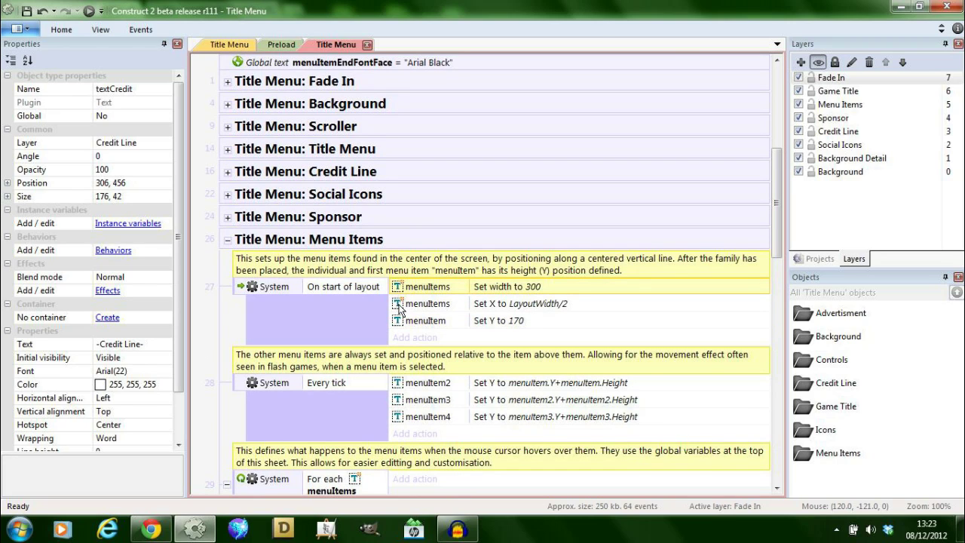
pyautogui.click(818, 257)
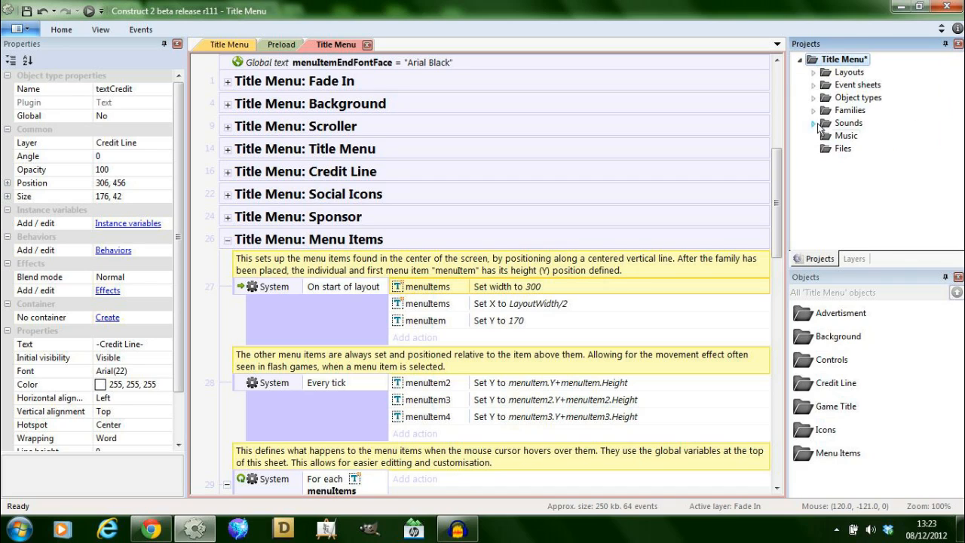
pyautogui.click(814, 110)
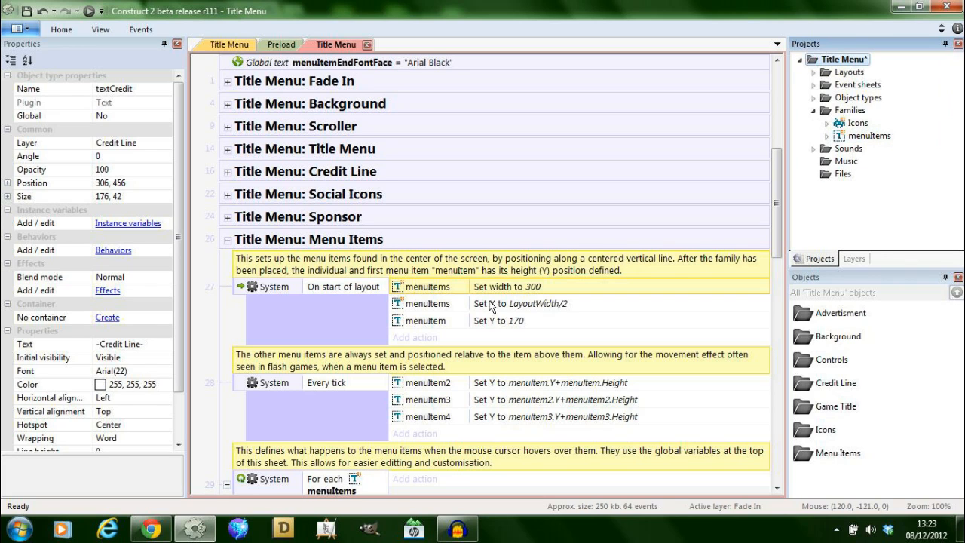
# Compare the New Game and Continue layout items against the menuItem Y 170 action.
pyautogui.click(230, 45)
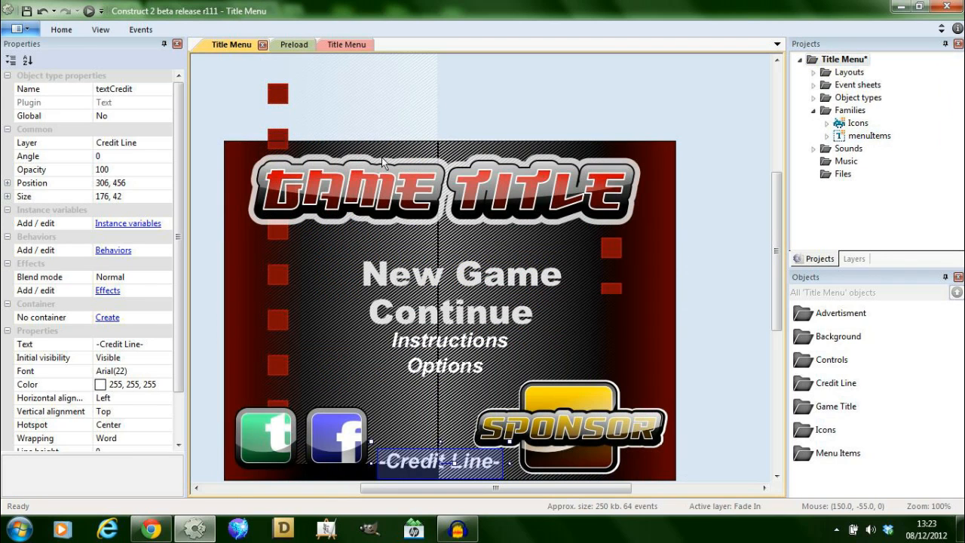
pyautogui.click(462, 272)
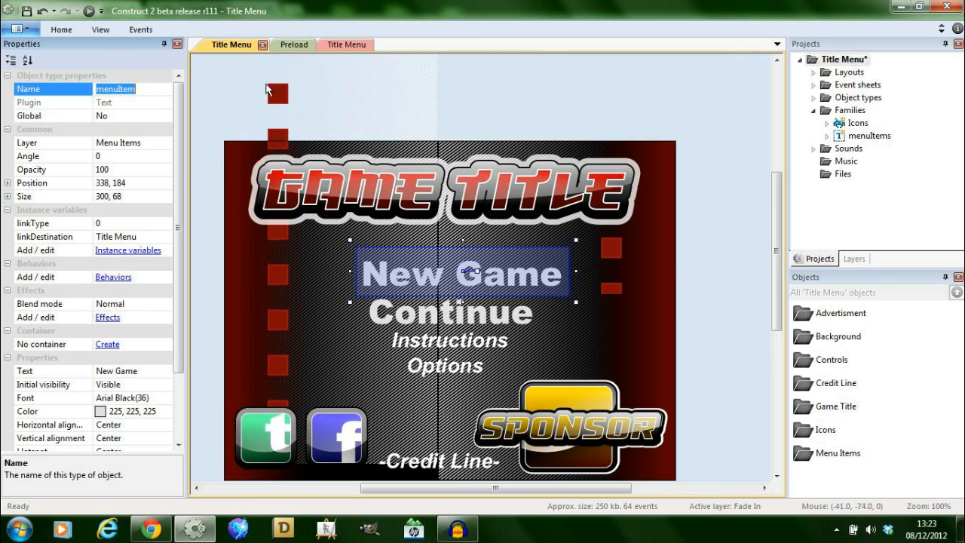
pyautogui.click(335, 45)
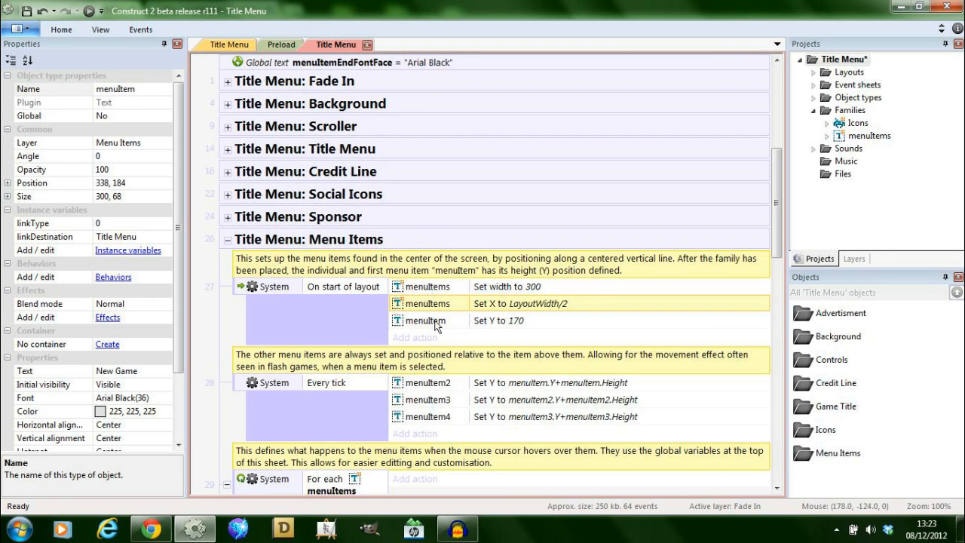
pyautogui.click(345, 45)
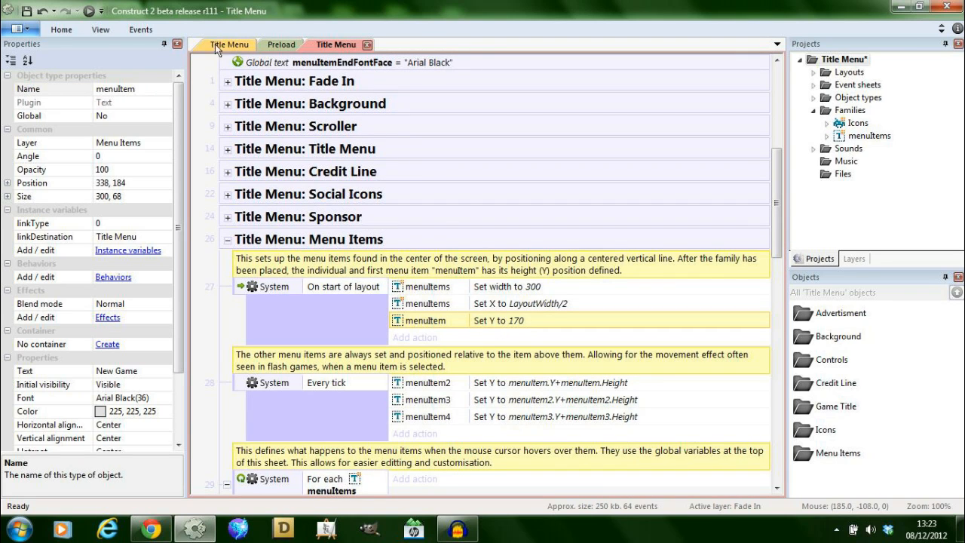
pyautogui.scroll(-3)
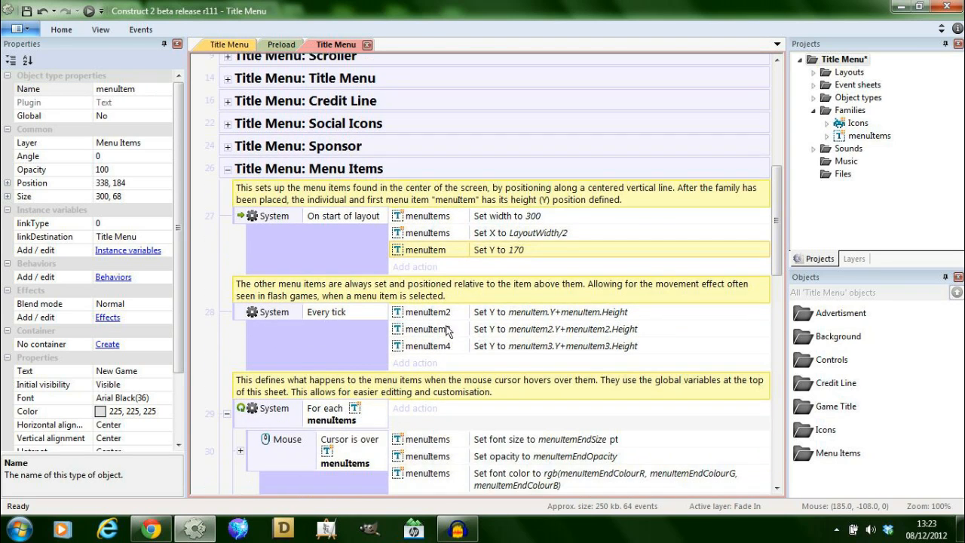
pyautogui.scroll(-3)
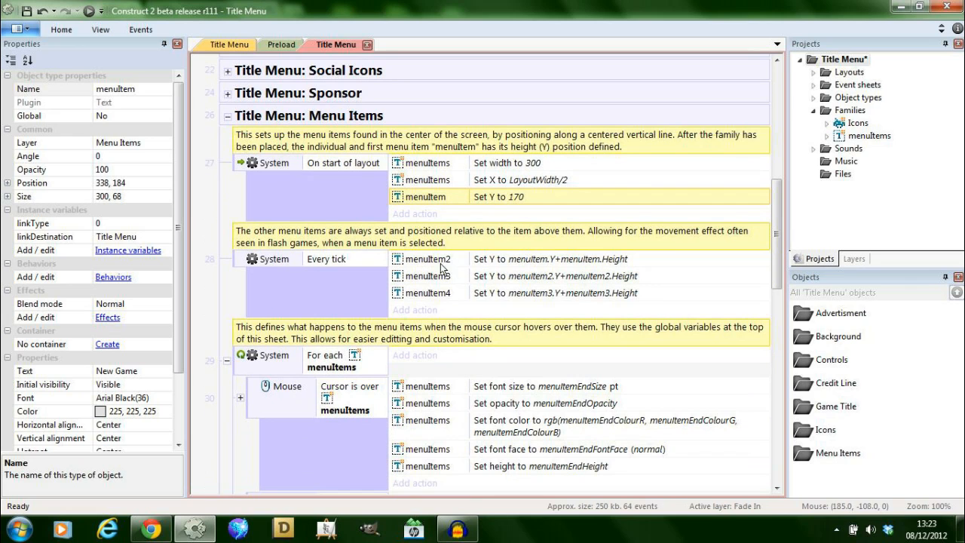
pyautogui.click(231, 44)
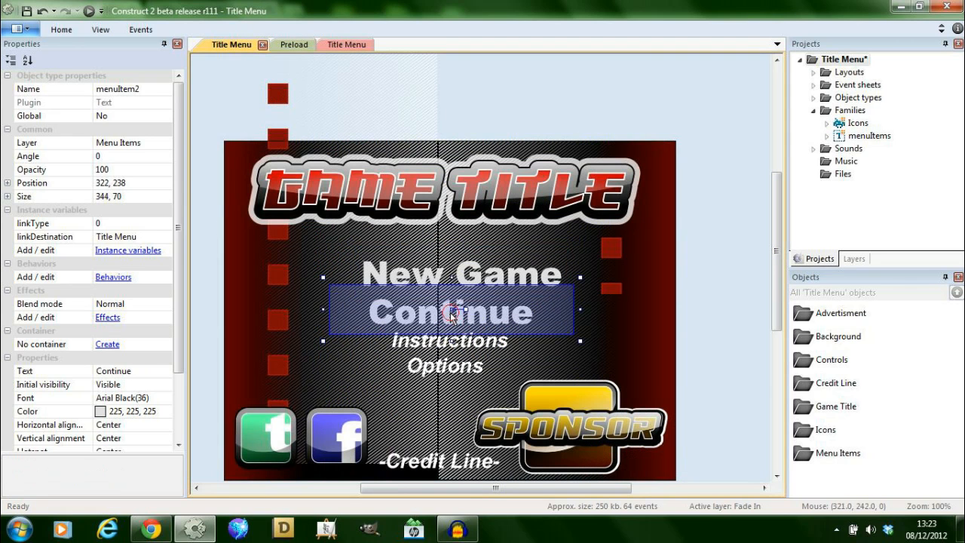
pyautogui.click(335, 44)
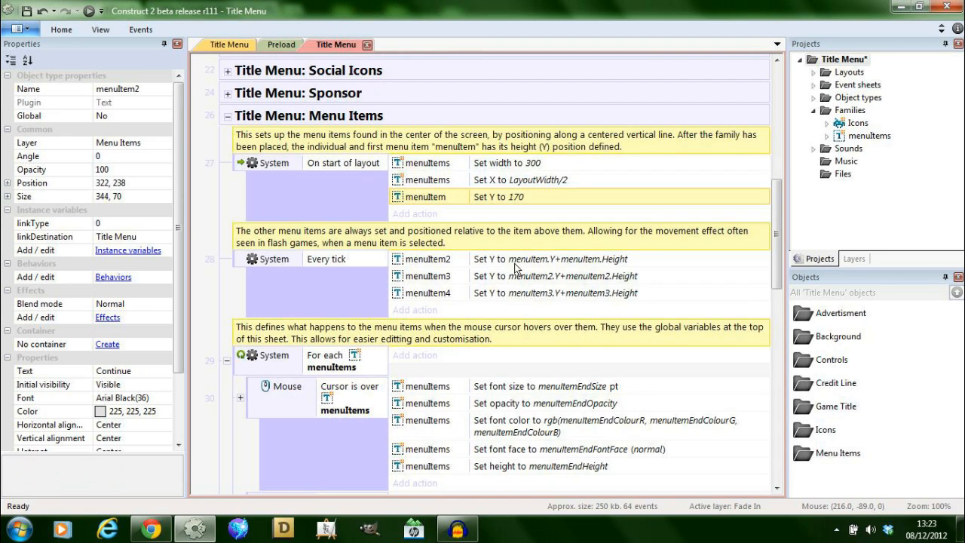
pyautogui.moveTo(620, 287)
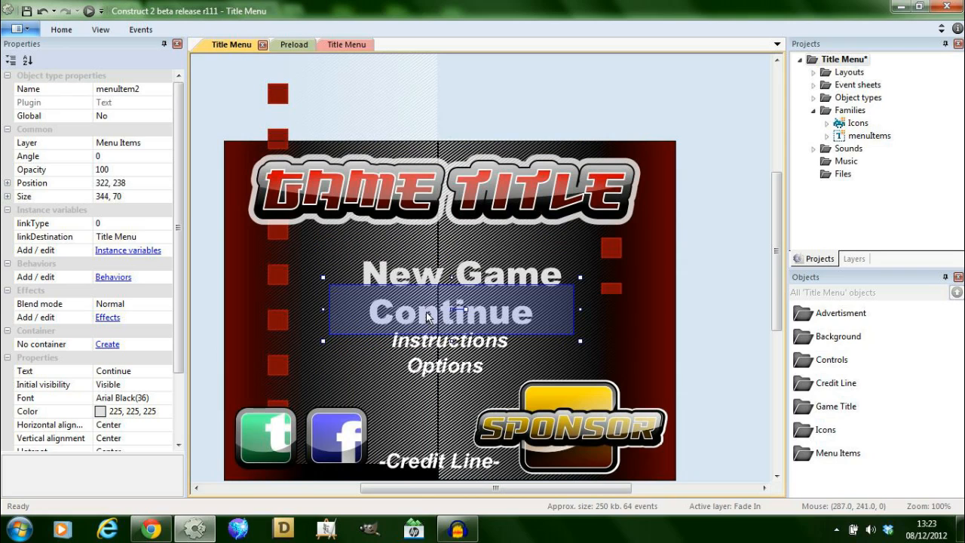
# Move Options above Instructions in the Title Menu layout and return to the events.
pyautogui.click(461, 272)
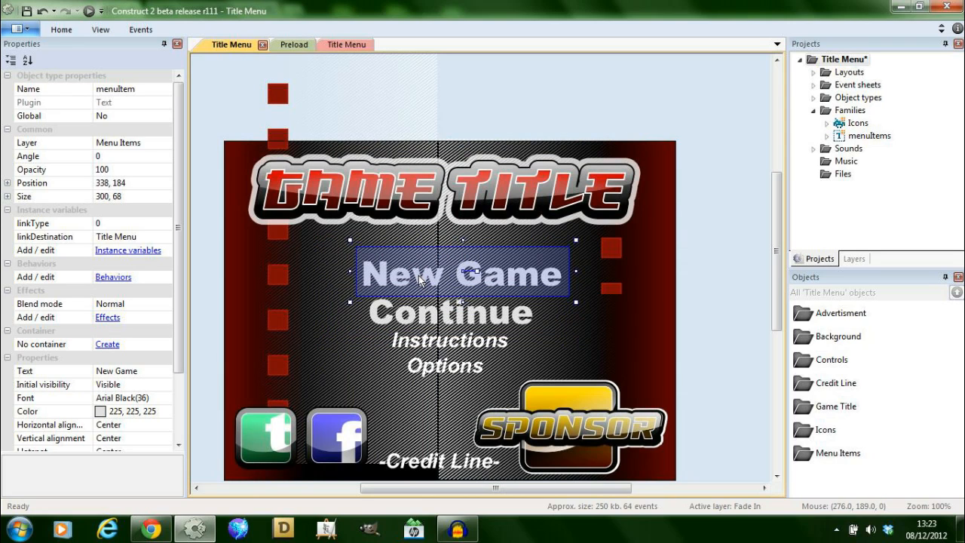
pyautogui.moveTo(433, 301)
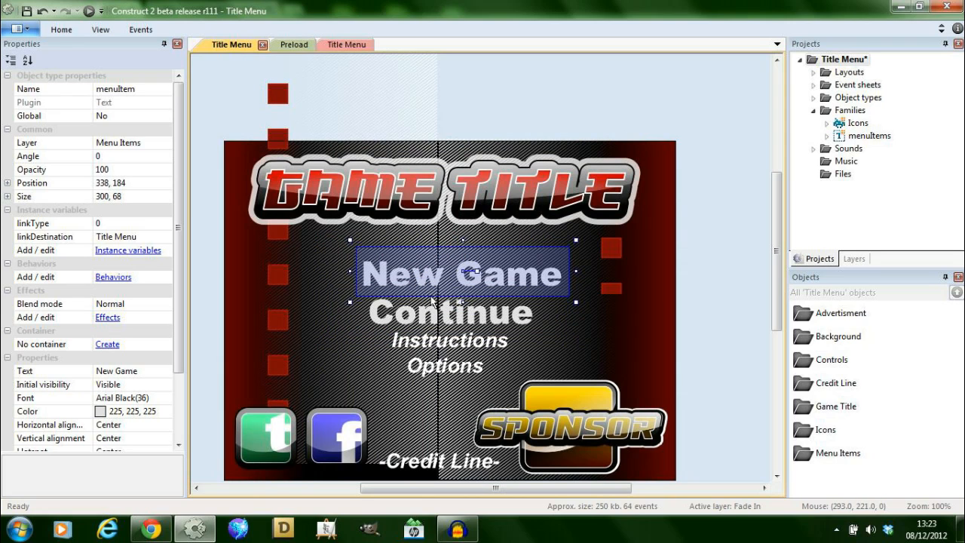
pyautogui.click(449, 311)
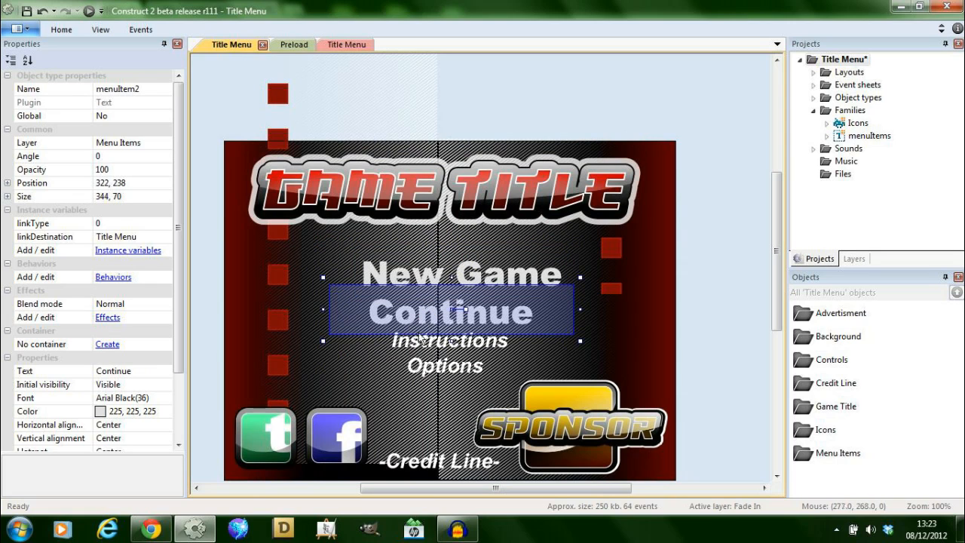
pyautogui.click(449, 340)
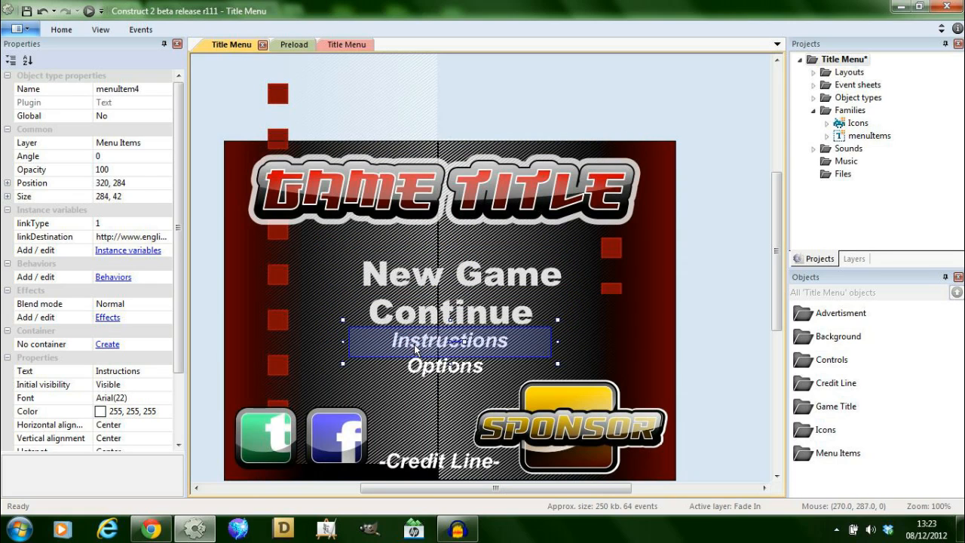
pyautogui.click(449, 312)
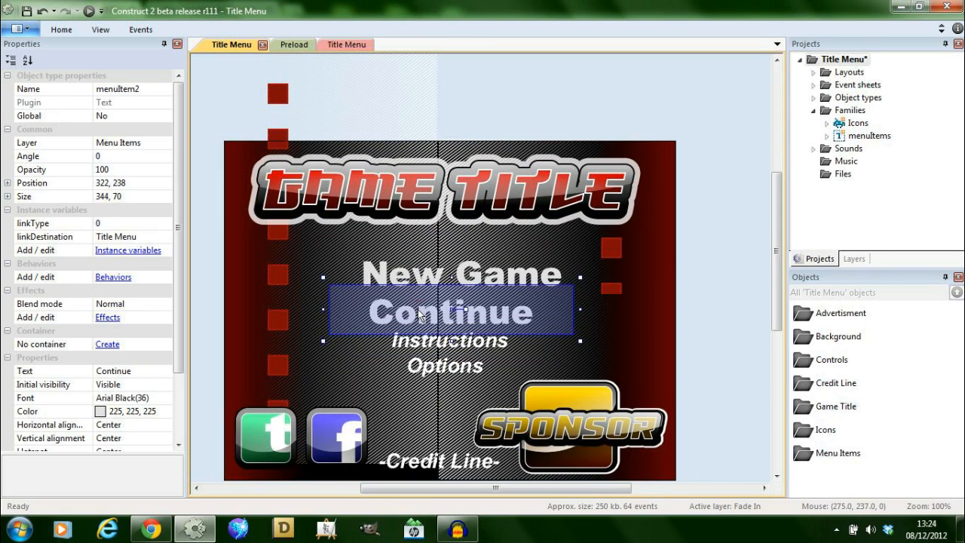
pyautogui.click(447, 339)
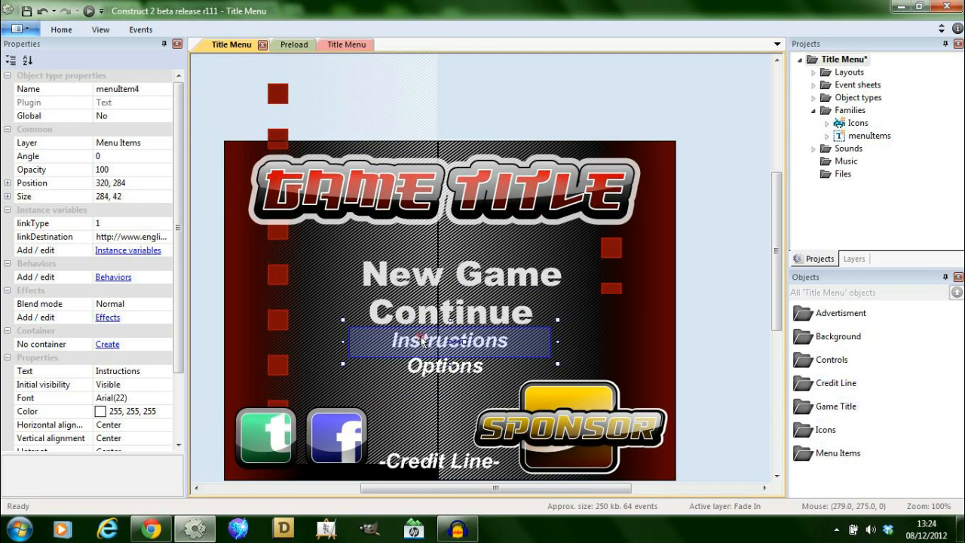
pyautogui.click(336, 44)
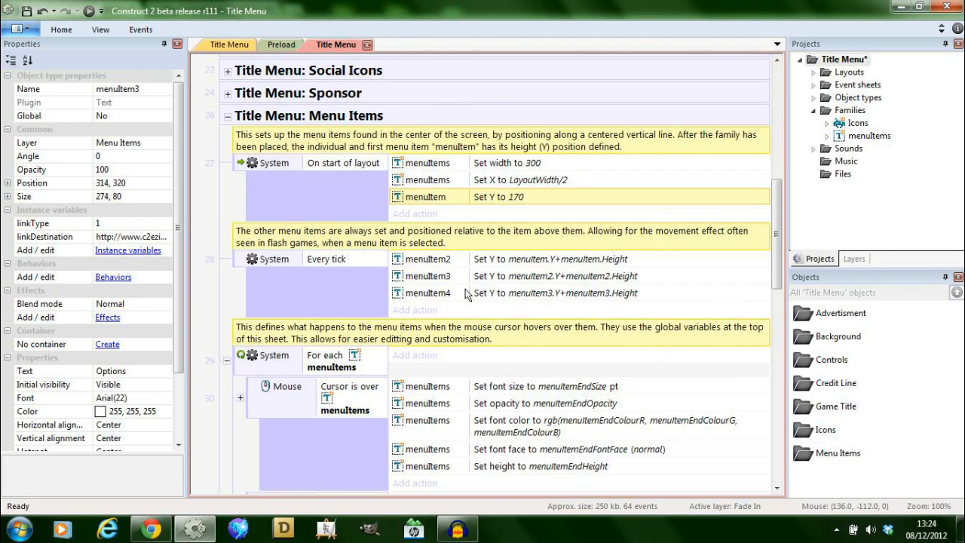
pyautogui.click(231, 45)
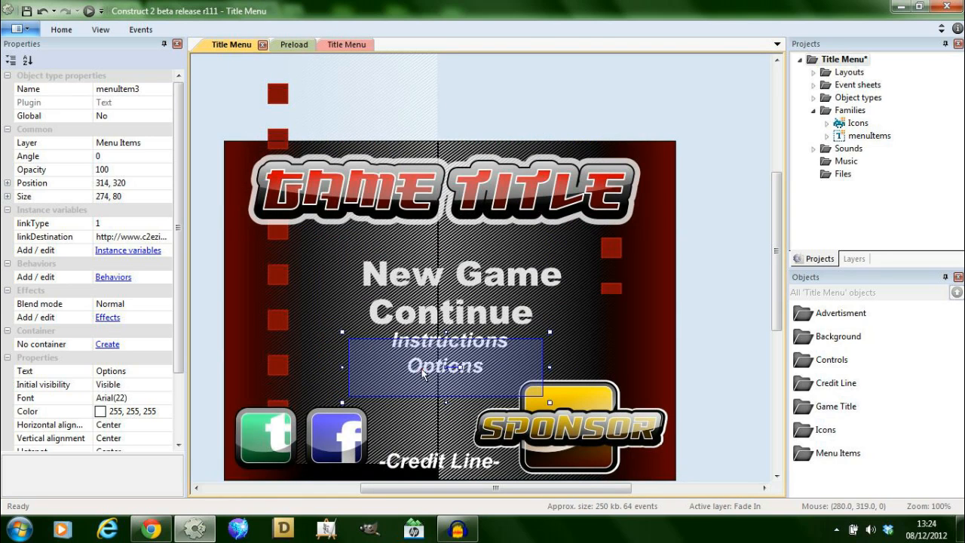
pyautogui.click(447, 340)
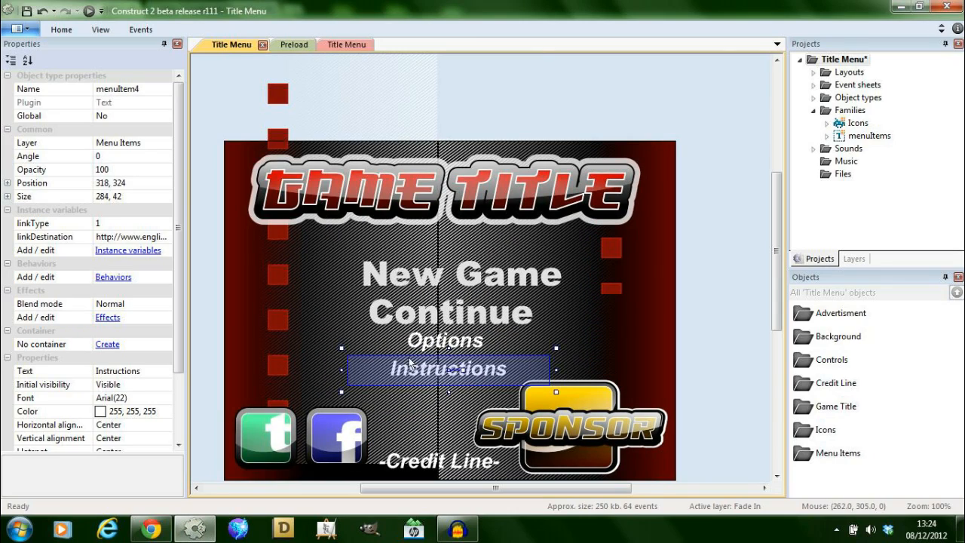
pyautogui.click(445, 340)
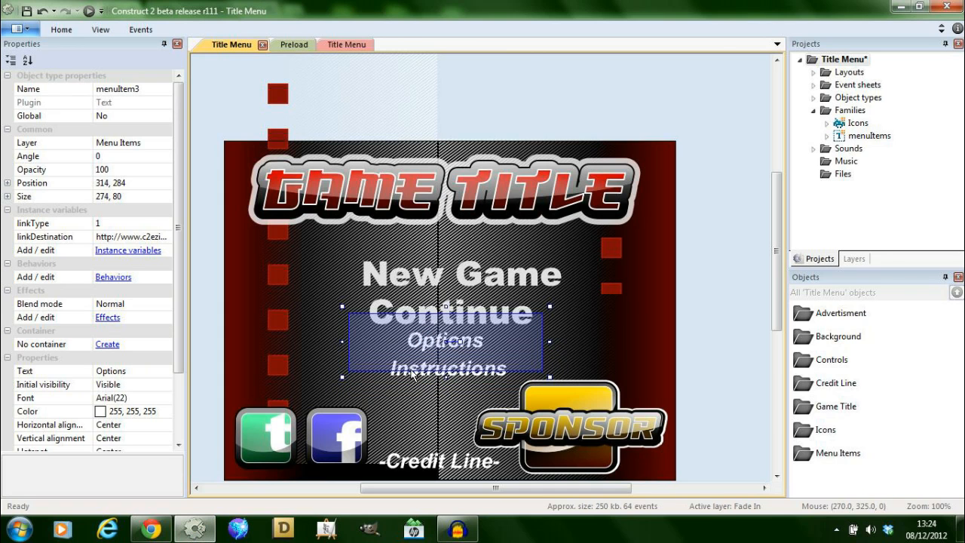
pyautogui.click(335, 44)
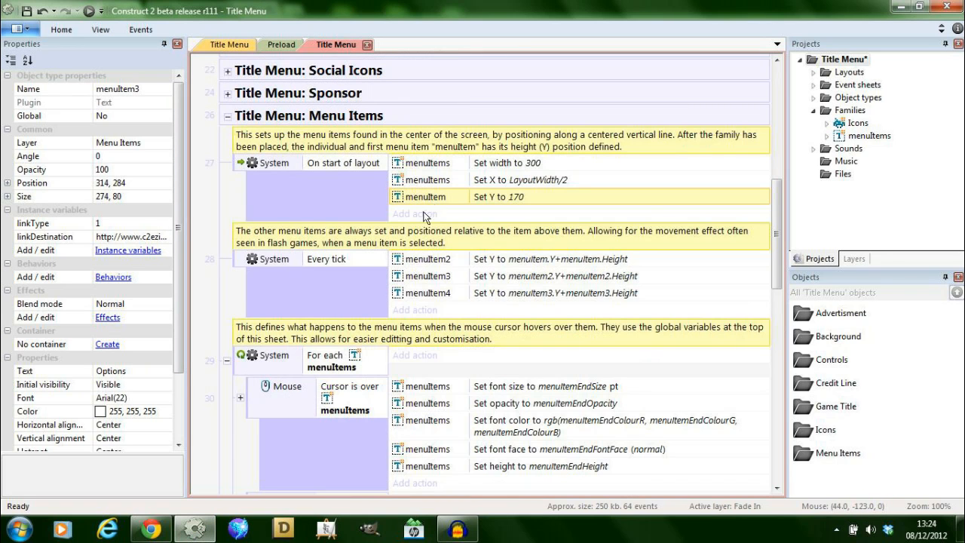
# Scroll to event 30 and expand its trigger-once sub-event playing click.mp3 with Hand cursor.
pyautogui.scroll(-3)
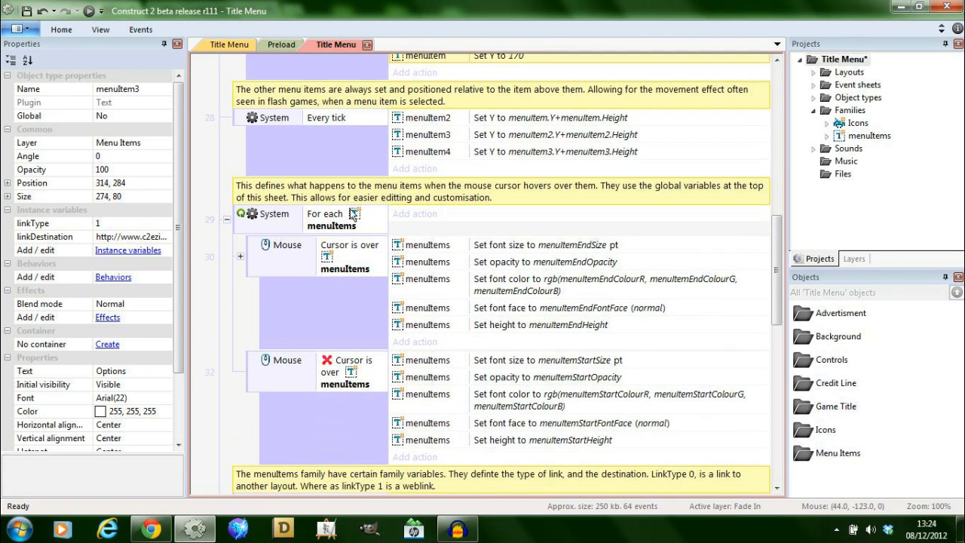
pyautogui.moveTo(369, 219)
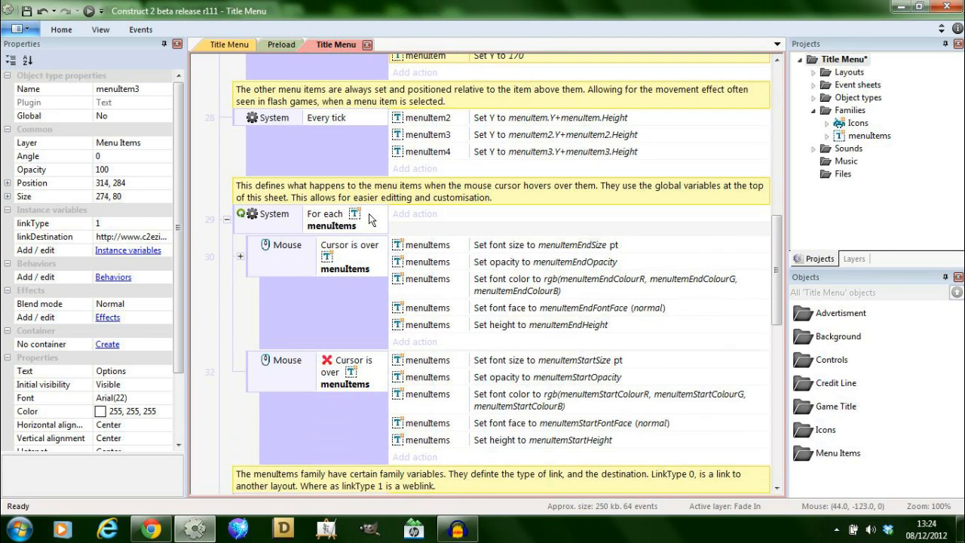
pyautogui.moveTo(336, 259)
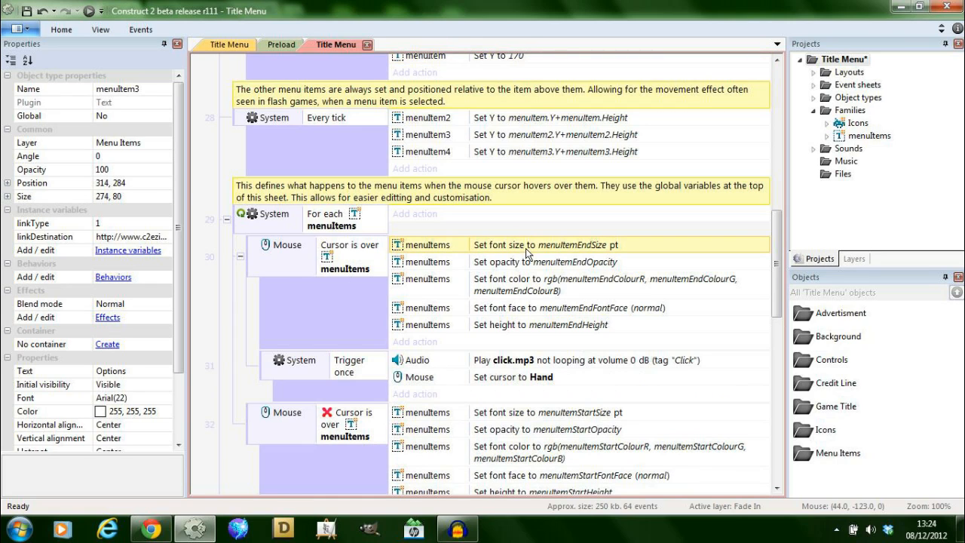
pyautogui.scroll(-3)
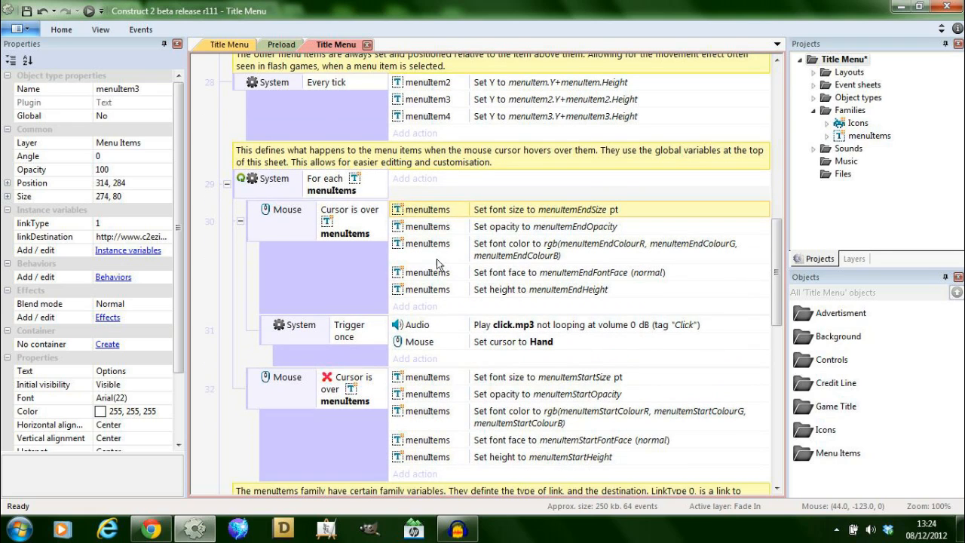
pyautogui.moveTo(355, 219)
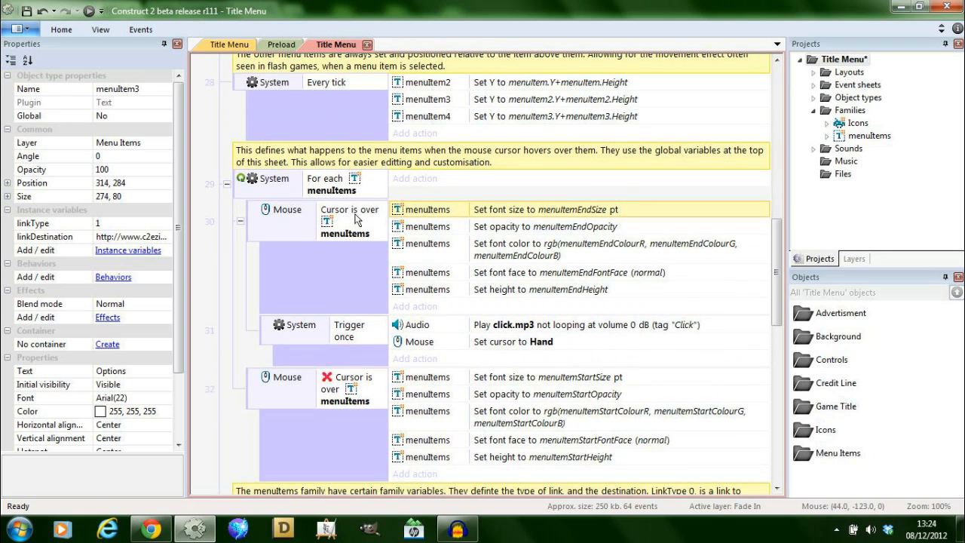
pyautogui.moveTo(422, 352)
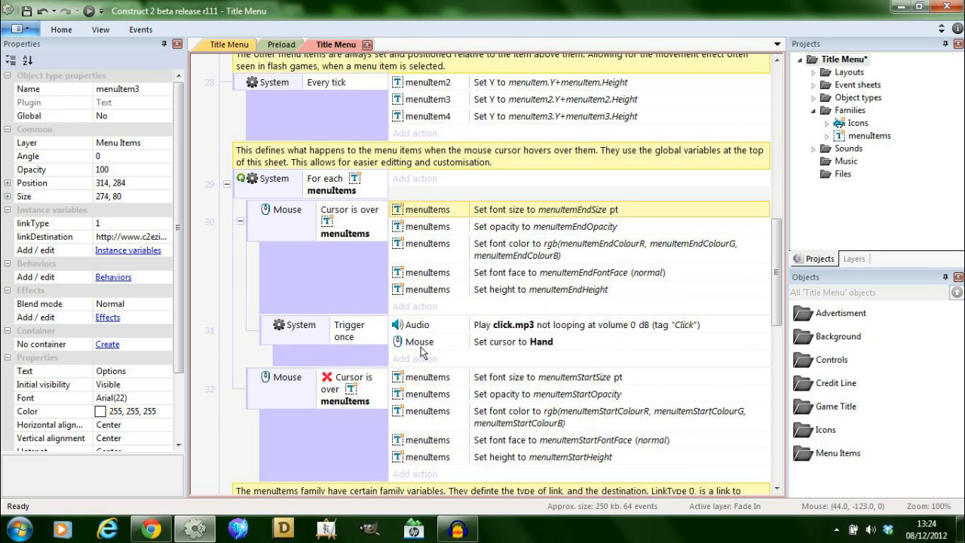
pyautogui.scroll(-3)
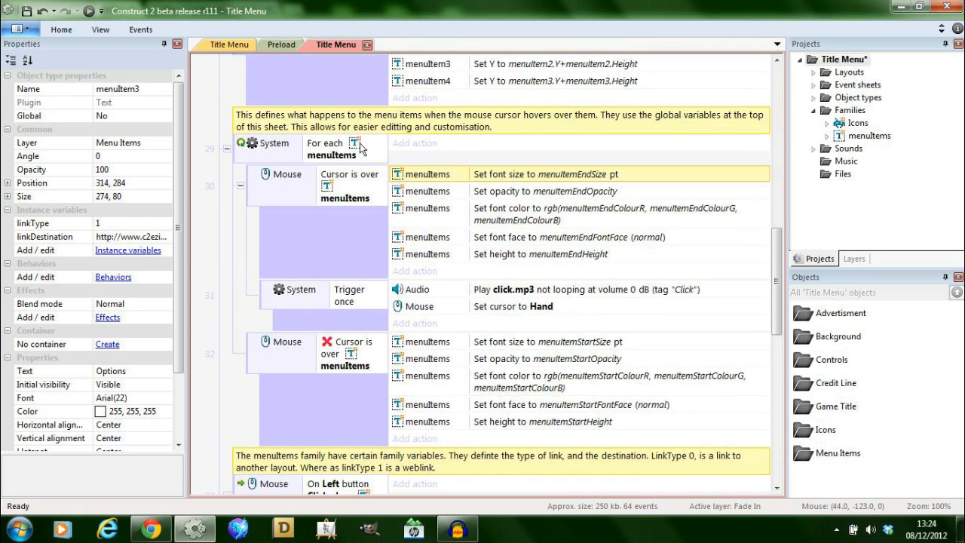
pyautogui.moveTo(345, 358)
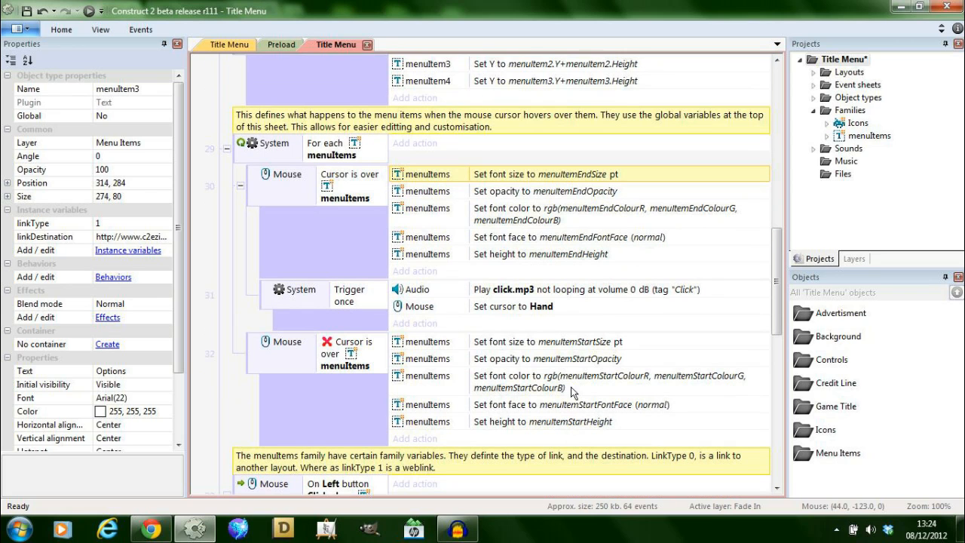
pyautogui.moveTo(530, 354)
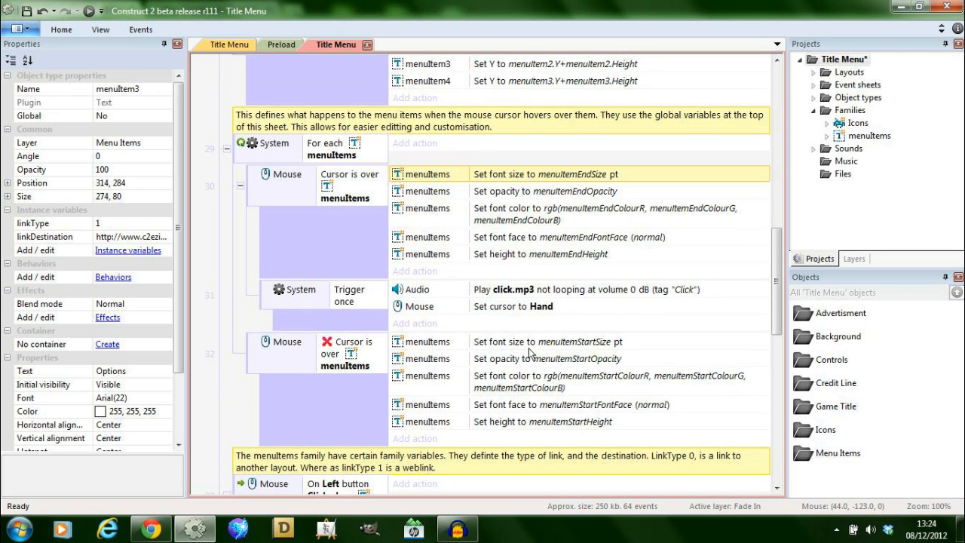
# Collapse Menu Items and scroll down to the Icons and Reset Mouse Pointer groups.
pyautogui.scroll(3)
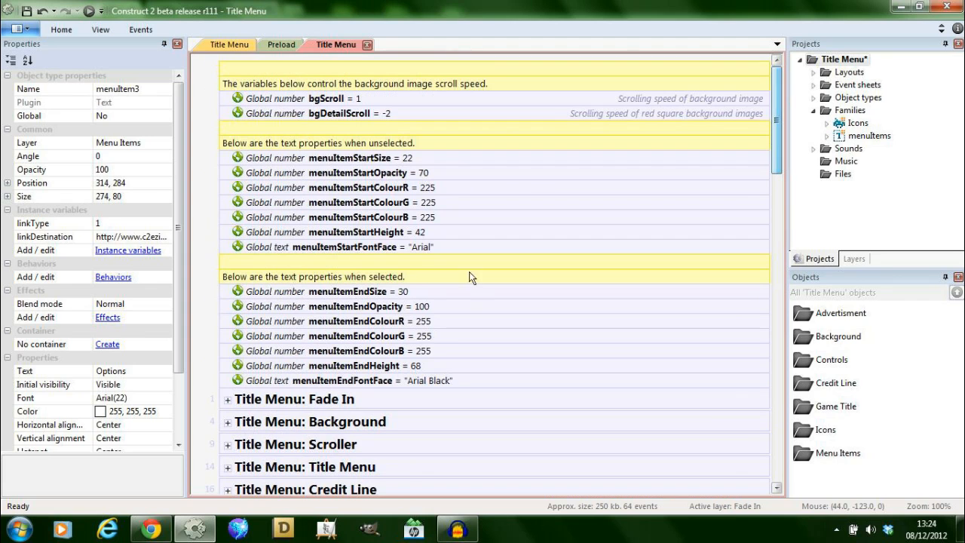
pyautogui.scroll(-3)
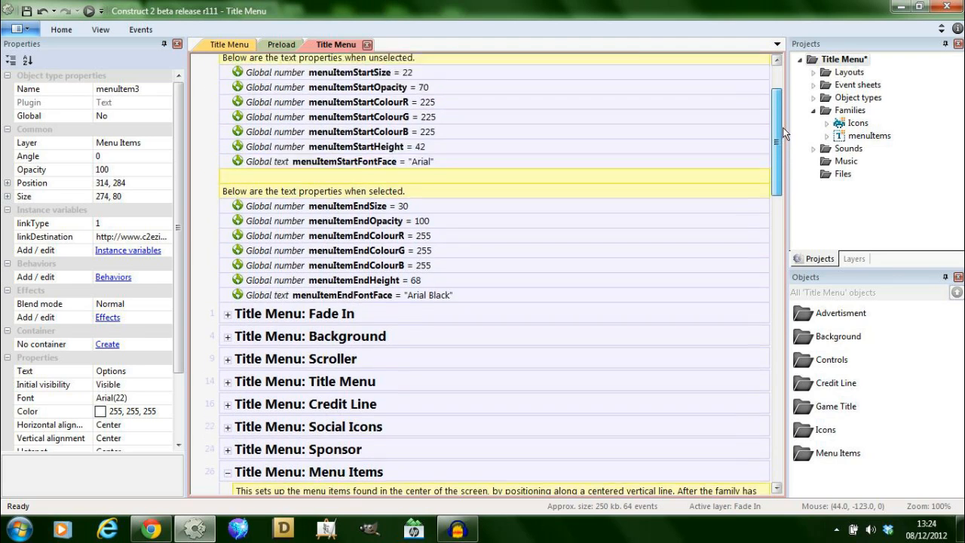
pyautogui.scroll(3)
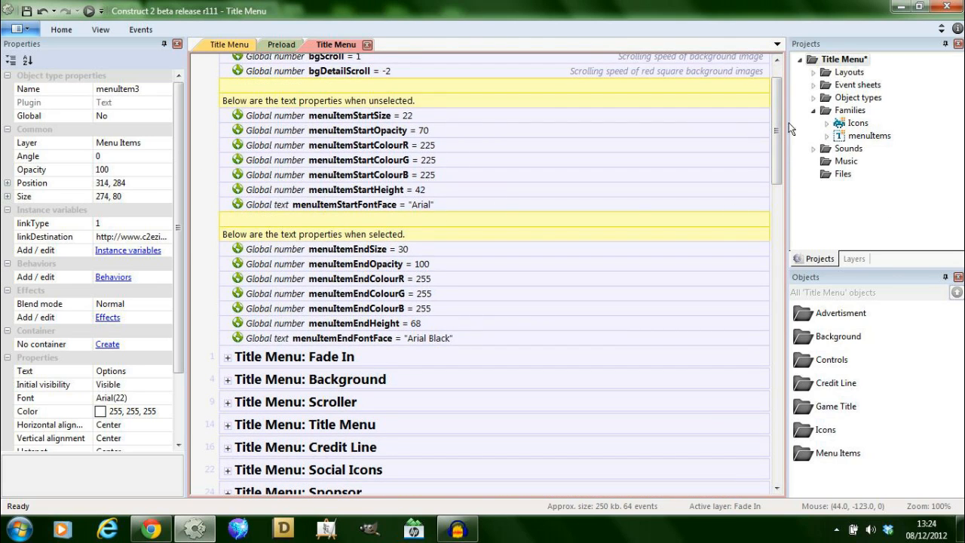
pyautogui.scroll(-3)
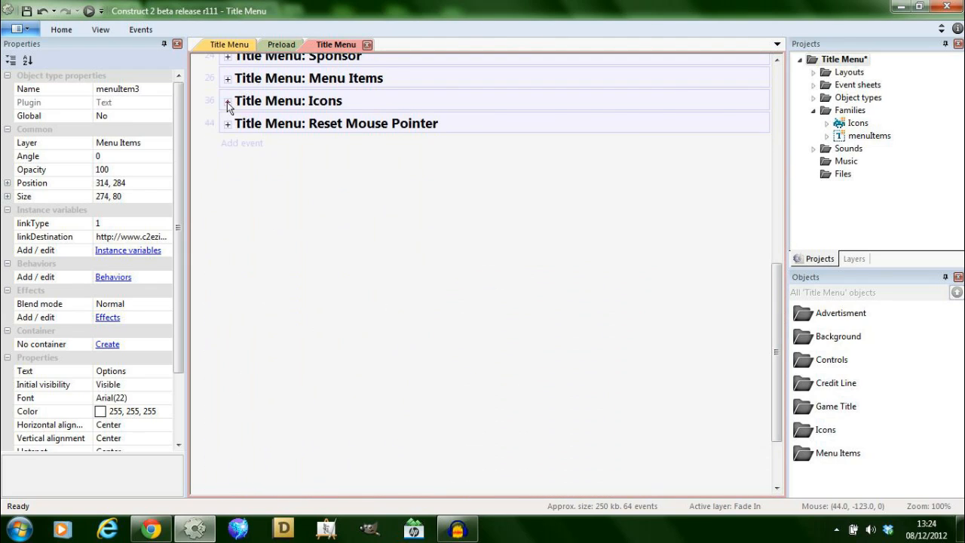
# Expand the Icons group and inspect the action dimming hovered icons to 60 opacity.
pyautogui.click(226, 101)
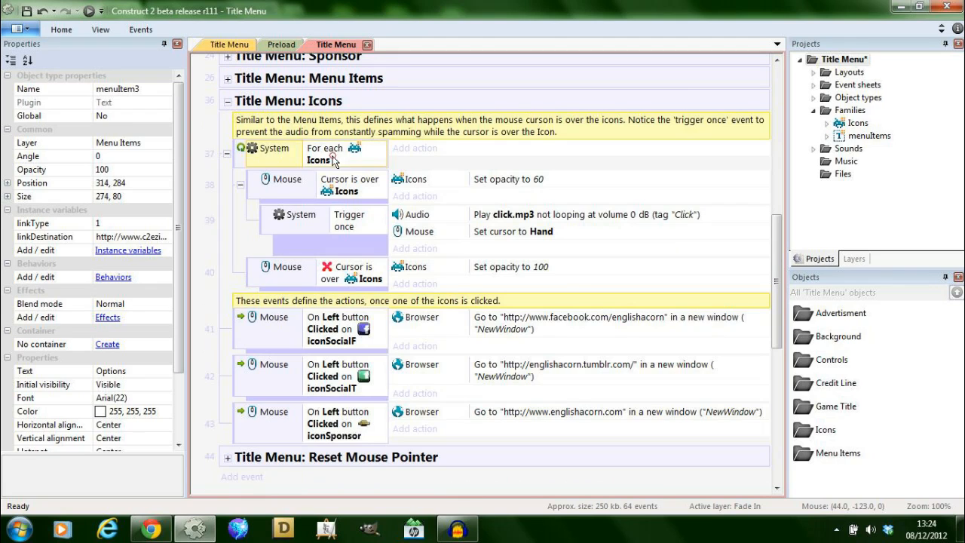
pyautogui.moveTo(357, 211)
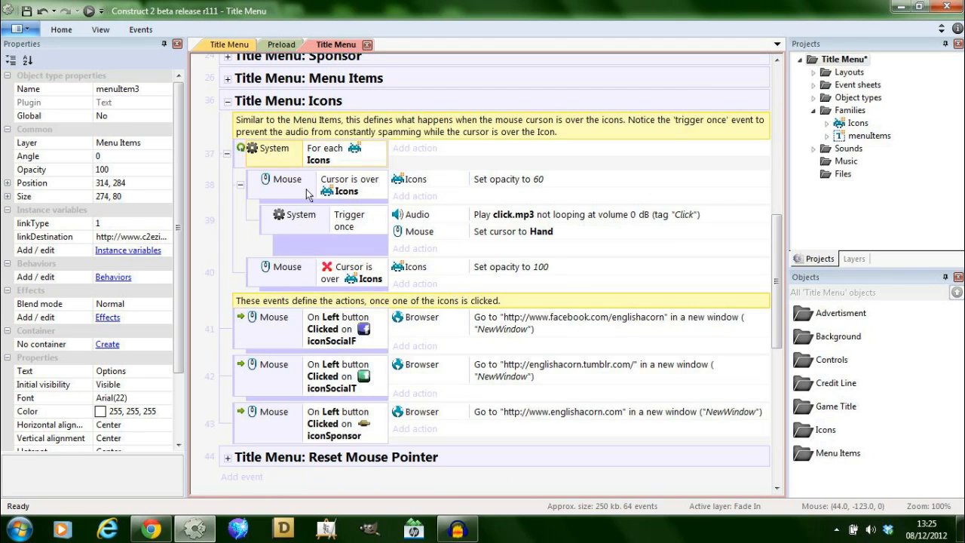
pyautogui.click(508, 179)
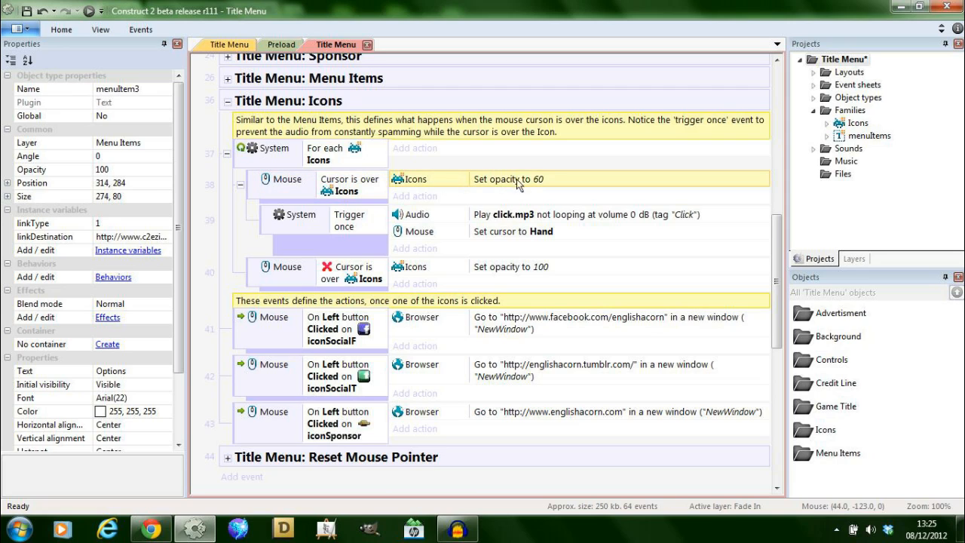
pyautogui.moveTo(466, 275)
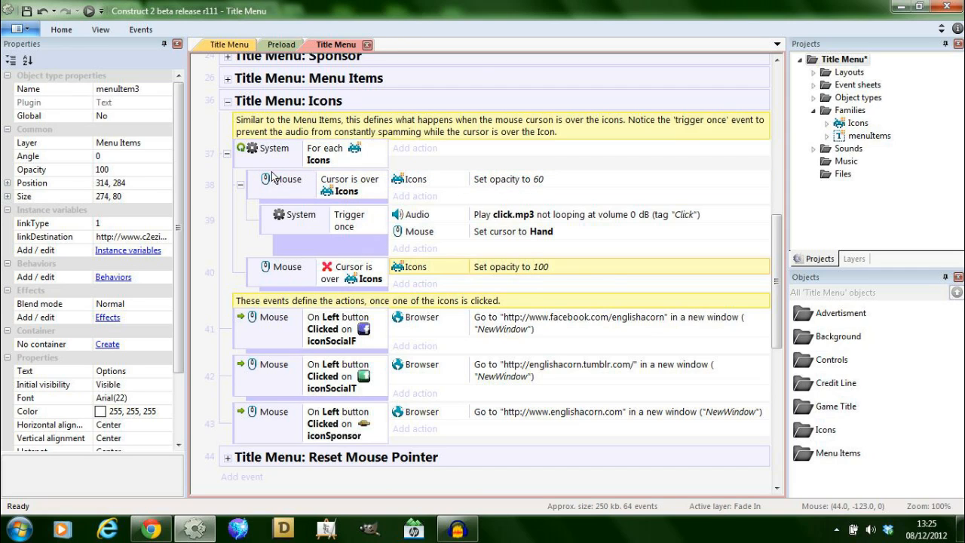
pyautogui.moveTo(349, 155)
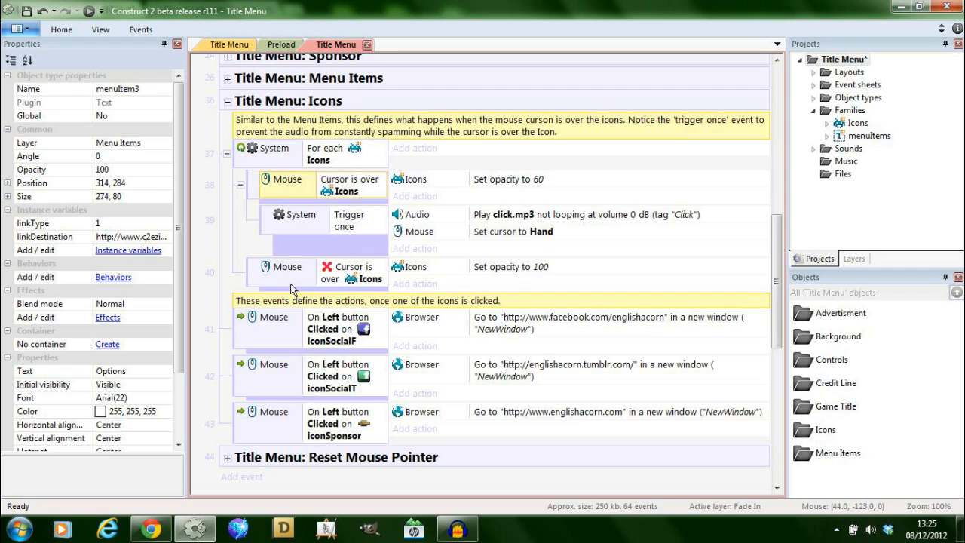
pyautogui.moveTo(300, 179)
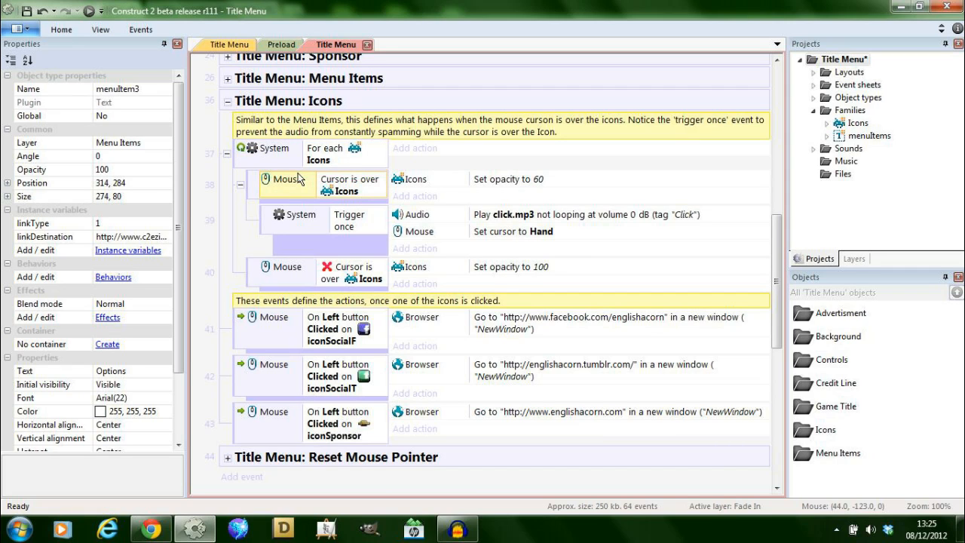
pyautogui.moveTo(285, 153)
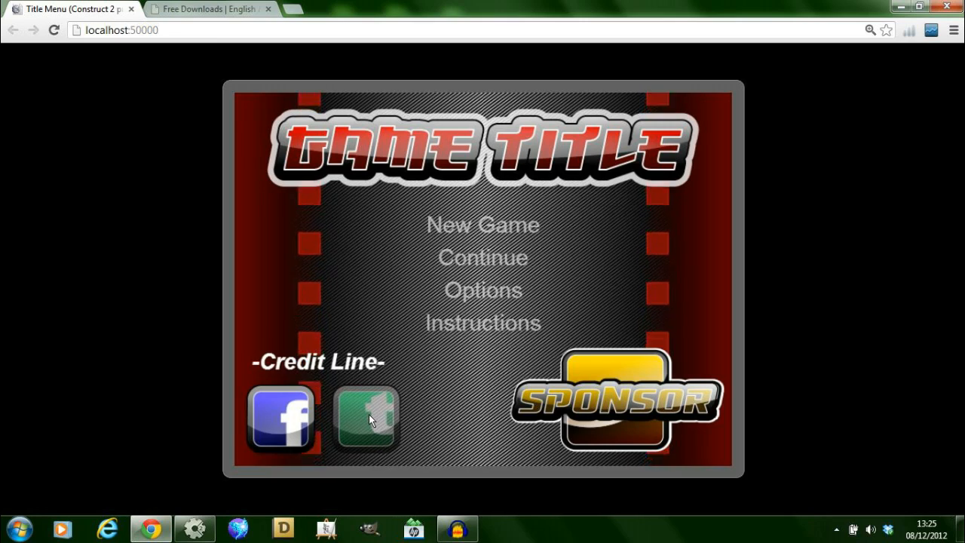
pyautogui.moveTo(285, 418)
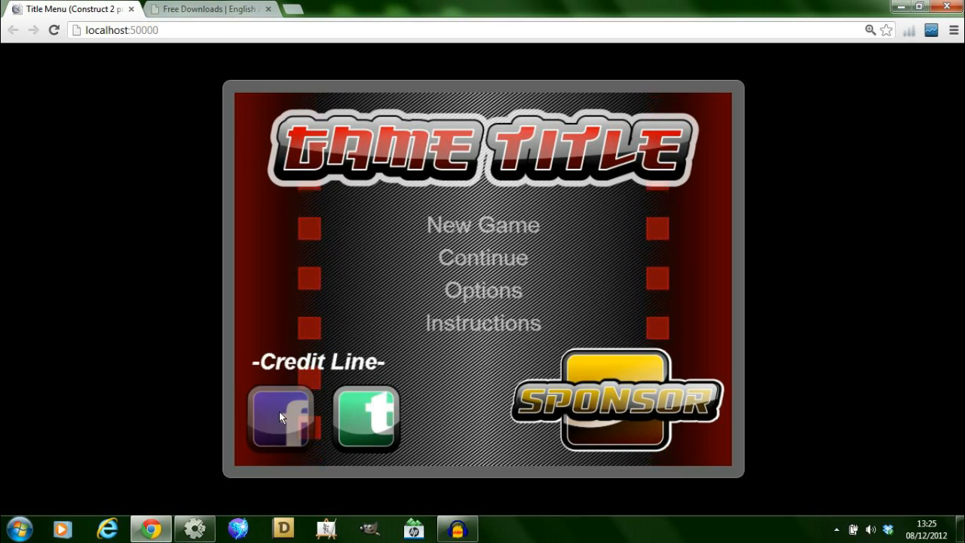
pyautogui.moveTo(370, 418)
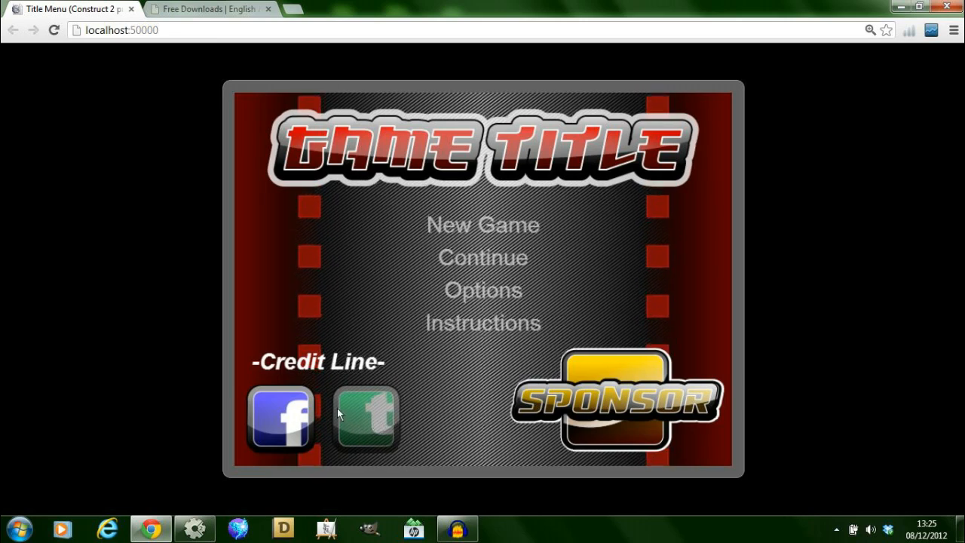
# Hover the Facebook and Tumblr icons in the Chrome preview, then return to Construct 2.
pyautogui.click(211, 8)
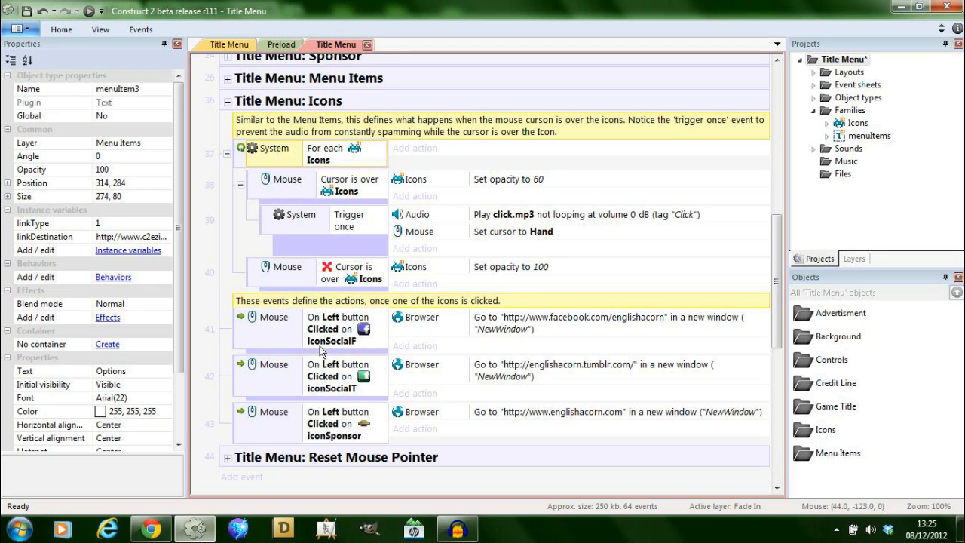
pyautogui.moveTo(277, 294)
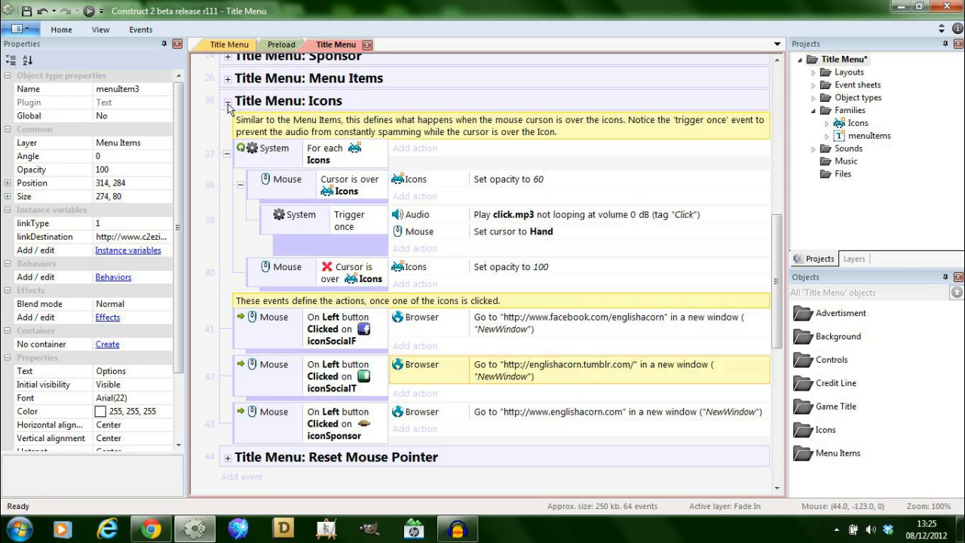
# Collapse the 'Title Menu: Icons' event group to its heading.
pyautogui.click(230, 100)
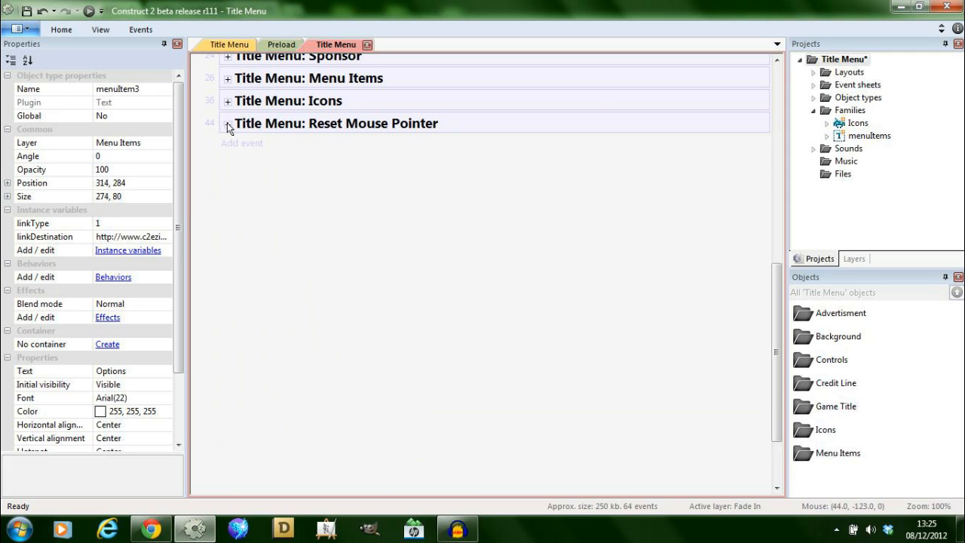
pyautogui.click(228, 123)
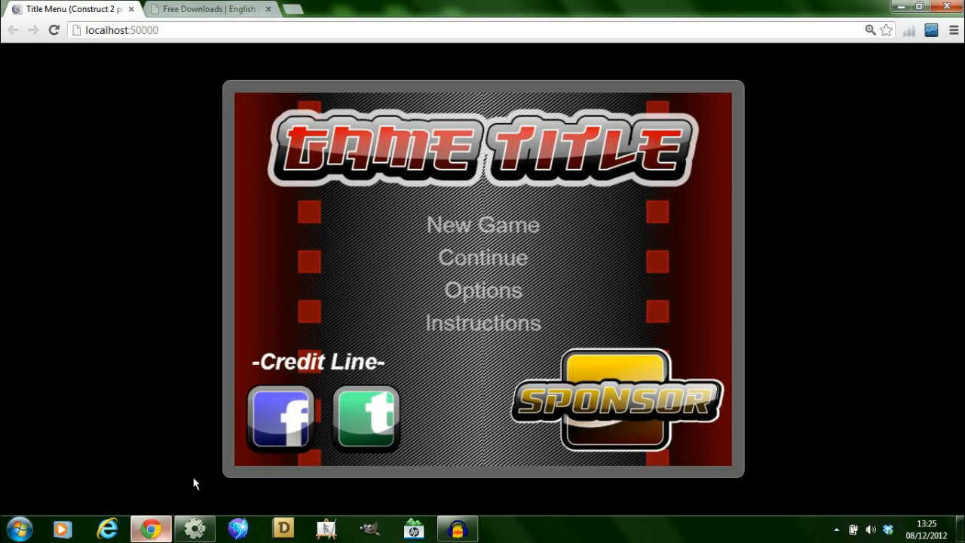
pyautogui.moveTo(443, 420)
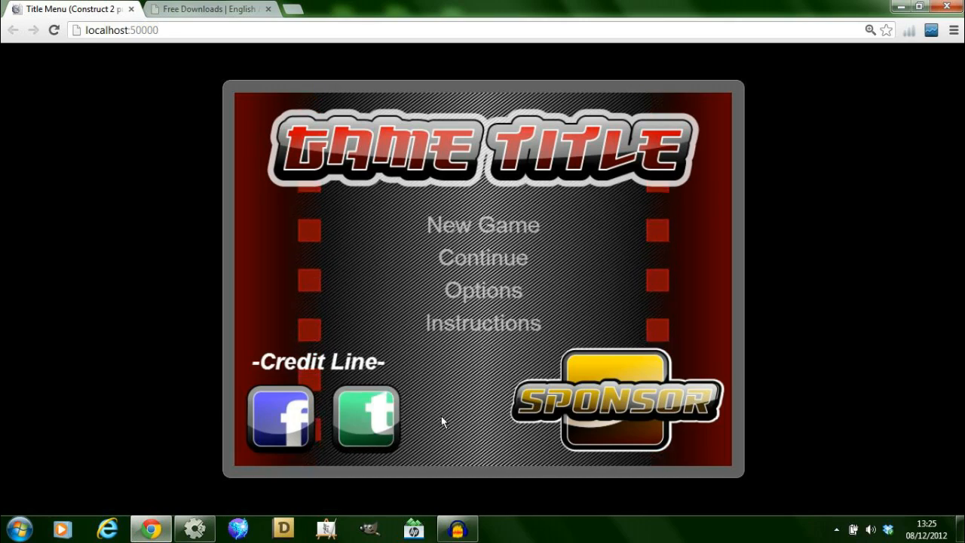
pyautogui.moveTo(365, 417)
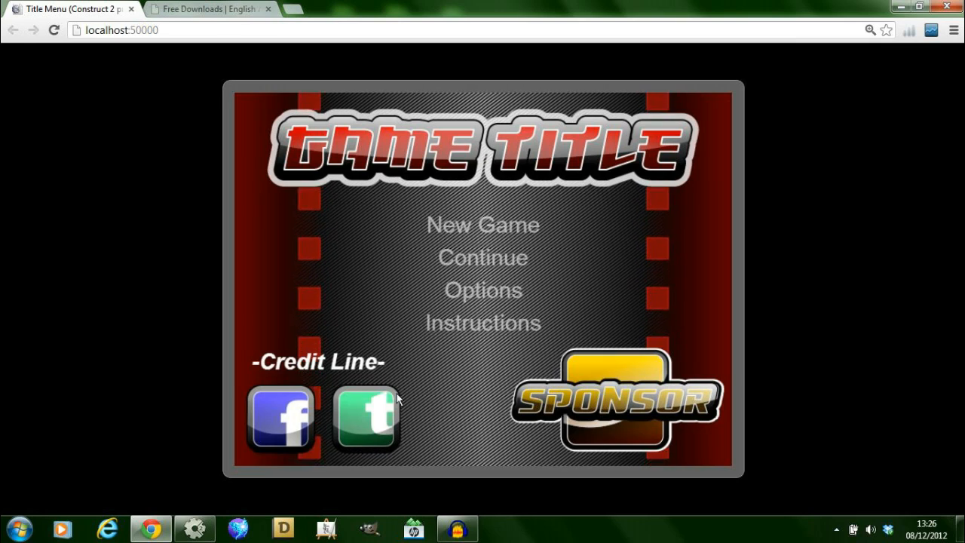
pyautogui.moveTo(370, 416)
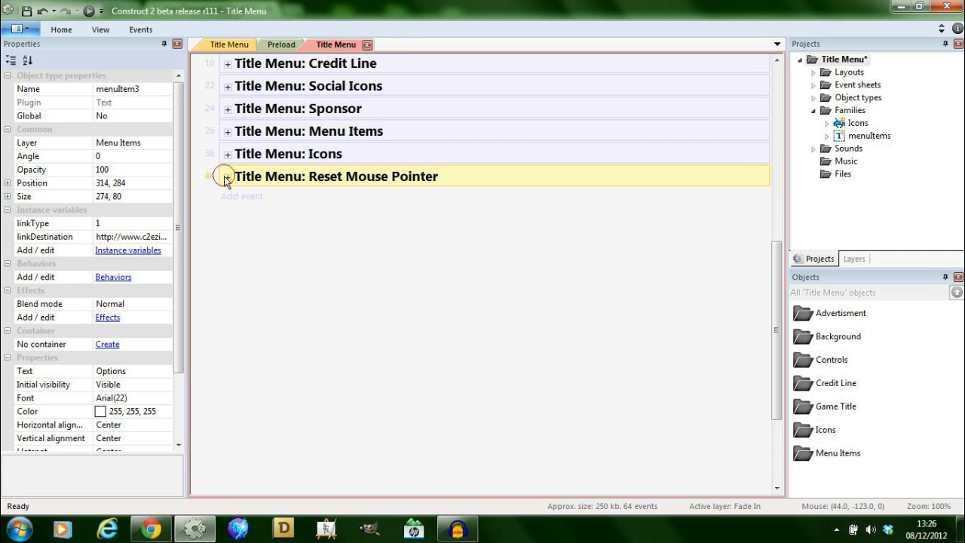
# Expand 'Title Menu: Menu Items' and inspect the linkDestination and linkType instance variables.
pyautogui.click(227, 207)
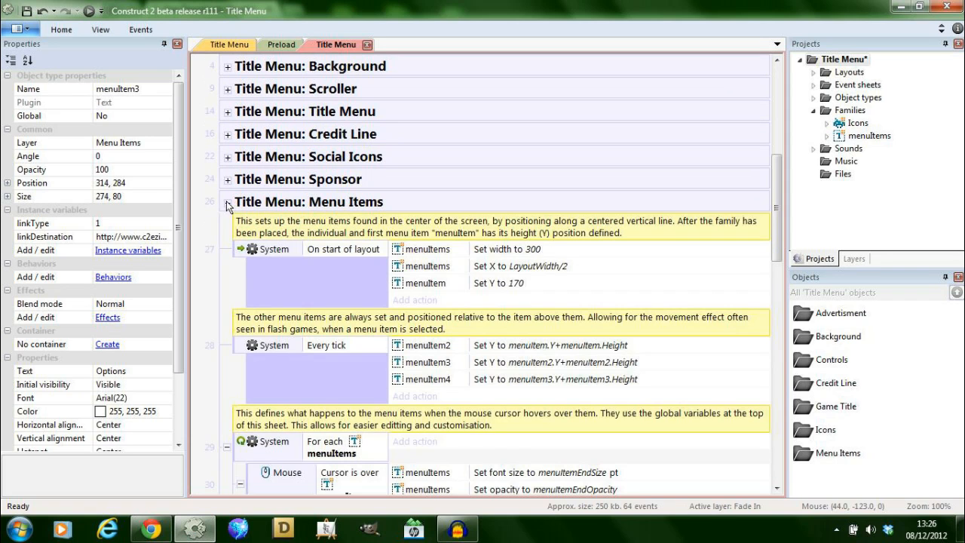
pyautogui.scroll(-3)
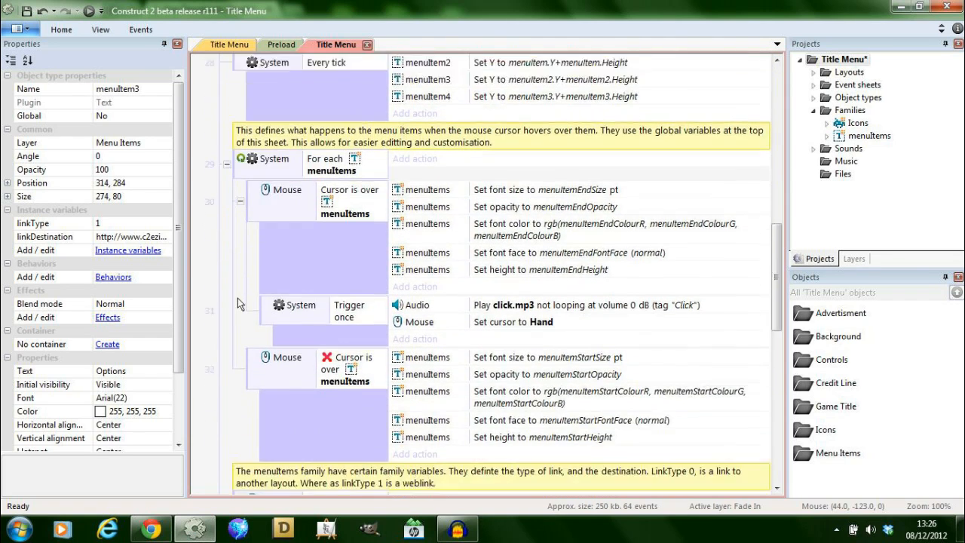
pyautogui.scroll(-3)
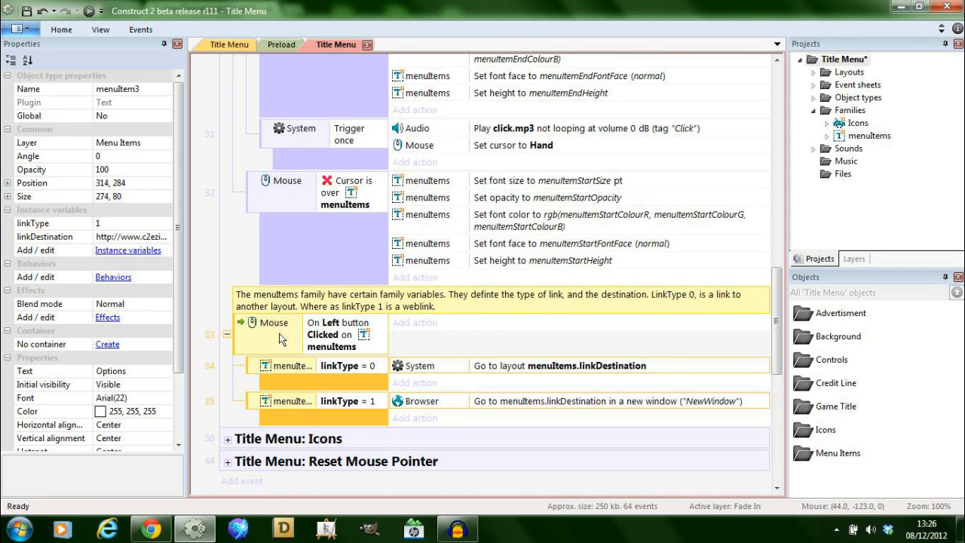
pyautogui.moveTo(358, 342)
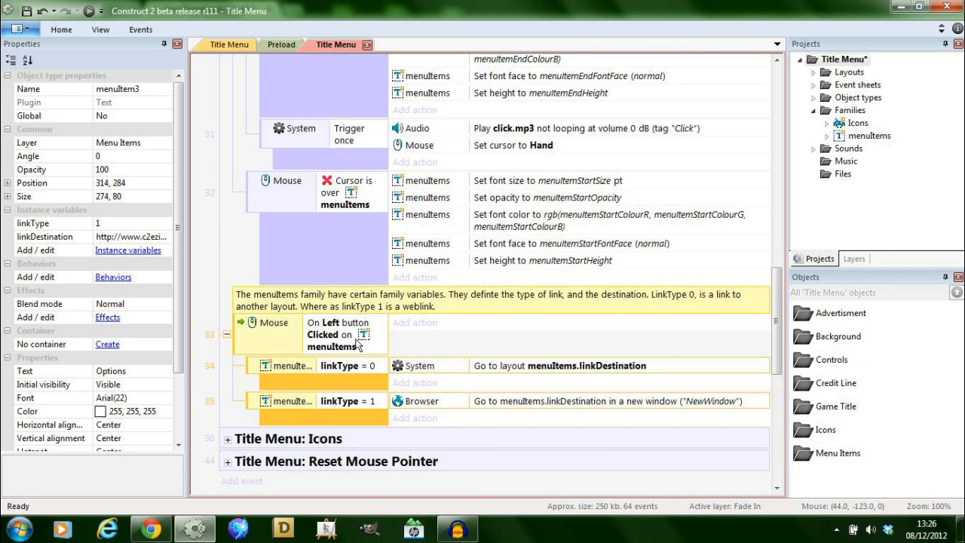
pyautogui.moveTo(365, 337)
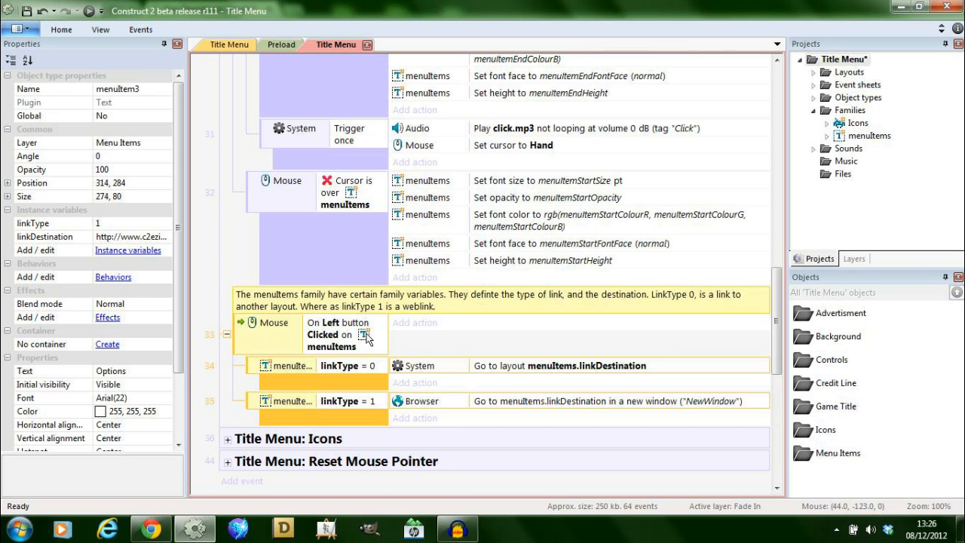
pyautogui.moveTo(321, 370)
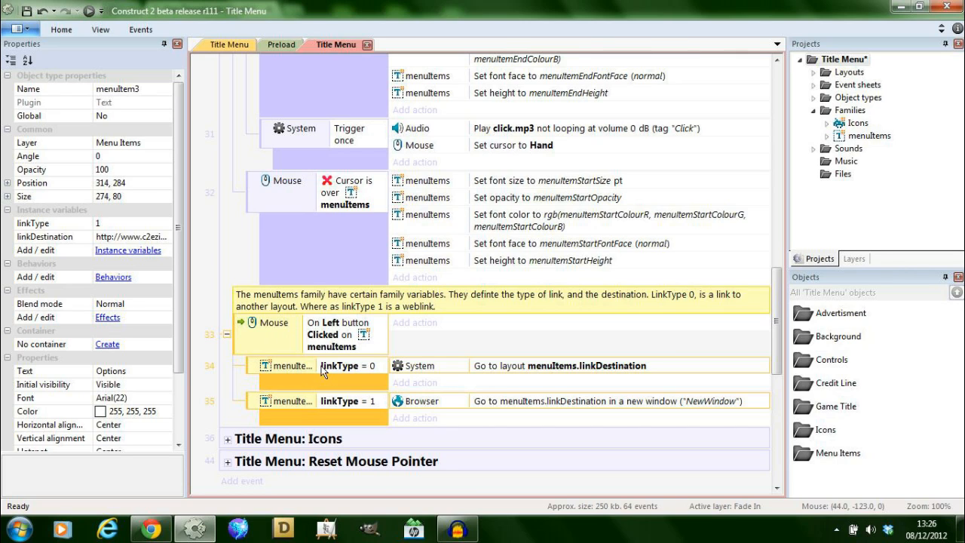
pyautogui.moveTo(302, 354)
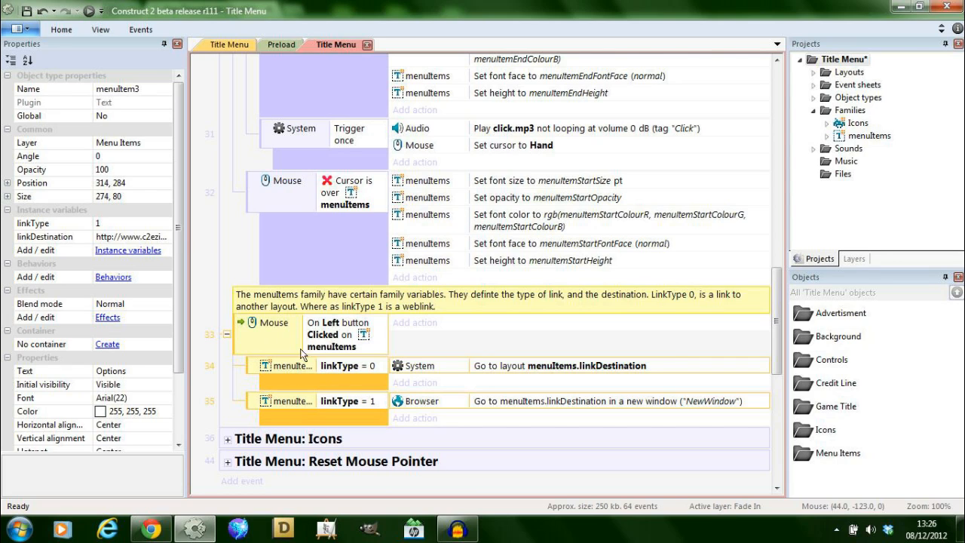
pyautogui.moveTo(51, 210)
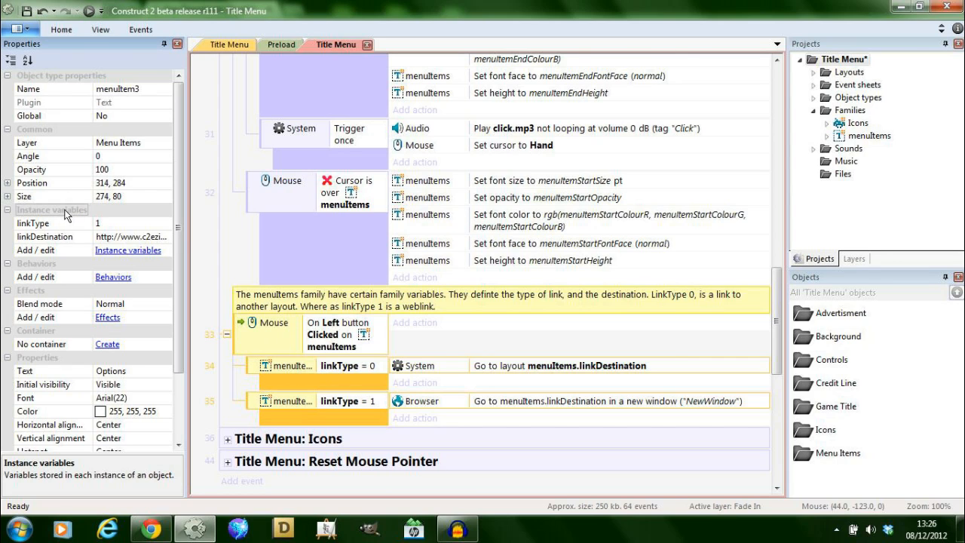
pyautogui.moveTo(70, 239)
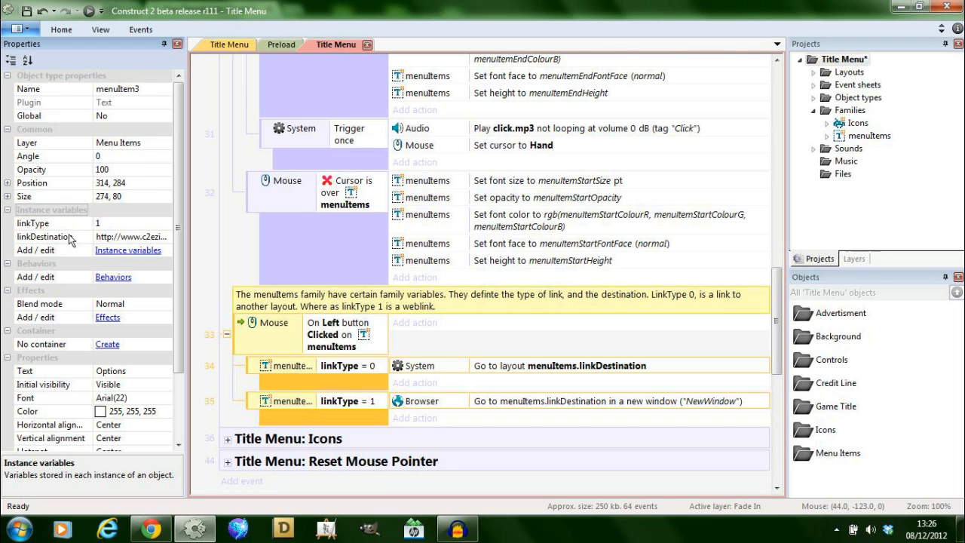
pyautogui.click(44, 236)
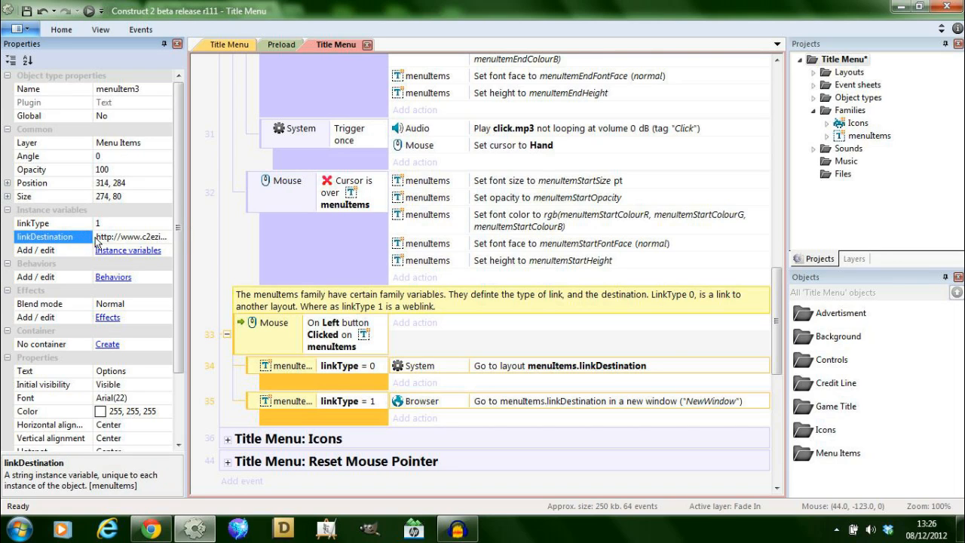
pyautogui.click(32, 222)
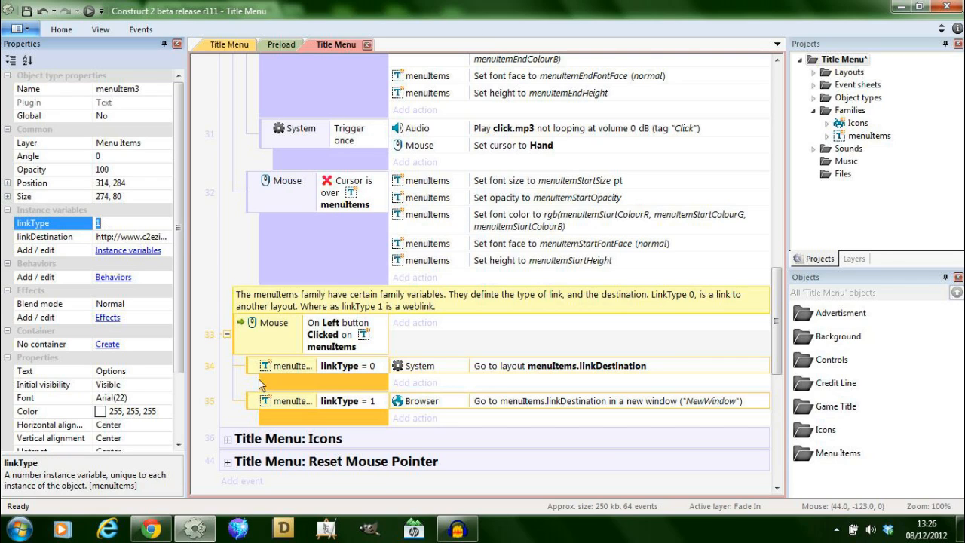
pyautogui.moveTo(399, 376)
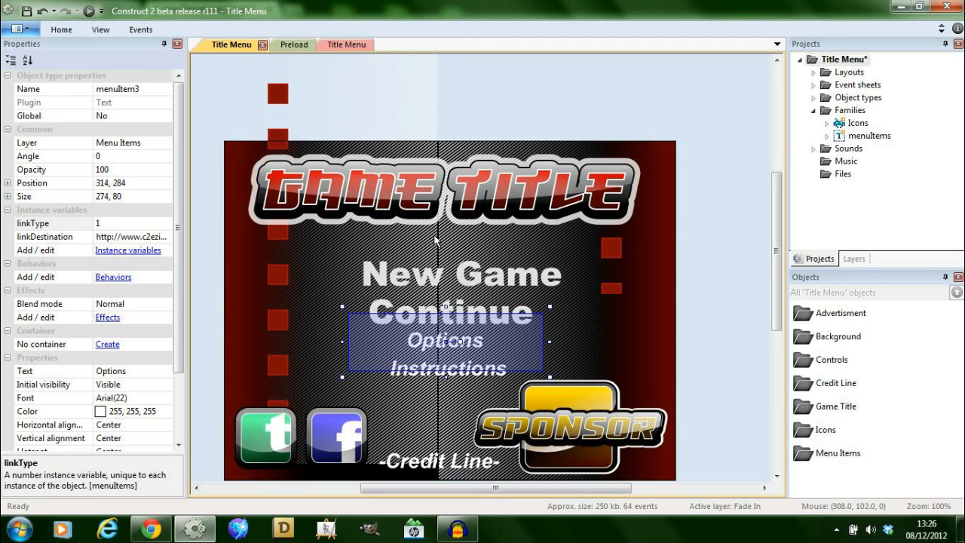
# Check the New Game and Continue items' link variables, then return to the Title Menu event sheet.
pyautogui.click(461, 272)
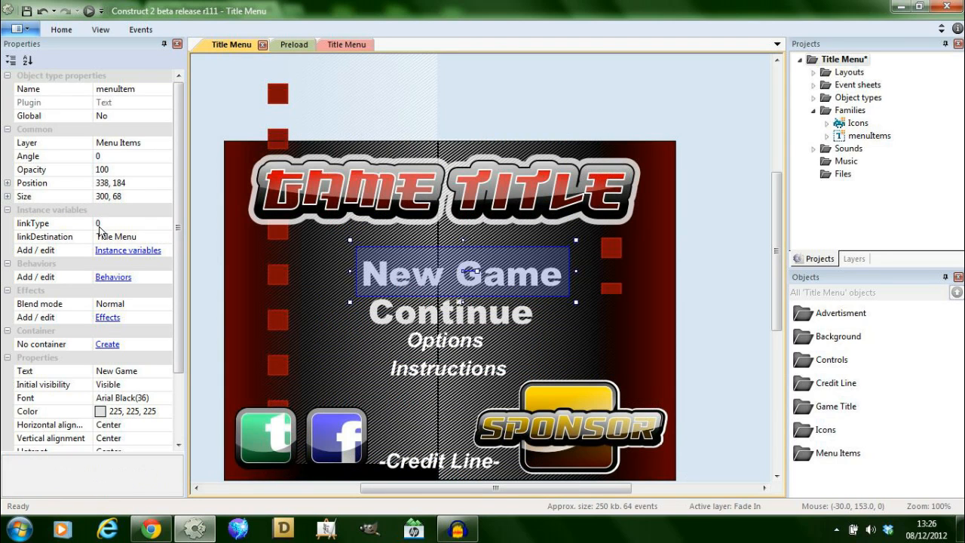
pyautogui.click(449, 311)
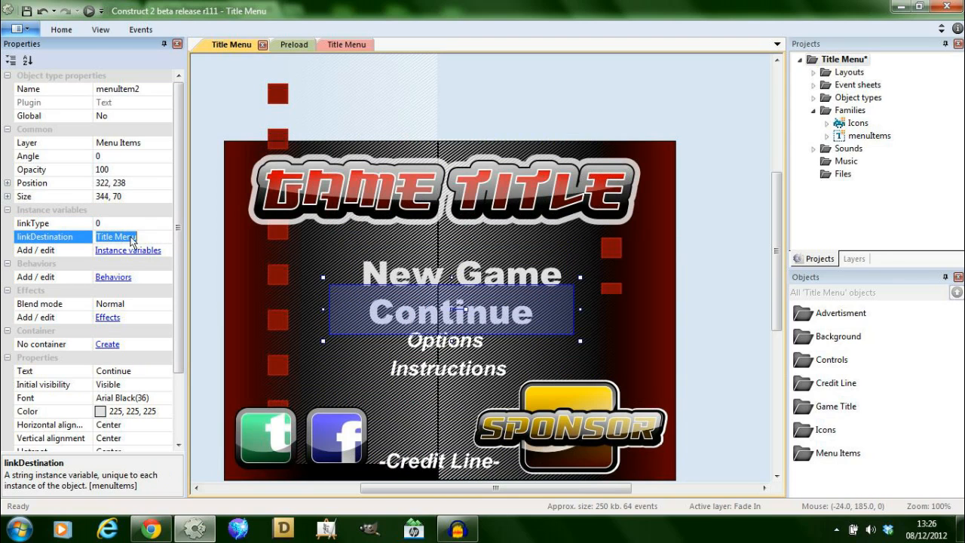
pyautogui.click(335, 45)
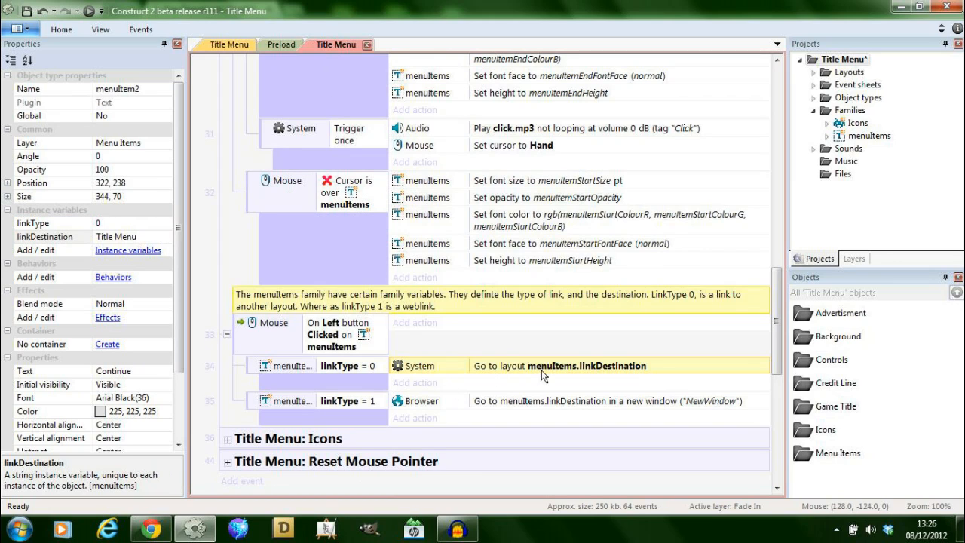
pyautogui.moveTo(585, 374)
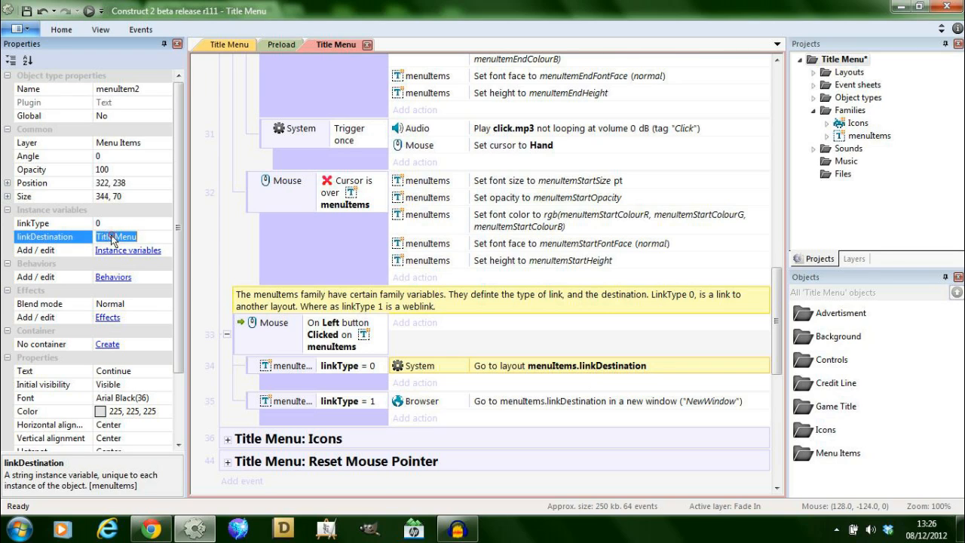
pyautogui.moveTo(887, 175)
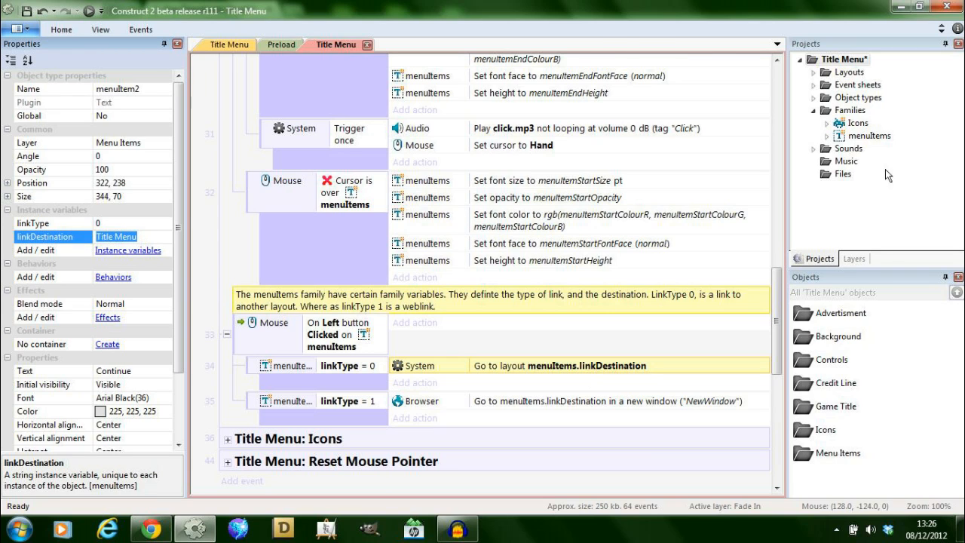
pyautogui.moveTo(804, 85)
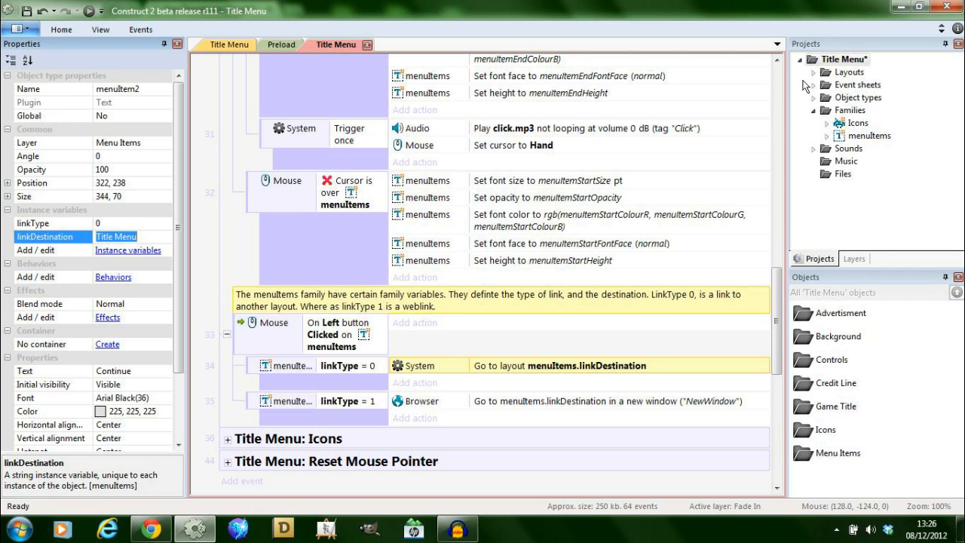
# Expand Layouts in the Projects panel and select the Title Menu layout.
pyautogui.click(867, 97)
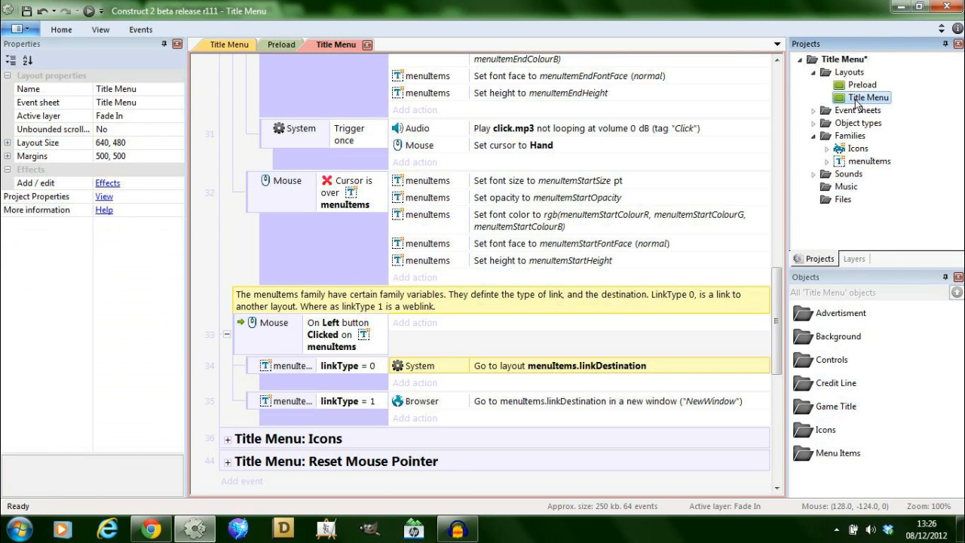
pyautogui.click(345, 44)
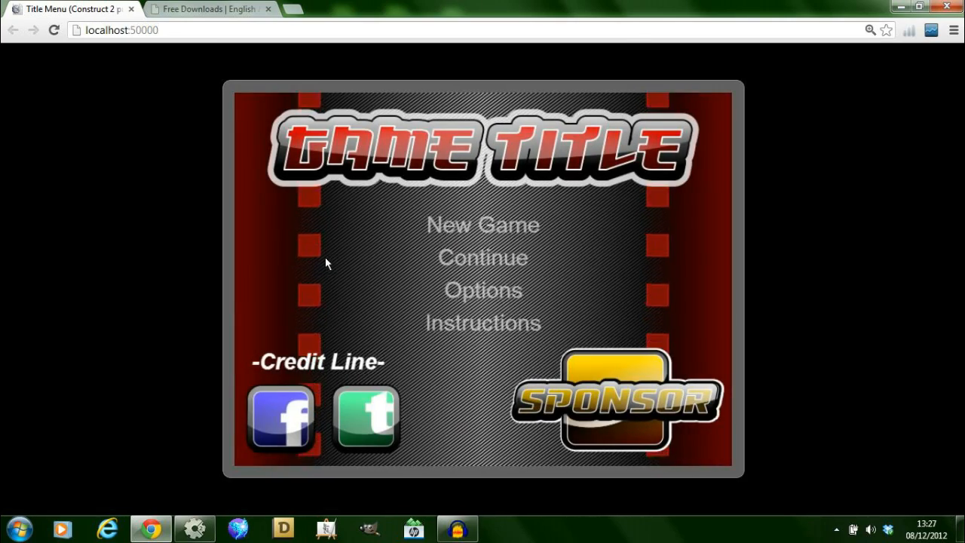
pyautogui.moveTo(482, 230)
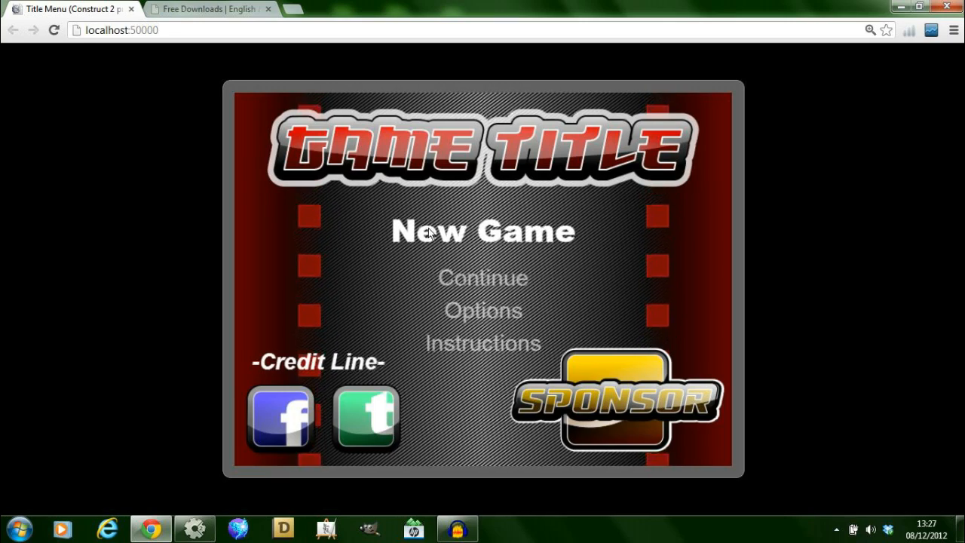
pyautogui.moveTo(483, 278)
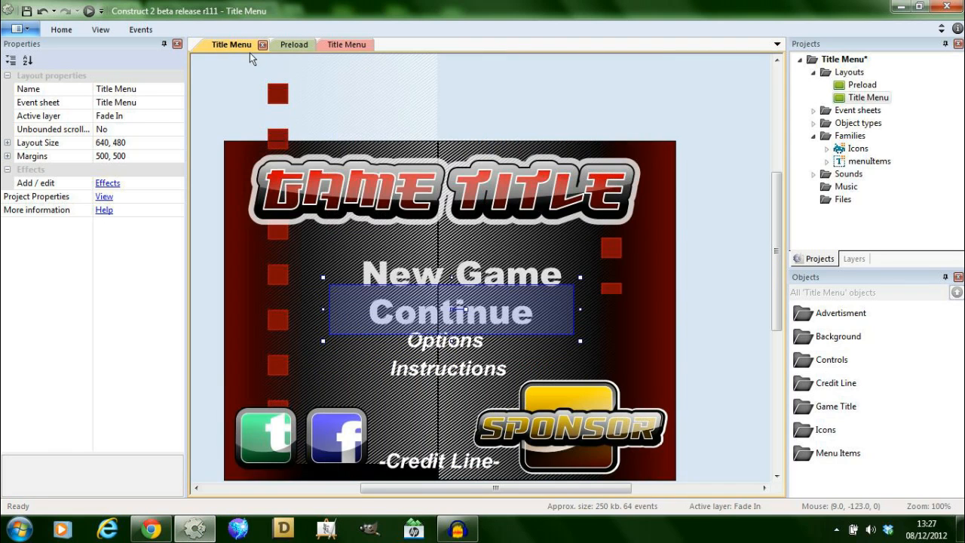
pyautogui.click(462, 272)
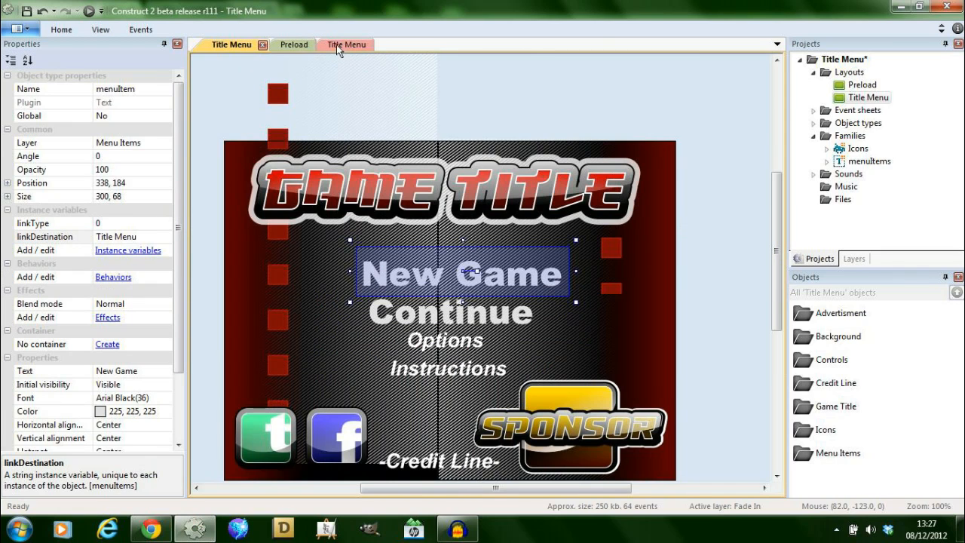
pyautogui.click(335, 45)
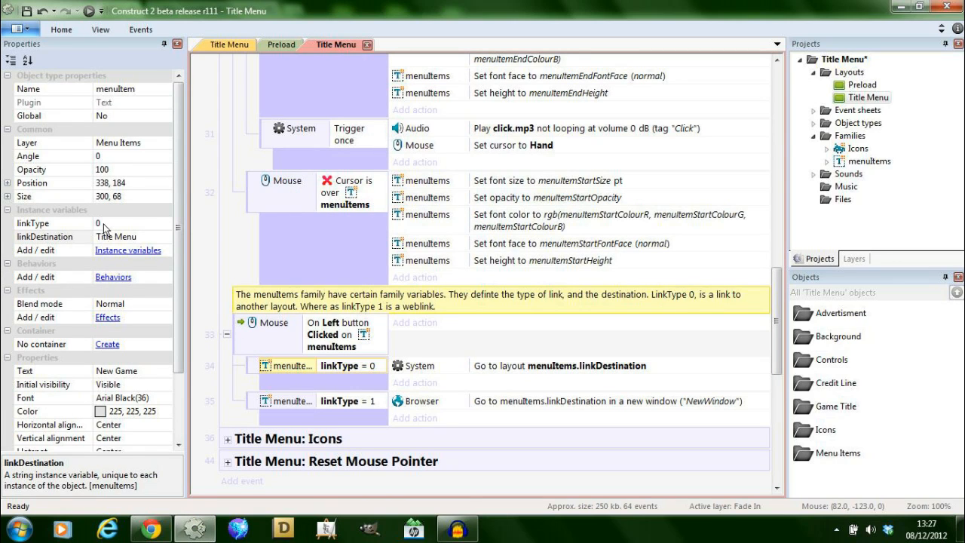
pyautogui.click(32, 222)
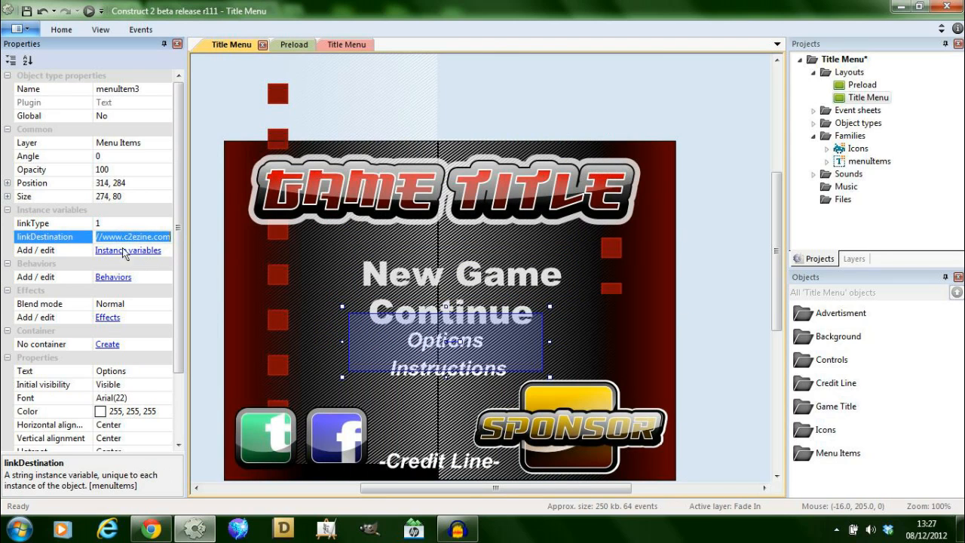
# On the Title Menu event sheet, fold the 'Title Menu: Menu Items' group and scroll back to the top.
pyautogui.click(336, 45)
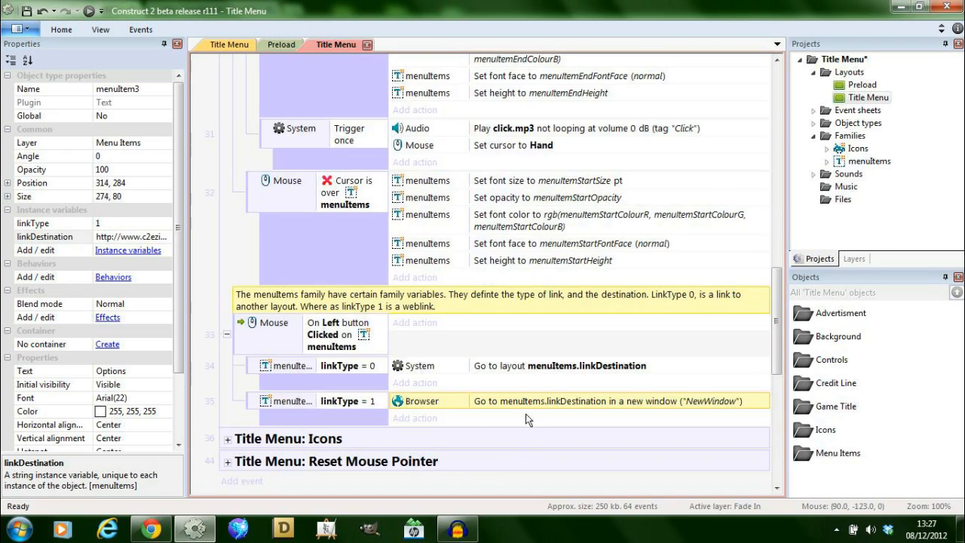
pyautogui.scroll(3)
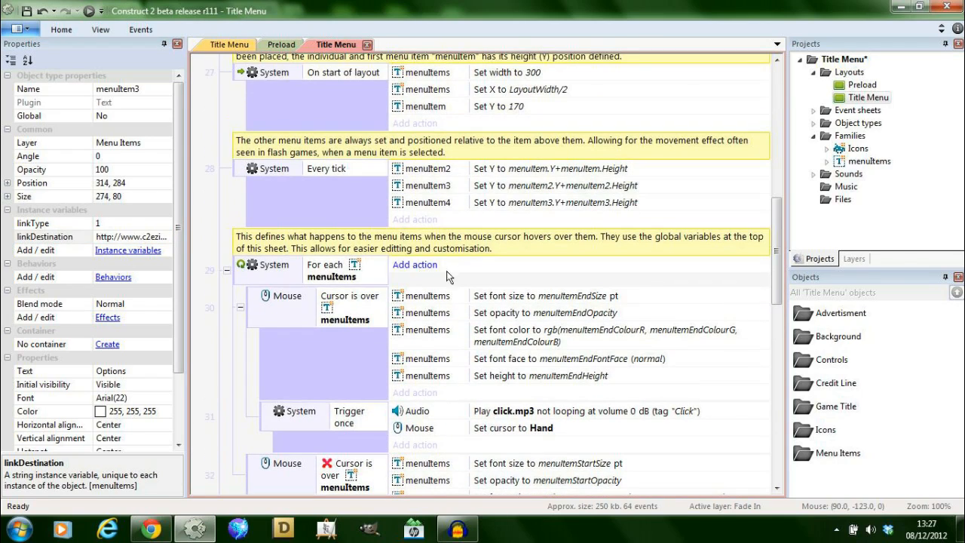
pyautogui.scroll(-3)
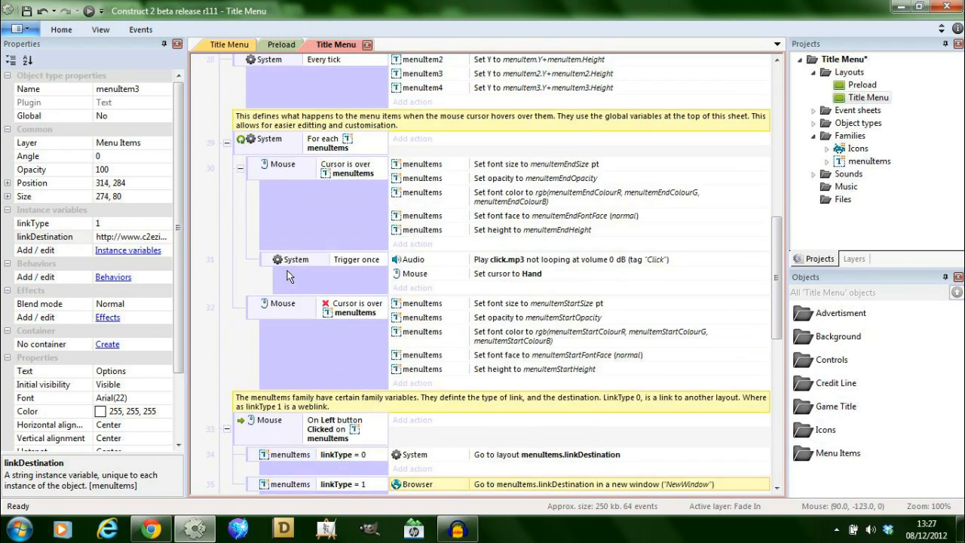
pyautogui.scroll(3)
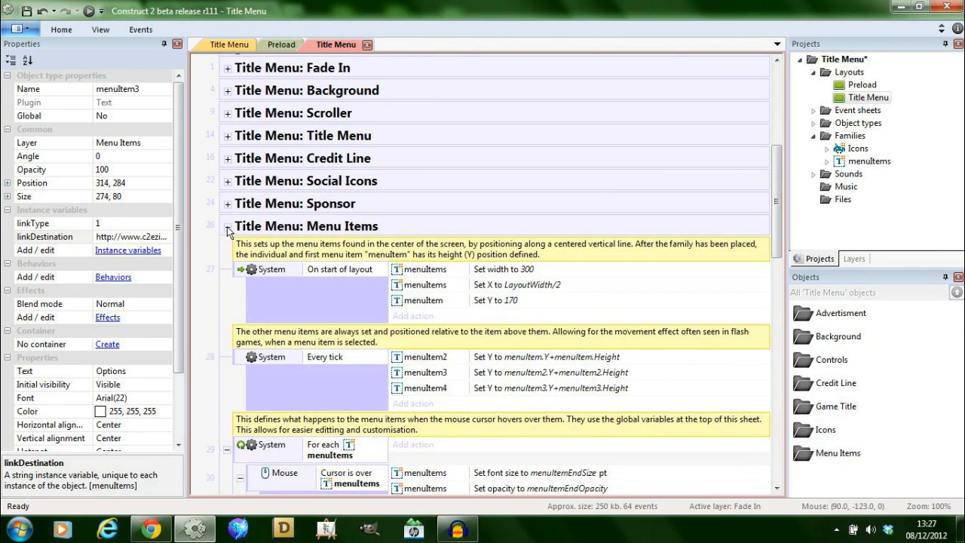
pyautogui.click(227, 226)
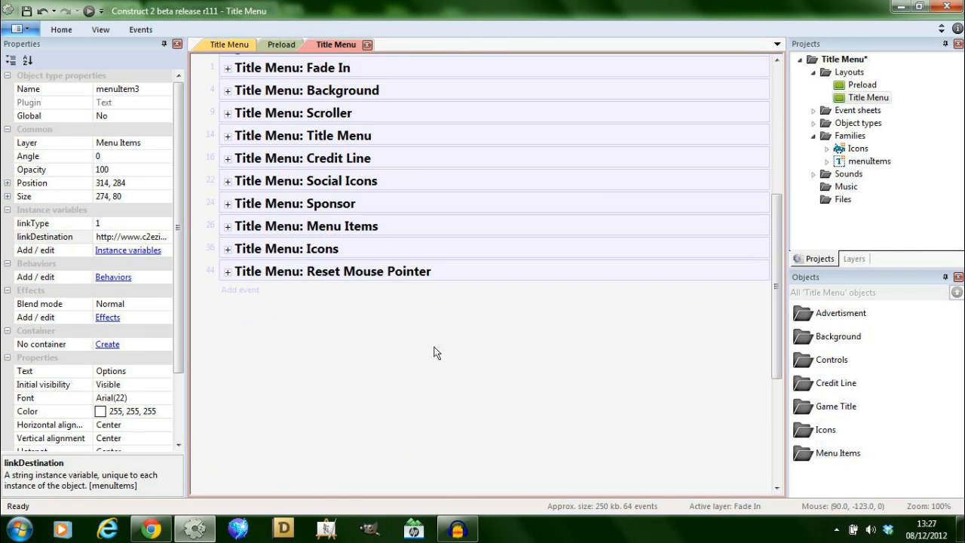
pyautogui.scroll(3)
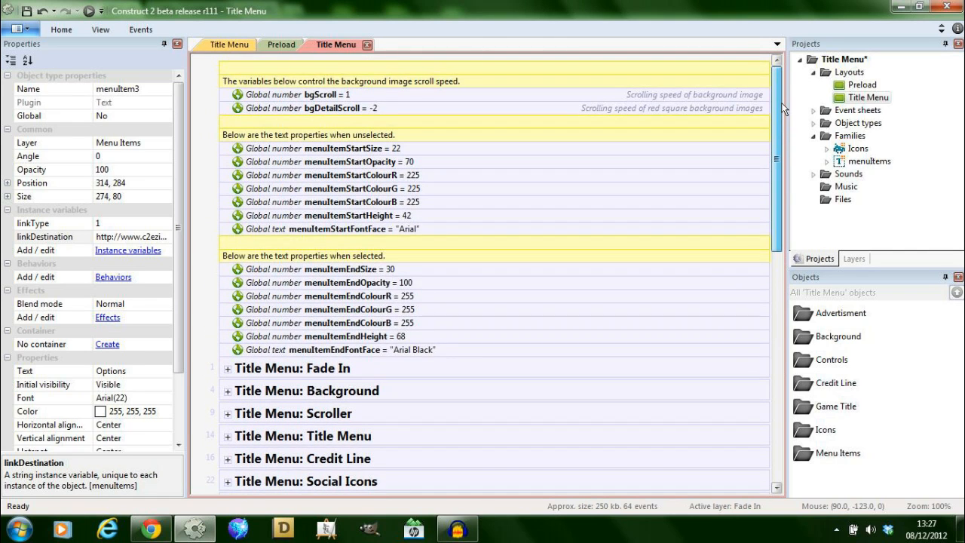
pyautogui.scroll(-3)
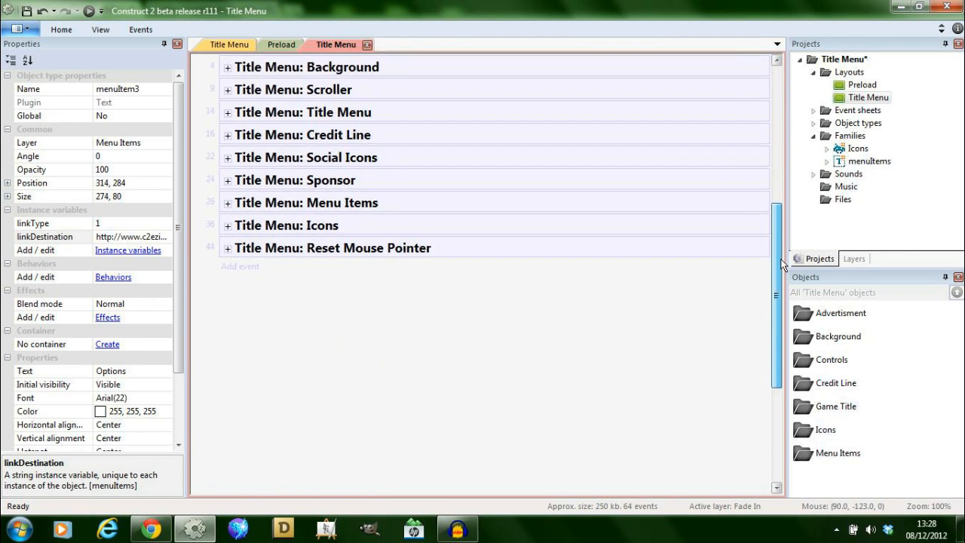
pyautogui.scroll(3)
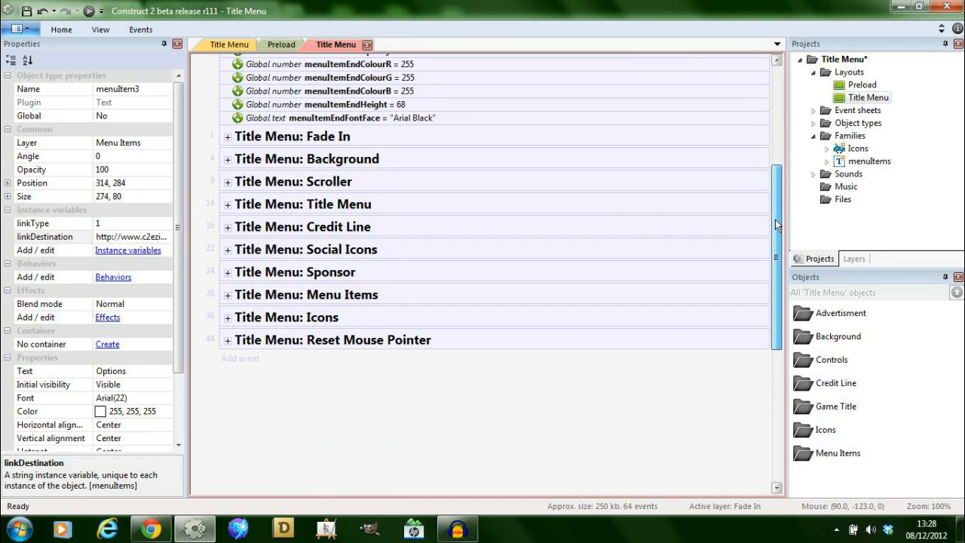
pyautogui.scroll(-3)
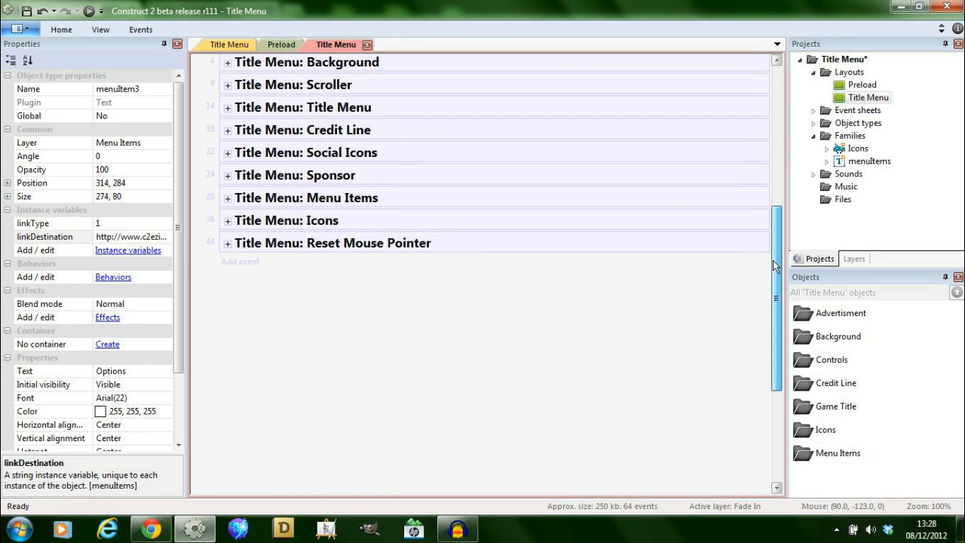
pyautogui.scroll(3)
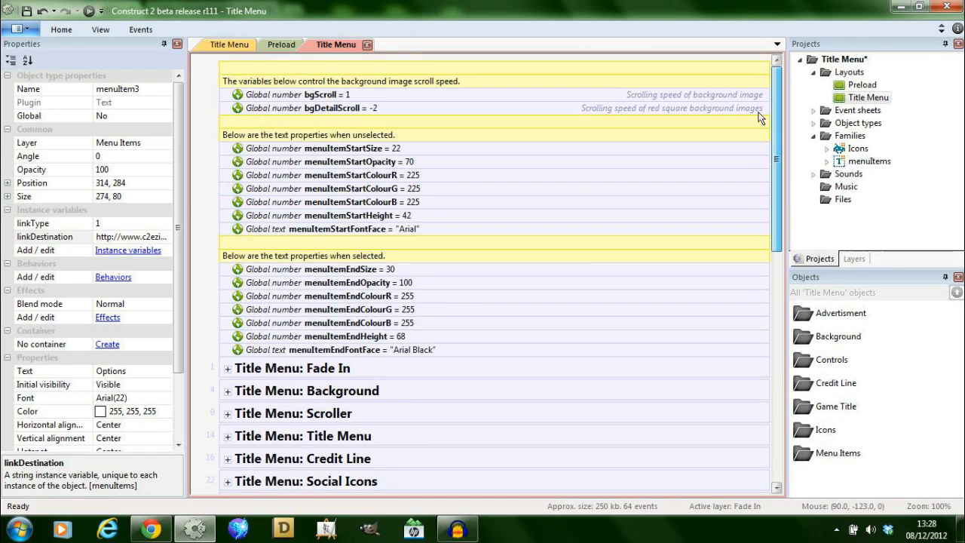